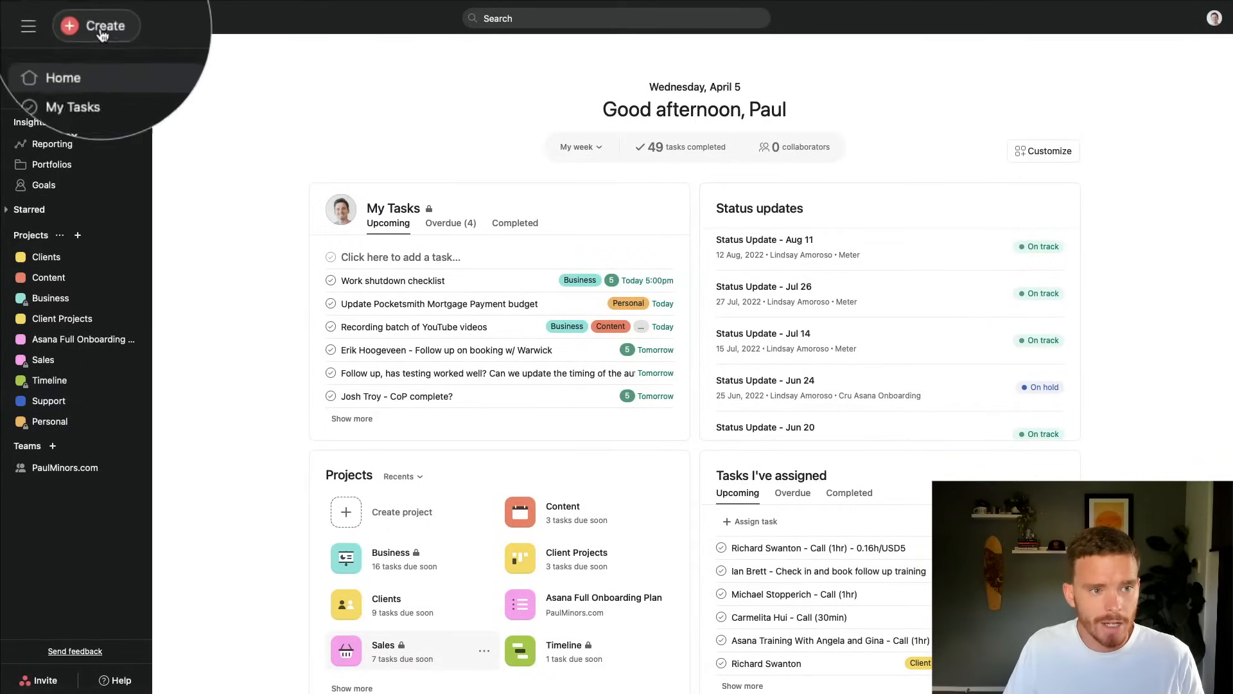
# - Choose New project from the top-left Create menu
pyautogui.click(108, 26)
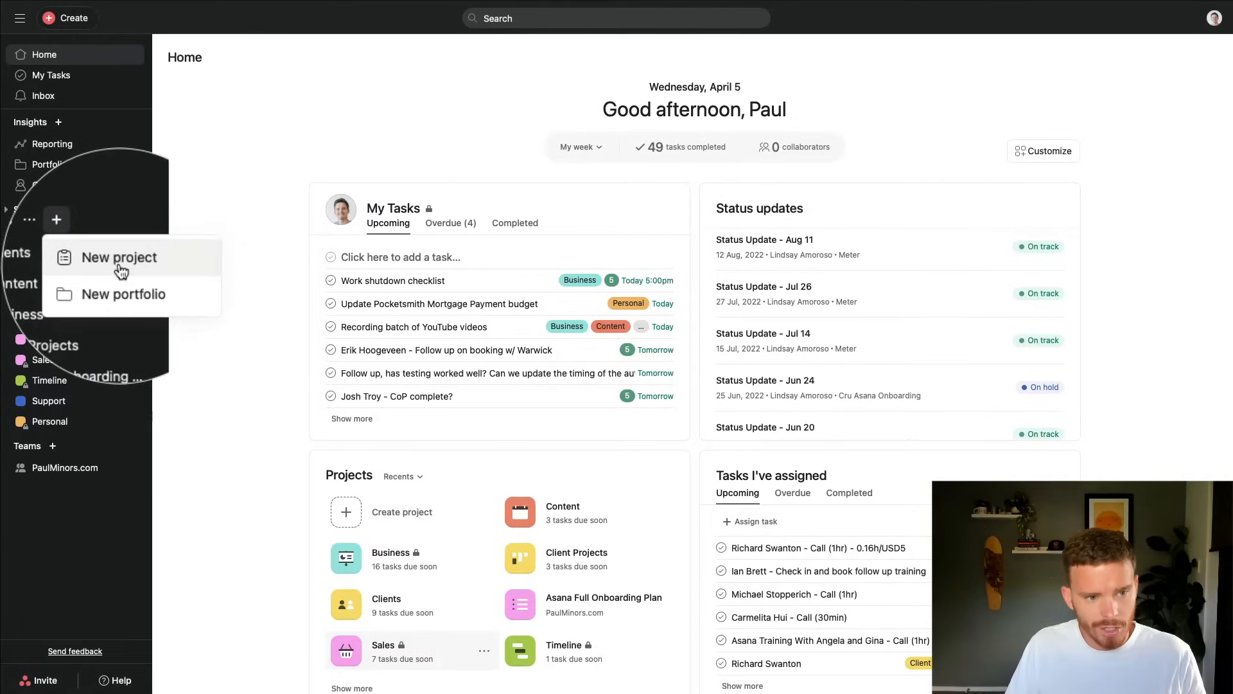
pyautogui.click(120, 257)
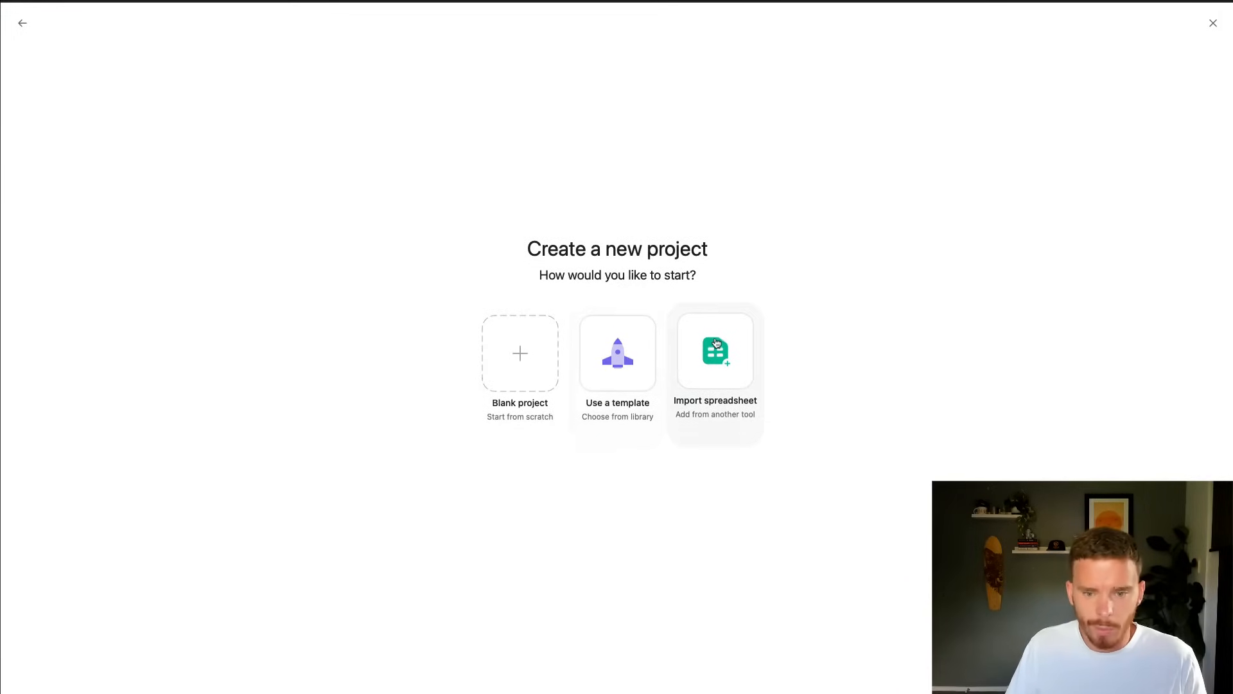
pyautogui.moveTo(519, 351)
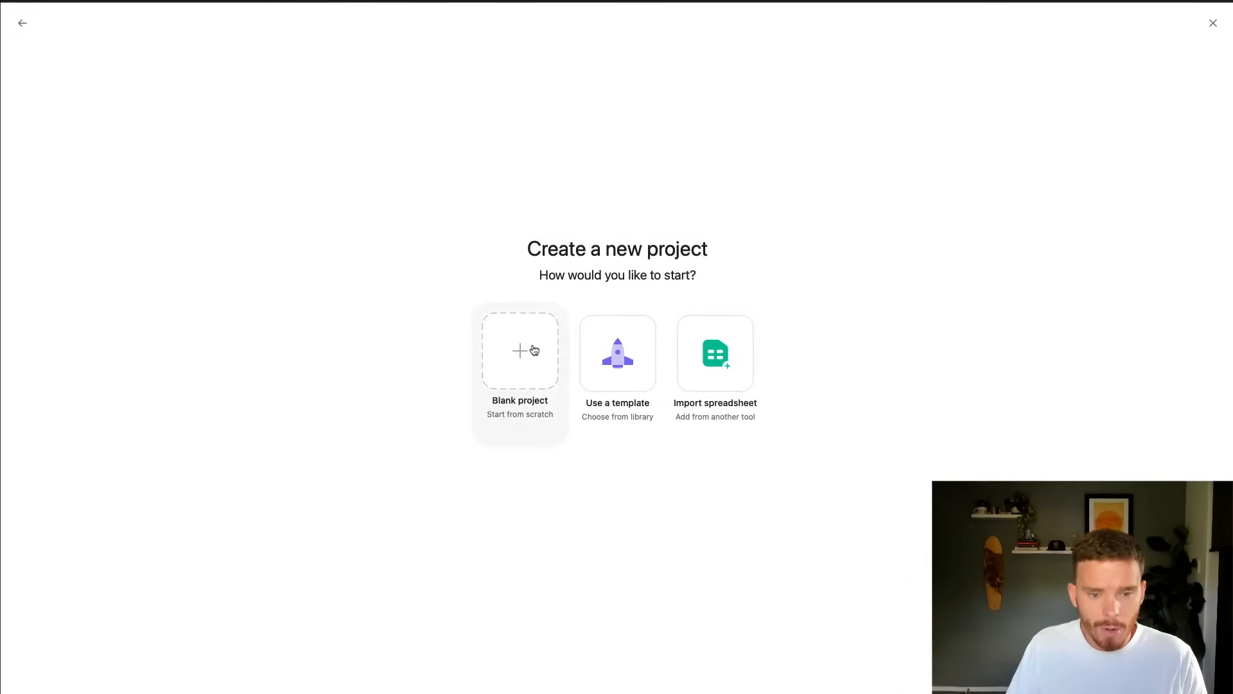
# - Start a blank project and name it 'New Product Launch'
pyautogui.click(519, 350)
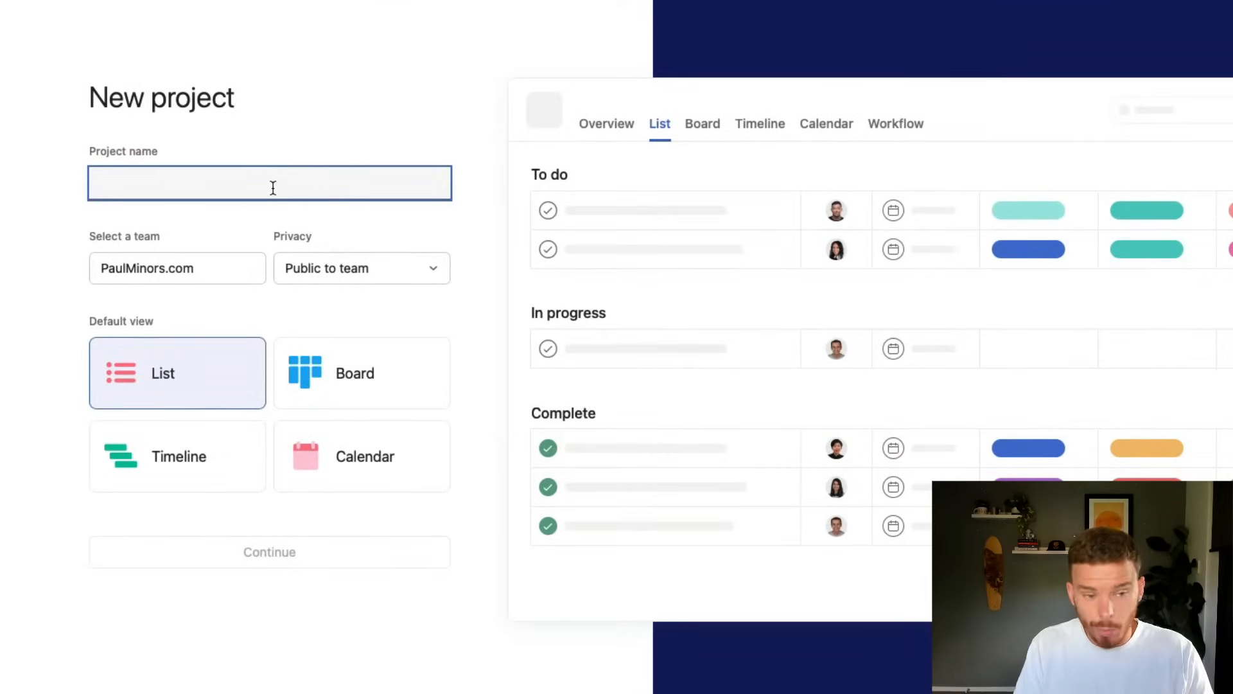
pyautogui.write('New Produc')
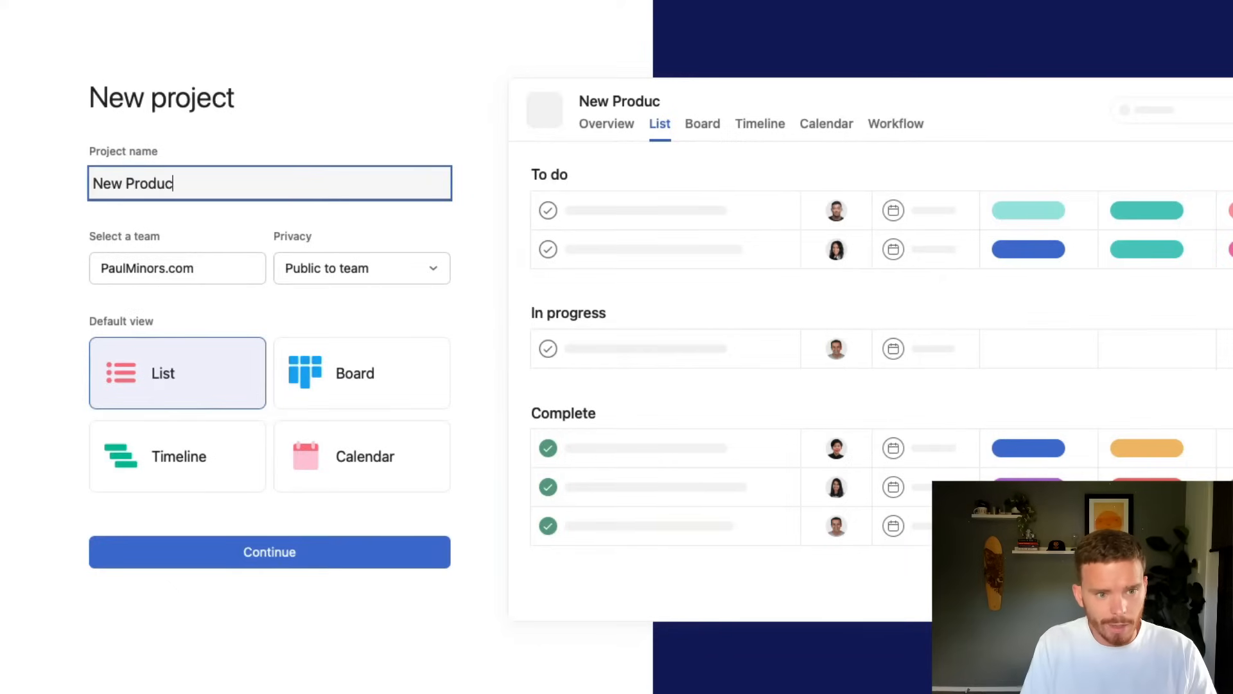
pyautogui.write('t Launch')
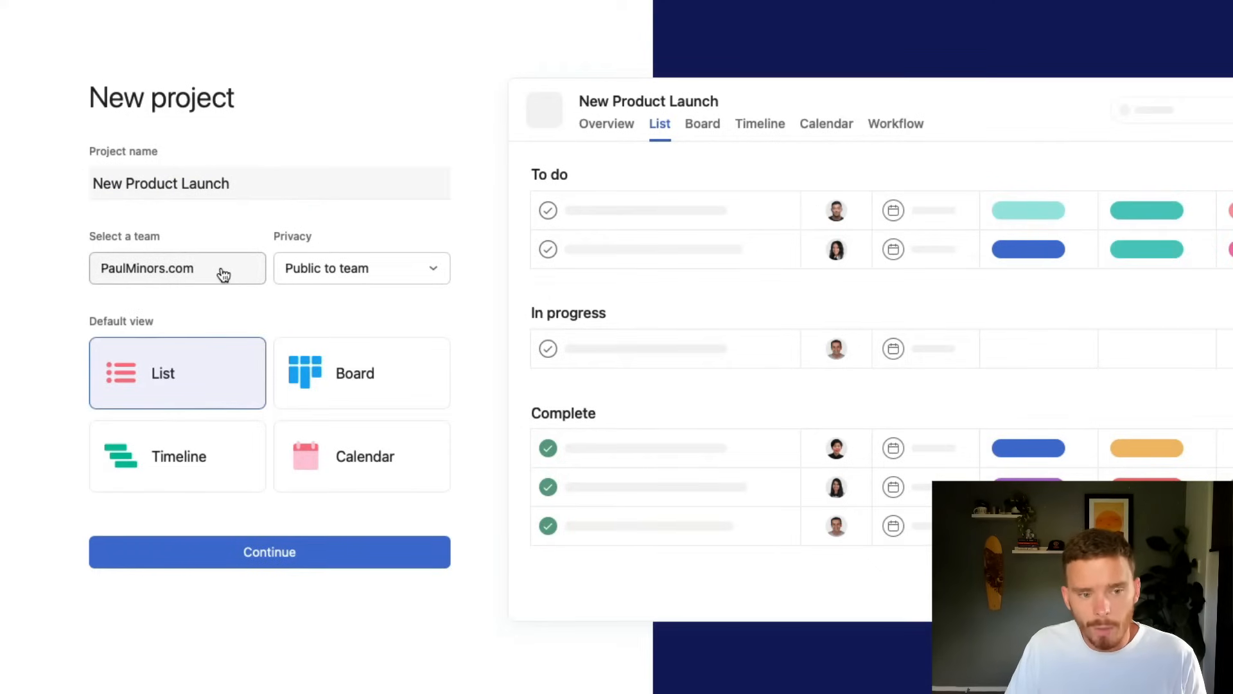
# - Set the project's privacy to Private to project members
pyautogui.click(361, 268)
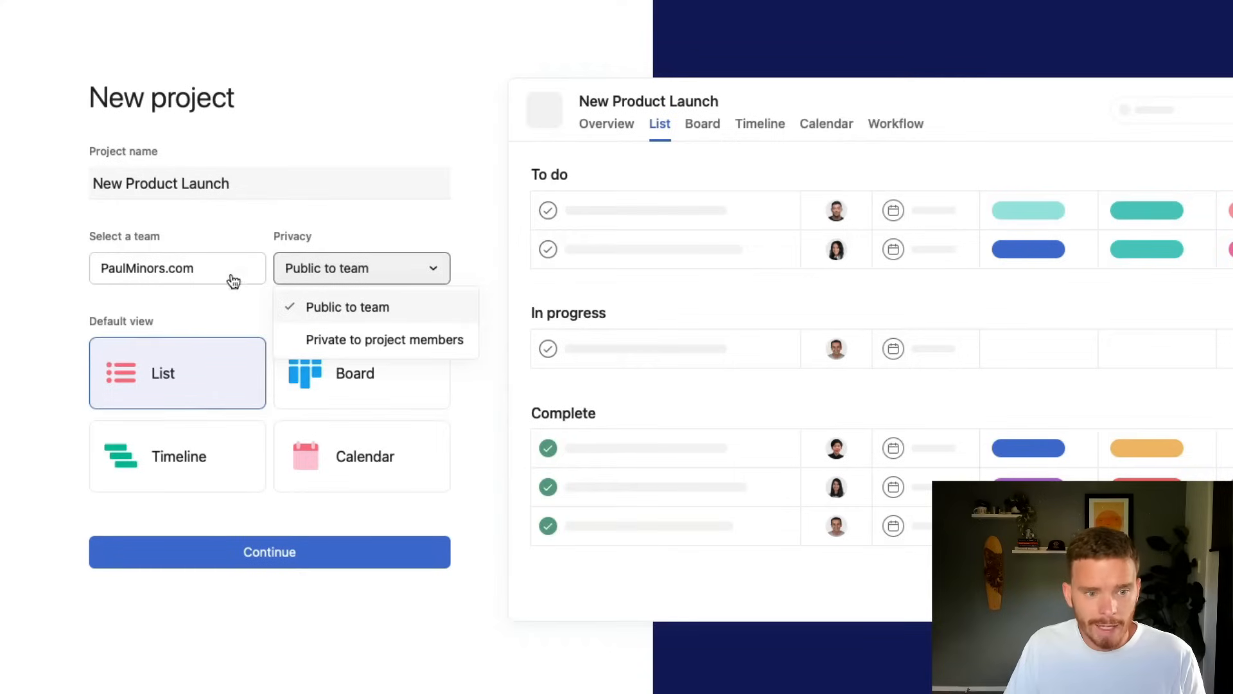
pyautogui.click(177, 267)
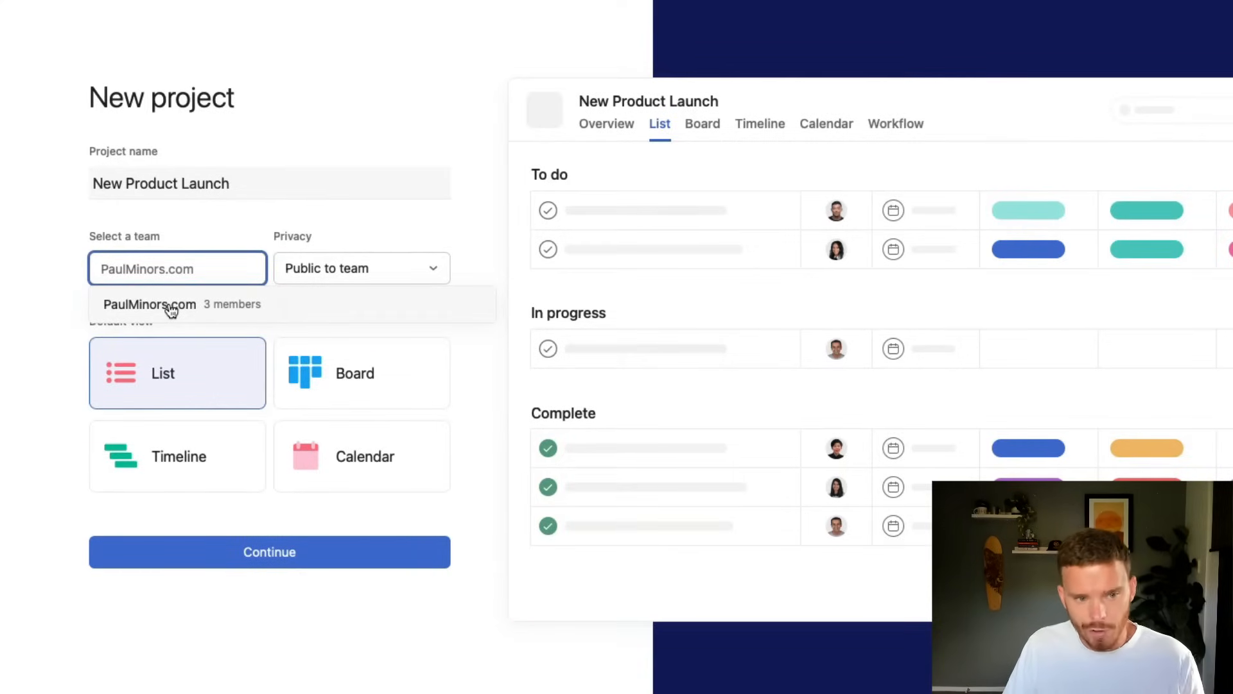
pyautogui.moveTo(385, 259)
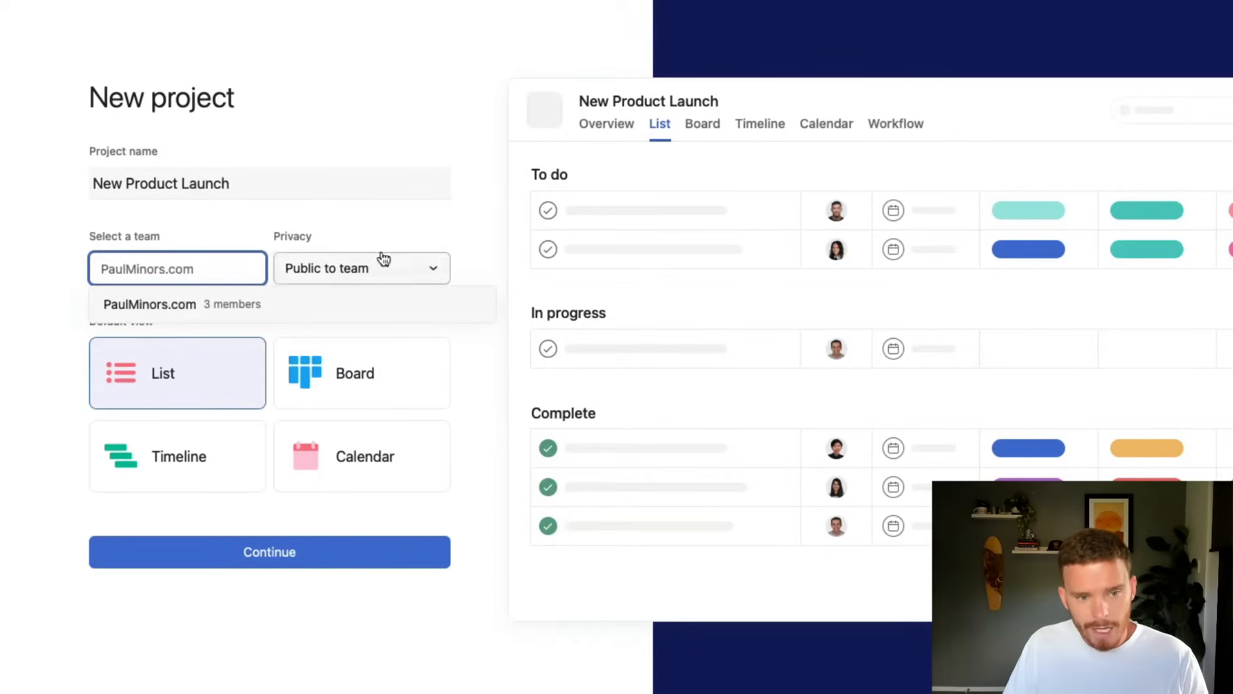
pyautogui.click(361, 267)
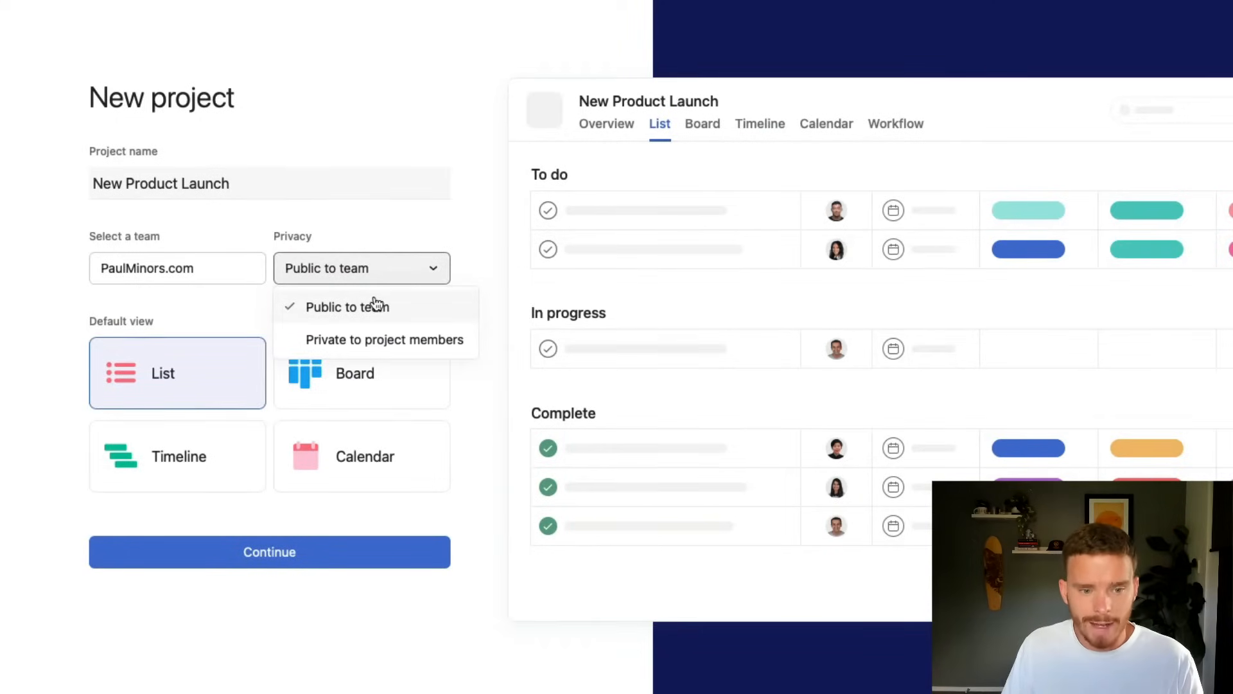
pyautogui.click(384, 339)
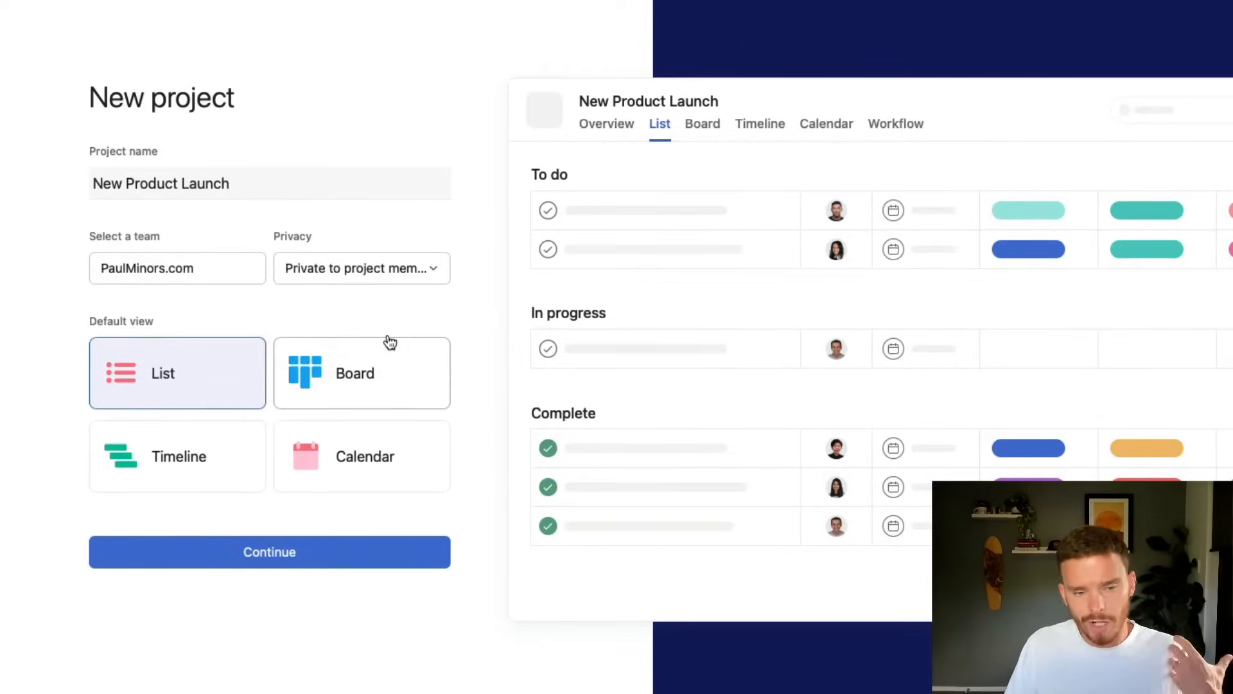
pyautogui.moveTo(385, 344)
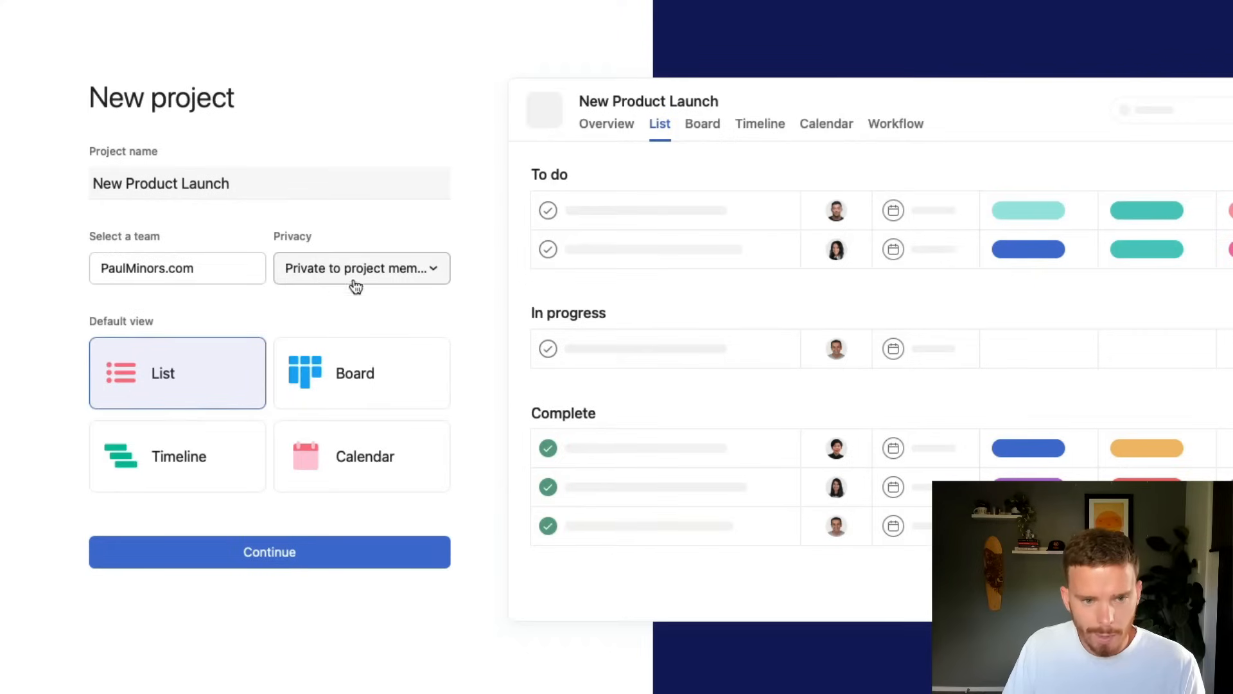
pyautogui.moveTo(192, 369)
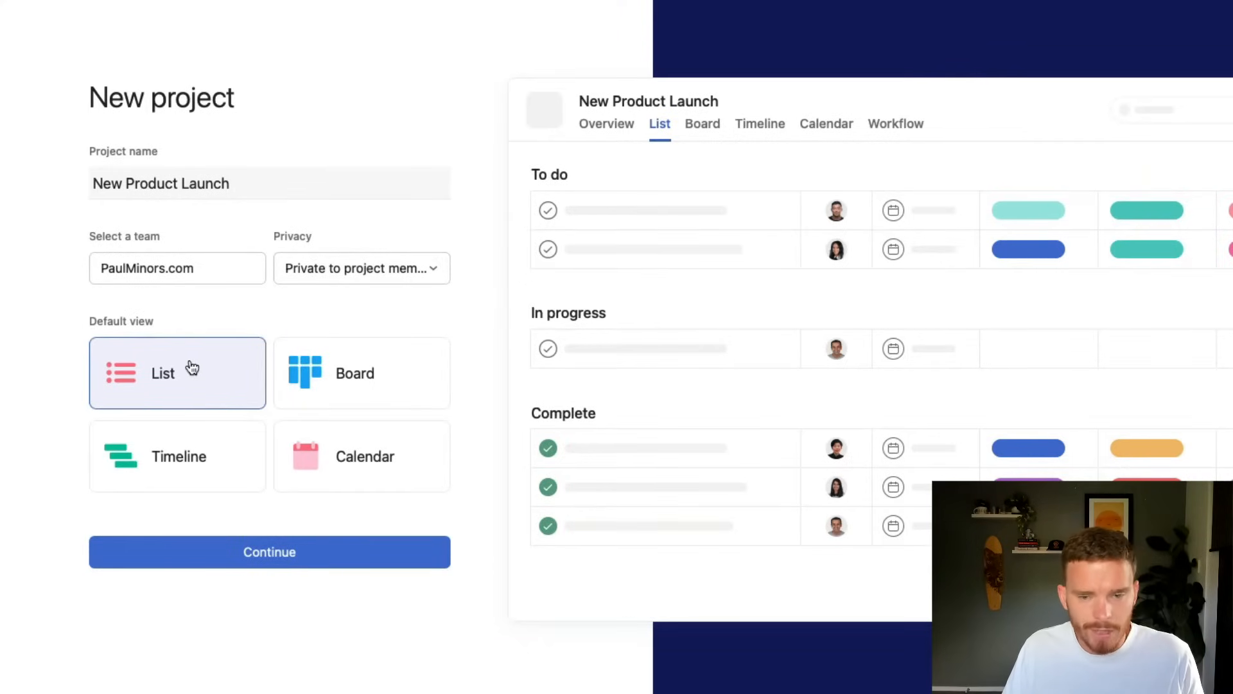
pyautogui.moveTo(936, 339)
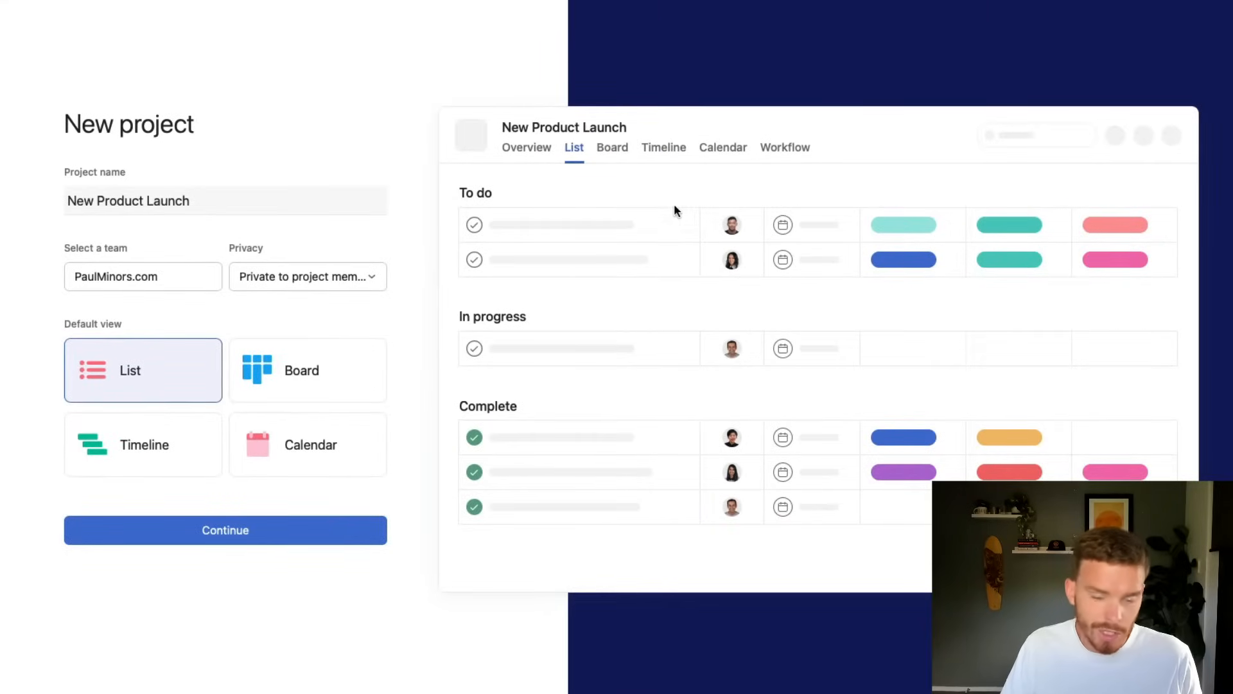
pyautogui.moveTo(856, 261)
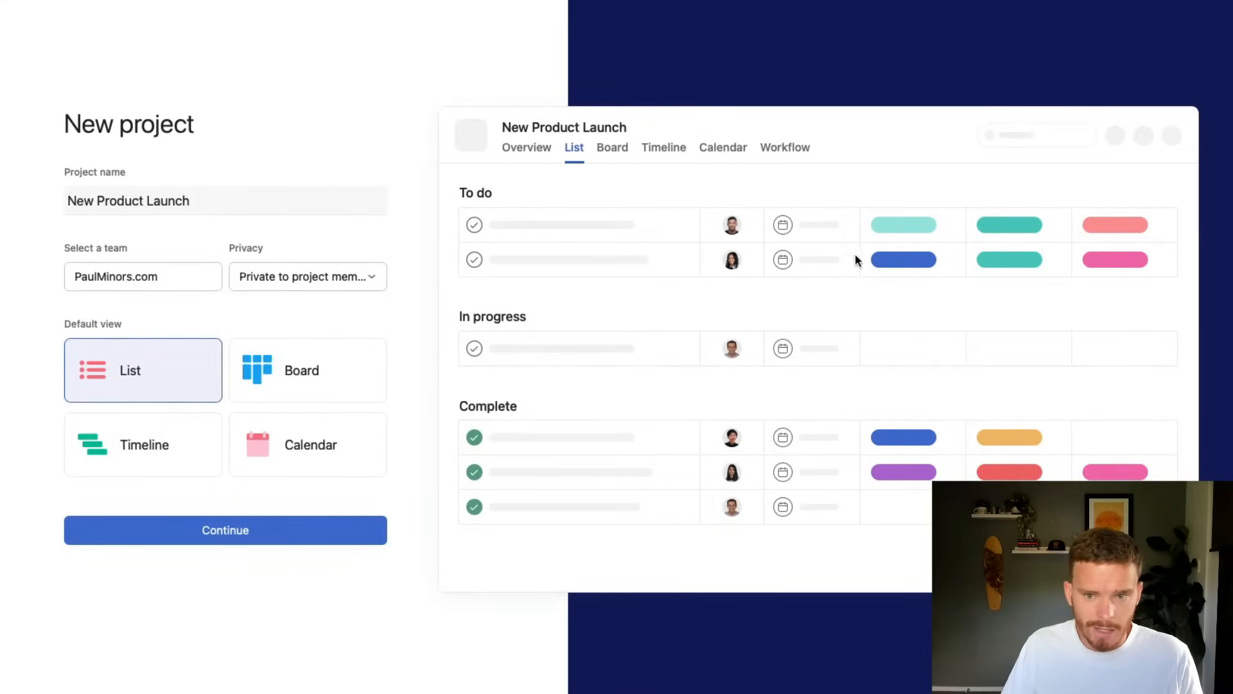
pyautogui.moveTo(740, 228)
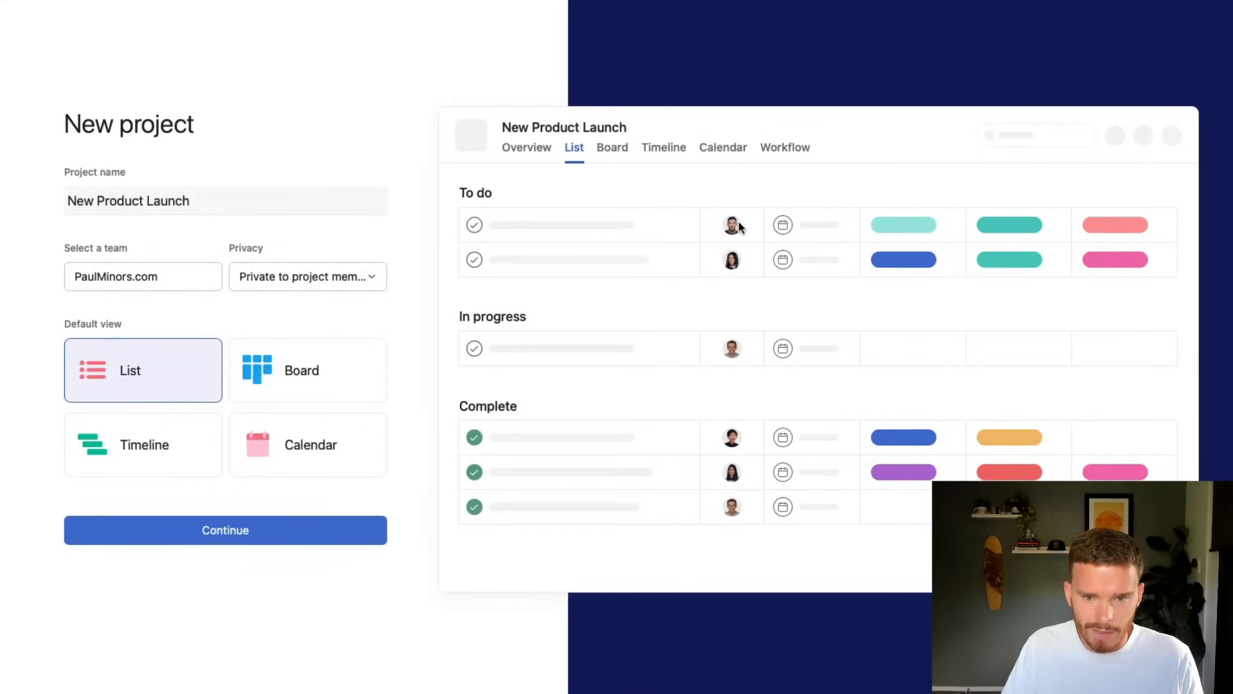
# - Try the Board, Timeline and Calendar views, then choose List as the default view and continue
pyautogui.click(307, 370)
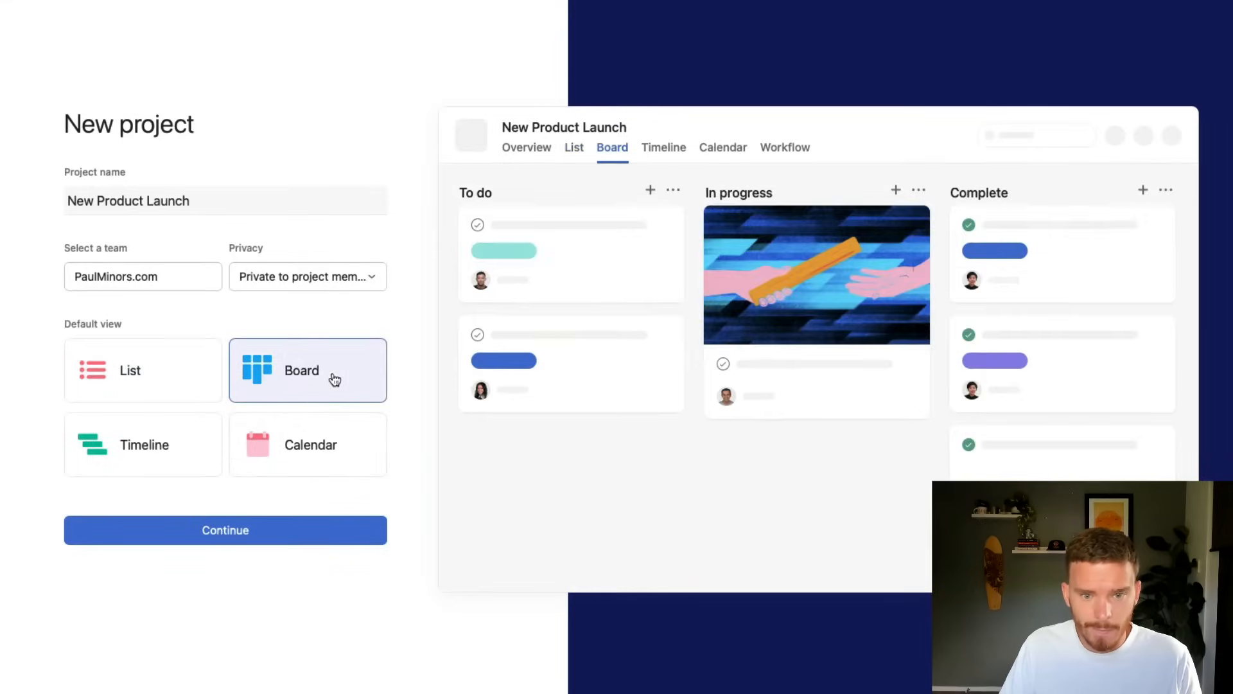
pyautogui.moveTo(630, 291)
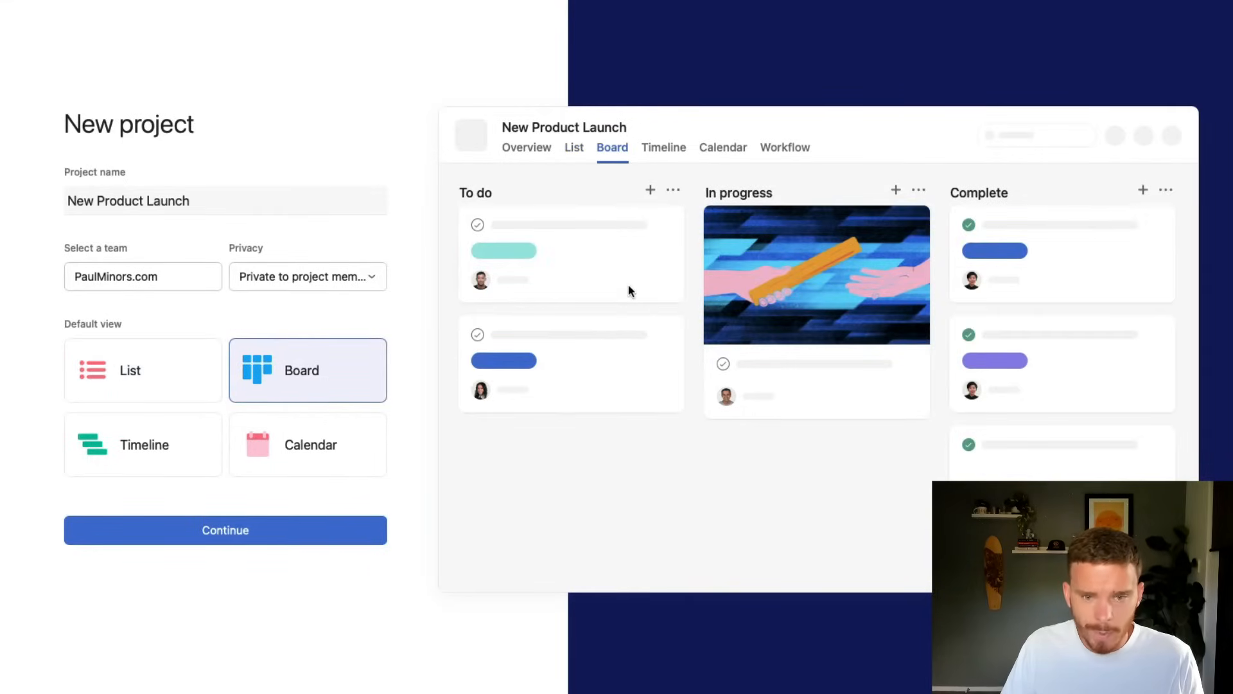
pyautogui.moveTo(656, 356)
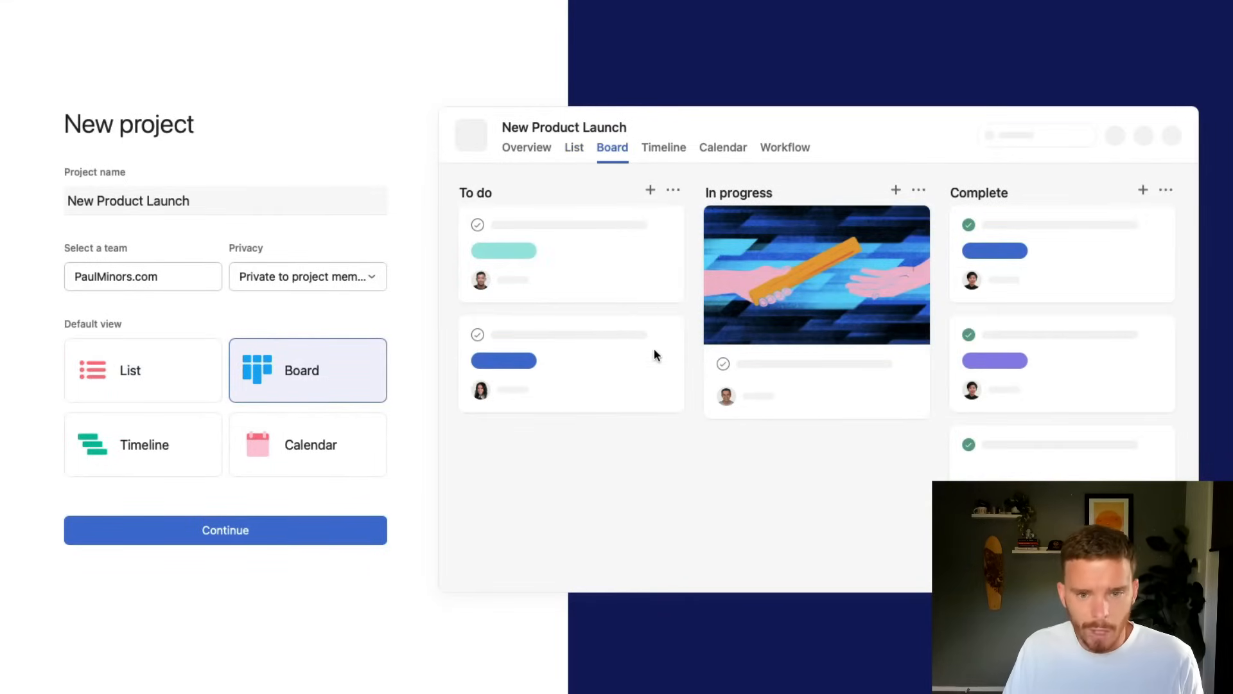
pyautogui.moveTo(589, 242)
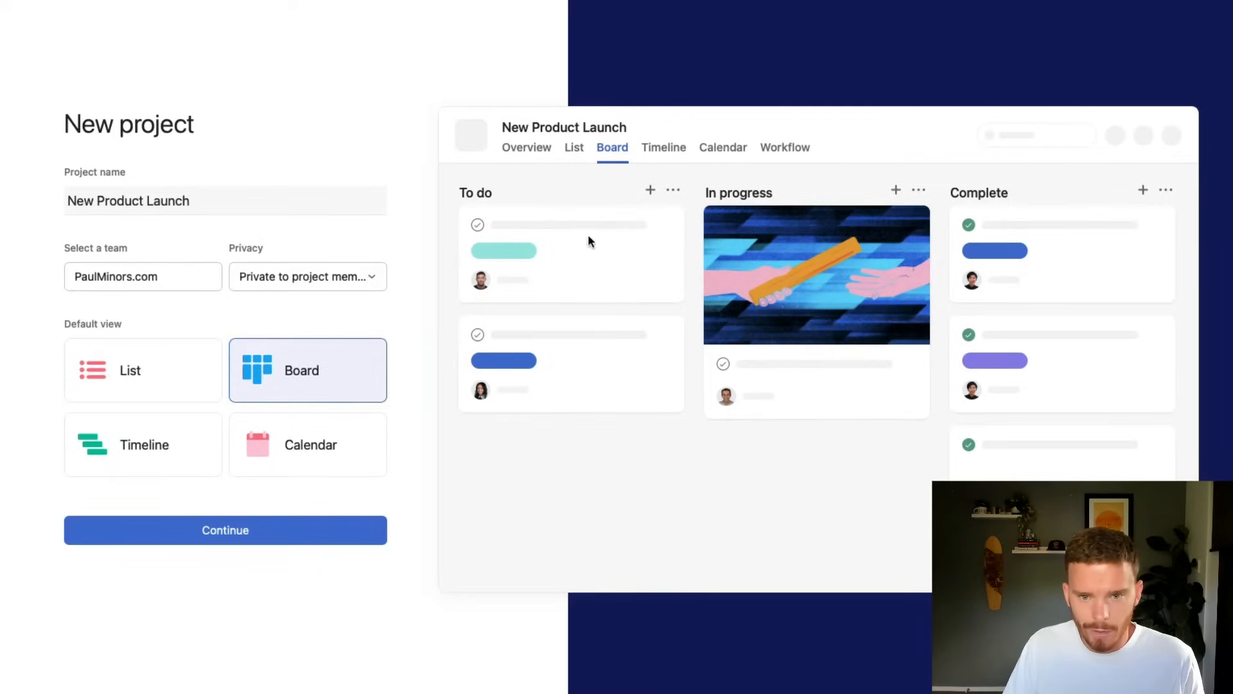
pyautogui.moveTo(848, 331)
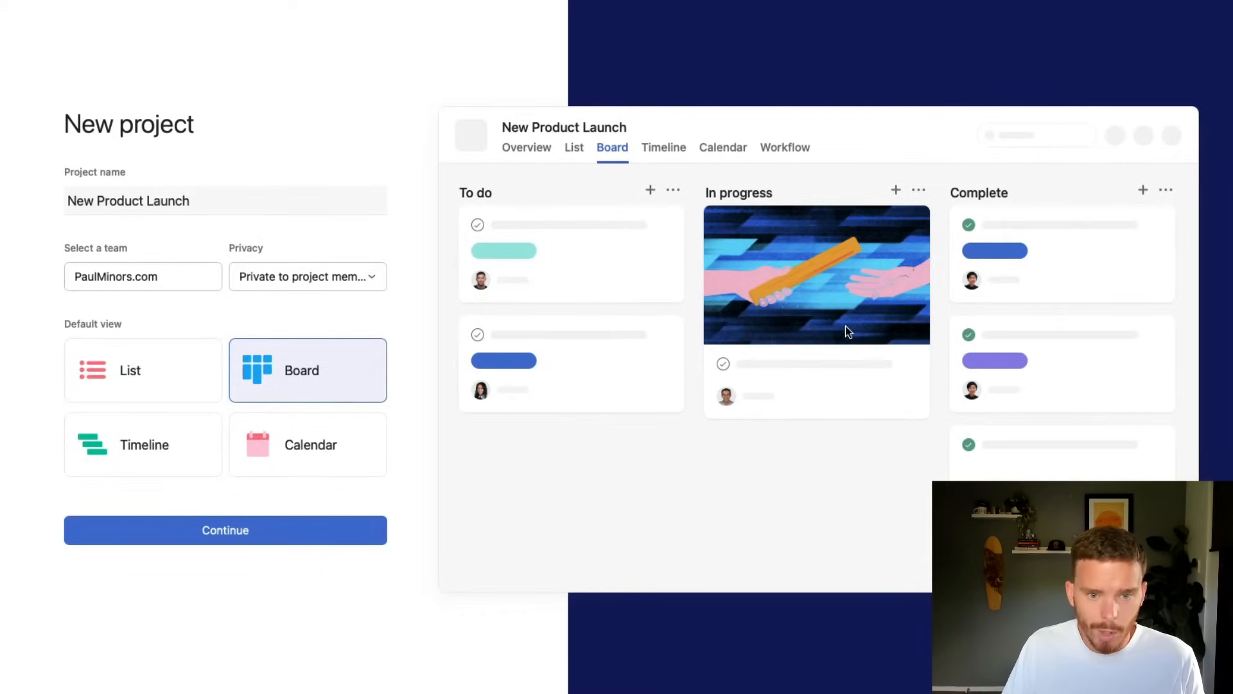
pyautogui.moveTo(630, 250)
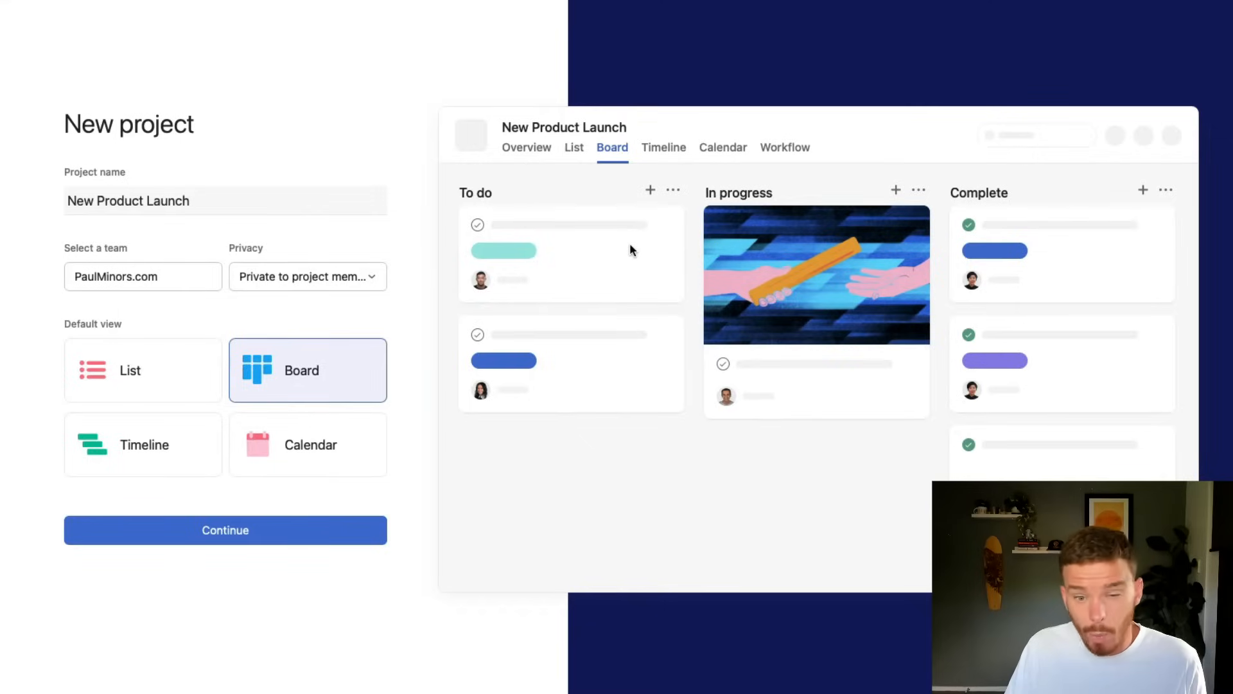
pyautogui.click(143, 444)
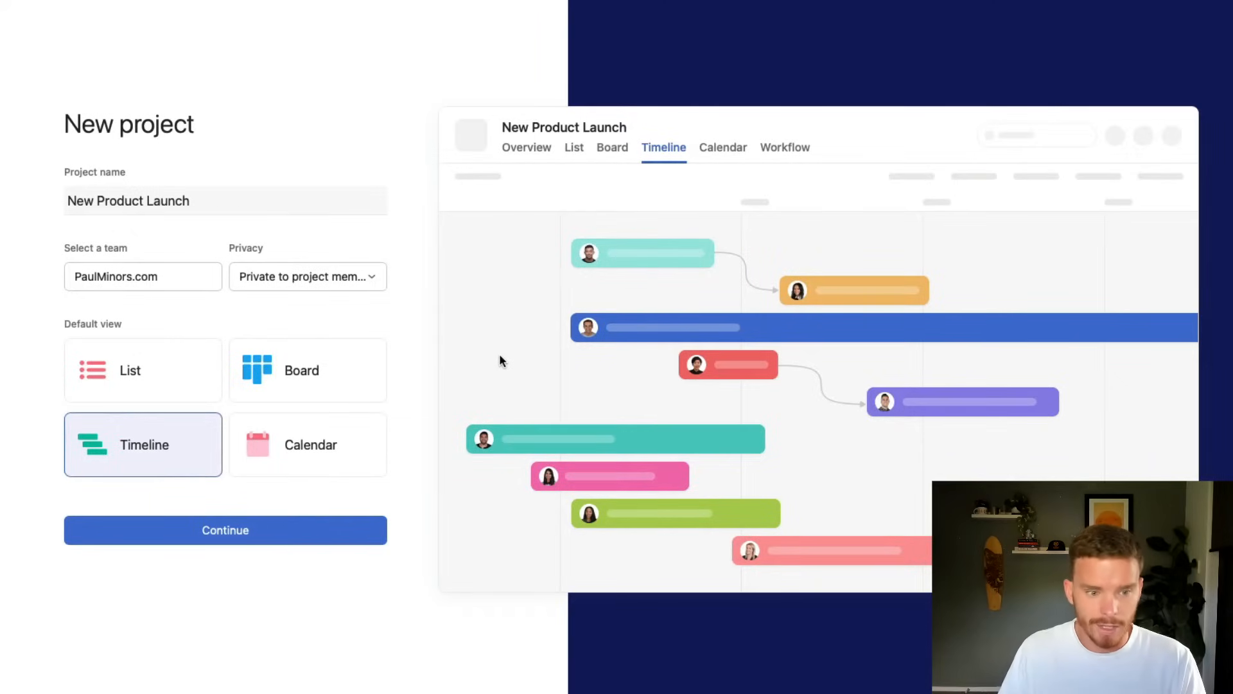
pyautogui.moveTo(383, 395)
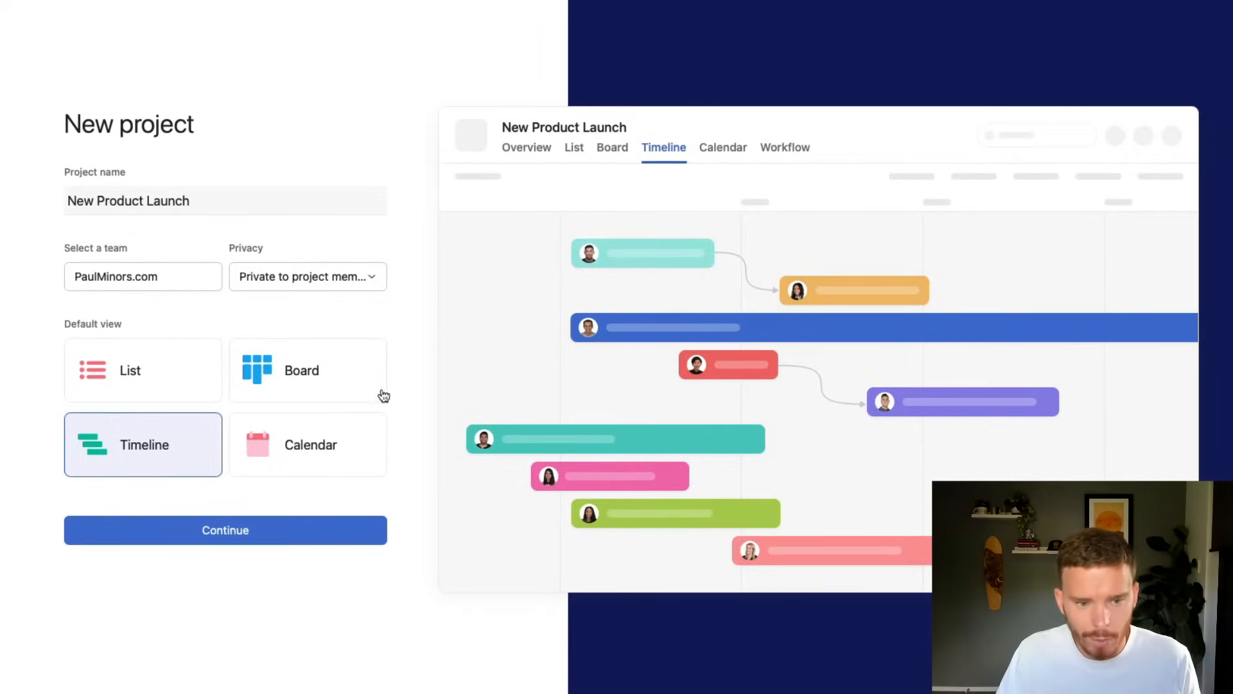
pyautogui.click(307, 445)
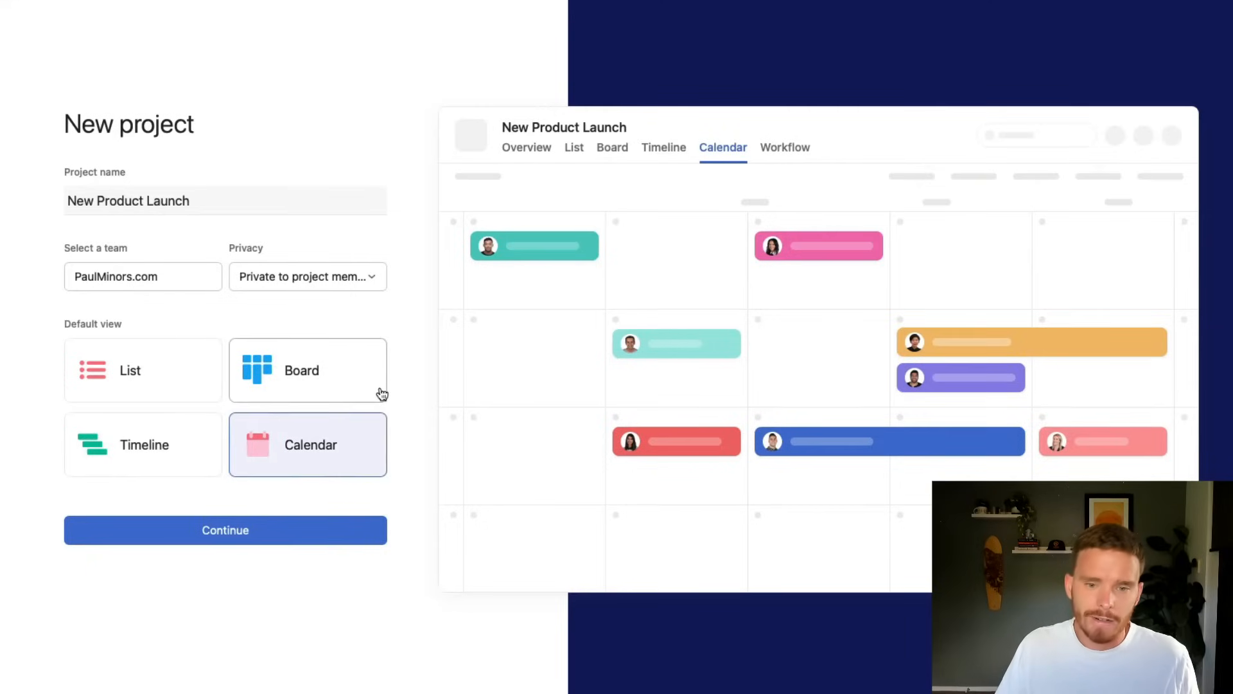
pyautogui.moveTo(714, 267)
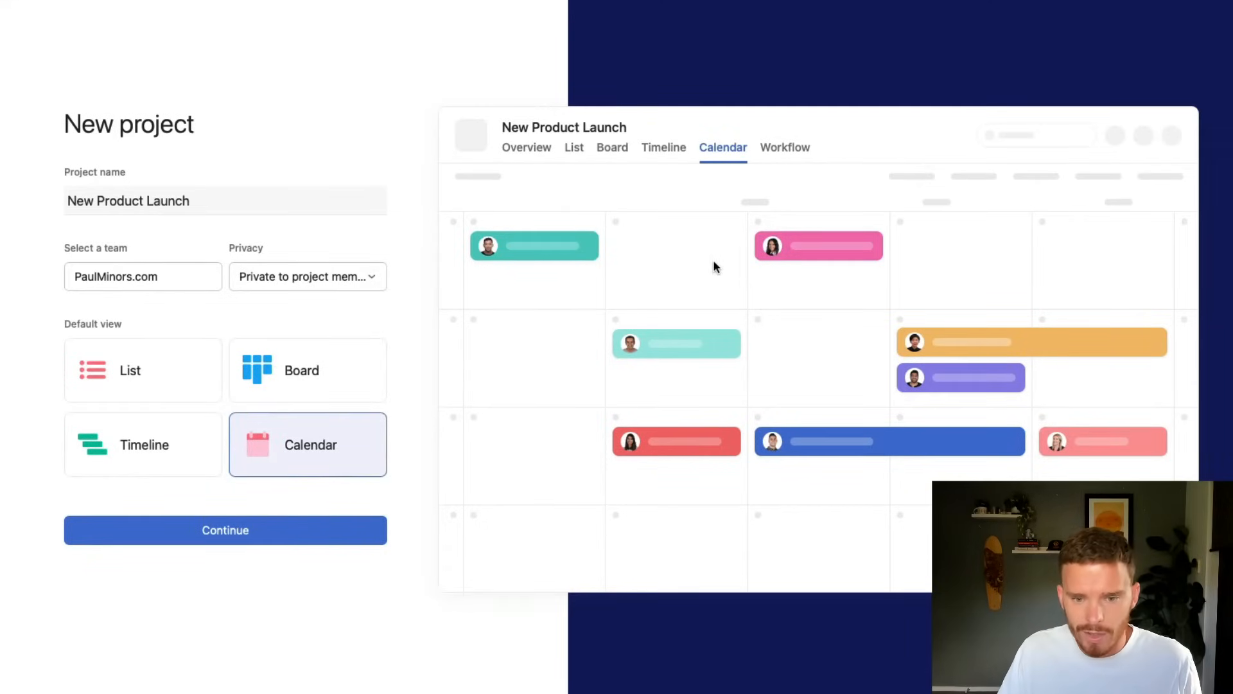
pyautogui.moveTo(761, 486)
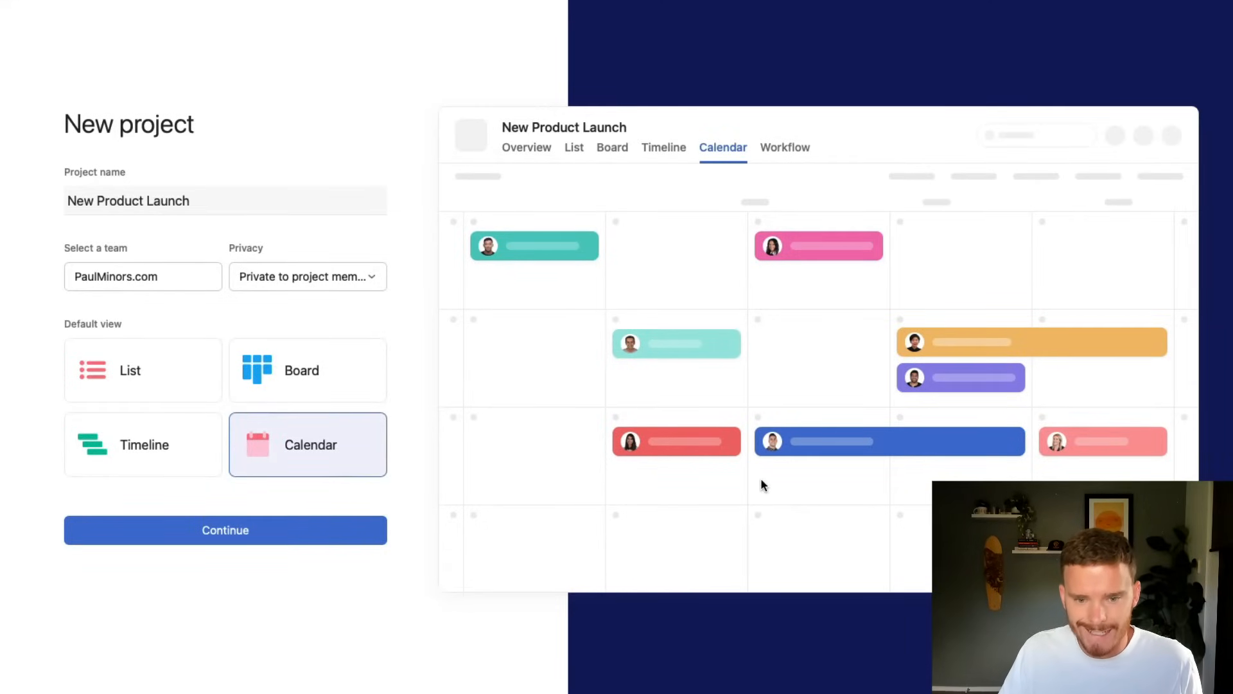
pyautogui.click(143, 370)
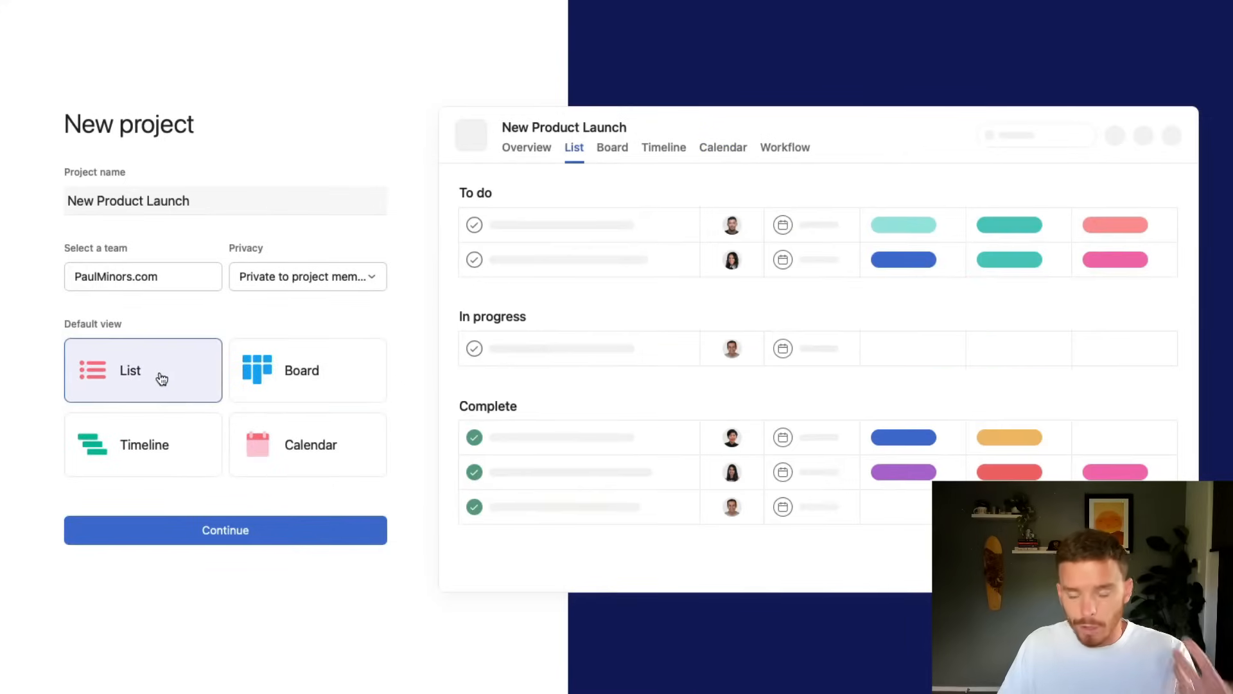
pyautogui.moveTo(197, 487)
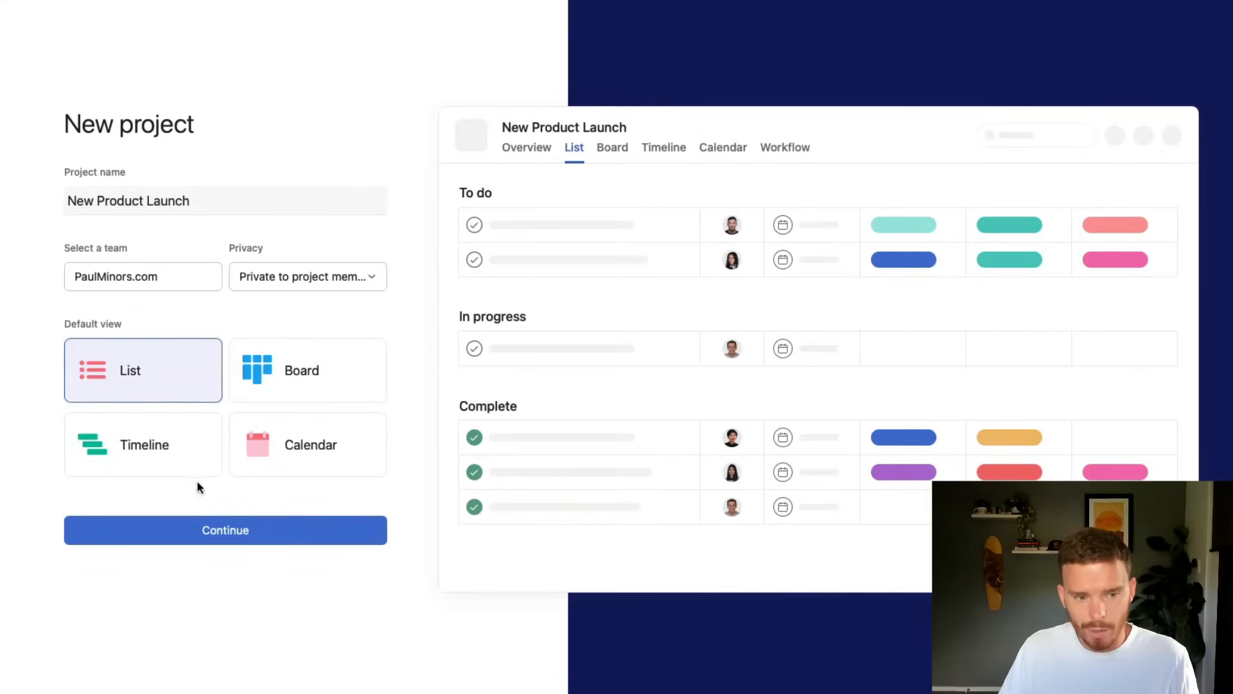
pyautogui.moveTo(203, 369)
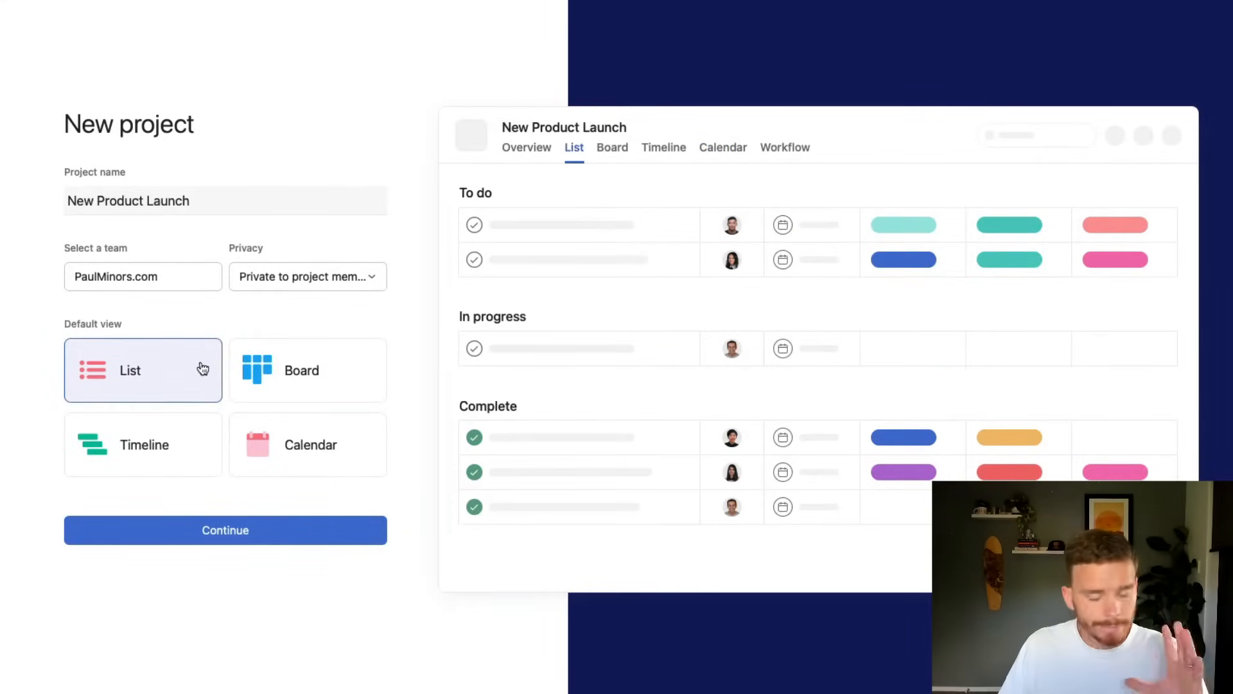
pyautogui.click(225, 530)
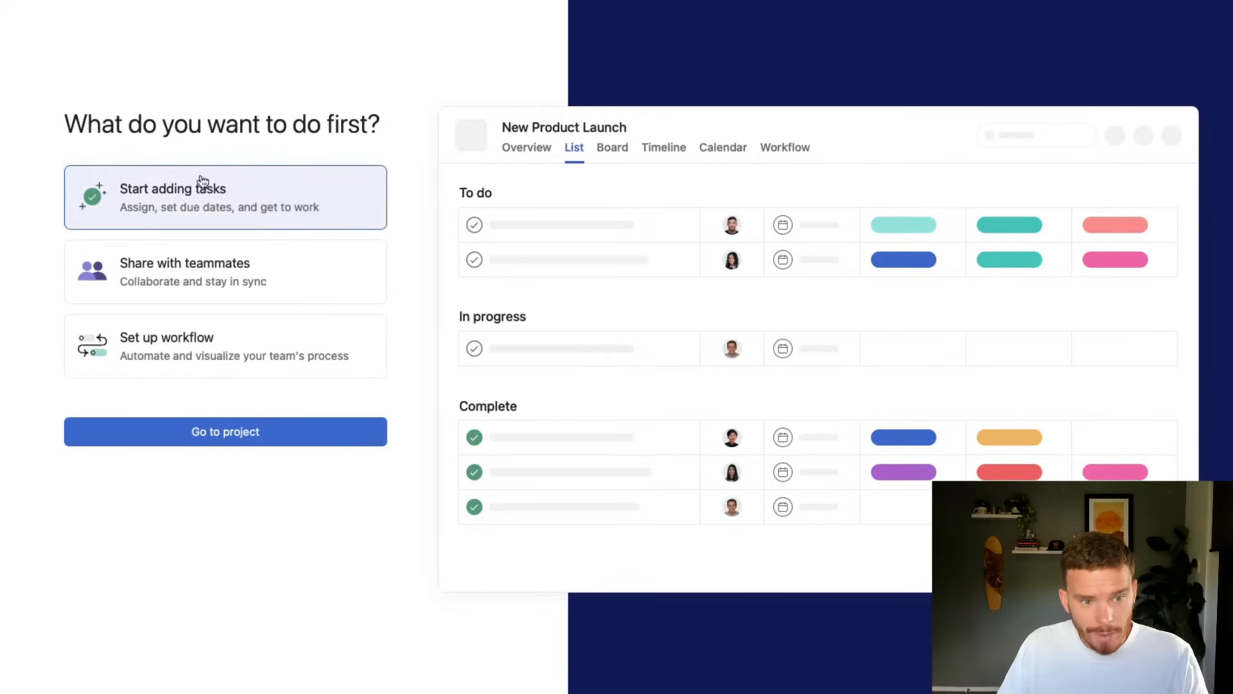
pyautogui.moveTo(266, 452)
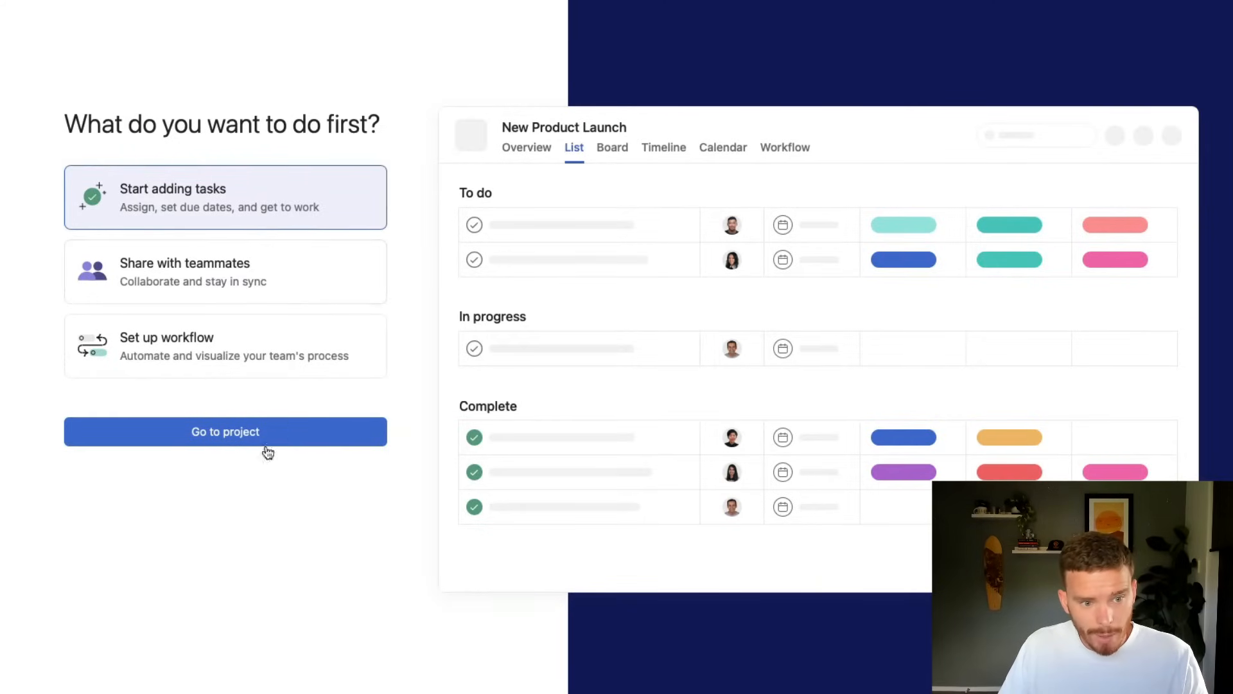
# - Keep 'Start adding tasks' and go to the New Product Launch project
pyautogui.click(225, 431)
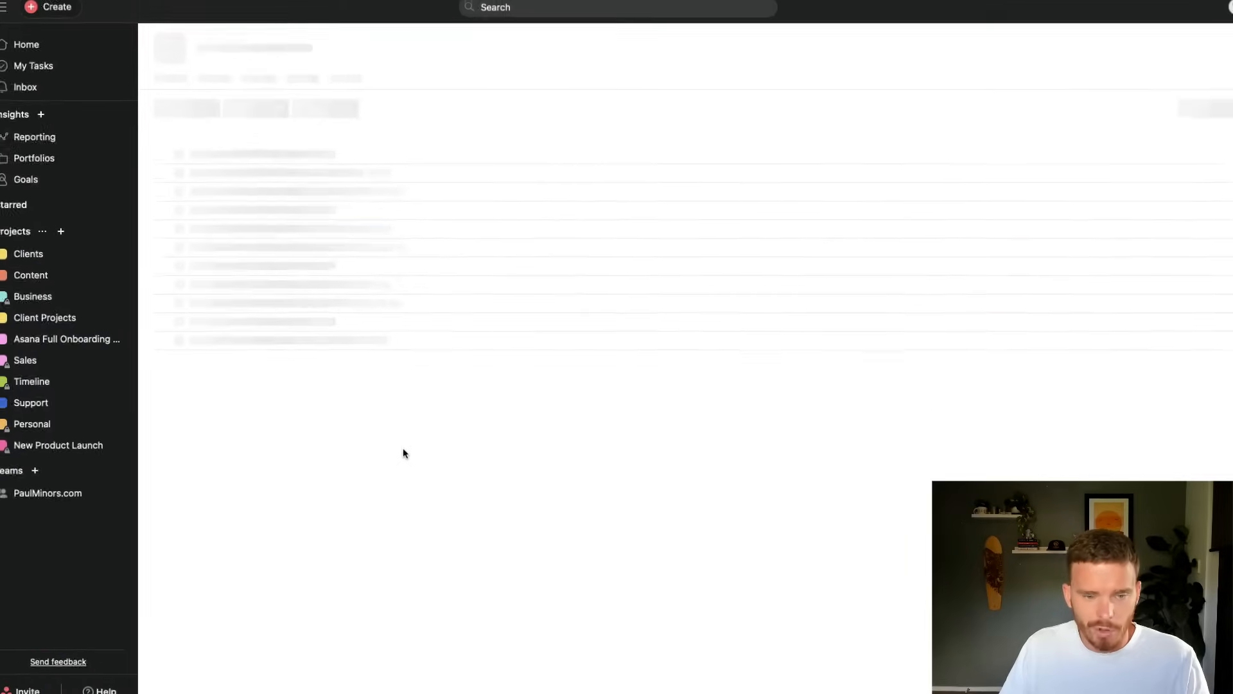
pyautogui.click(58, 444)
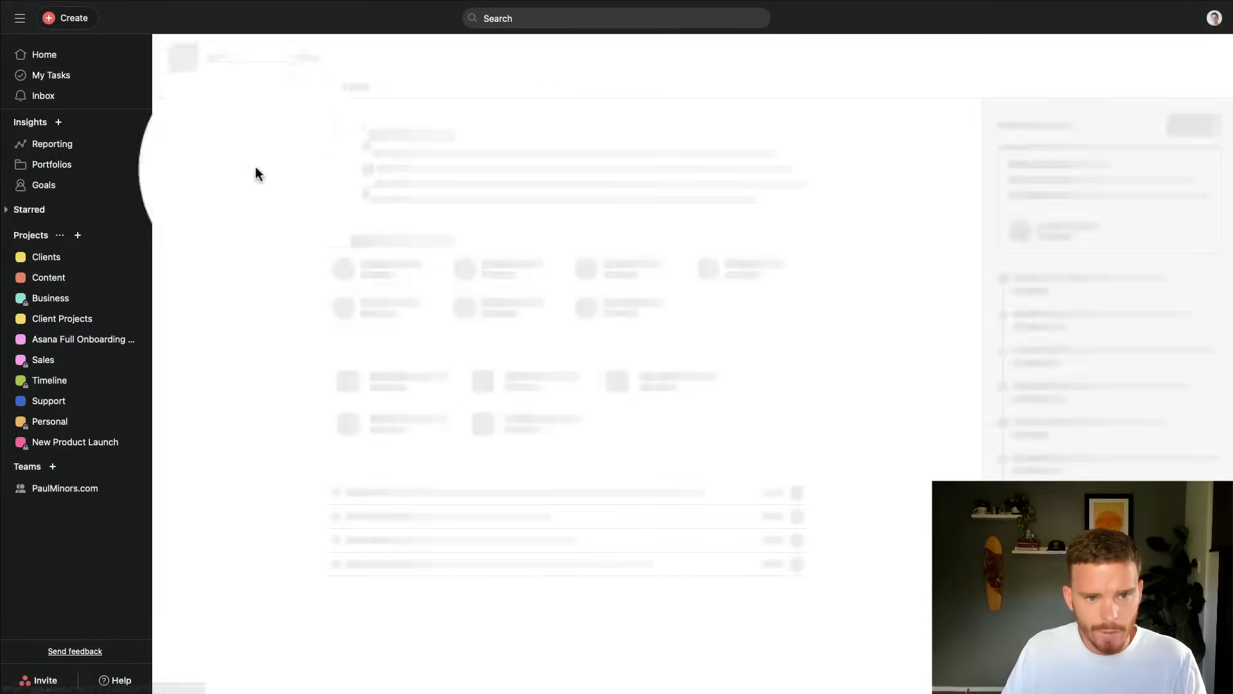
# - Rename the 'How we'll collaborate' heading to 'Project Description & Goals'
pyautogui.click(75, 442)
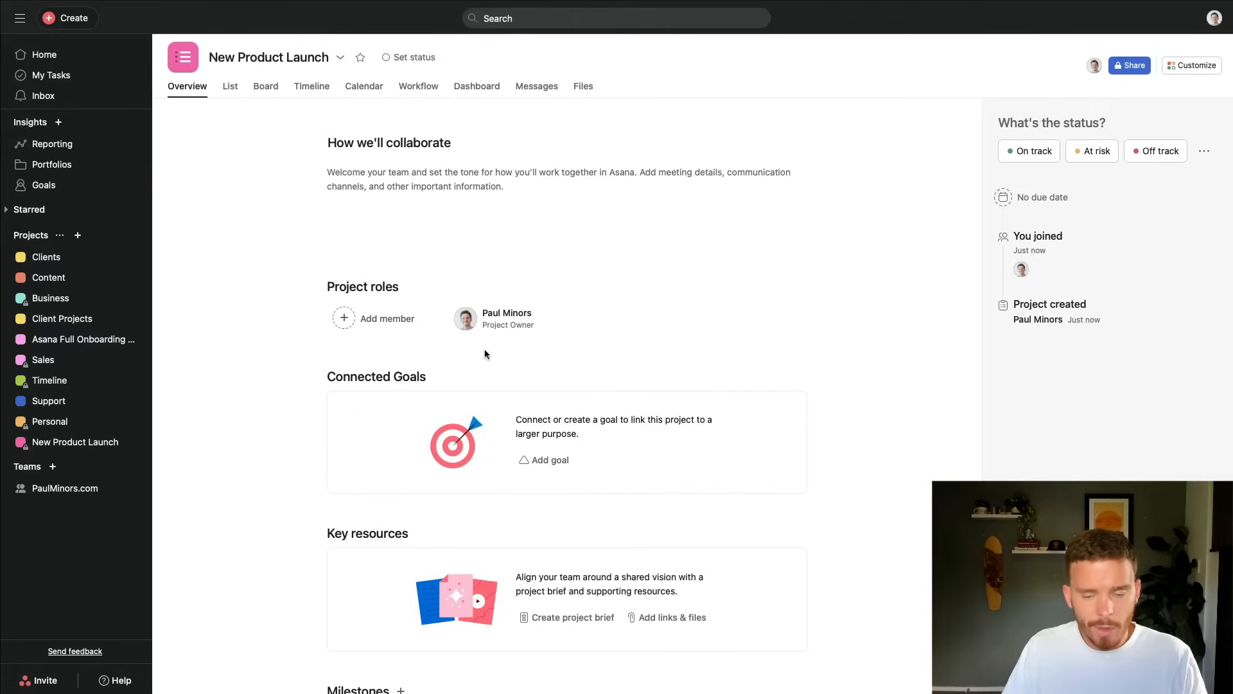
pyautogui.scroll(-3)
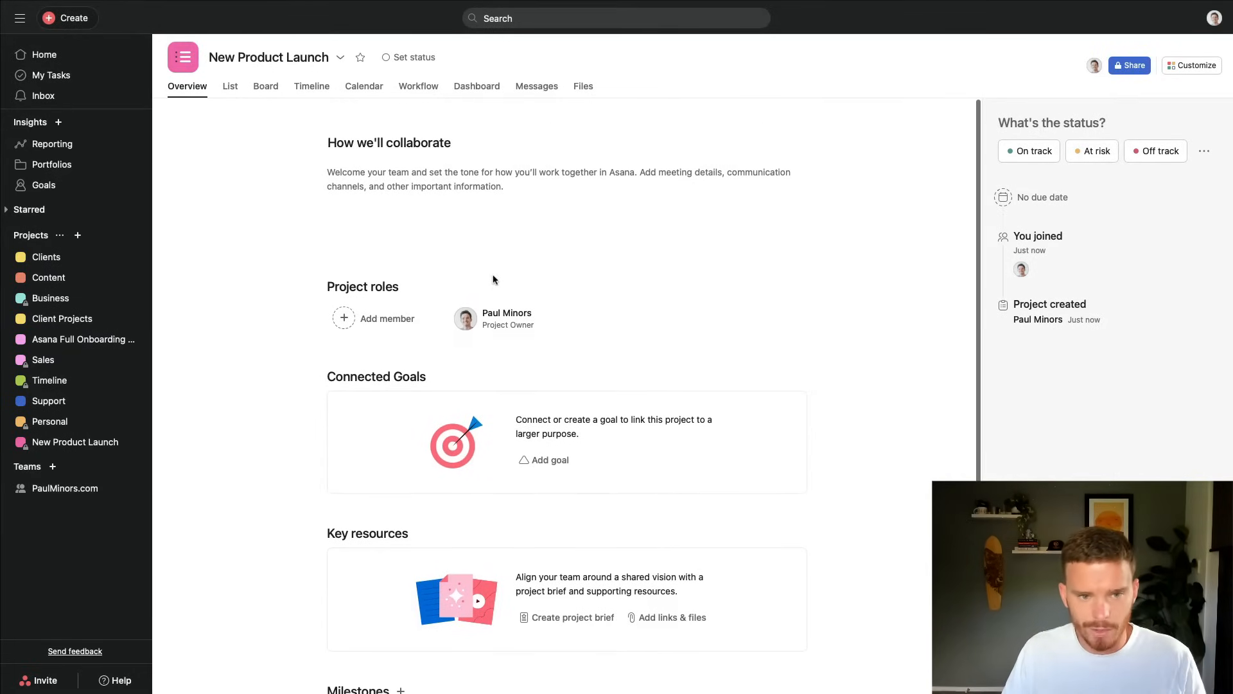
pyautogui.doubleClick(389, 142)
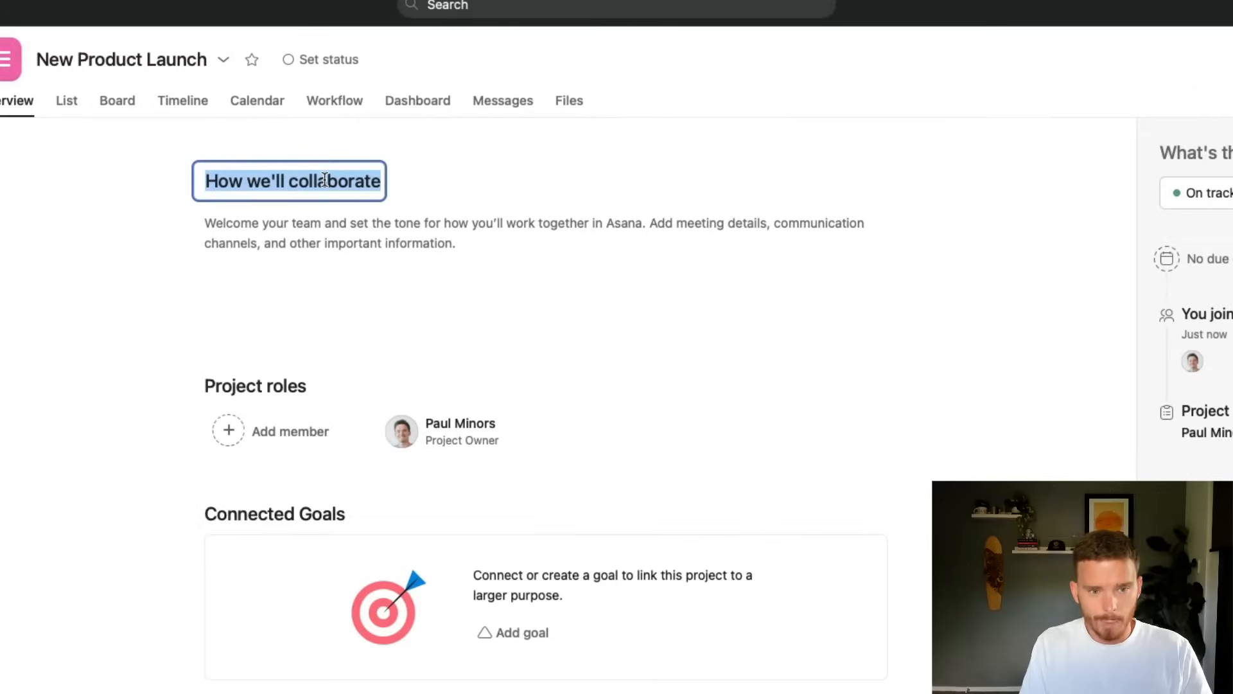
pyautogui.write('Project')
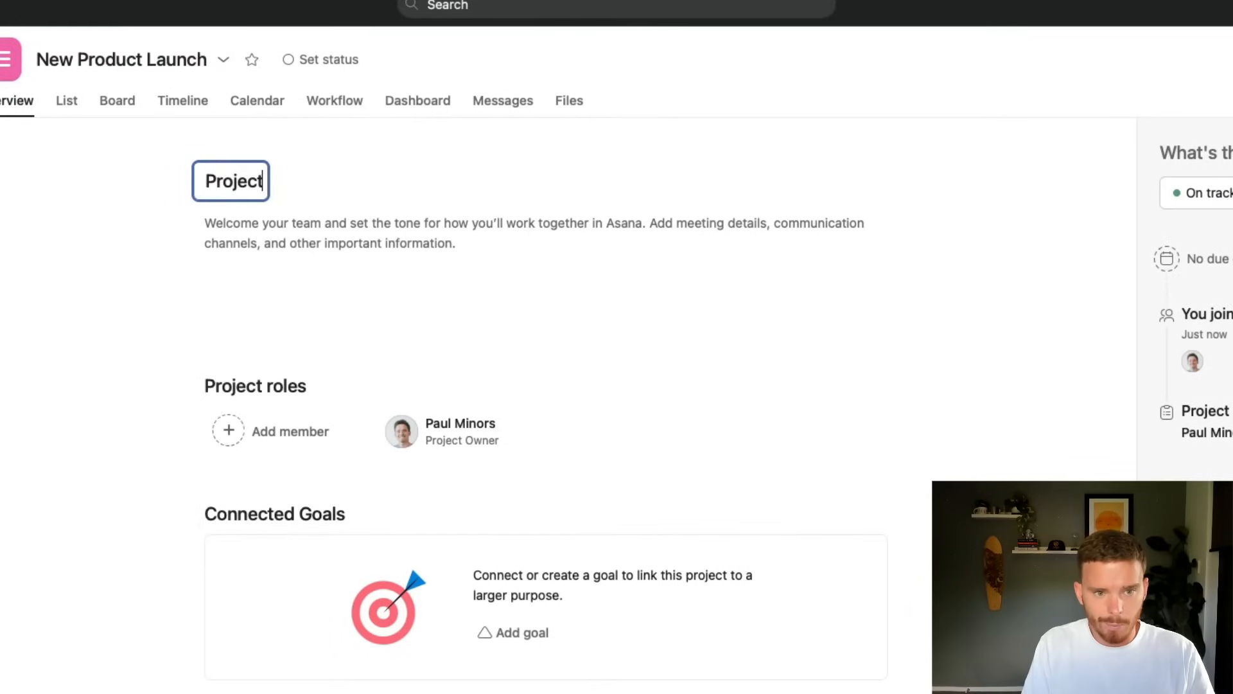
pyautogui.write('Descri')
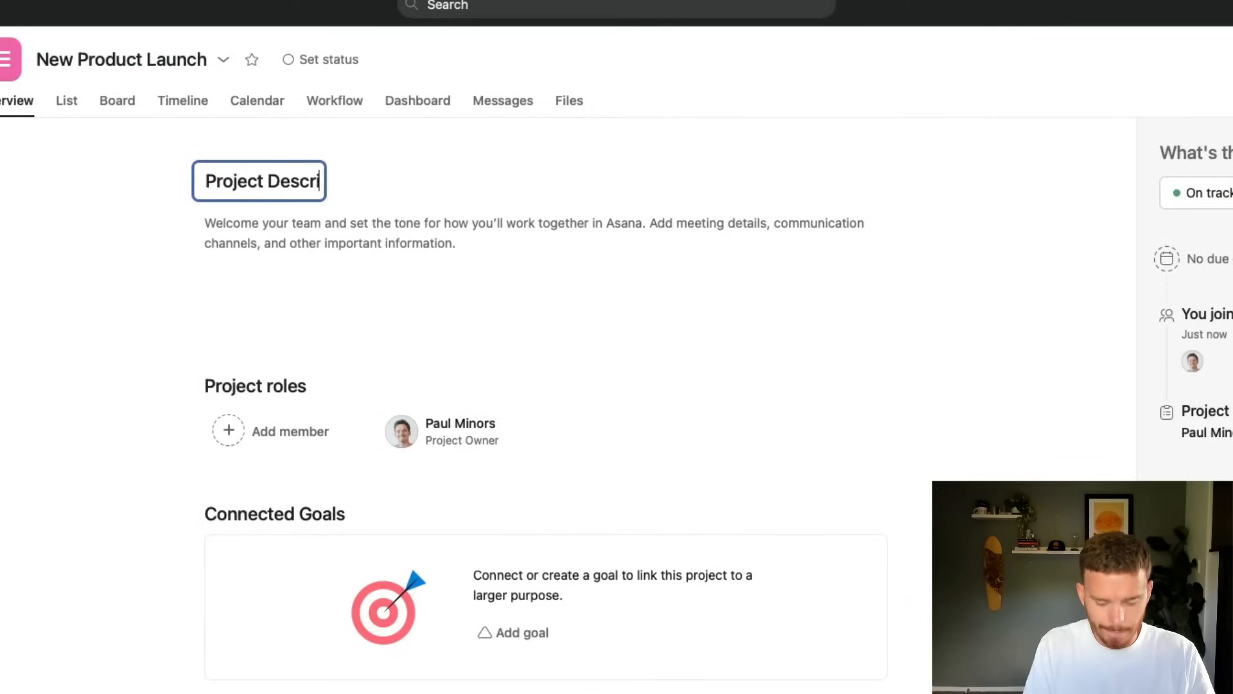
pyautogui.write('ption & Goals')
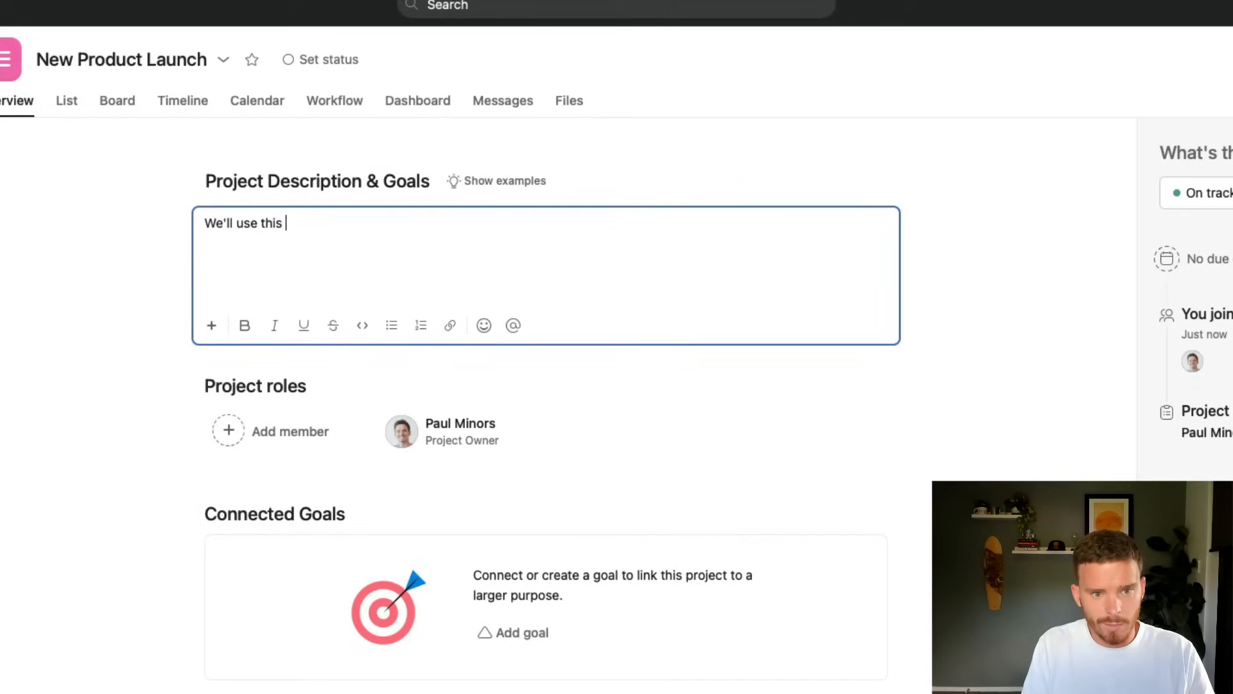
# - Describe the project as planning the product launch, aiming for $100k first-year sales
pyautogui.write('project to plan t')
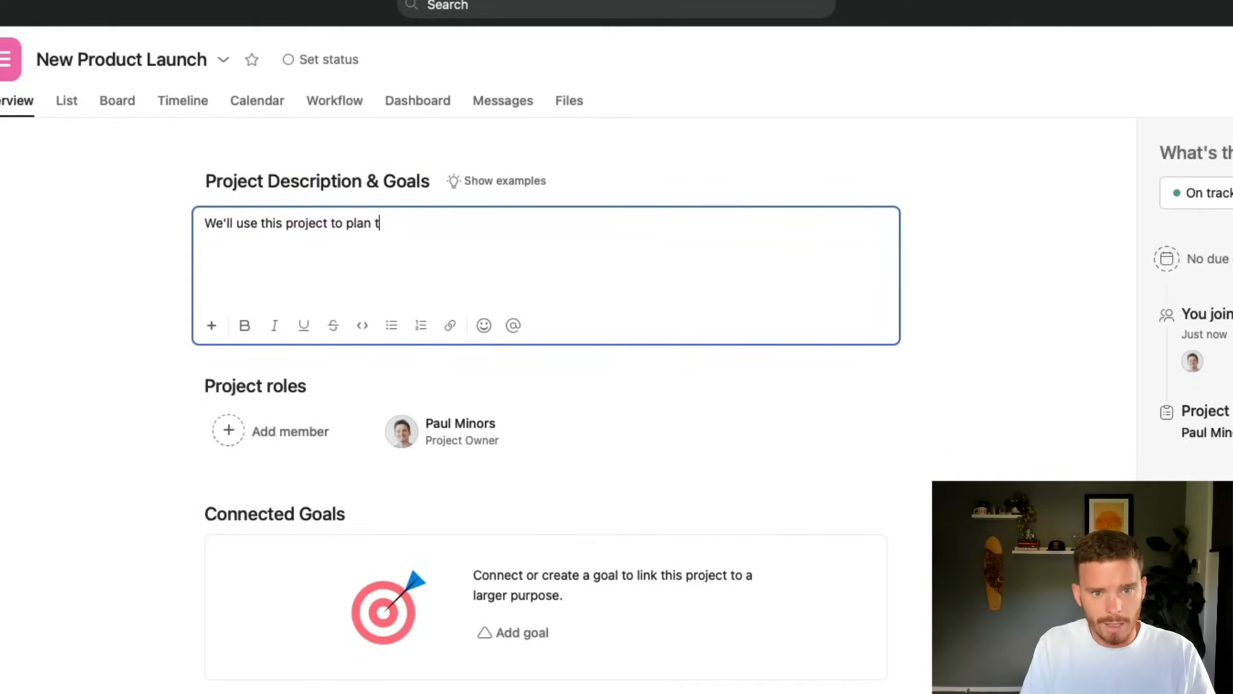
pyautogui.write('he launch of')
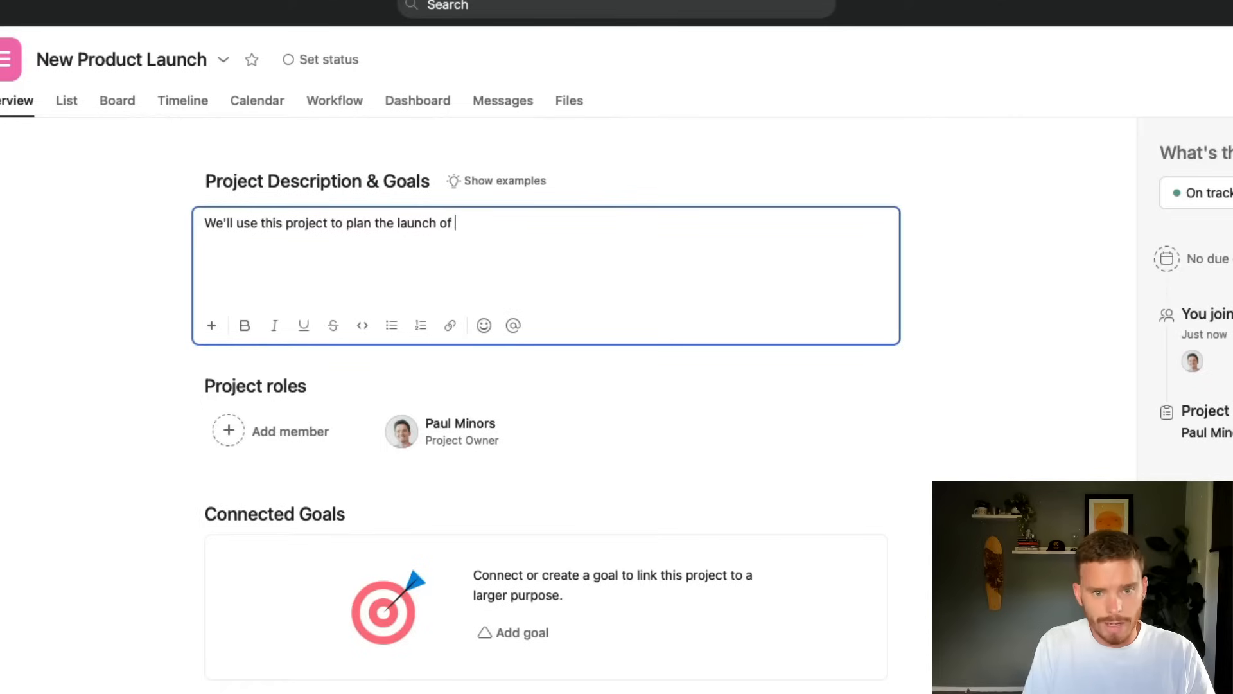
pyautogui.write('our new product. The goal')
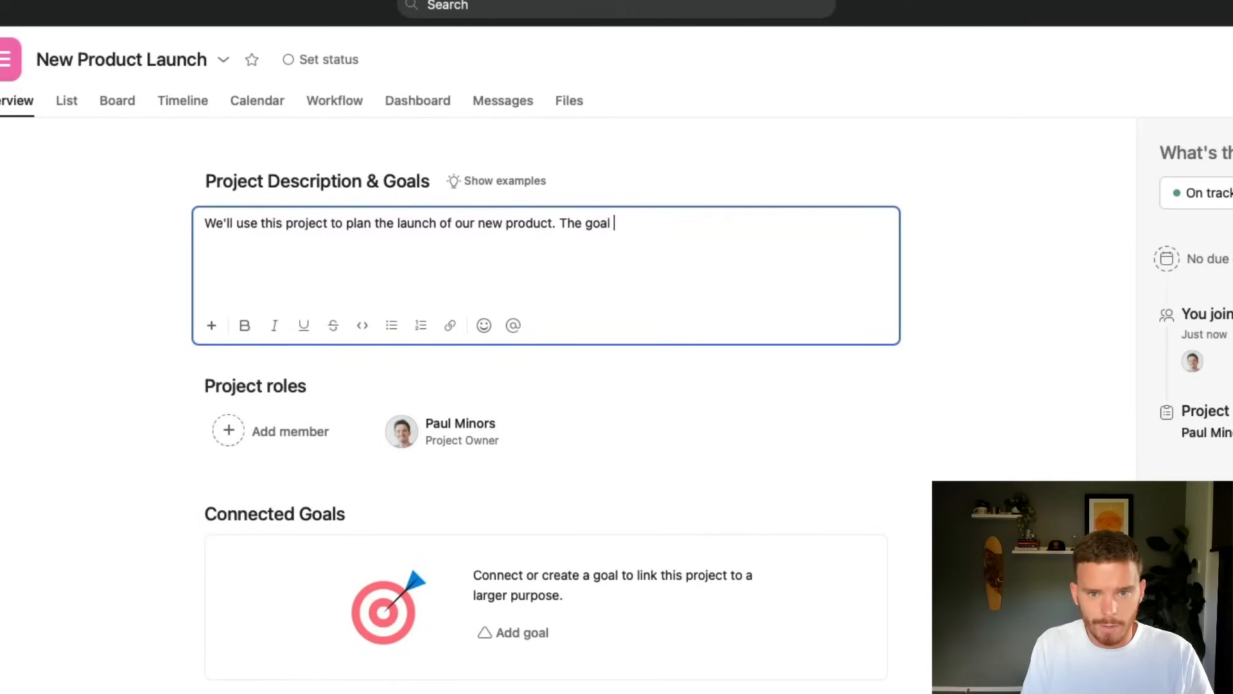
pyautogui.write('is to generate')
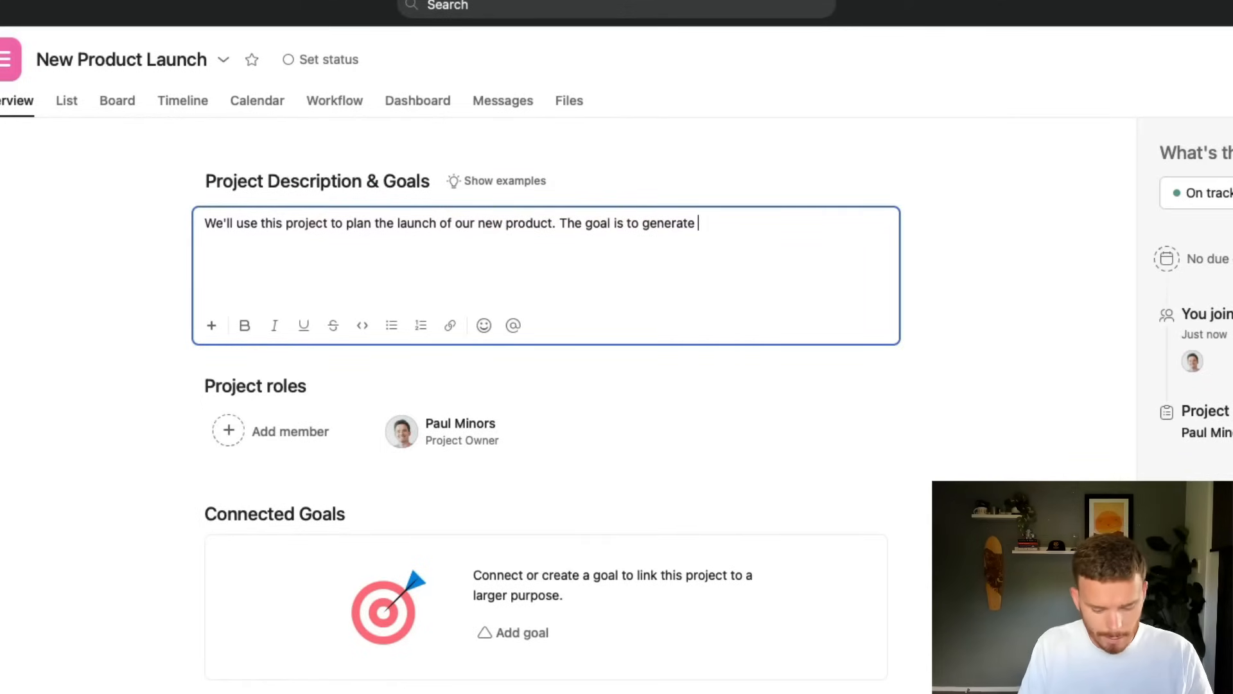
pyautogui.write('$100k in sales')
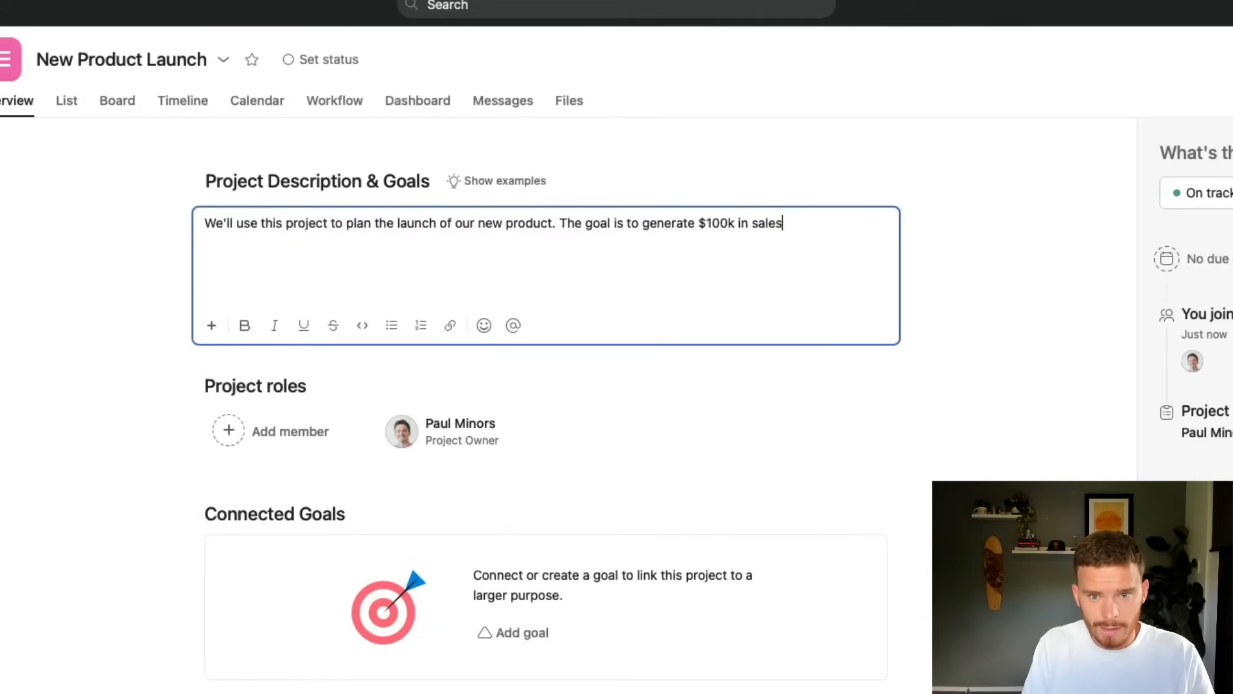
pyautogui.write('in the first year.')
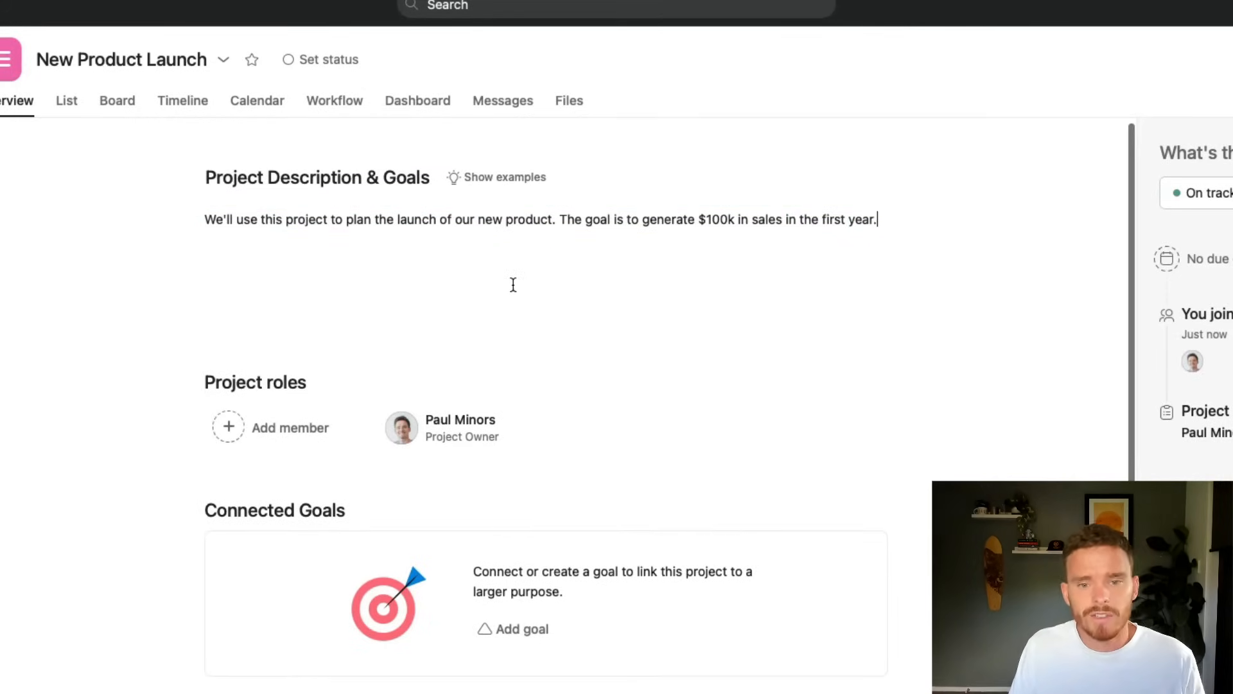
pyautogui.moveTo(489, 304)
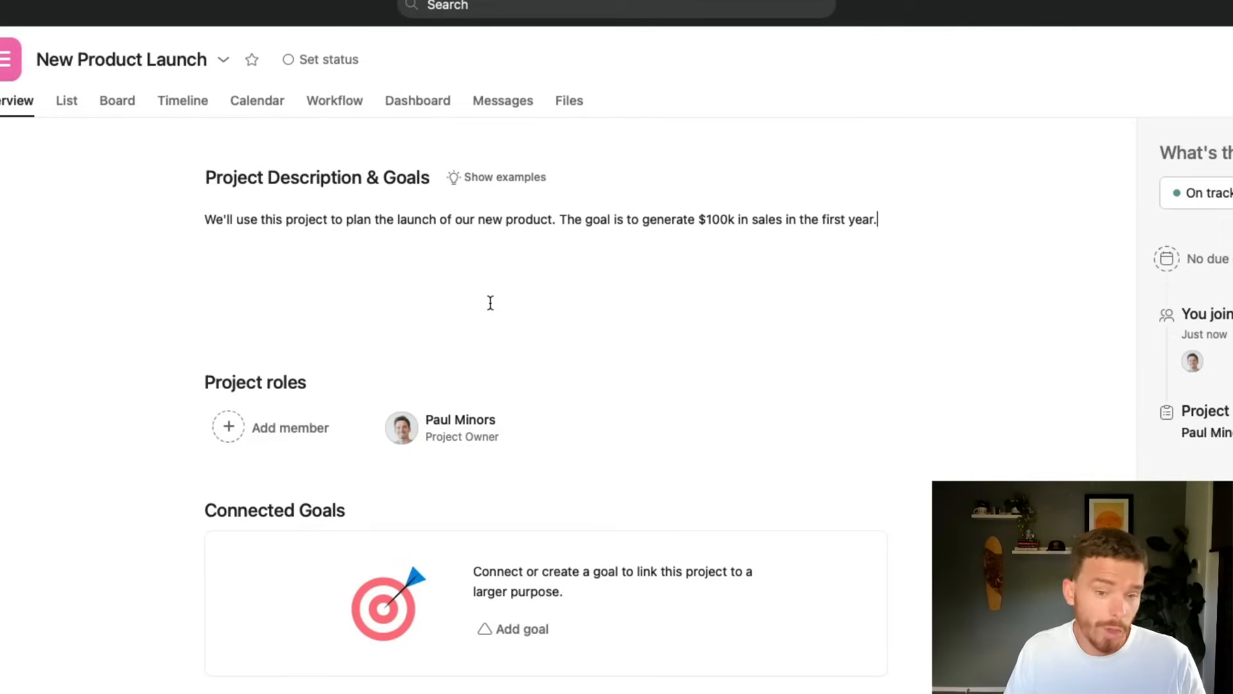
pyautogui.moveTo(277, 427)
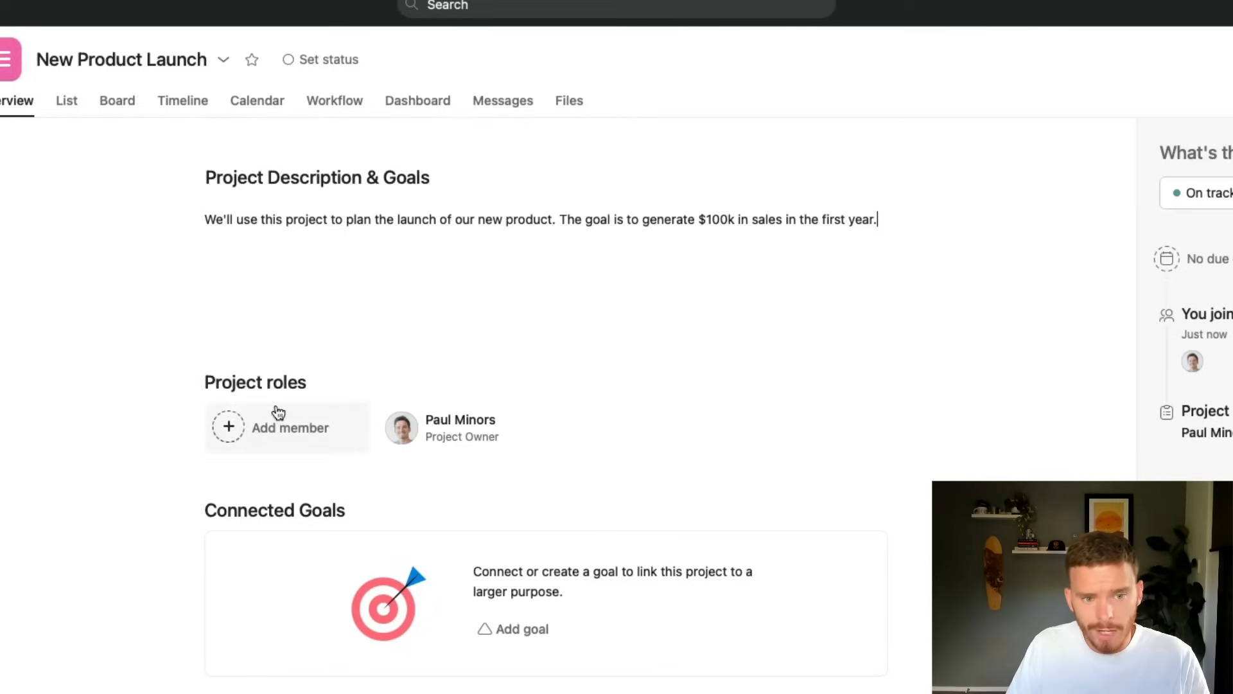
pyautogui.click(289, 427)
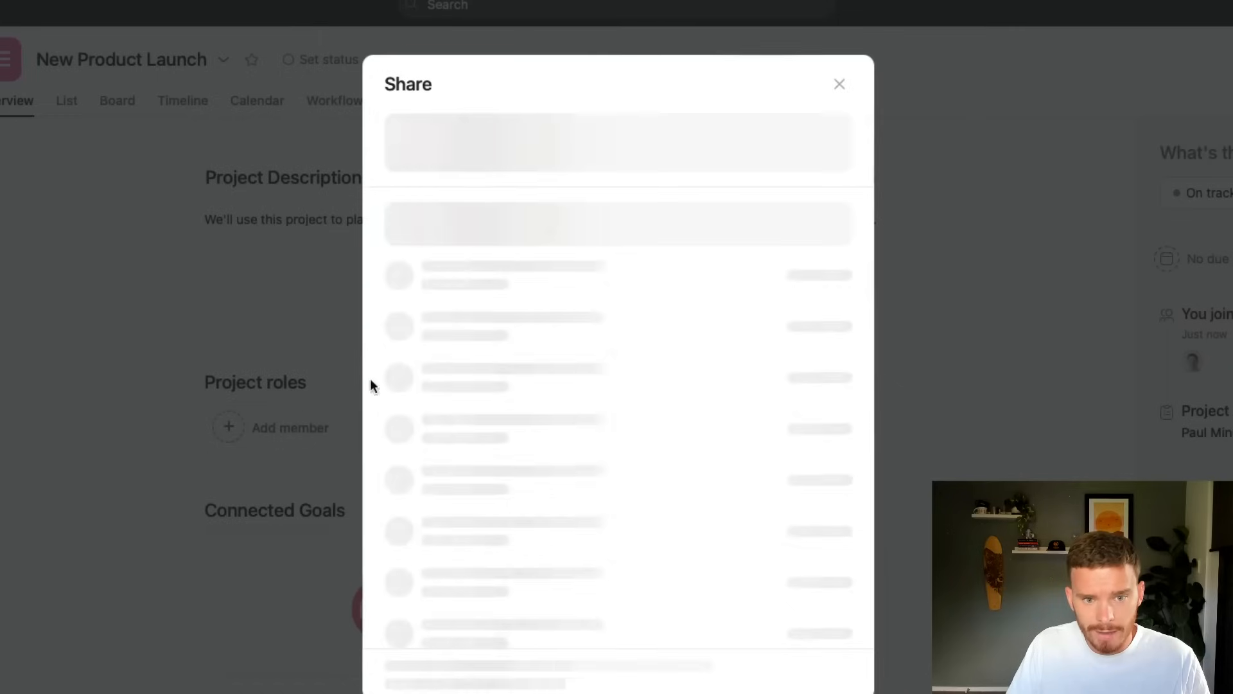
pyautogui.write('war')
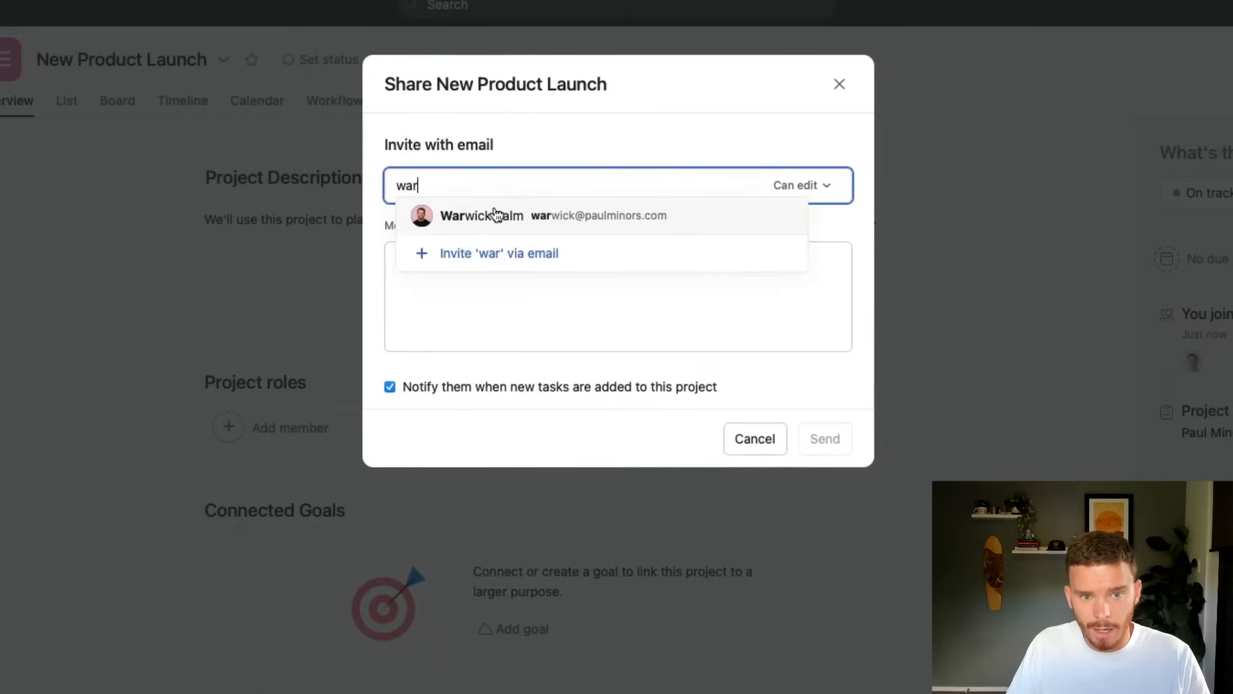
pyautogui.click(481, 216)
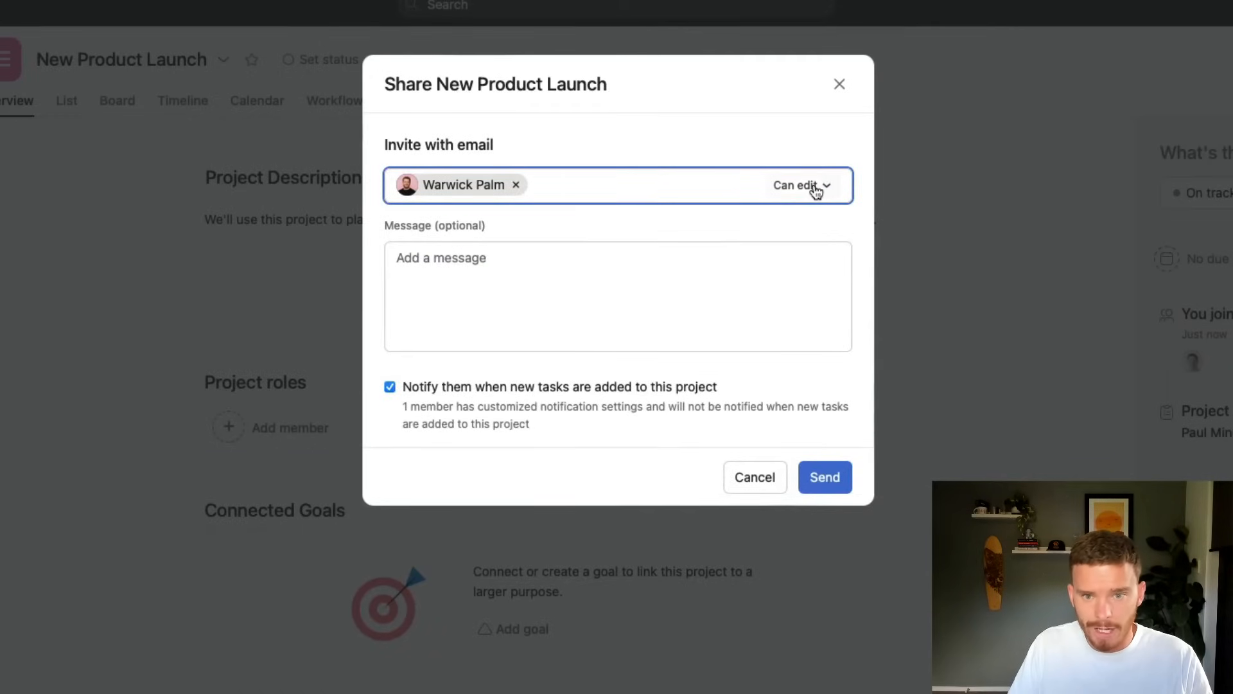
pyautogui.click(801, 185)
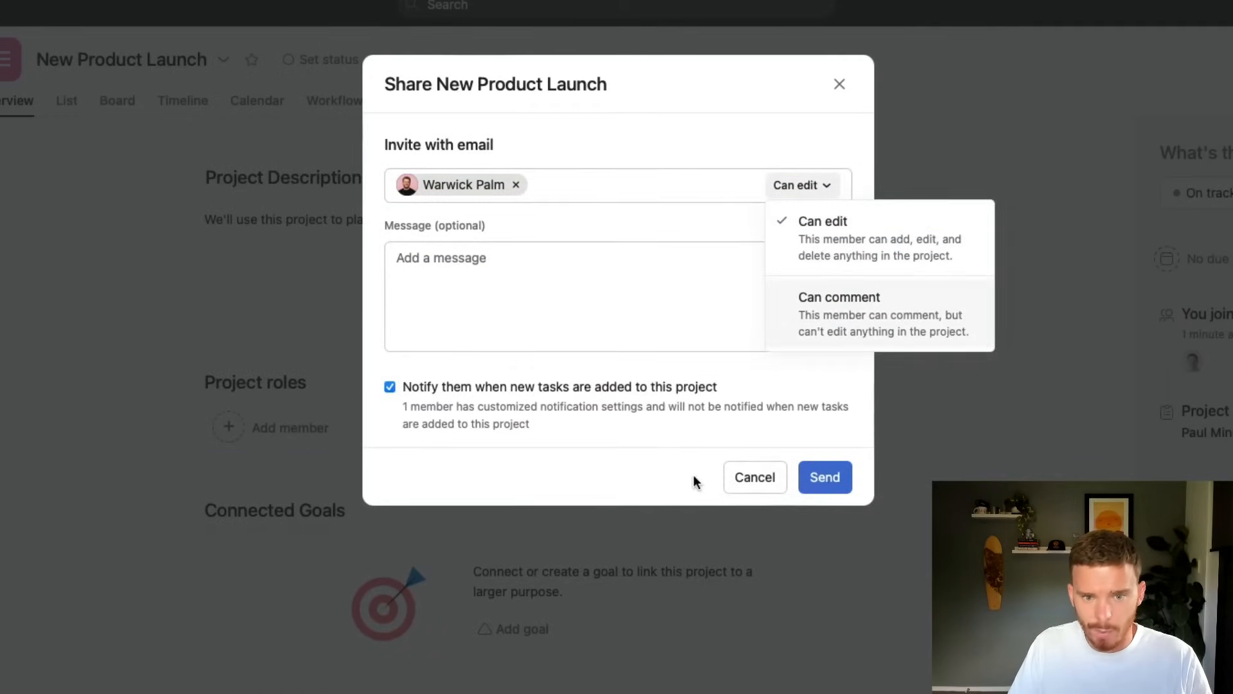
pyautogui.click(824, 476)
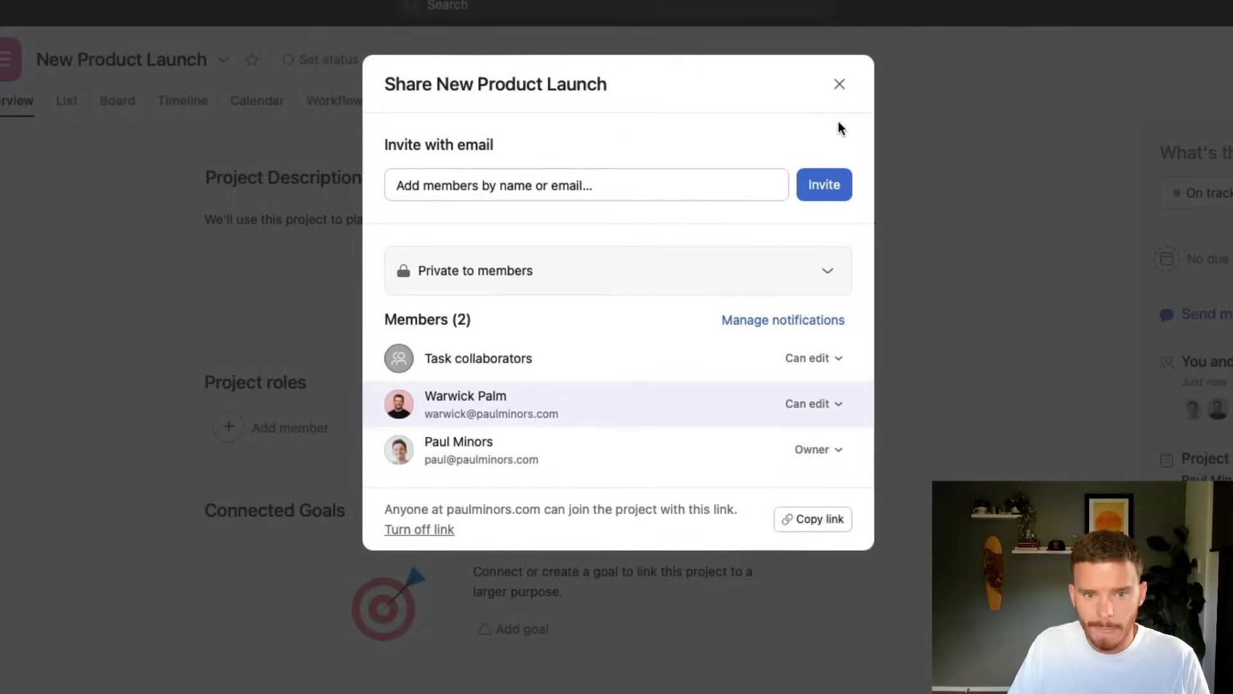
pyautogui.moveTo(469, 442)
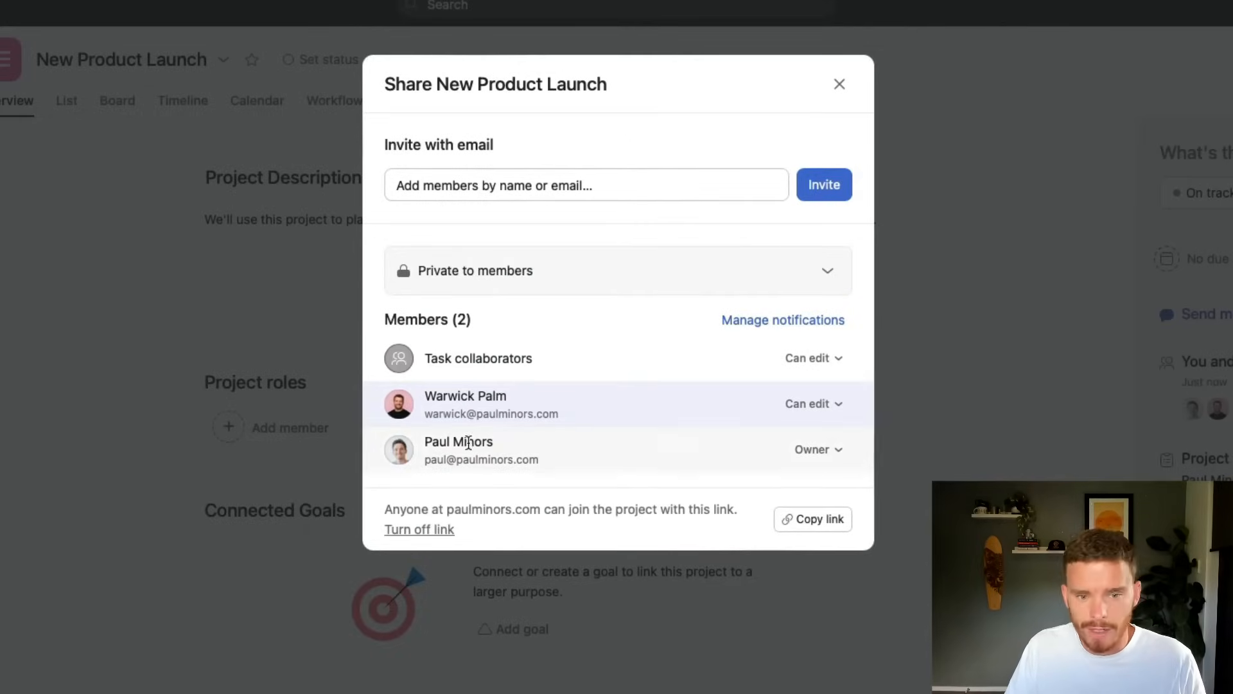
pyautogui.moveTo(516, 397)
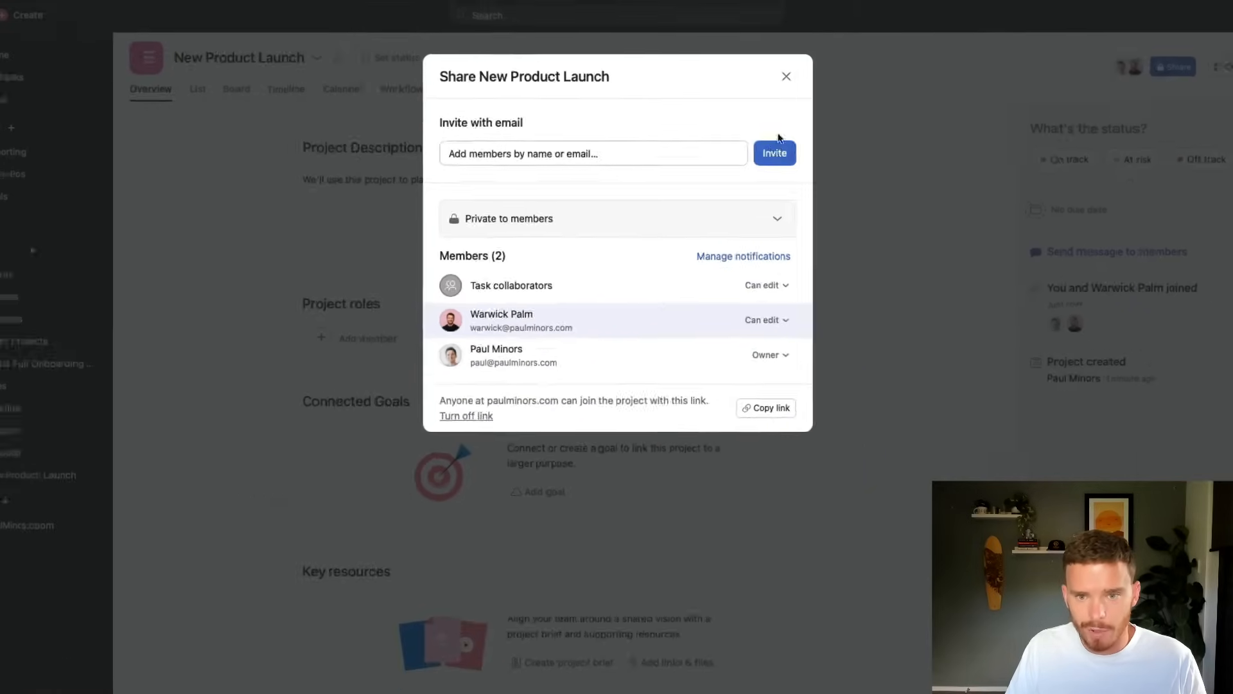
pyautogui.click(785, 76)
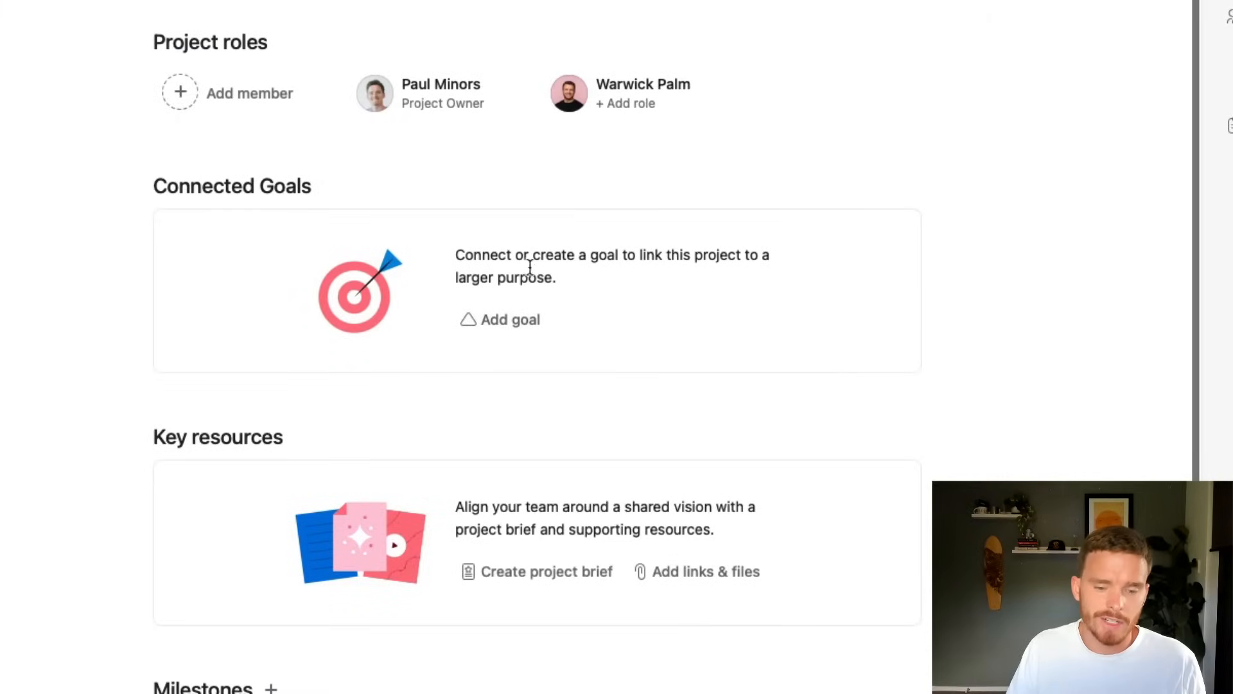
pyautogui.moveTo(581, 314)
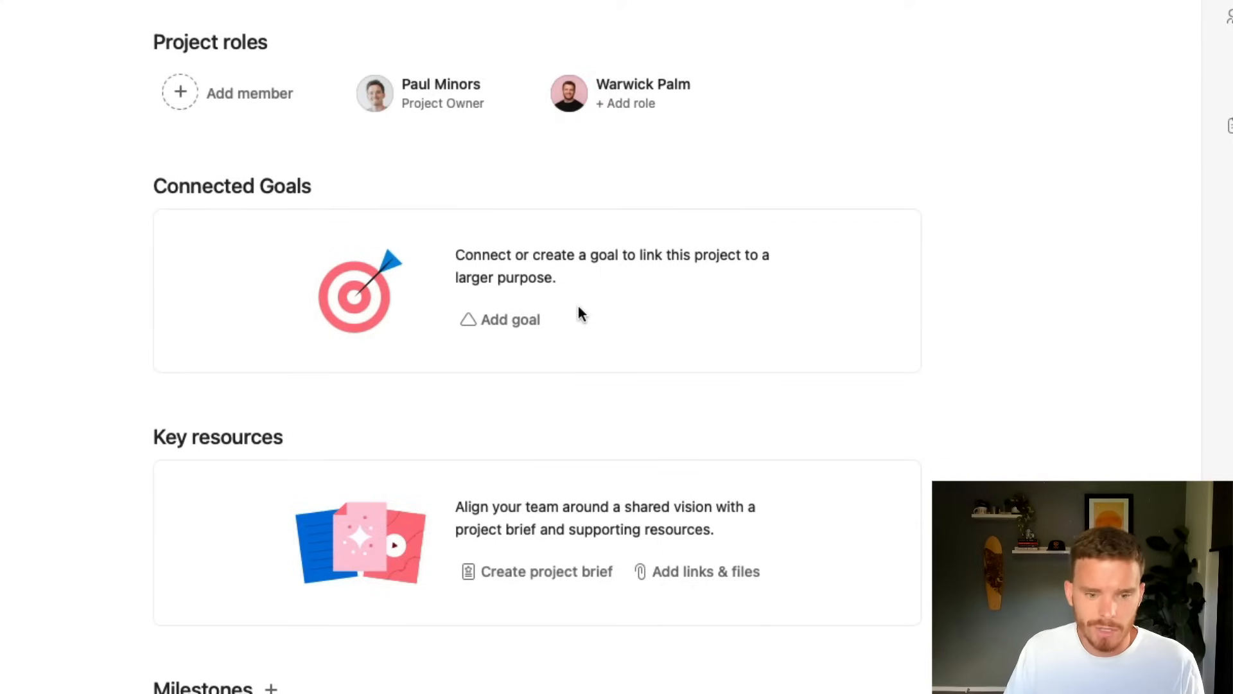
# - Exit the project brief and open the Add links & files menu under Key resources
pyautogui.scroll(-3)
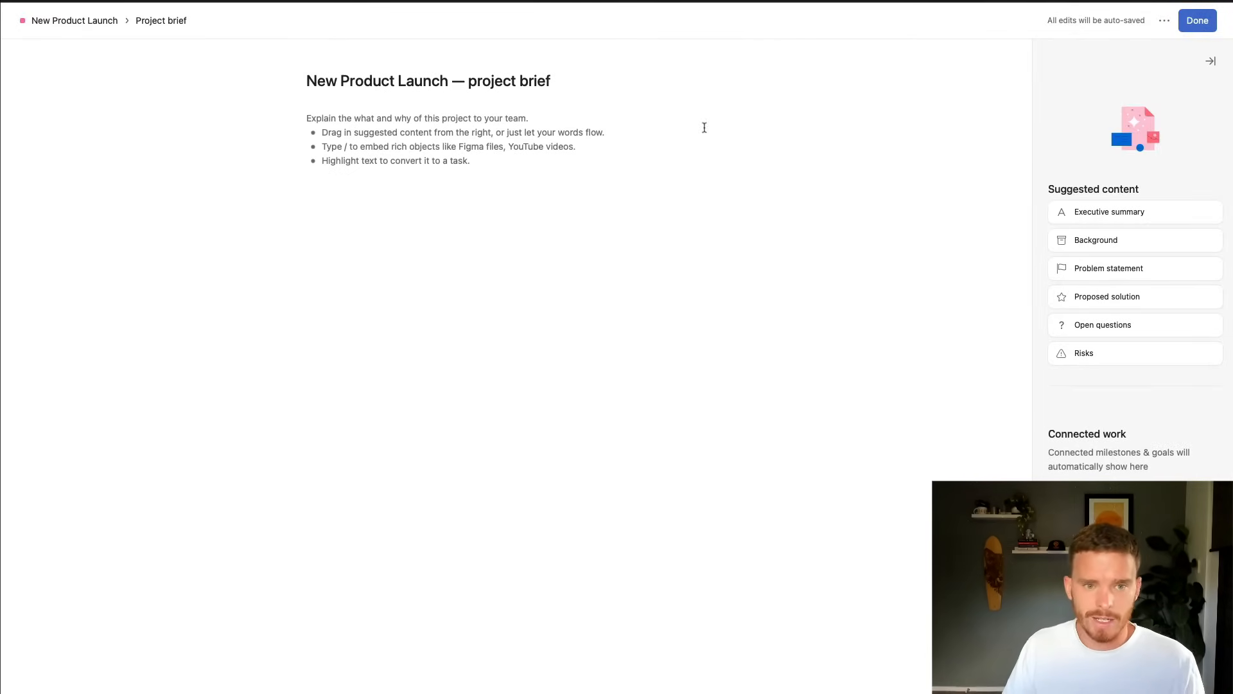
pyautogui.moveTo(615, 131)
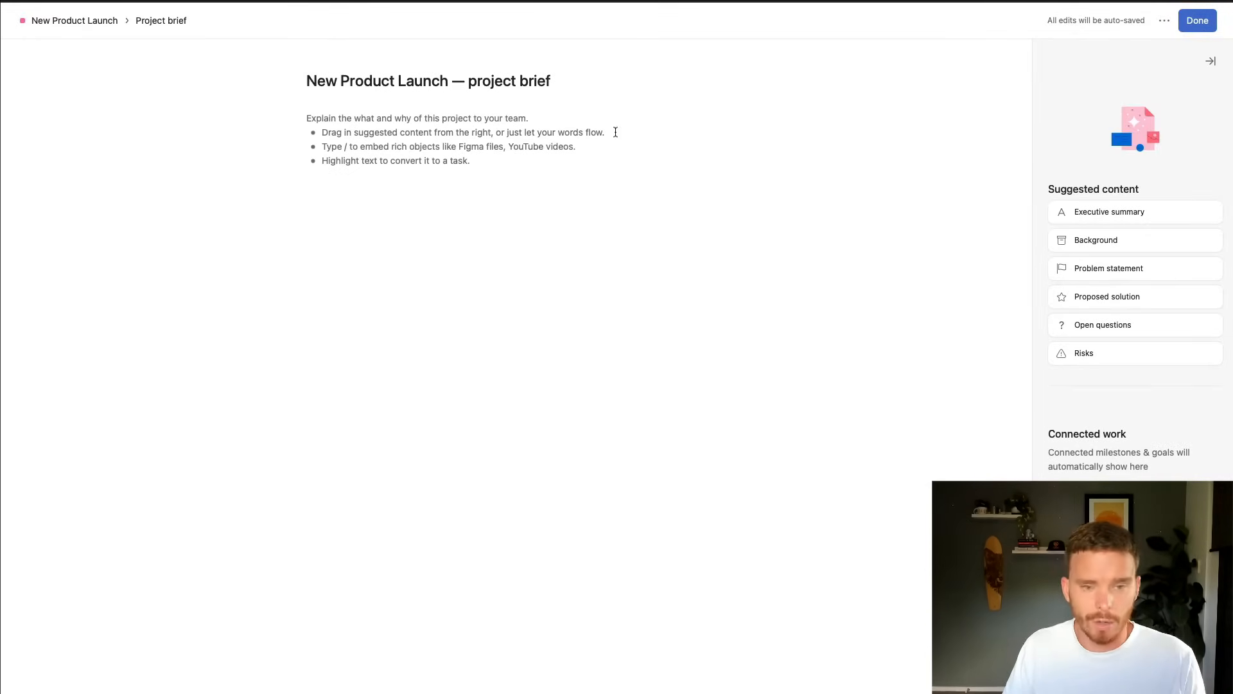
pyautogui.click(1197, 20)
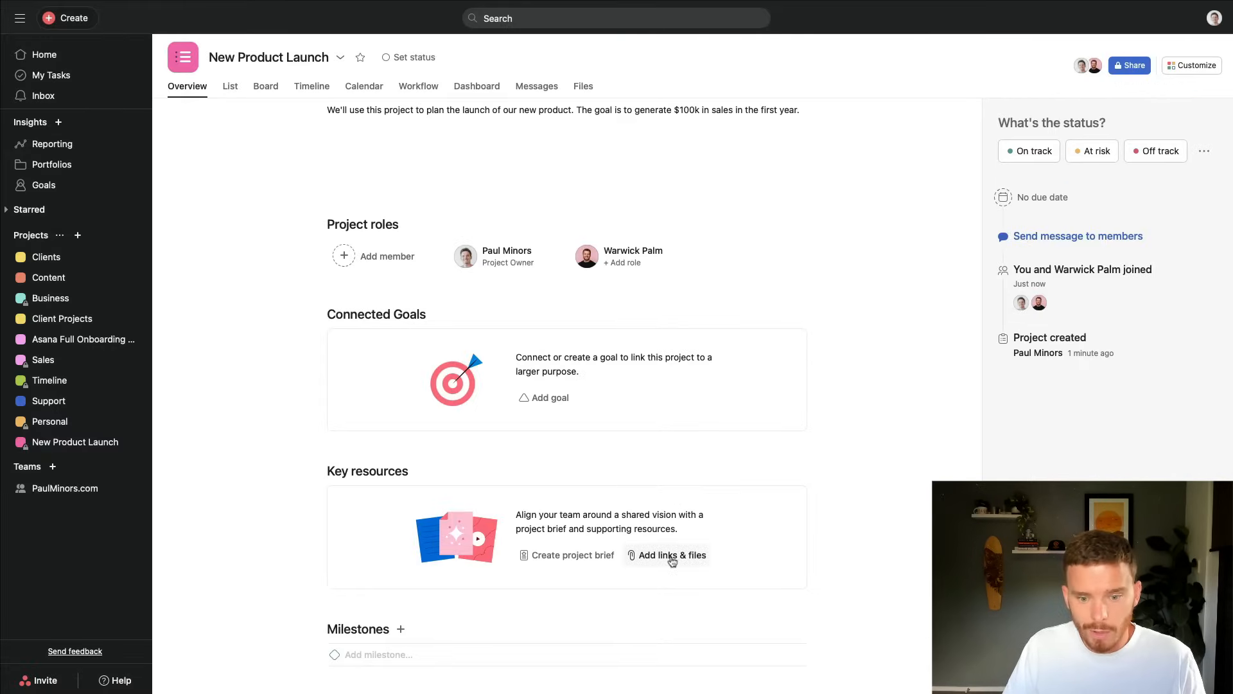
pyautogui.click(672, 555)
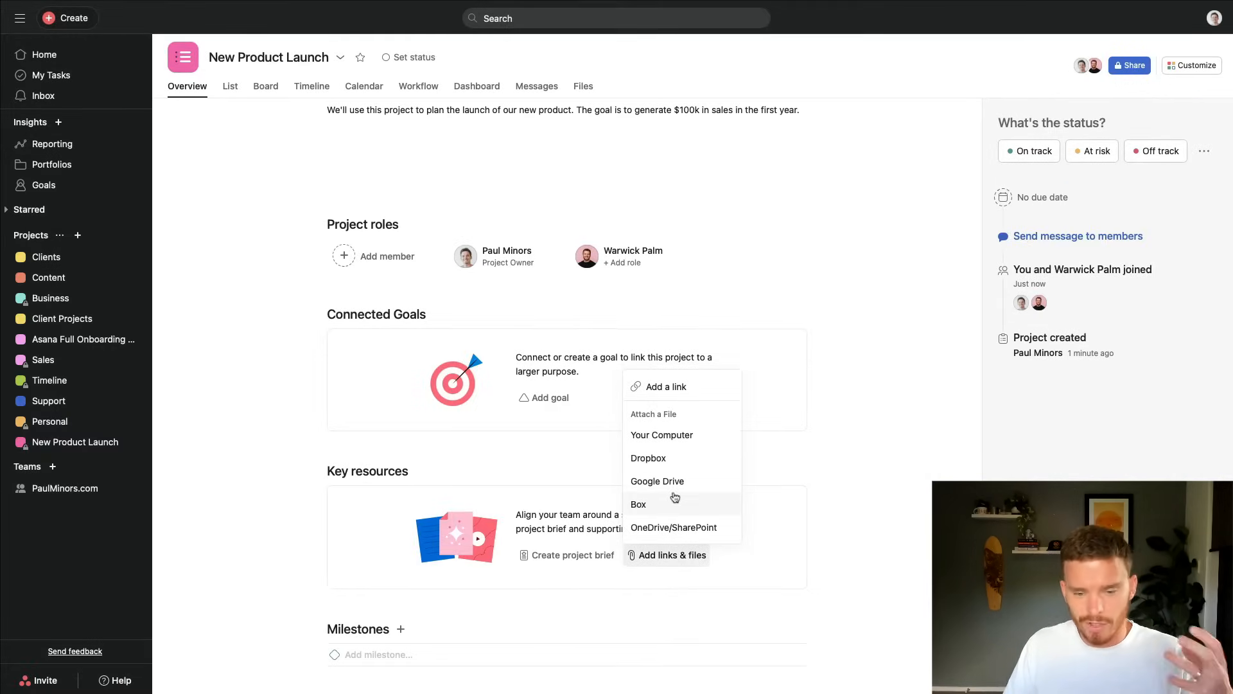
pyautogui.moveTo(828, 463)
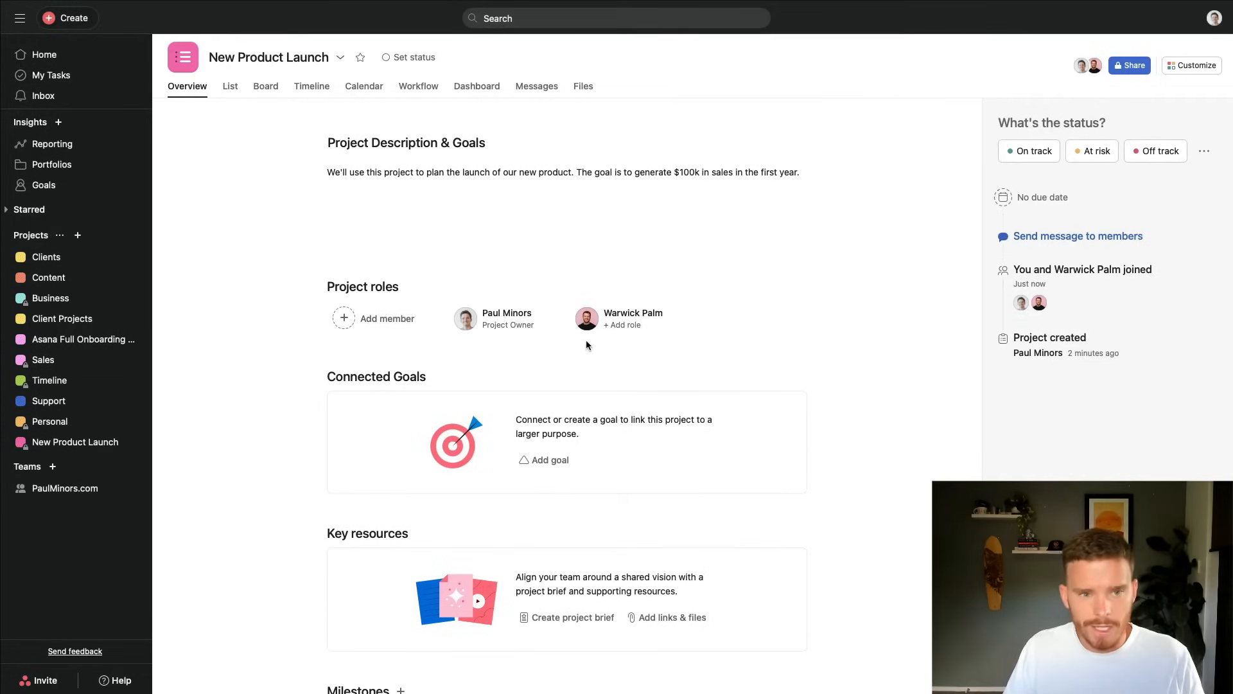
# - In List view, add sections Phase One: Planning, Phase Two: Production and Phase Three: Launch
pyautogui.click(230, 85)
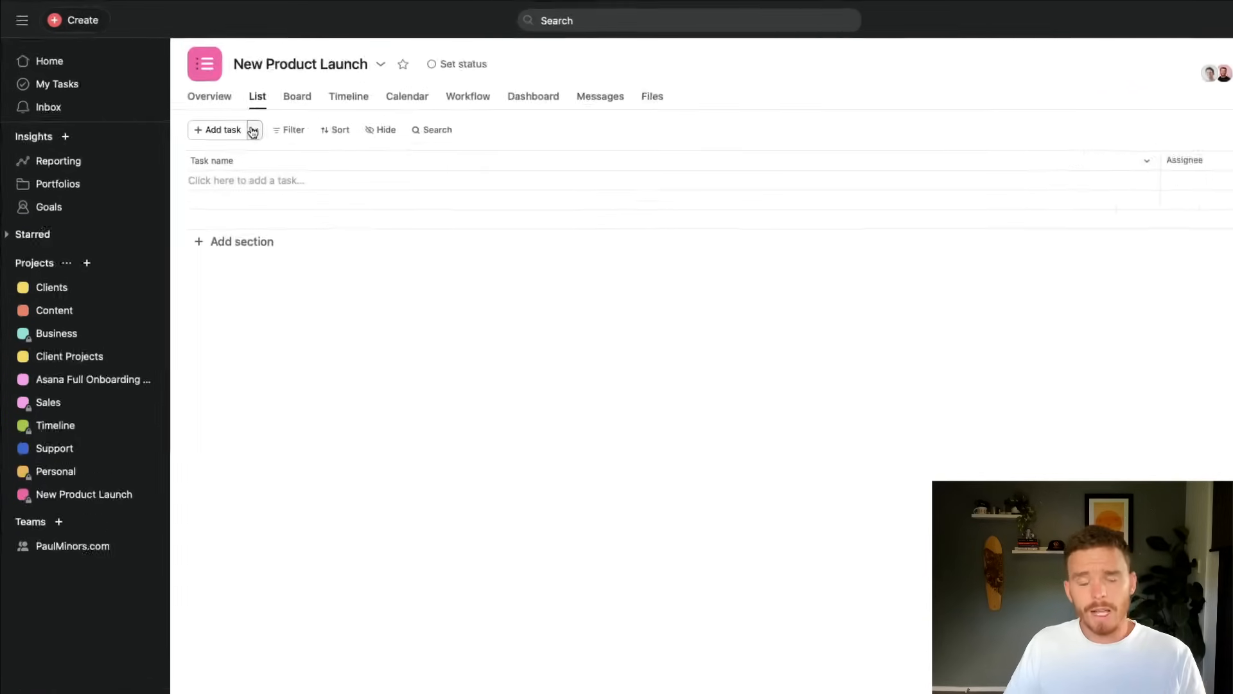
pyautogui.click(252, 130)
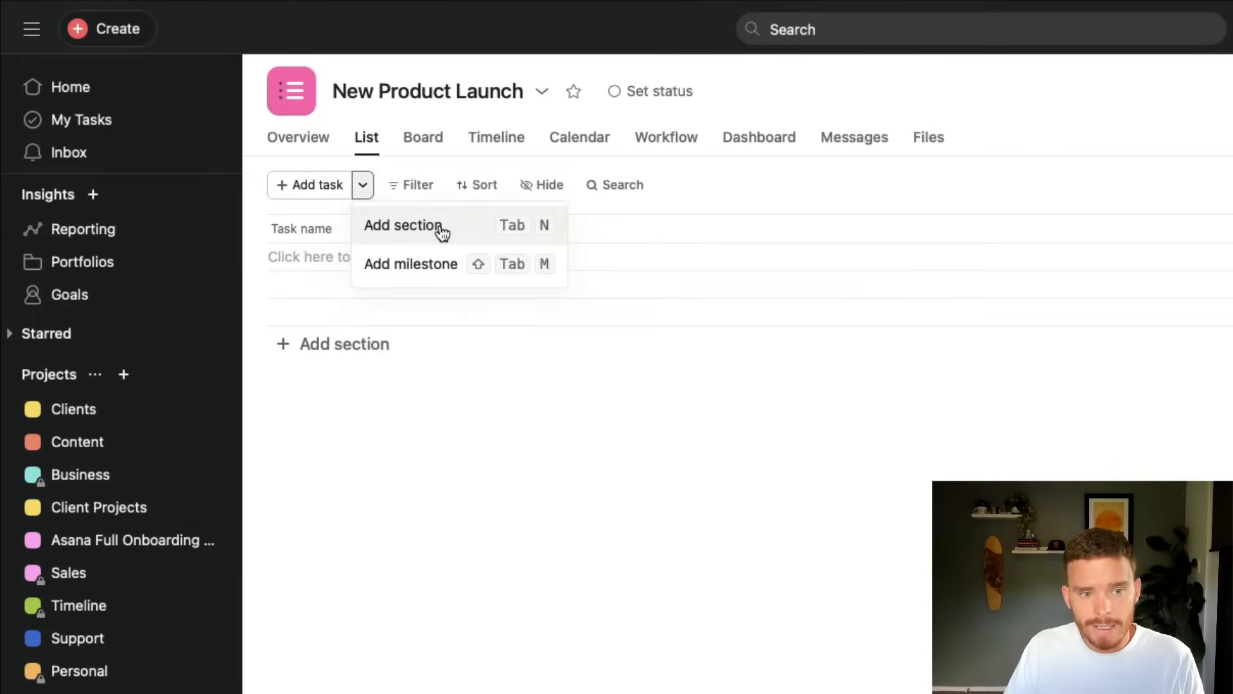
pyautogui.click(404, 225)
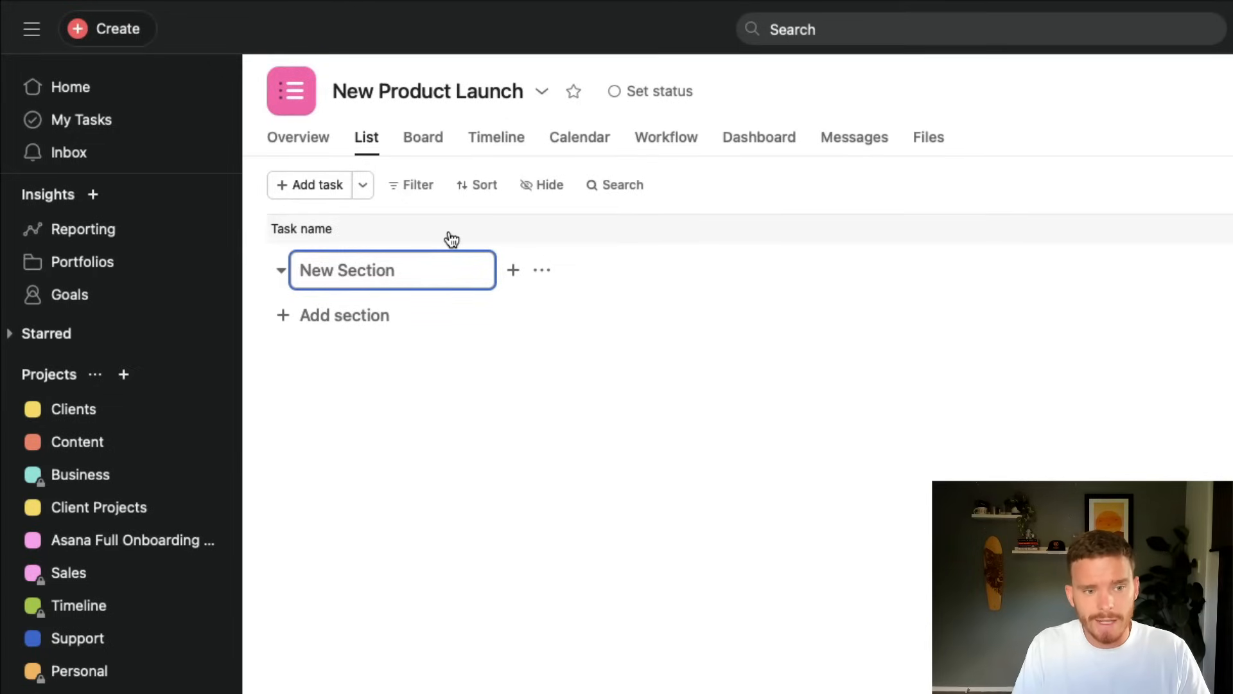
pyautogui.write('Phase')
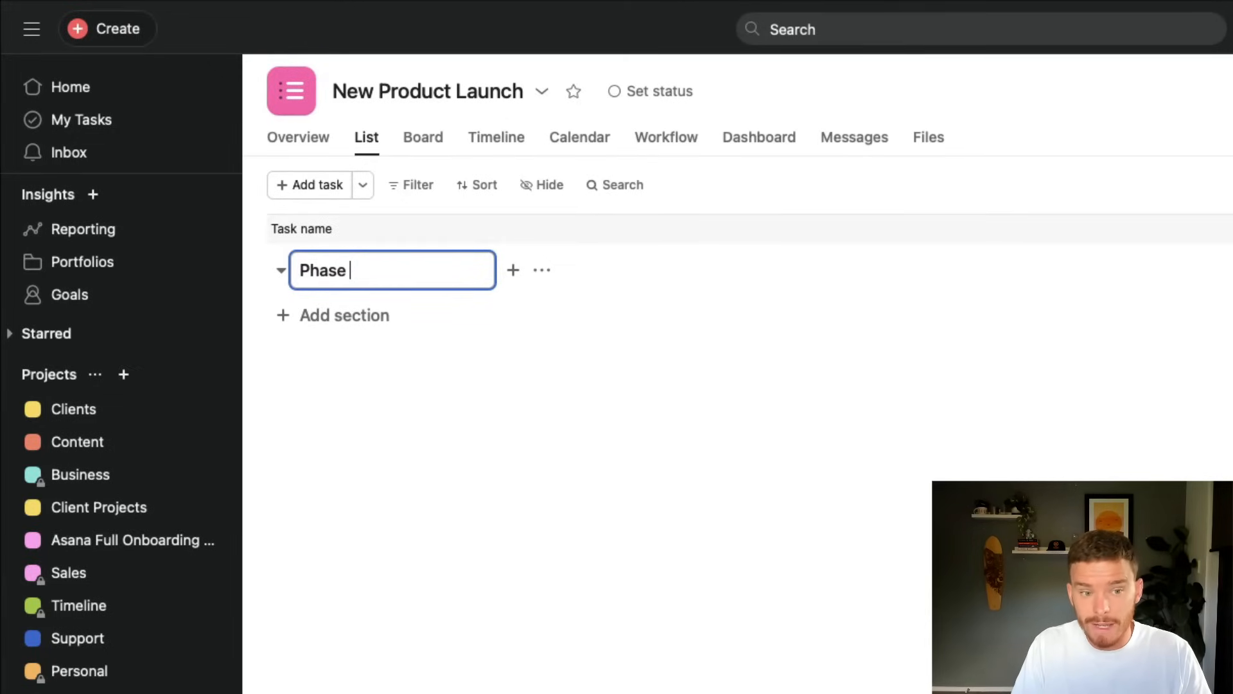
pyautogui.write('One: Planning')
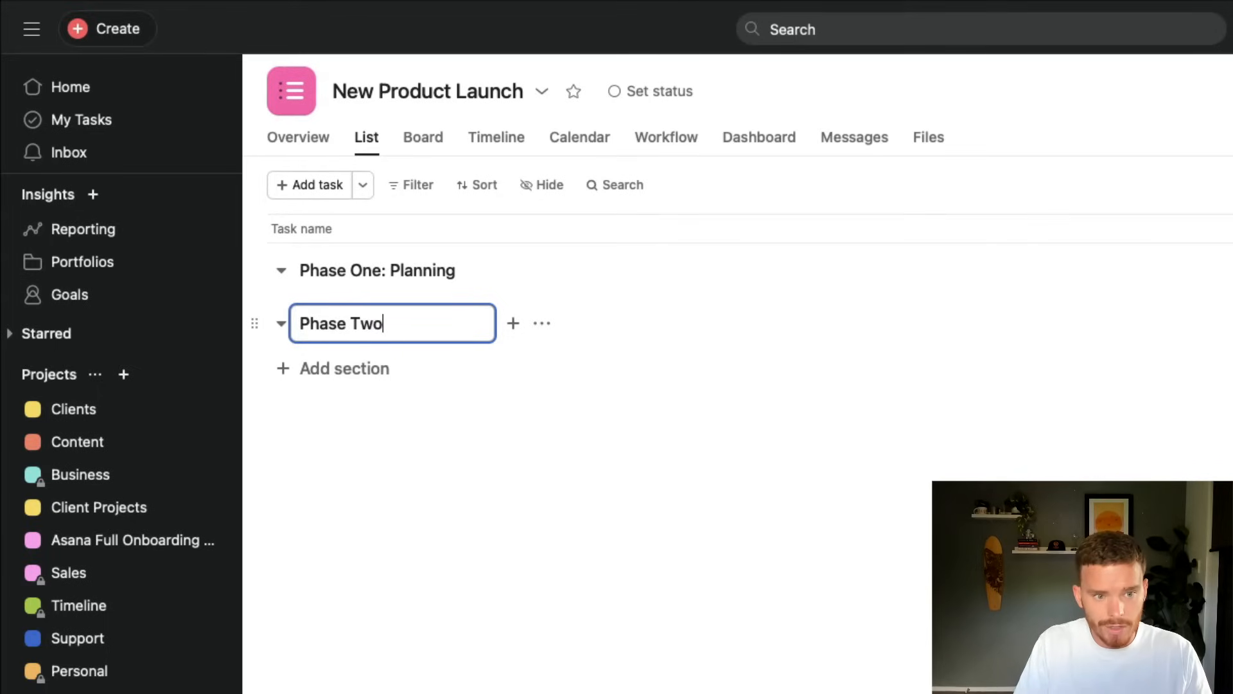
pyautogui.write(': Production')
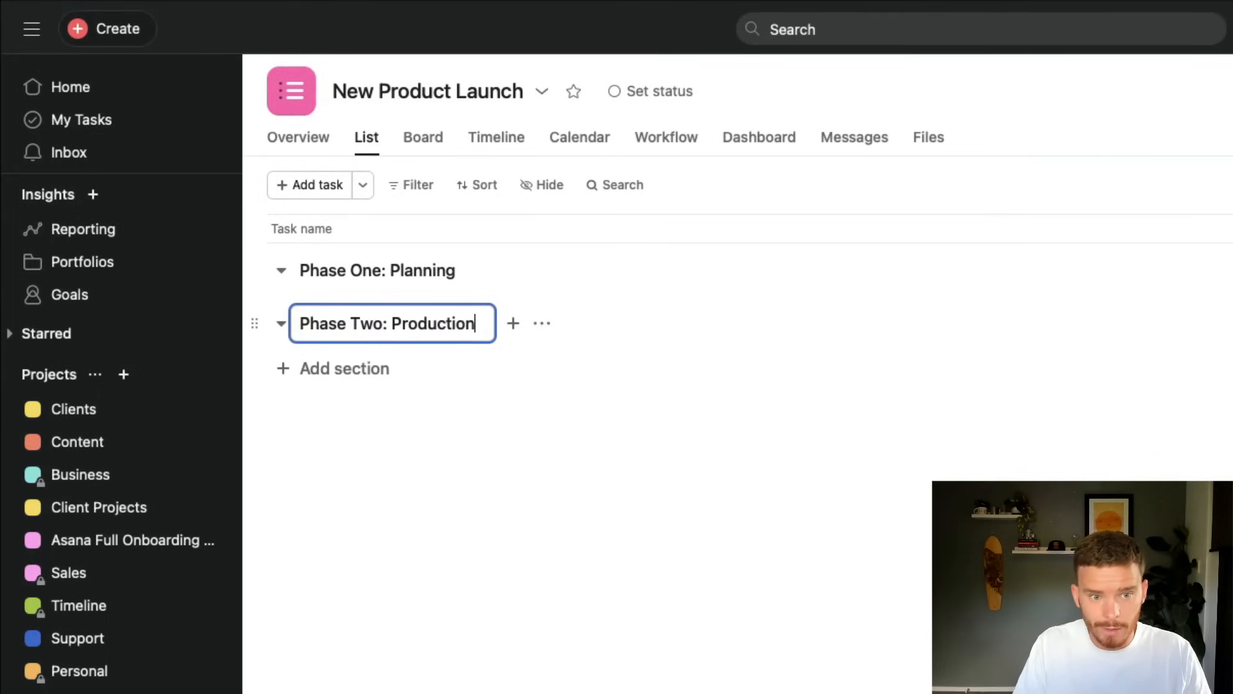
pyautogui.press('Return')
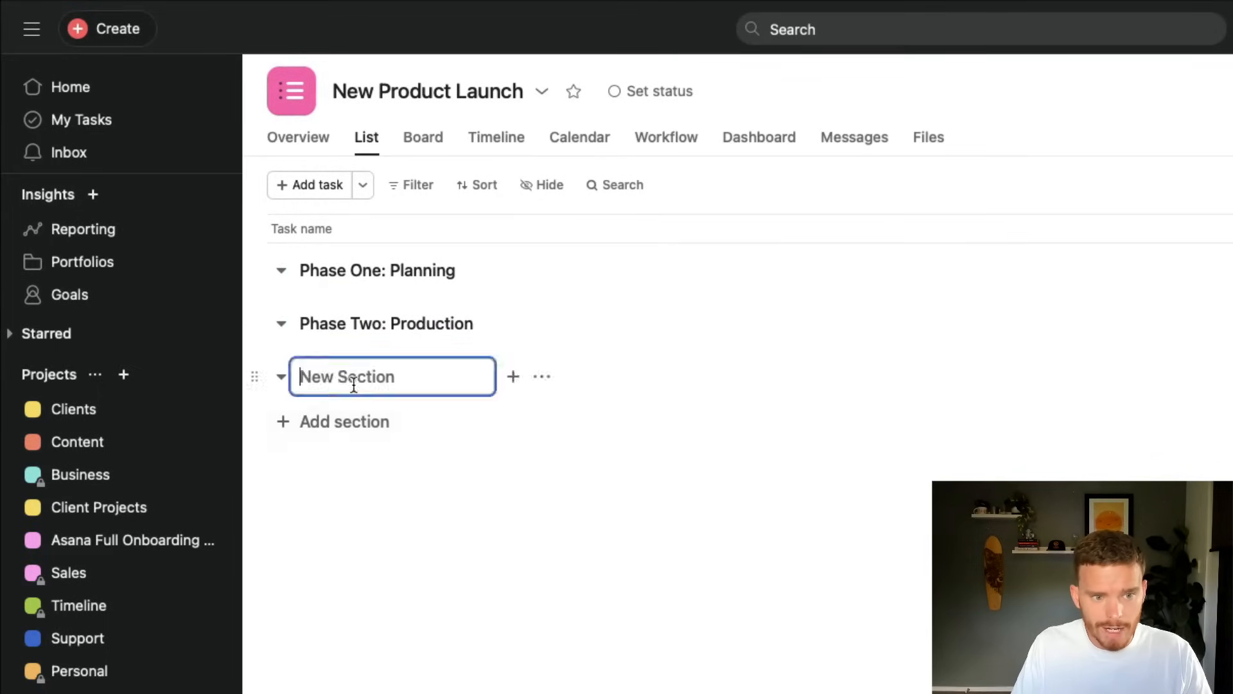
pyautogui.write('Phase Three:')
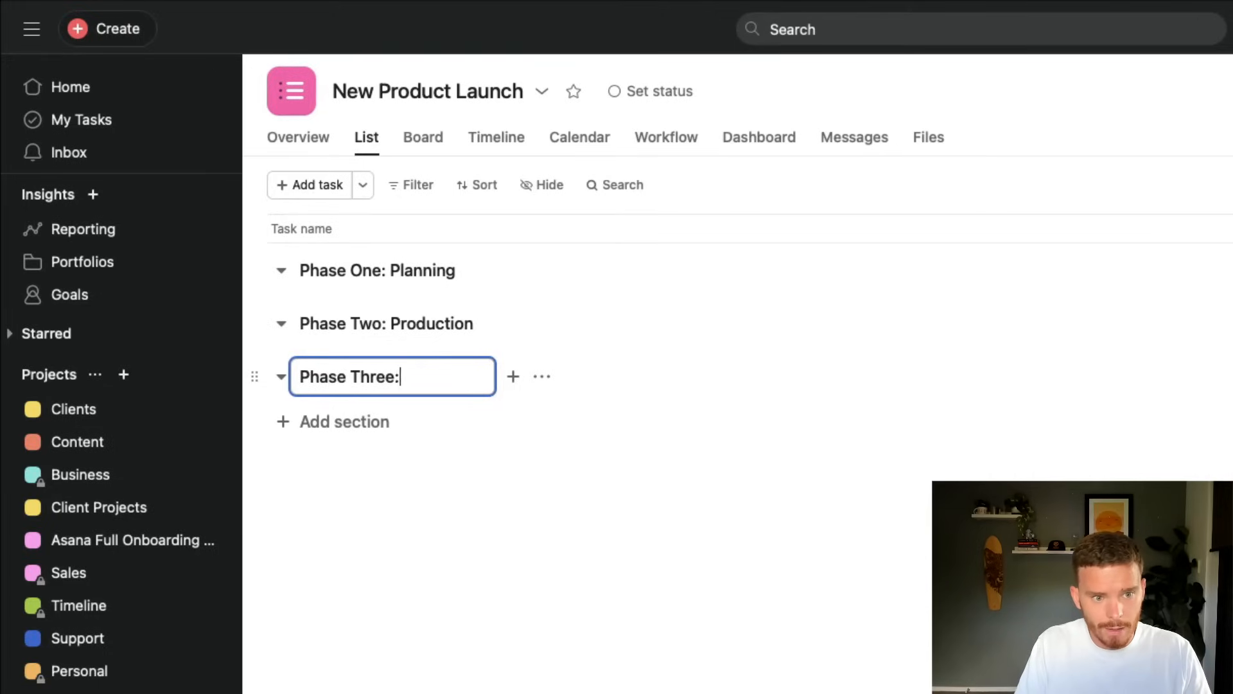
pyautogui.write('Launch')
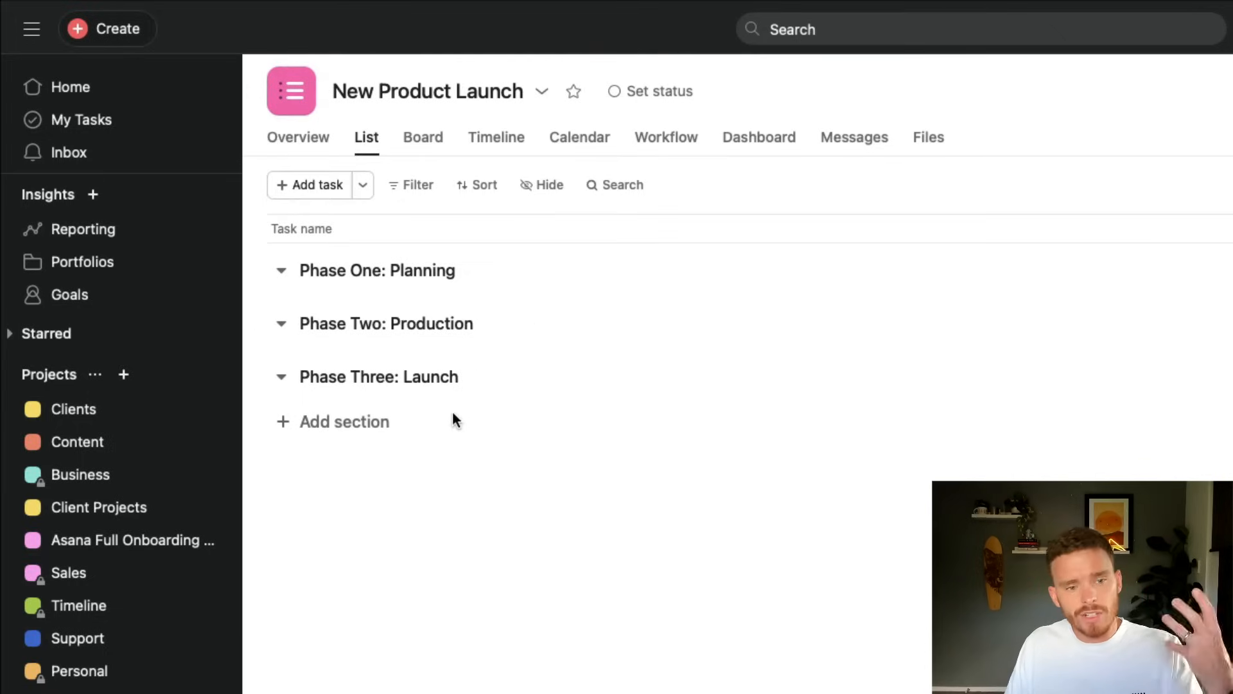
pyautogui.moveTo(469, 348)
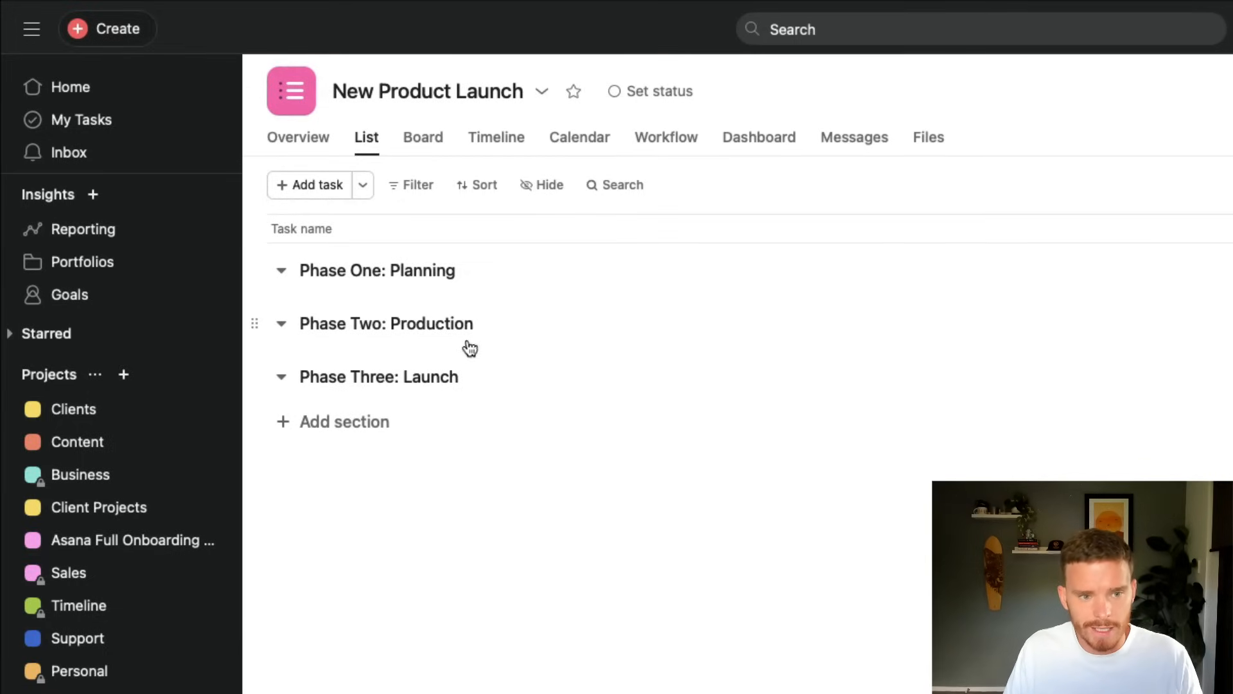
pyautogui.moveTo(451, 492)
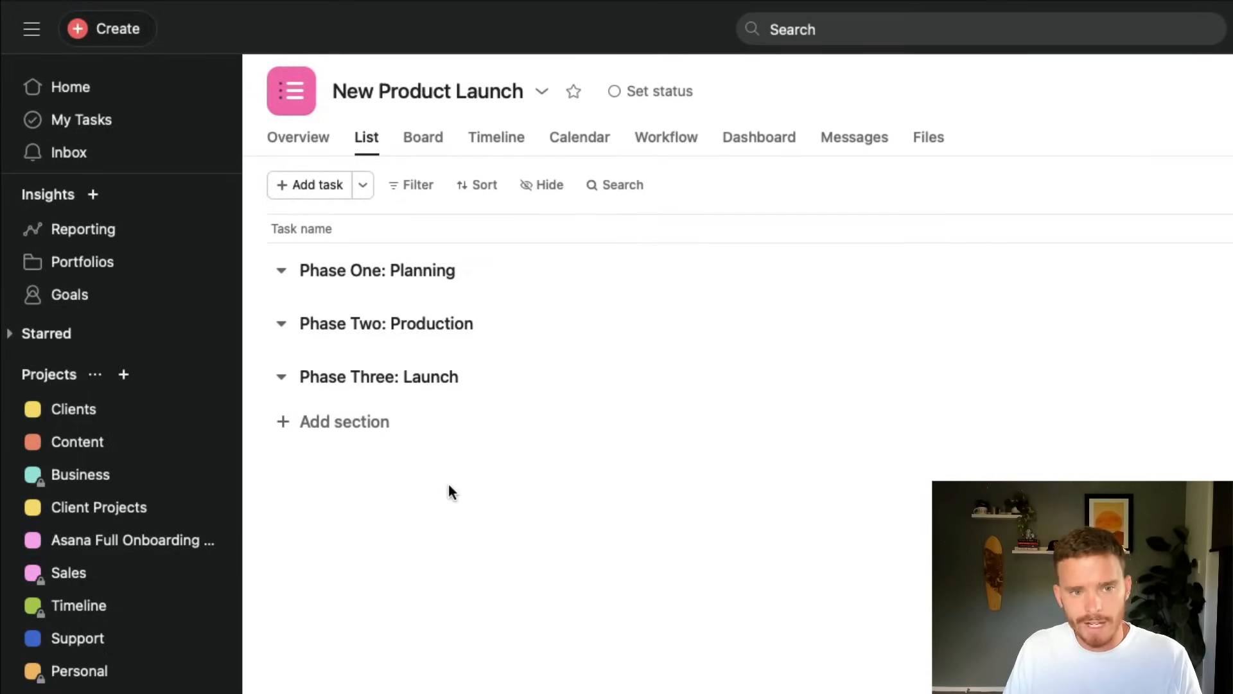
# - Add the milestone 'Product specifications defined' to Phase One: Planning
pyautogui.click(363, 185)
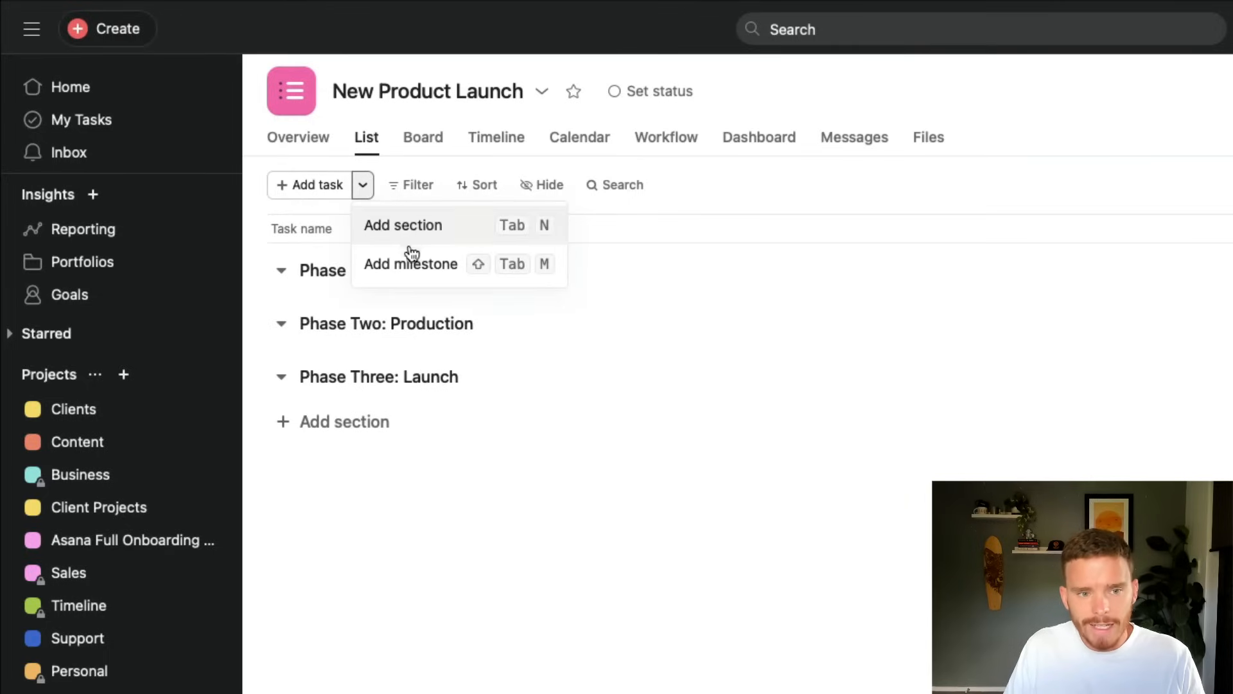
pyautogui.moveTo(421, 264)
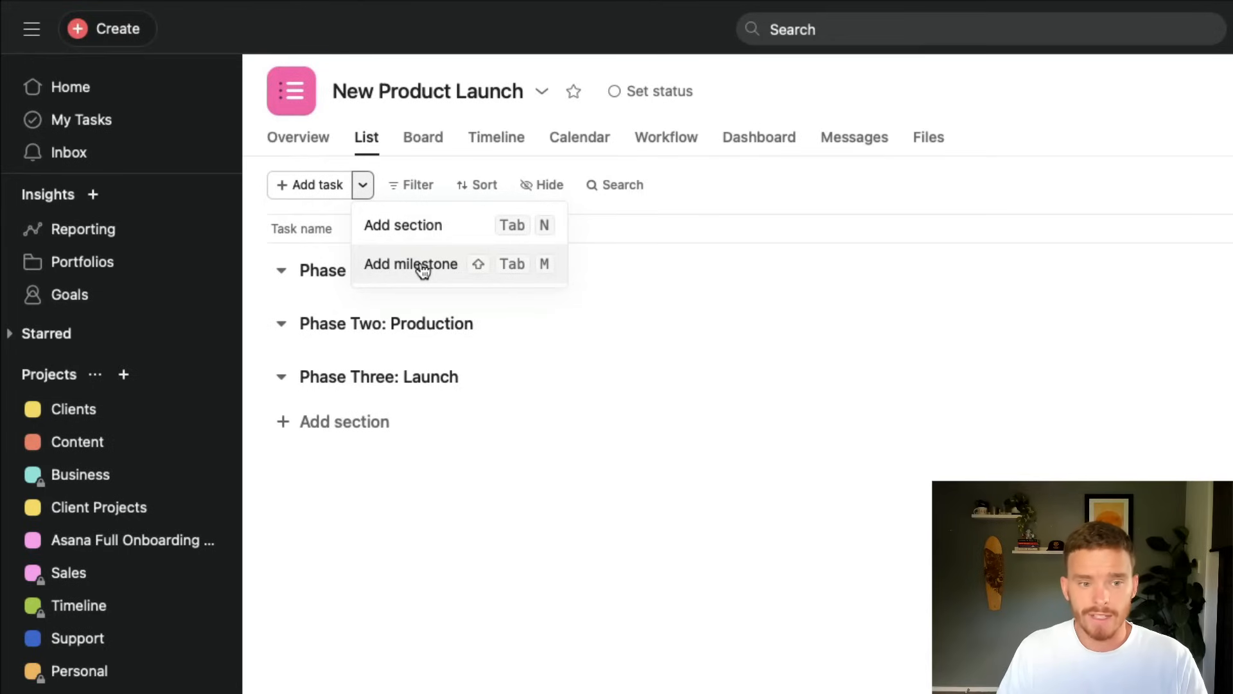
pyautogui.click(410, 263)
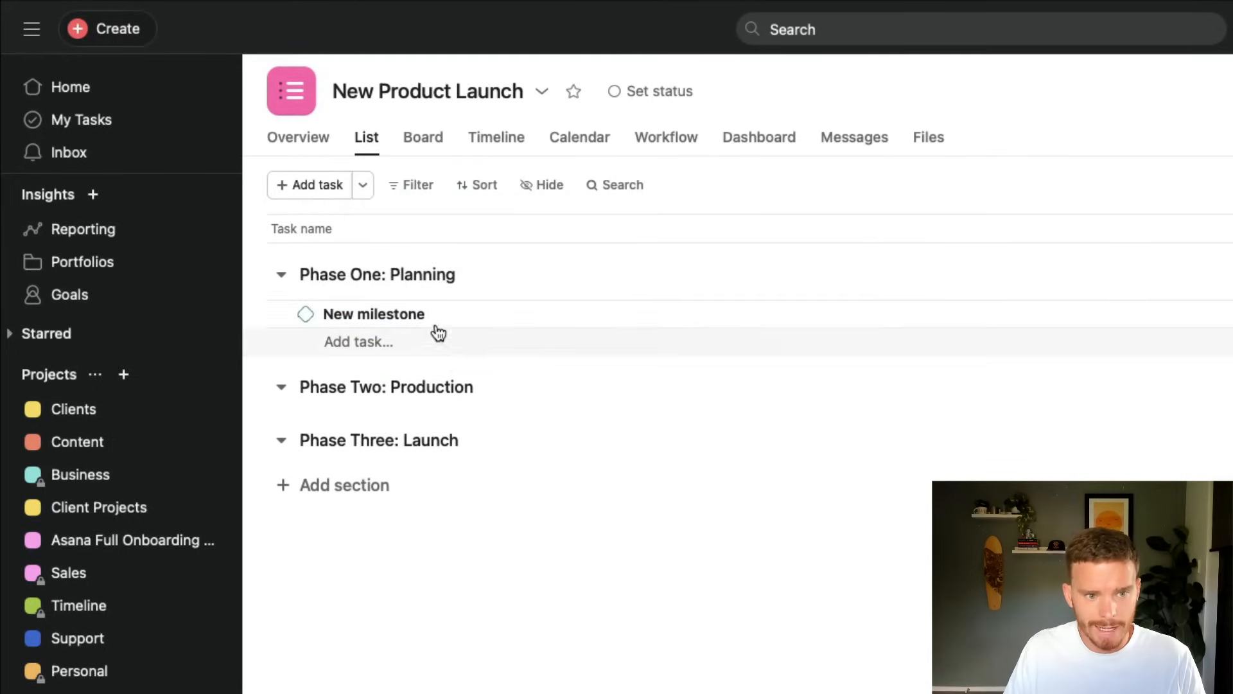
pyautogui.doubleClick(372, 314)
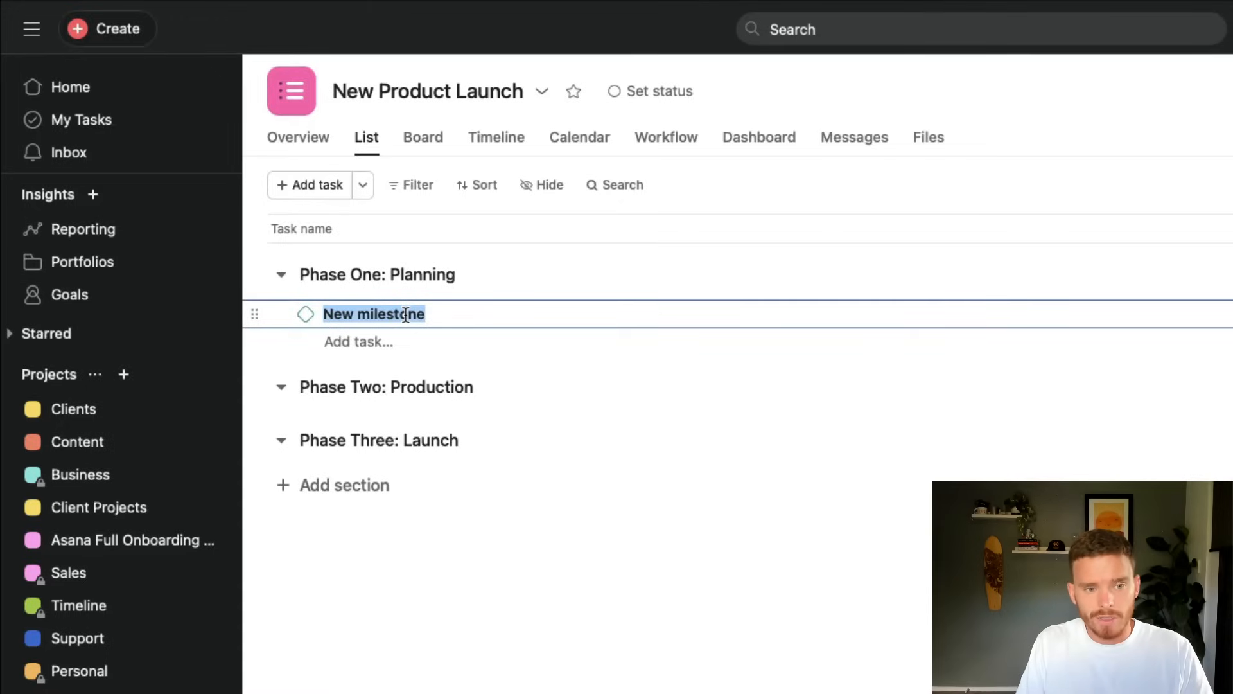
pyautogui.write('Product sp')
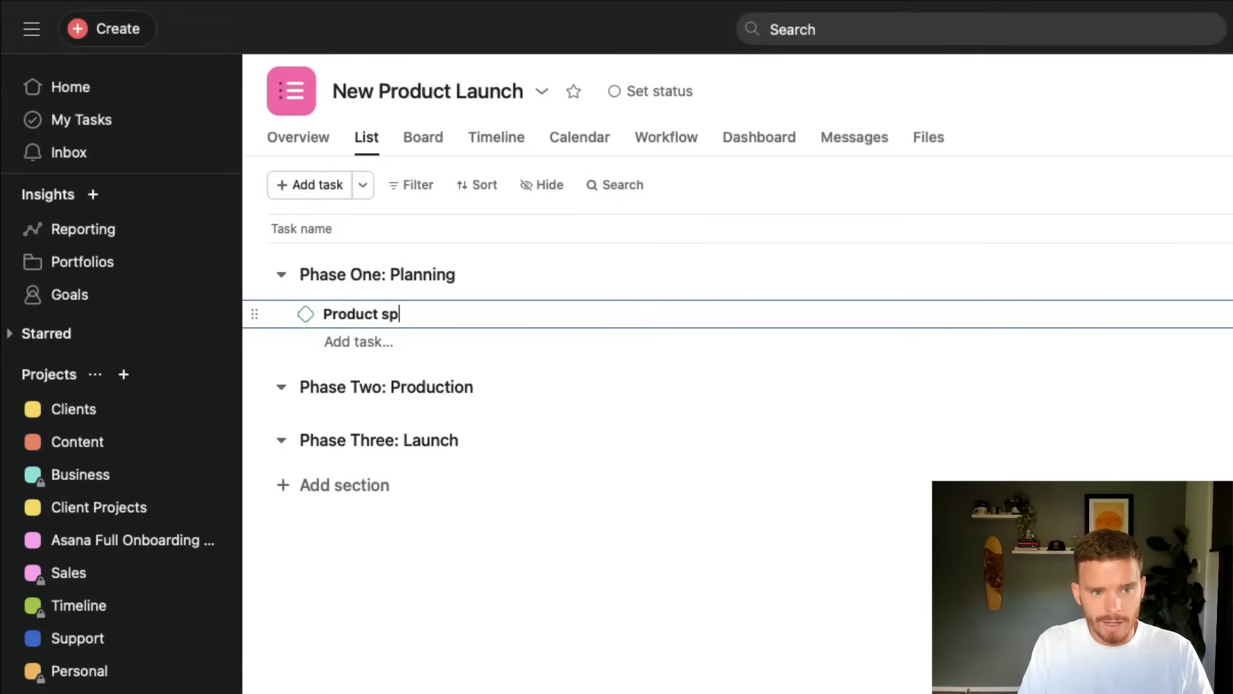
pyautogui.write('ecifications')
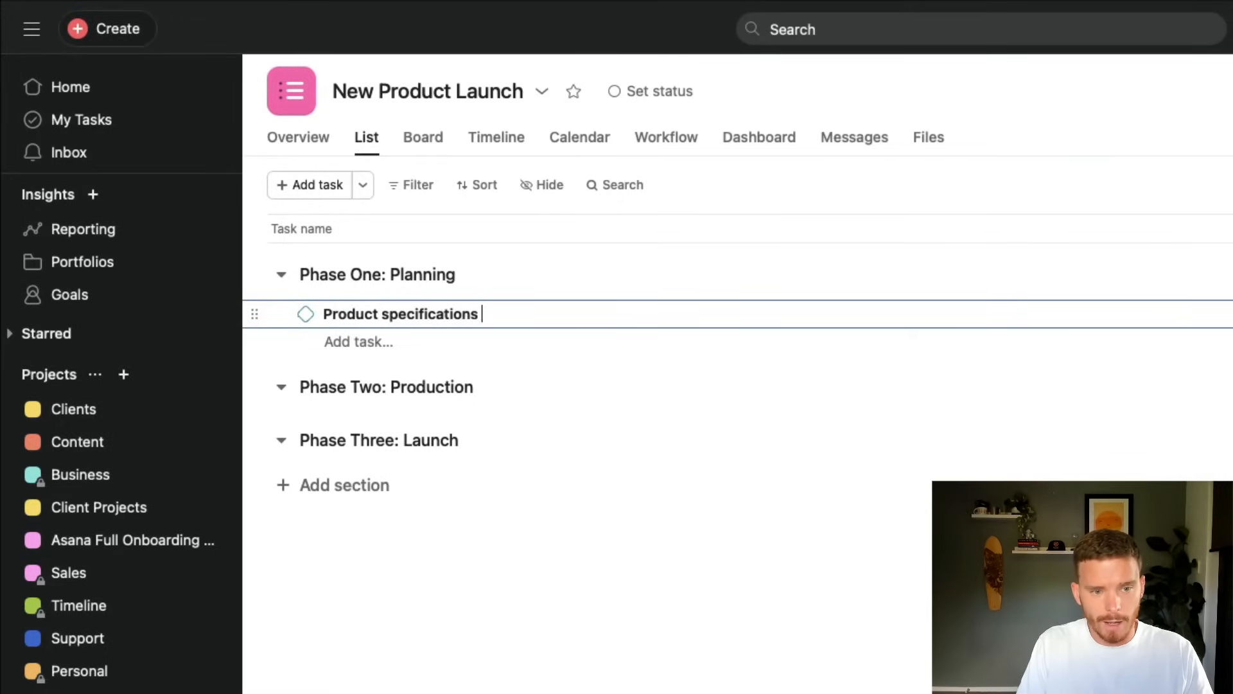
pyautogui.write('defined')
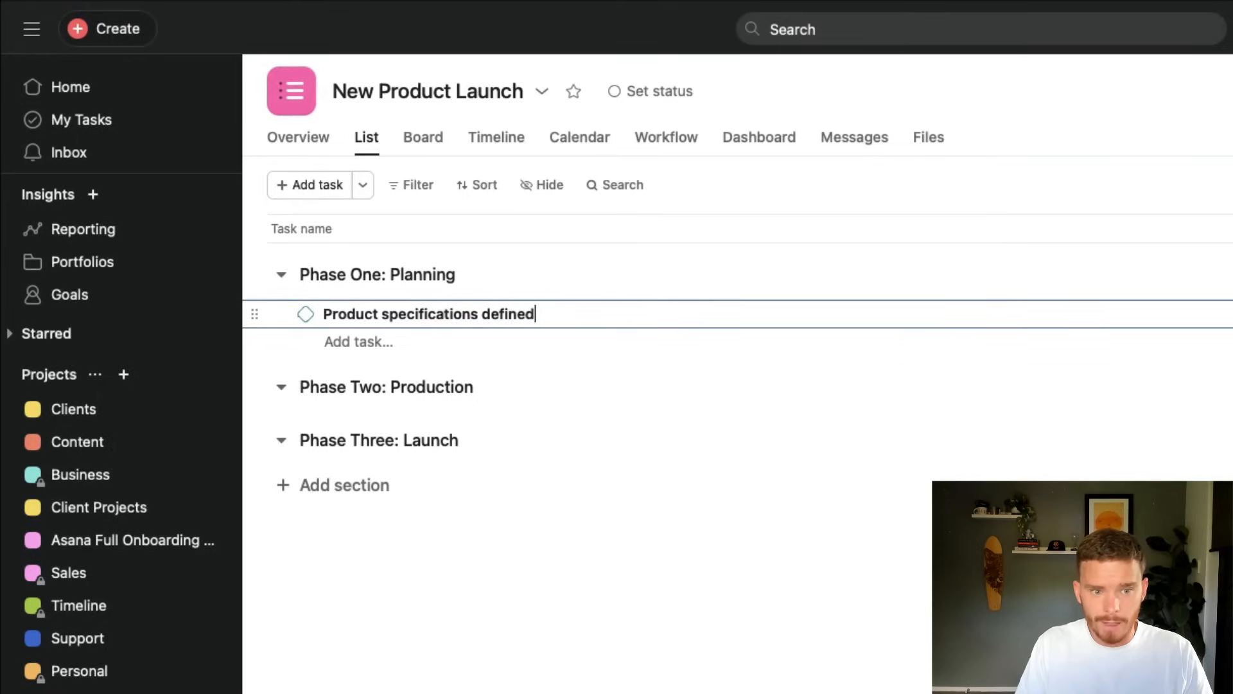
pyautogui.moveTo(573, 333)
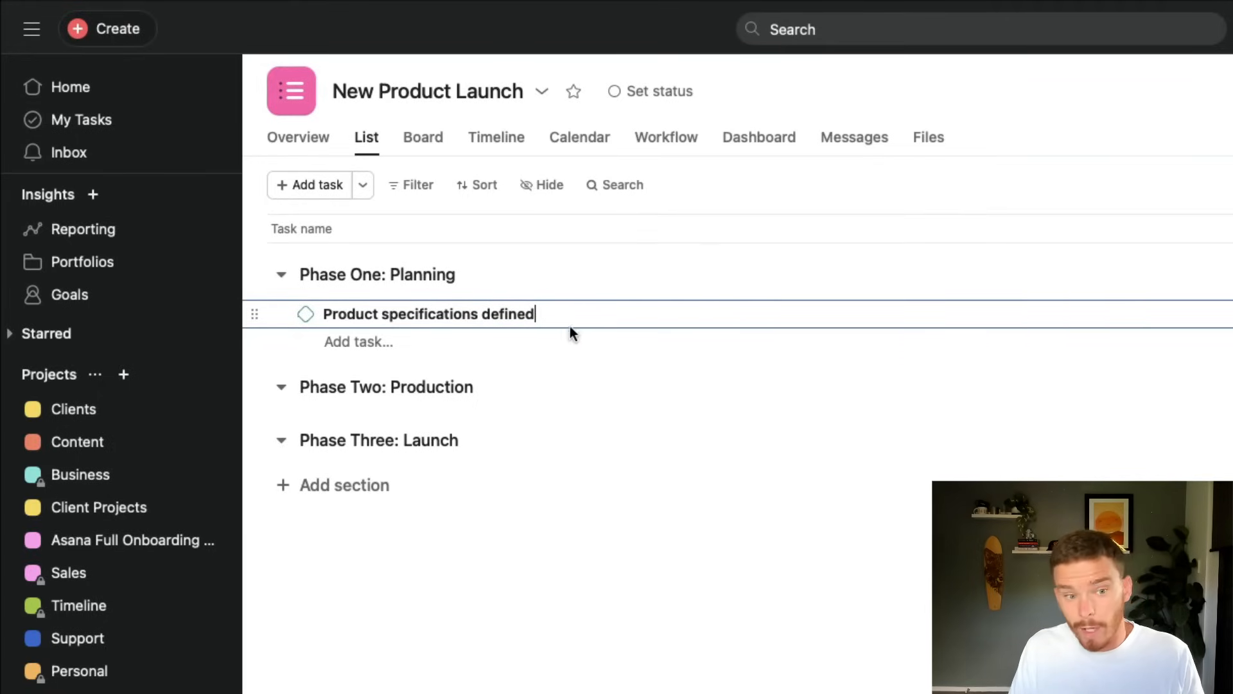
pyautogui.moveTo(491, 386)
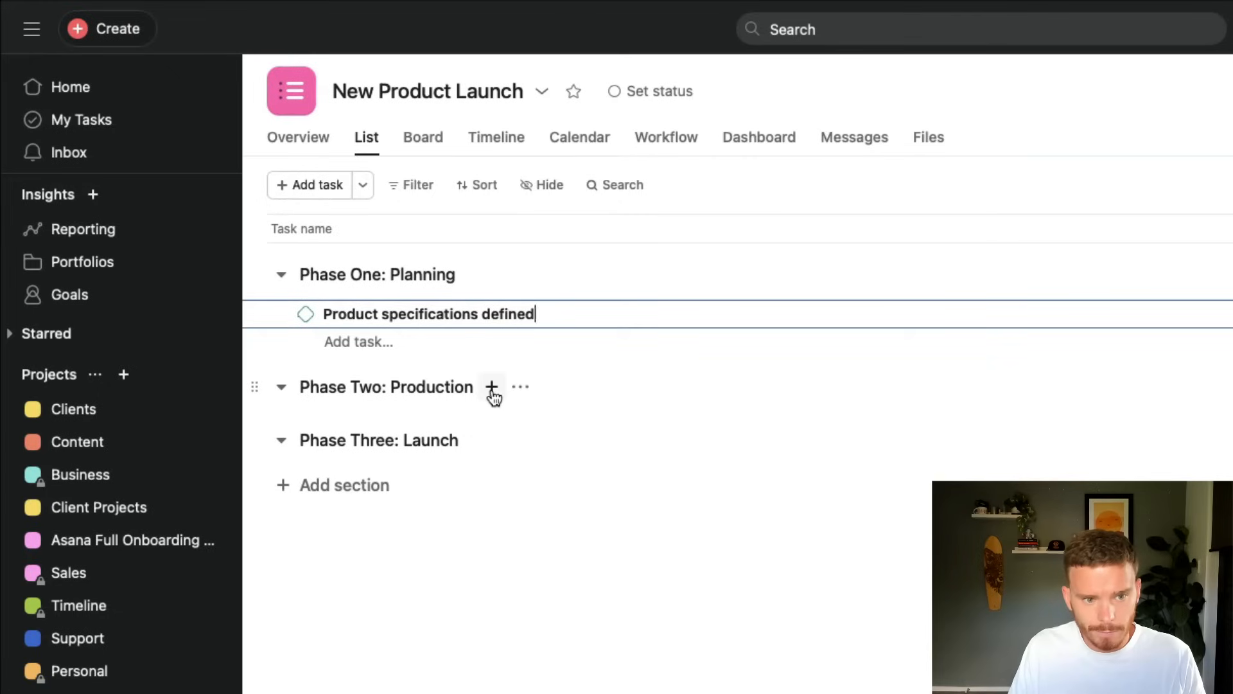
# - Add 'Production testing complete' and 'Production run complete' under Phase Two: Production
pyautogui.click(491, 386)
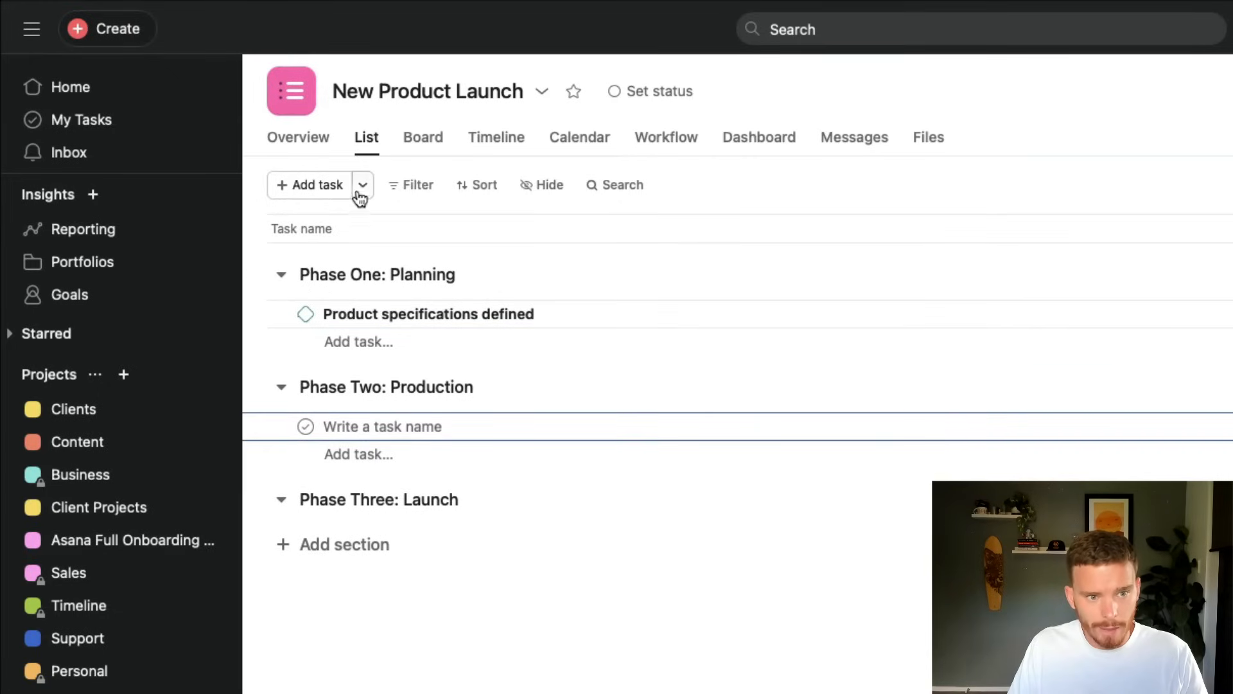
pyautogui.click(362, 185)
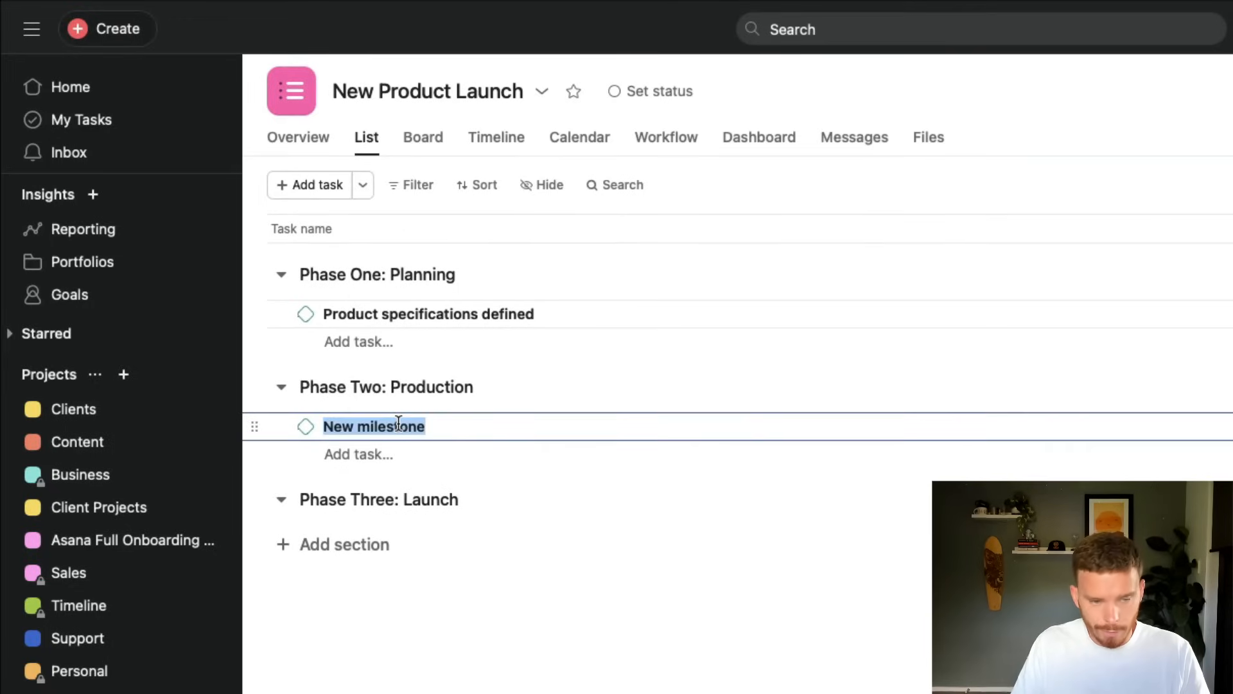
pyautogui.write('Production testing complete')
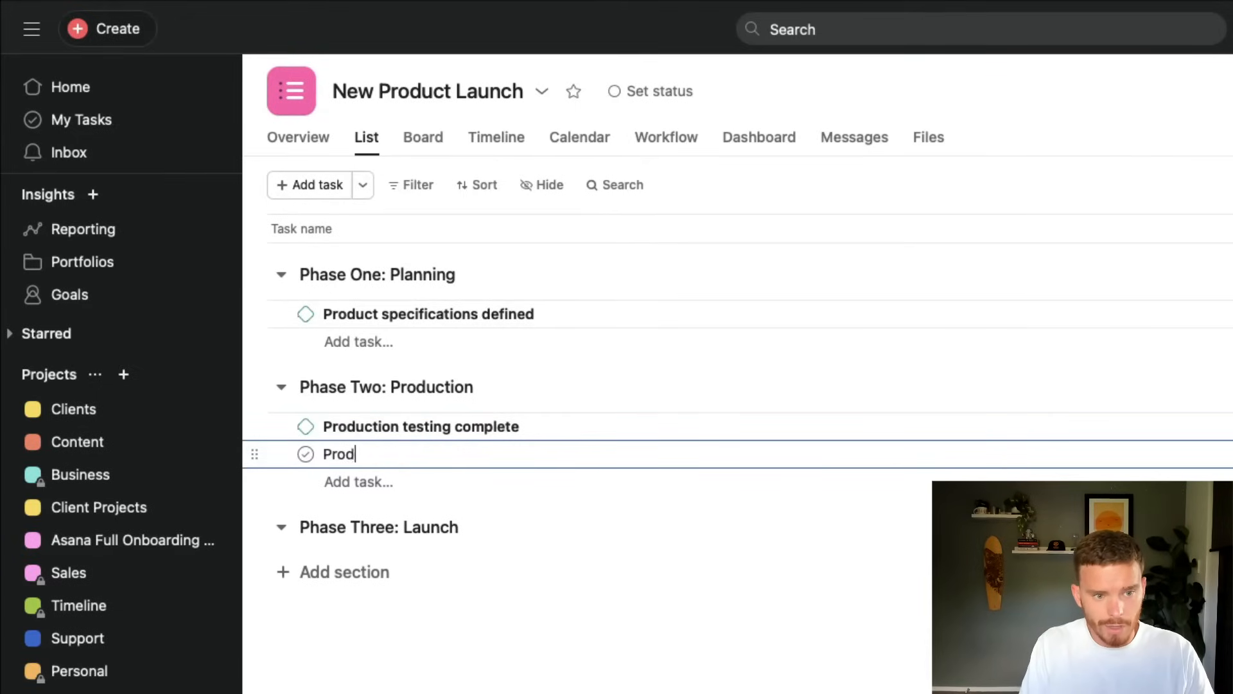
pyautogui.write('uction run started')
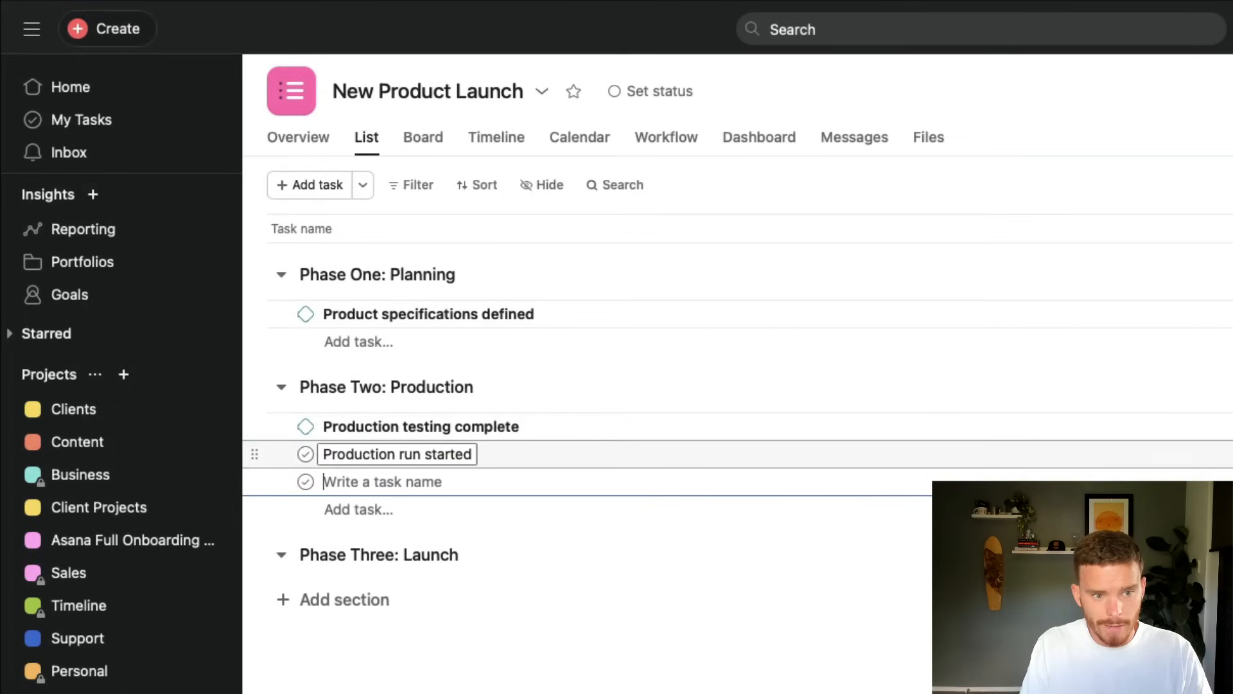
pyautogui.write('Prodcut')
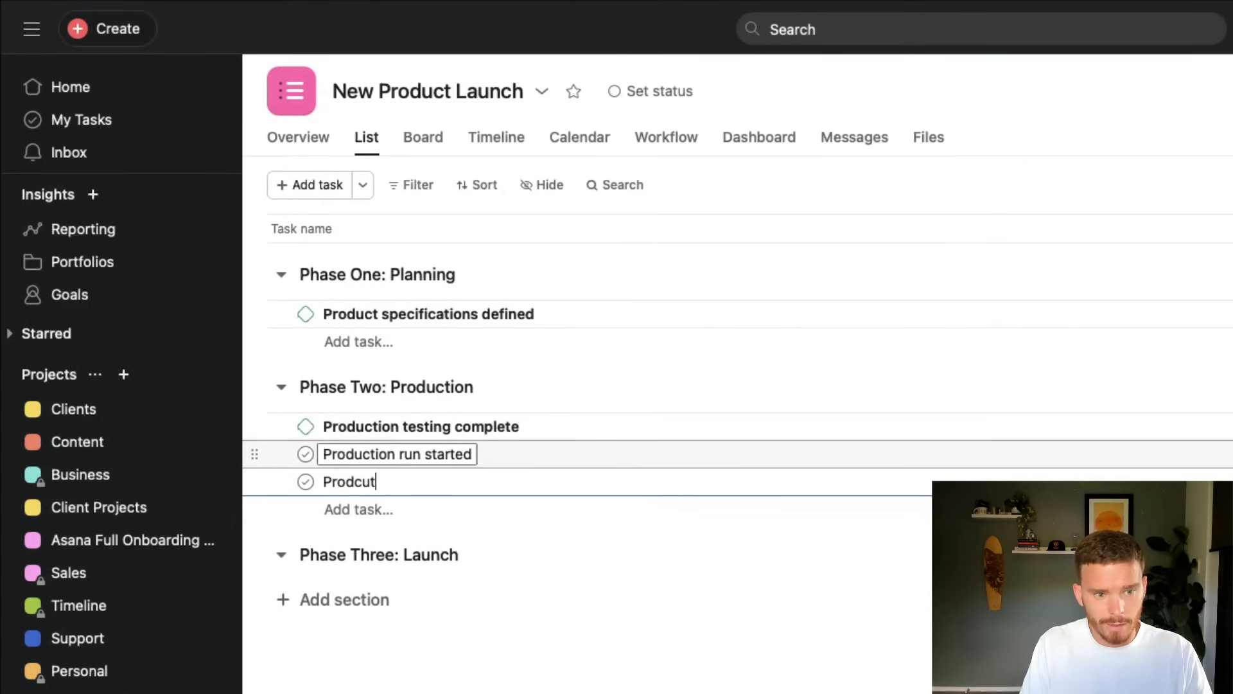
pyautogui.write('Production run')
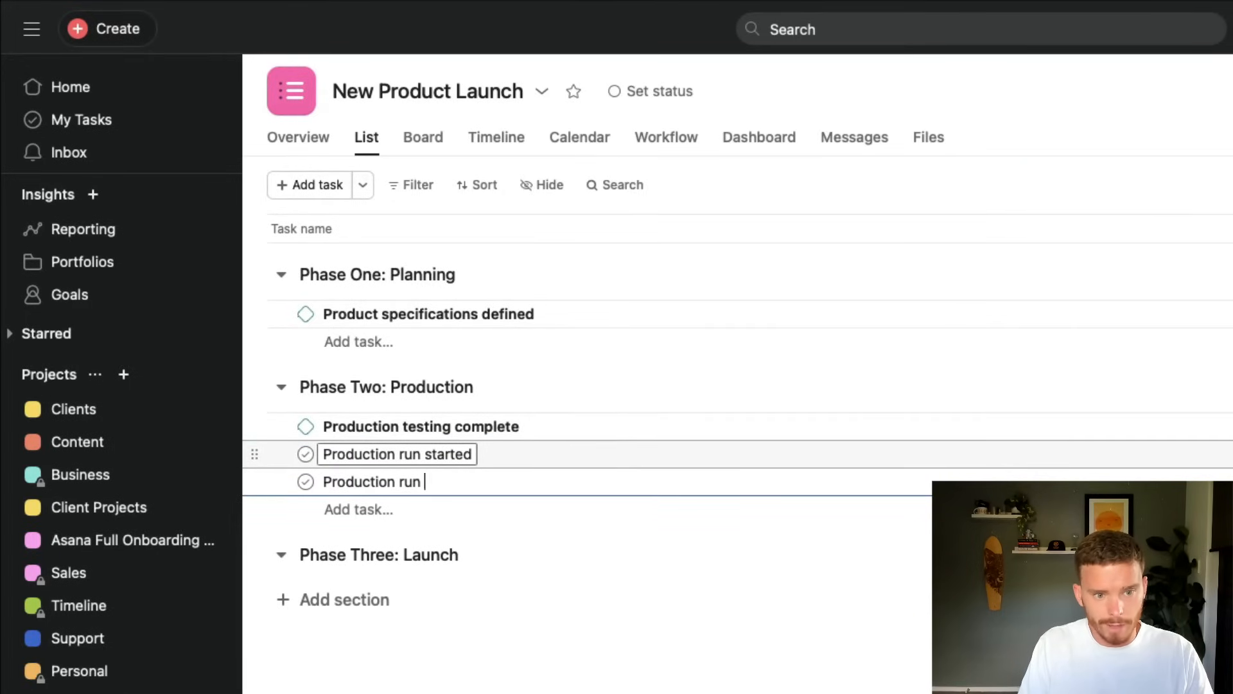
pyautogui.write('complete')
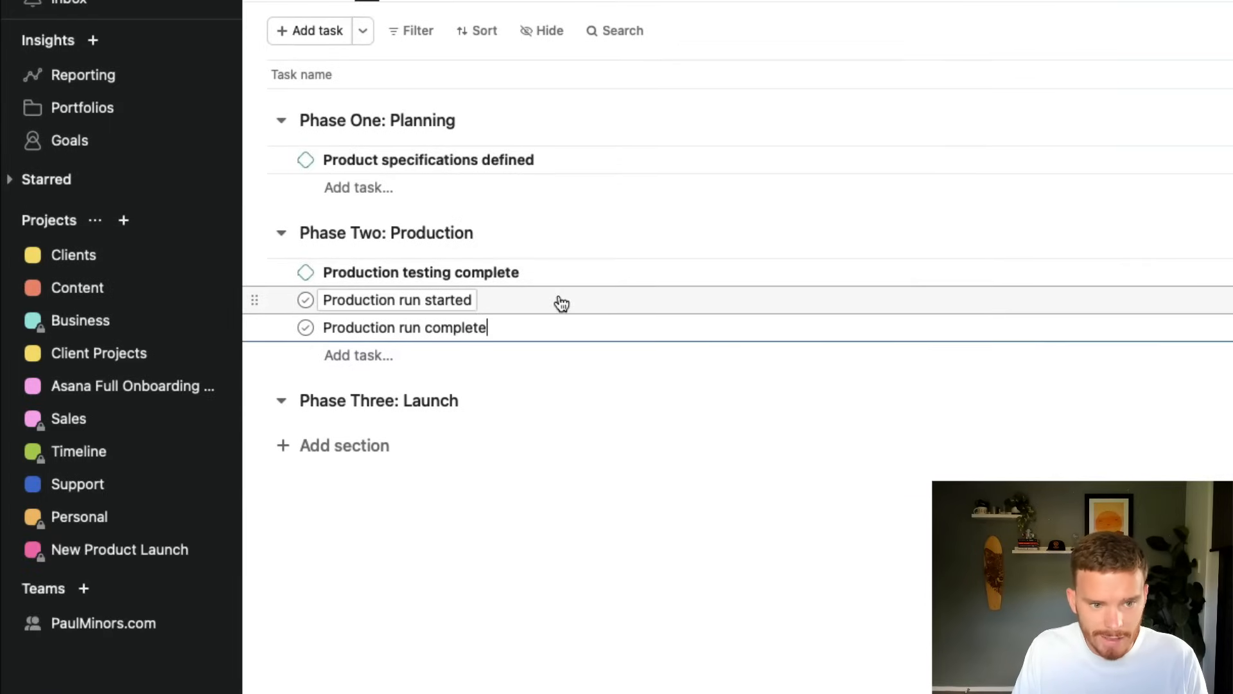
pyautogui.click(305, 300)
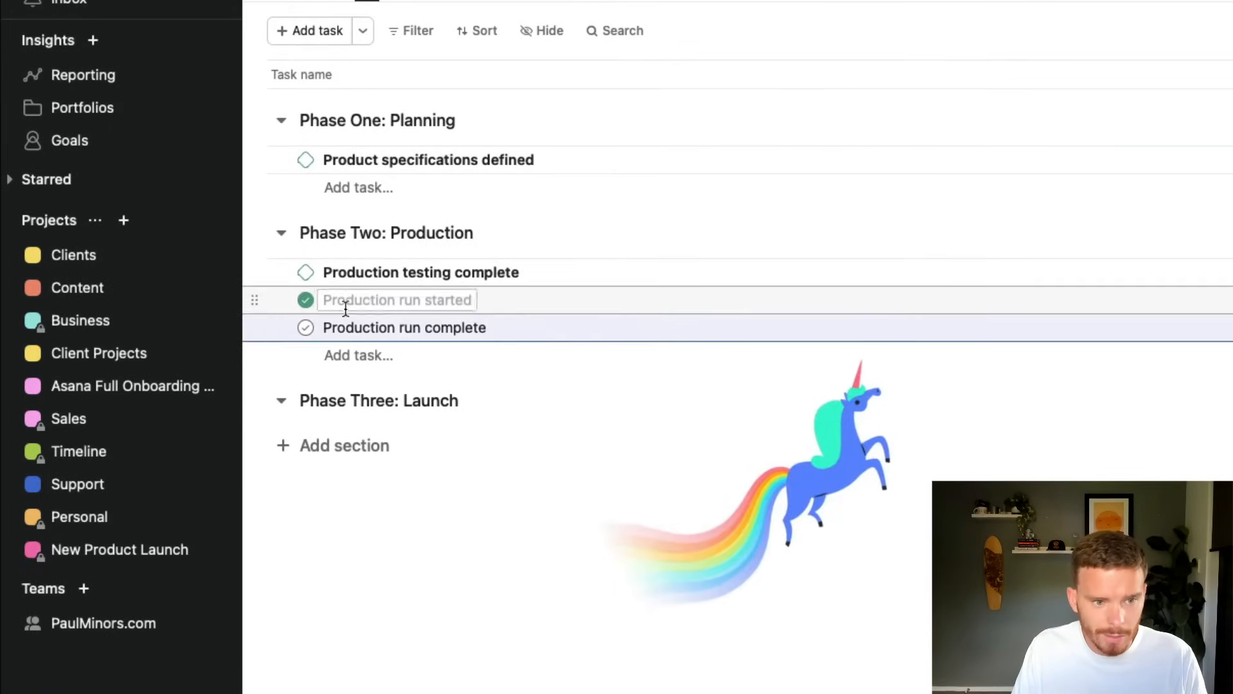
# - Mark both production run tasks as milestones and add 'Product launch day' to Phase Three
pyautogui.rightClick(404, 327)
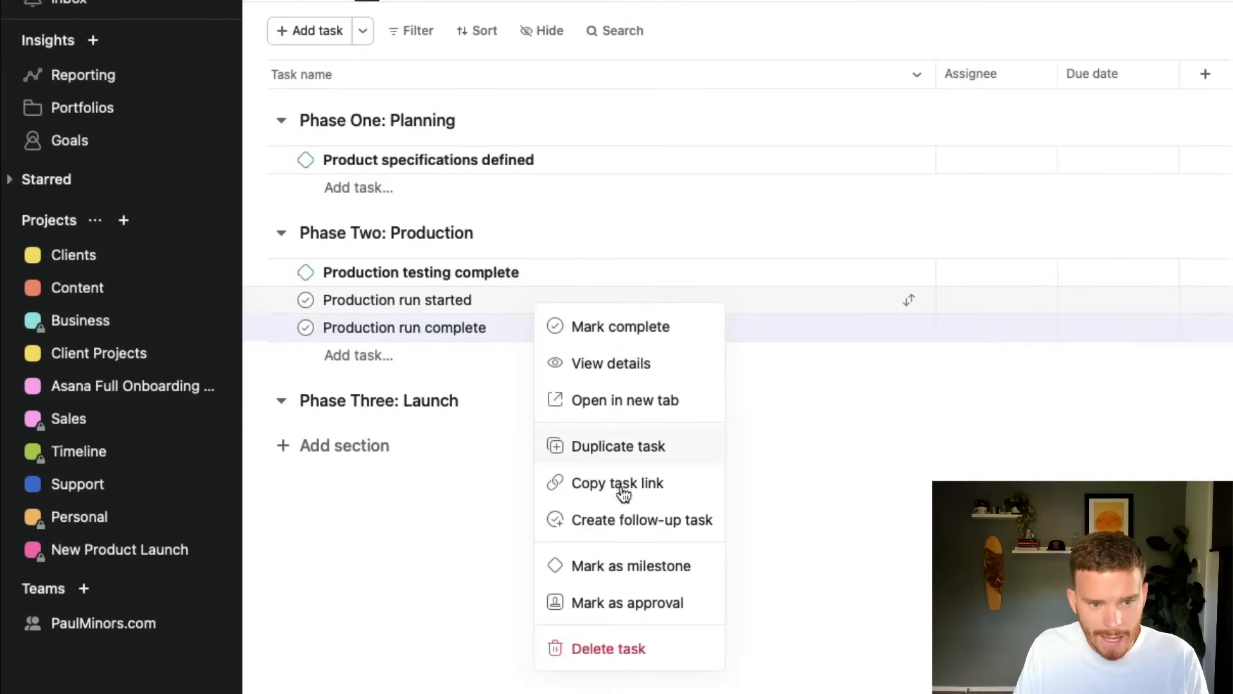
pyautogui.click(610, 363)
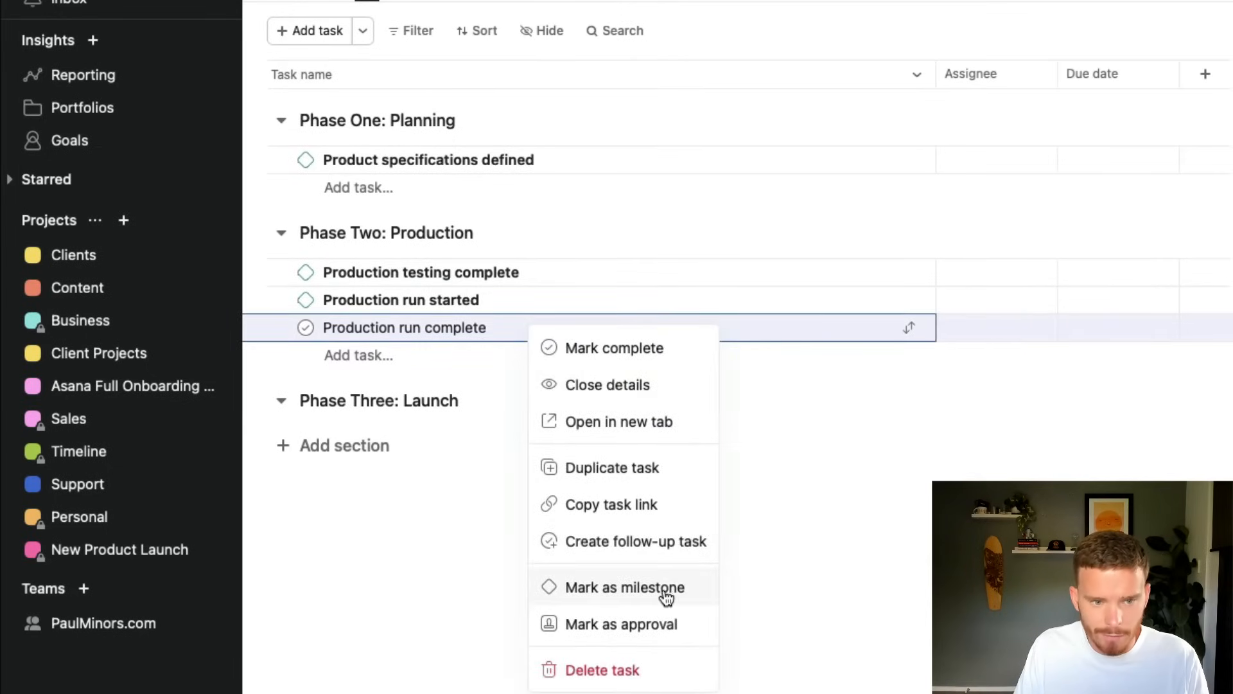
pyautogui.click(624, 587)
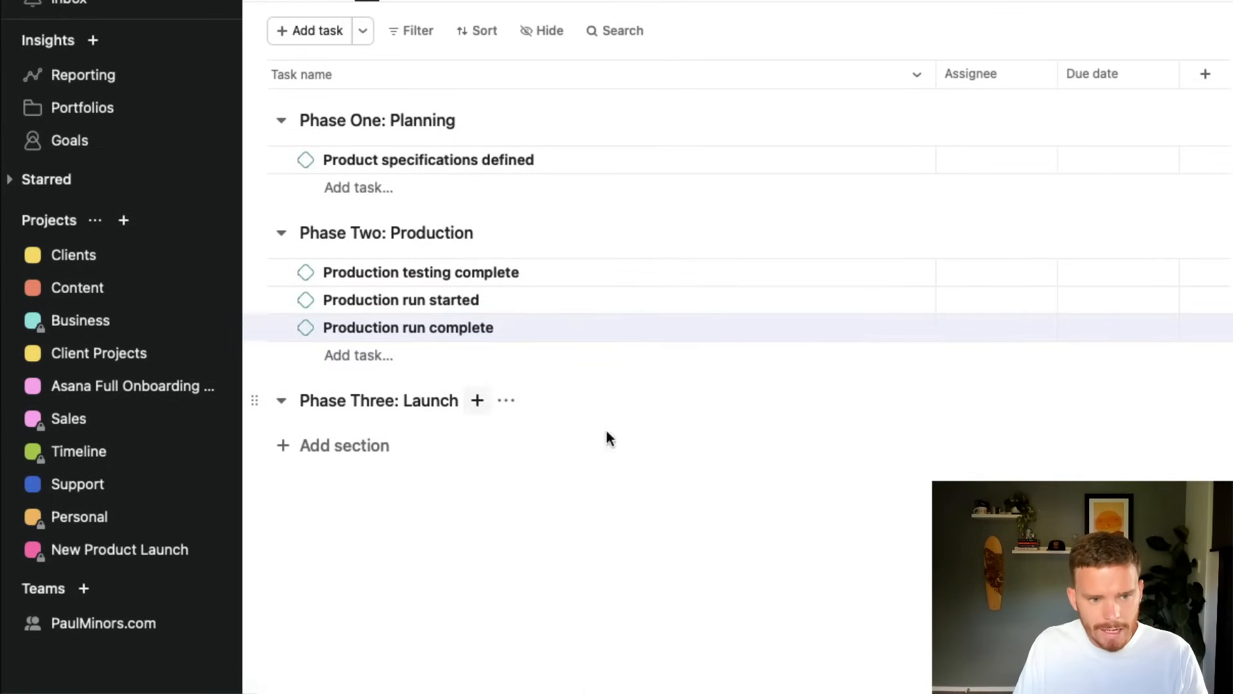
pyautogui.click(476, 401)
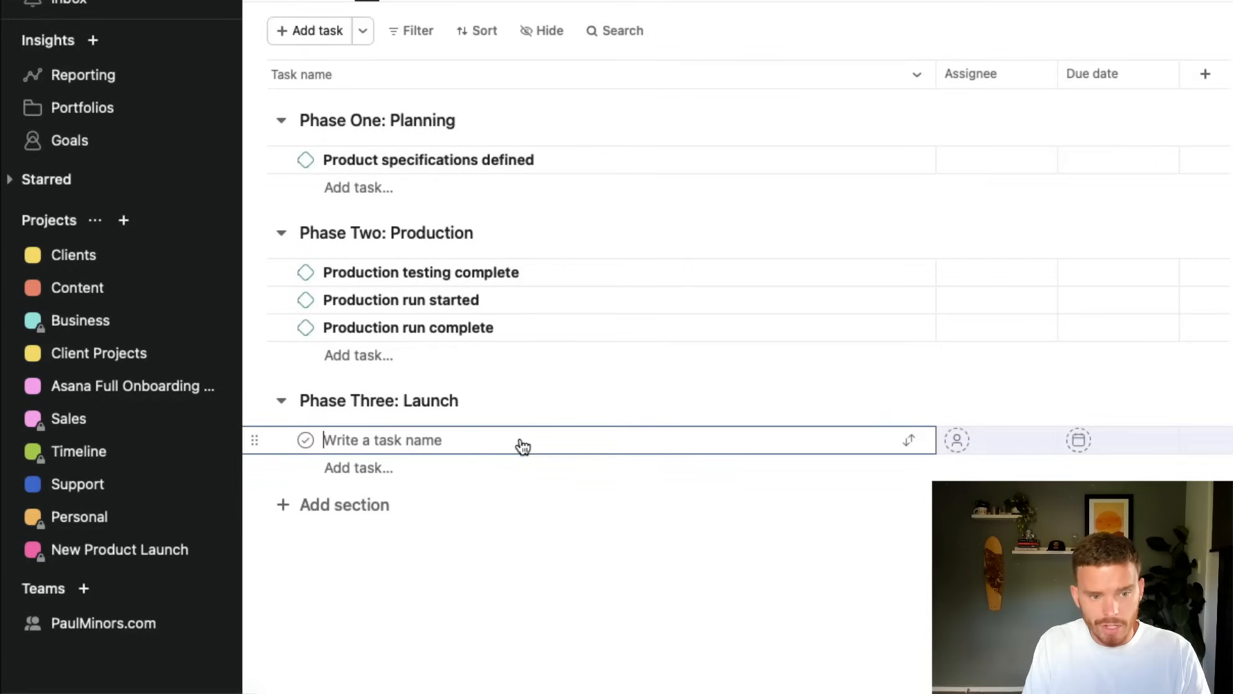
pyautogui.write('Product launch')
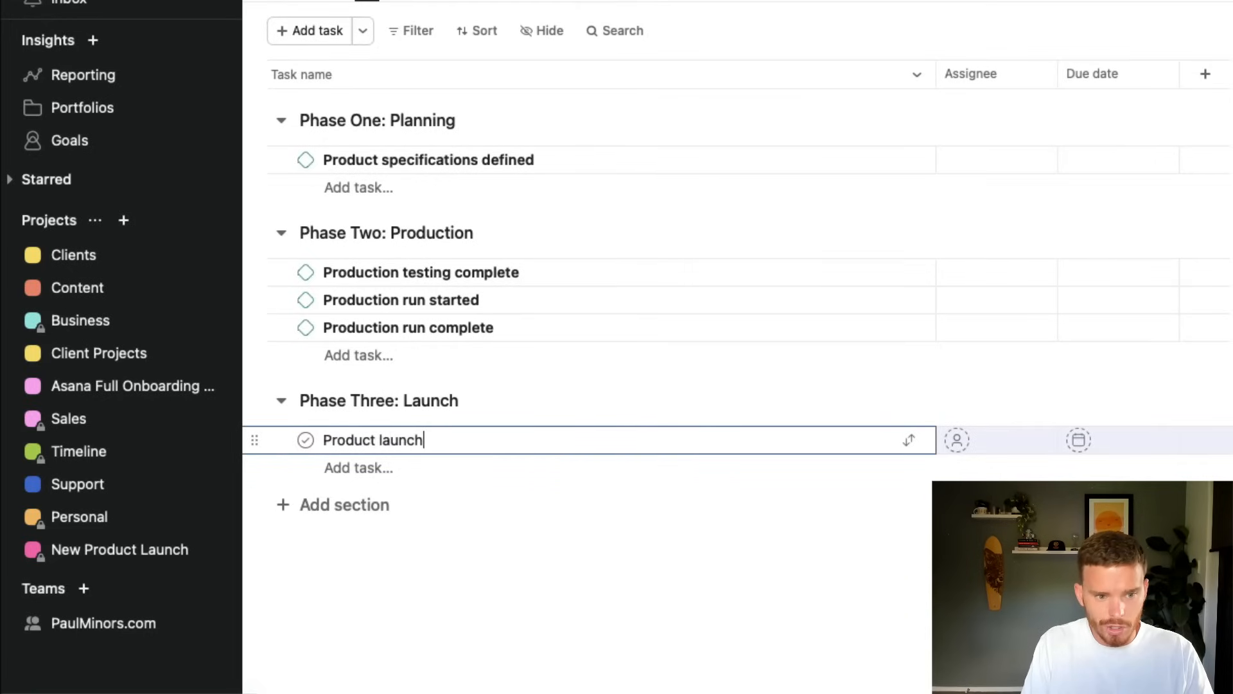
pyautogui.write('day')
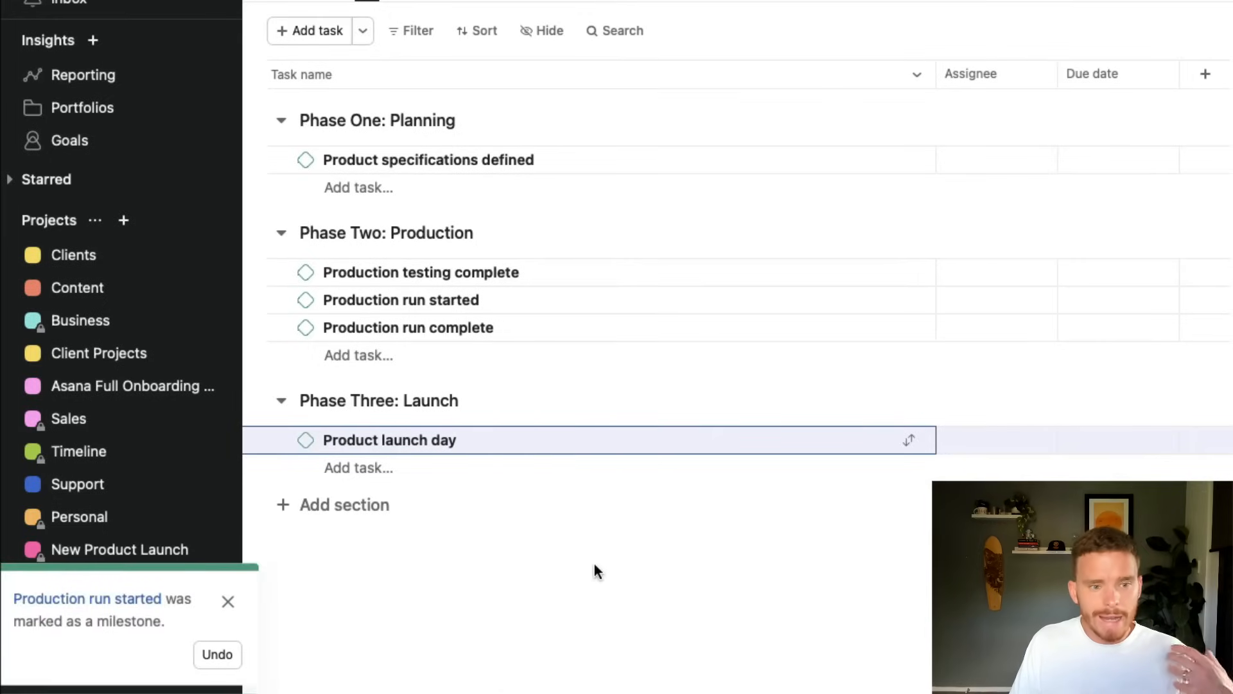
pyautogui.click(228, 601)
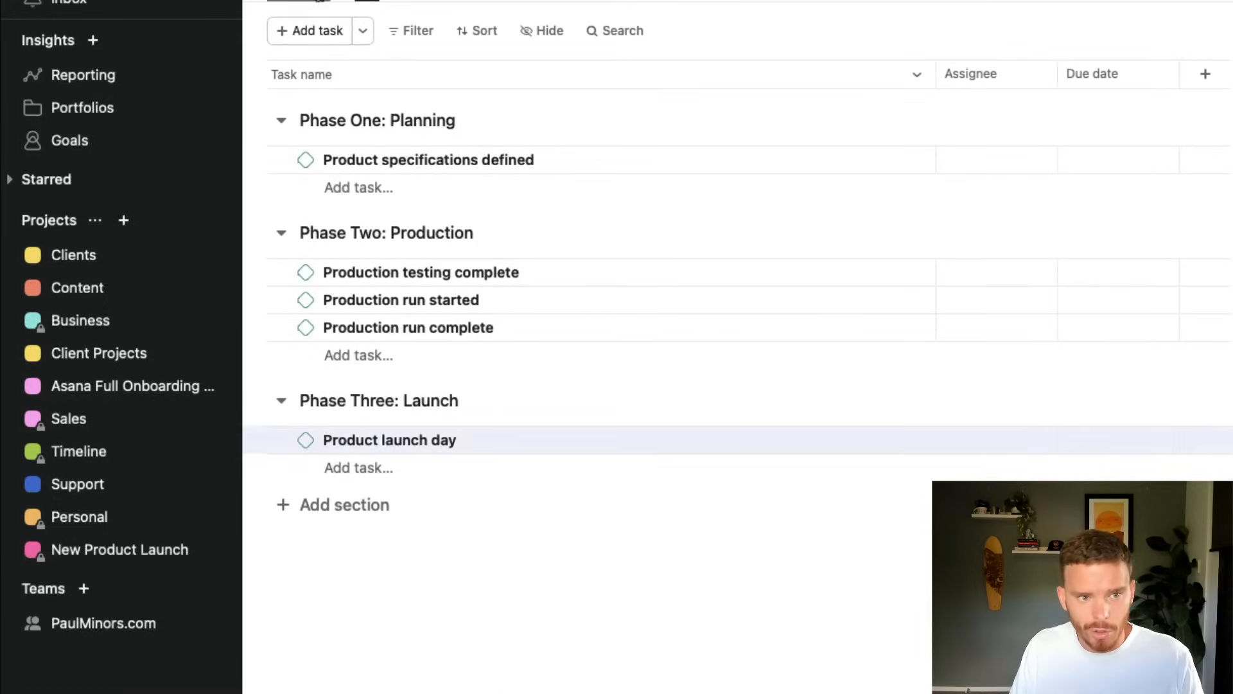
pyautogui.click(187, 86)
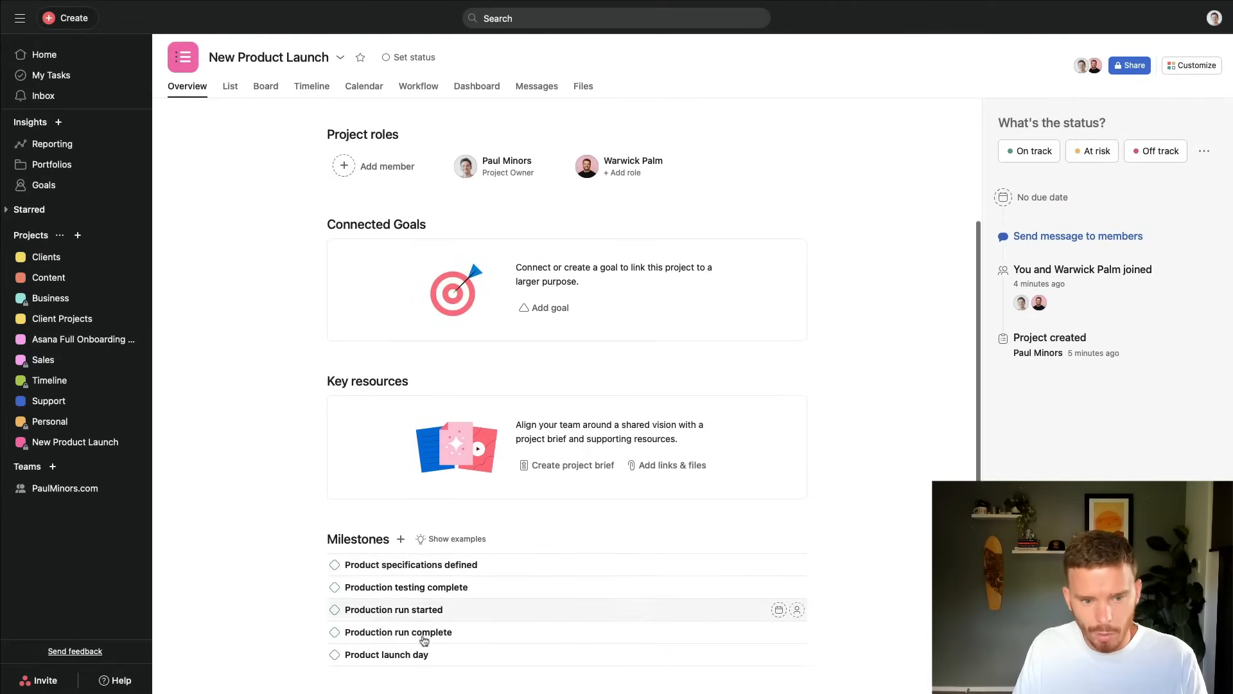
pyautogui.click(230, 86)
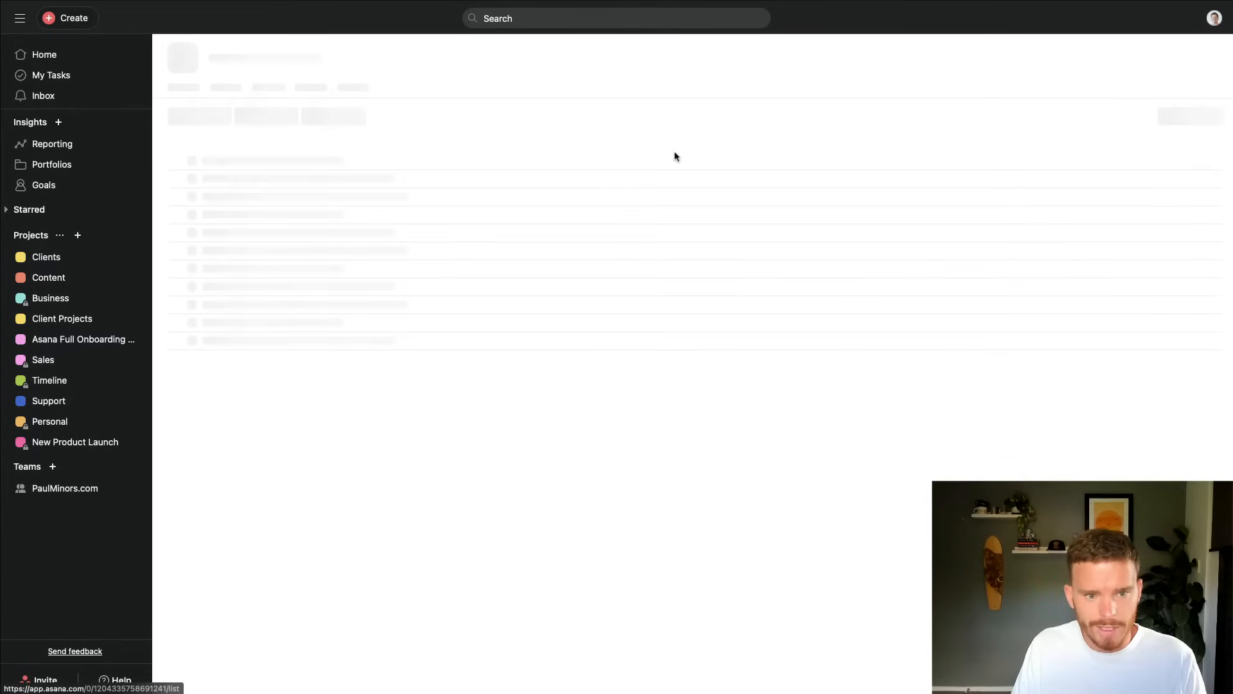
pyautogui.click(74, 441)
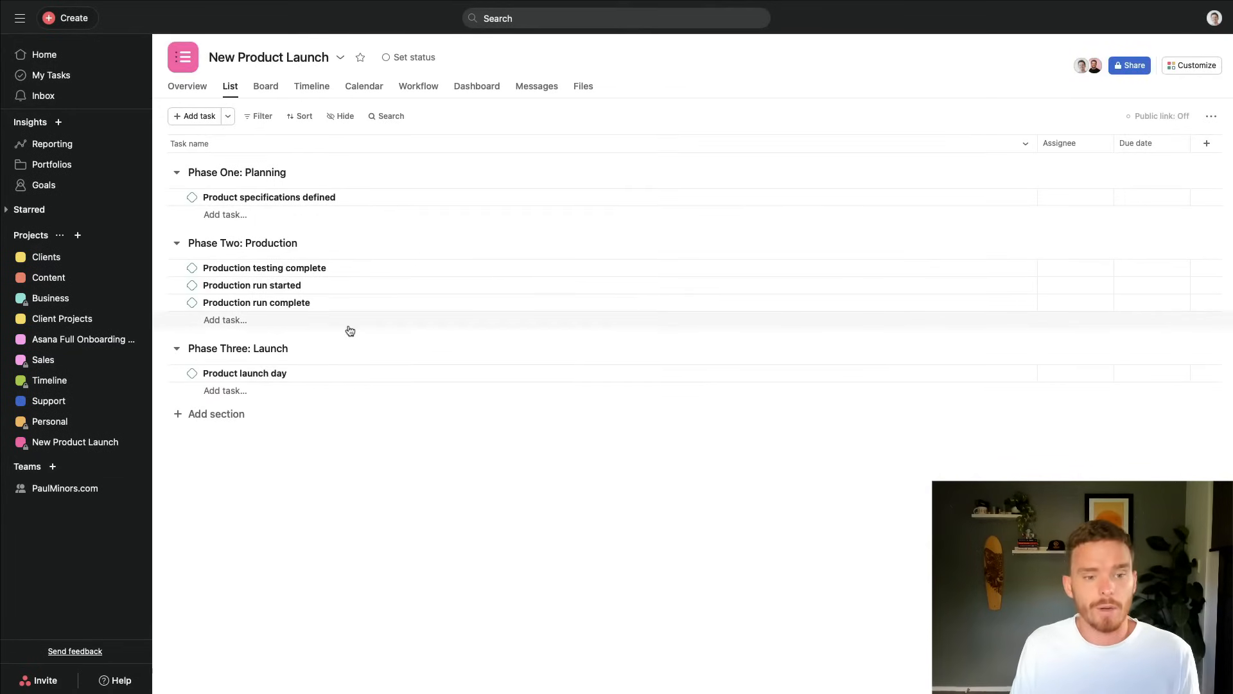
pyautogui.moveTo(265, 256)
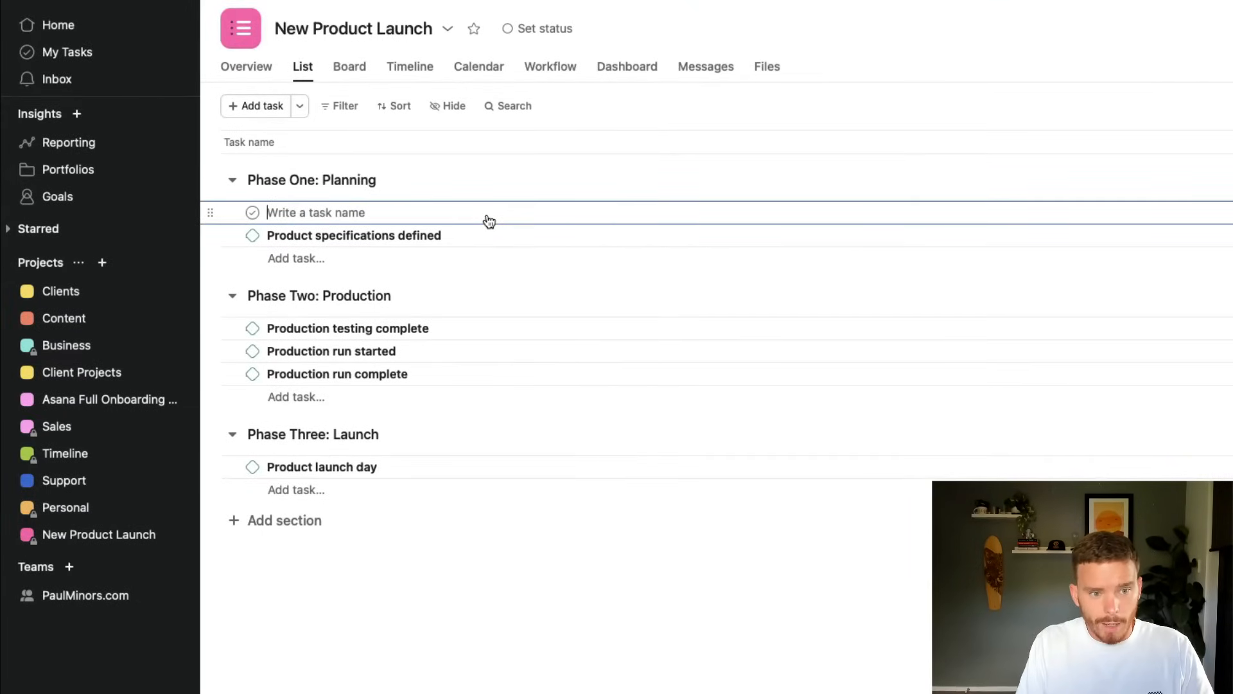
# - Add tasks like 'Product design meeting' and 'Design product', then open Post to social media's details
pyautogui.write('Product la')
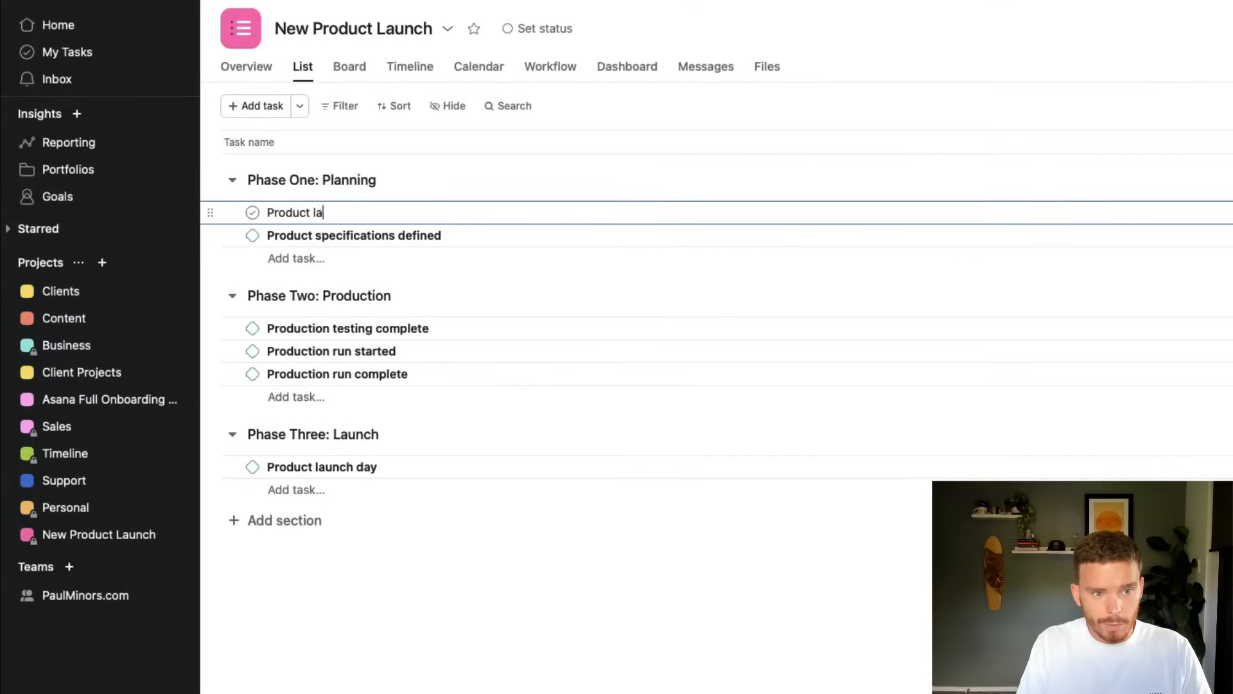
pyautogui.write('sign meeting')
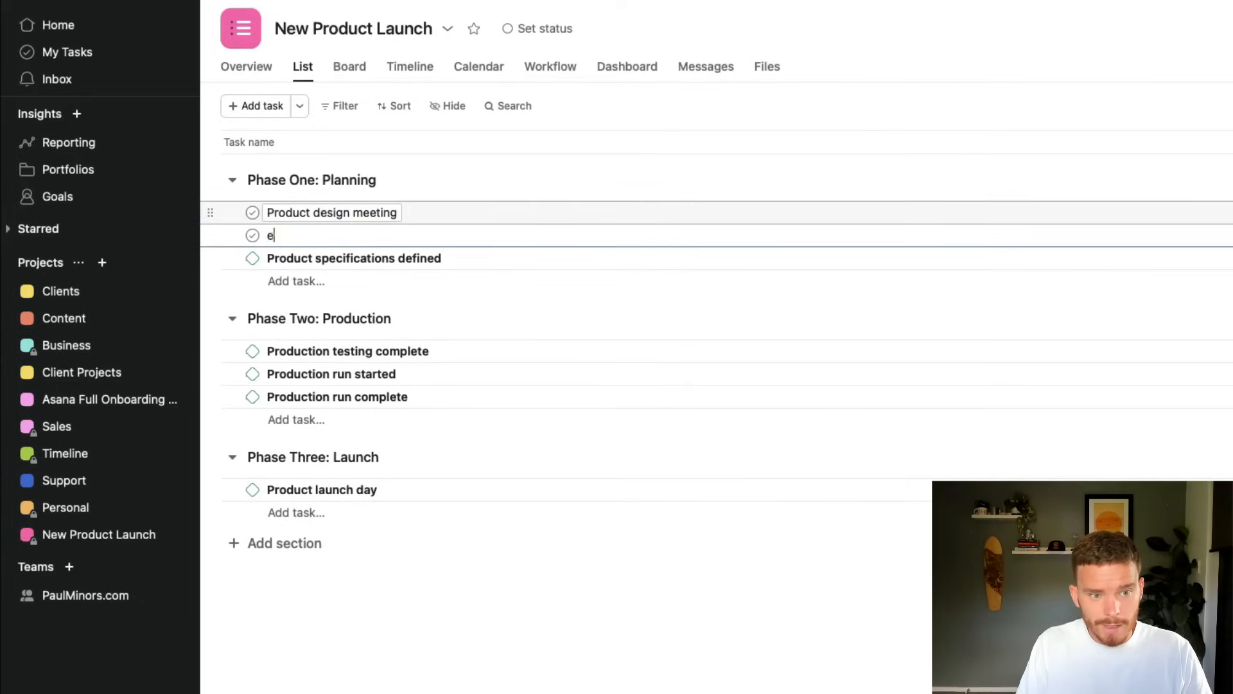
pyautogui.write('Design product packaging')
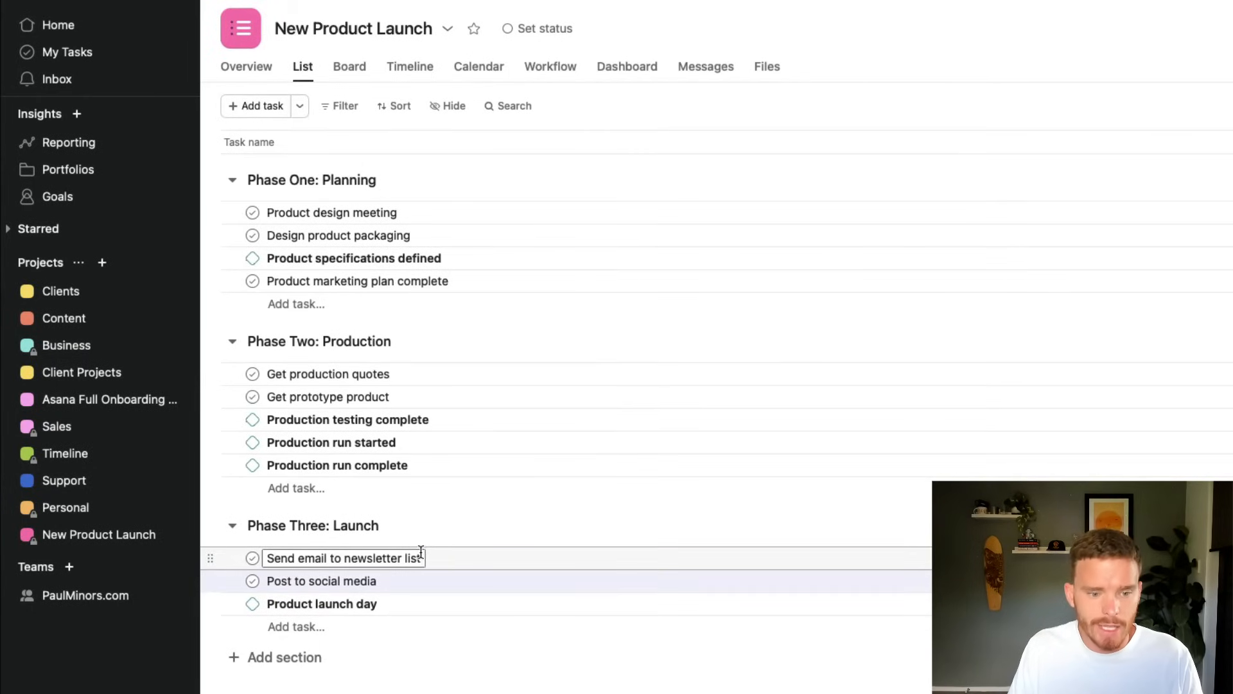
pyautogui.click(321, 581)
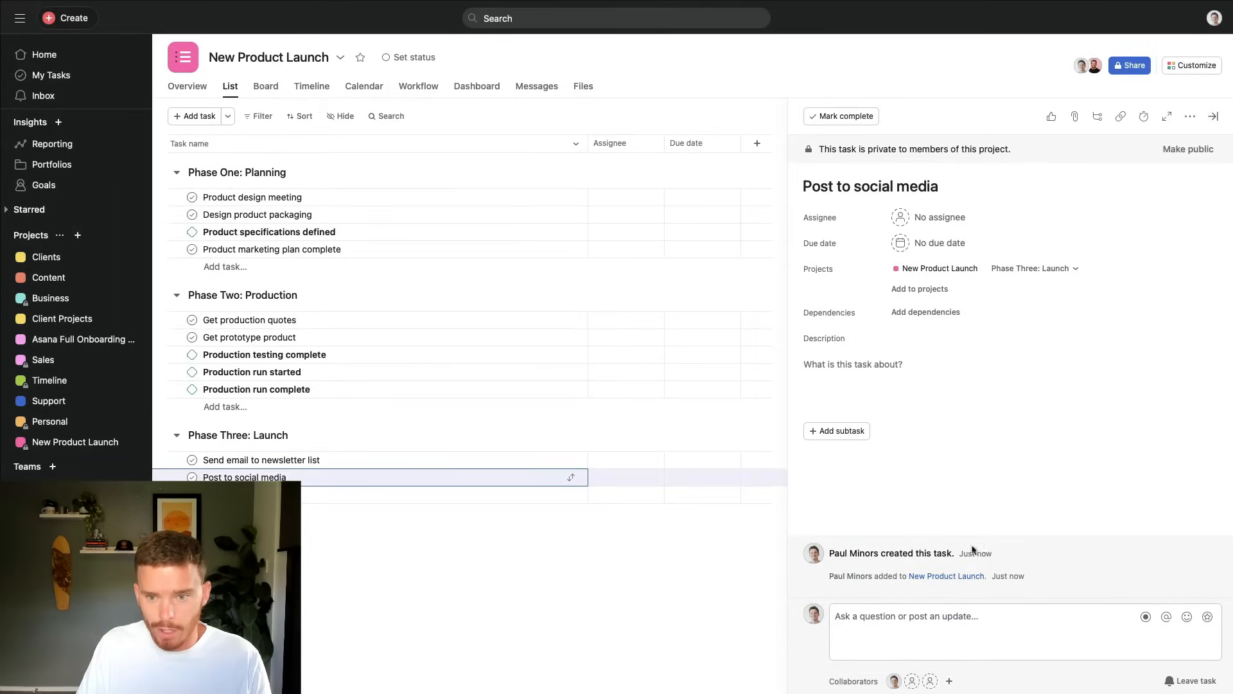
# - Add 'Facebook' and 'Instagram' as subtasks under Post to social media
pyautogui.click(836, 430)
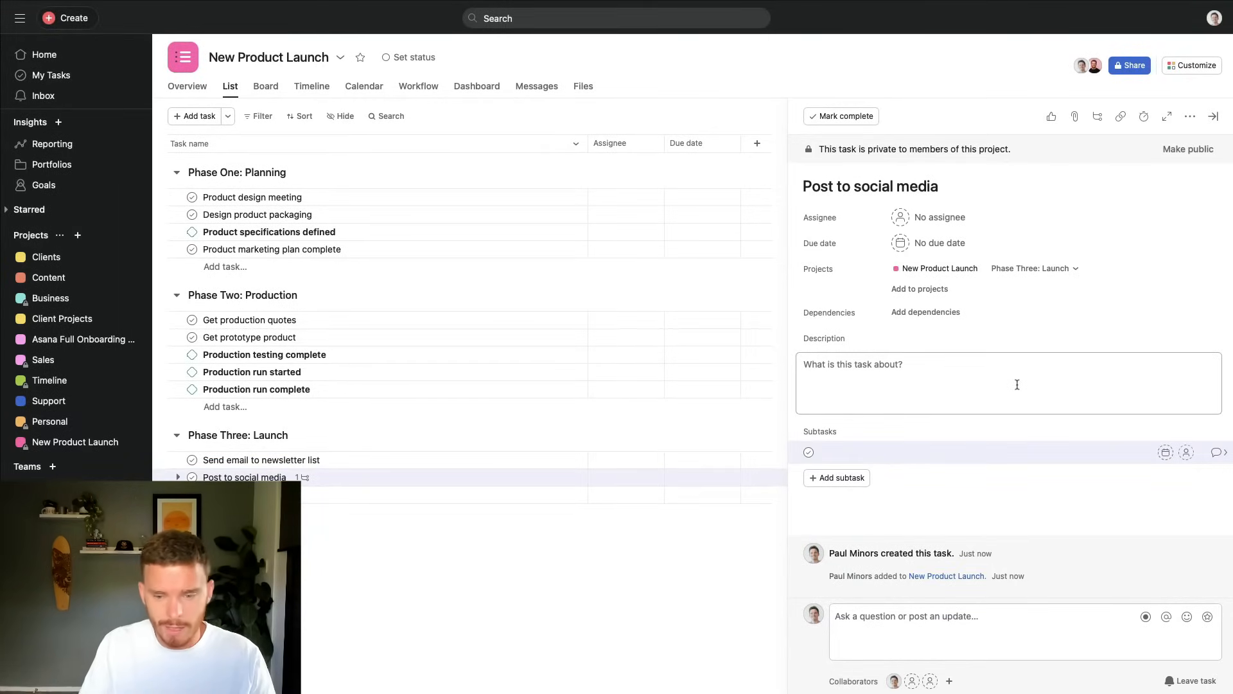
pyautogui.write('Faceb')
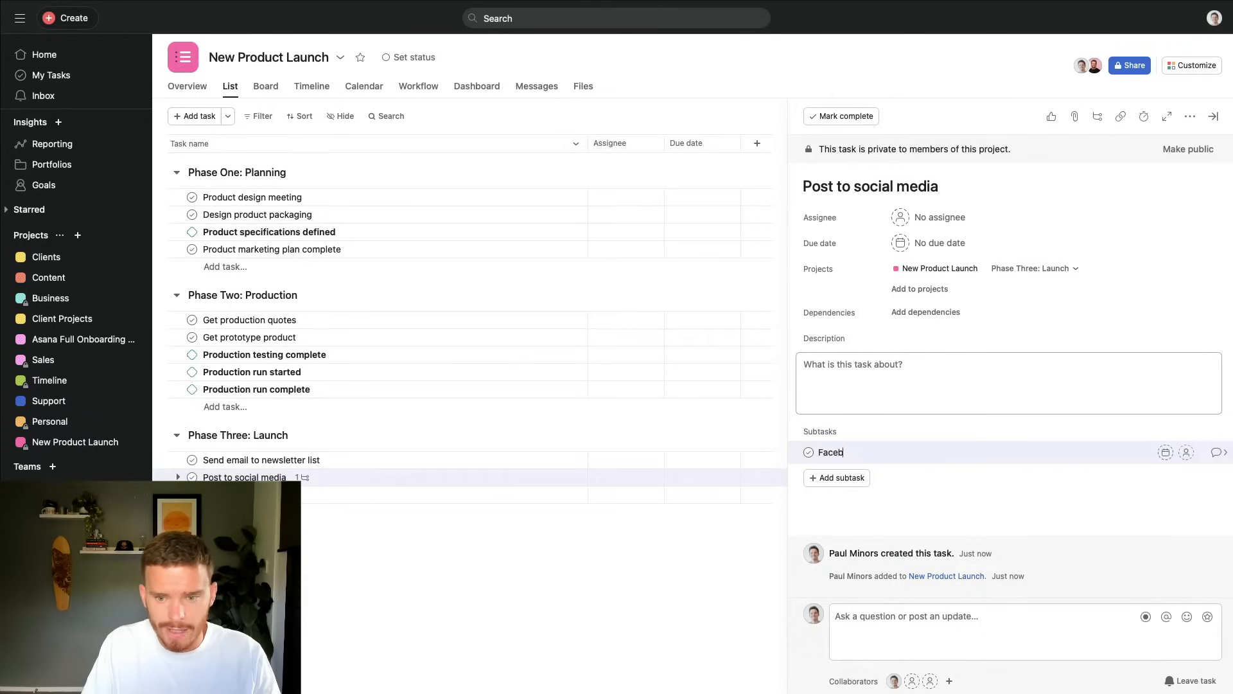
pyautogui.write('Instagram')
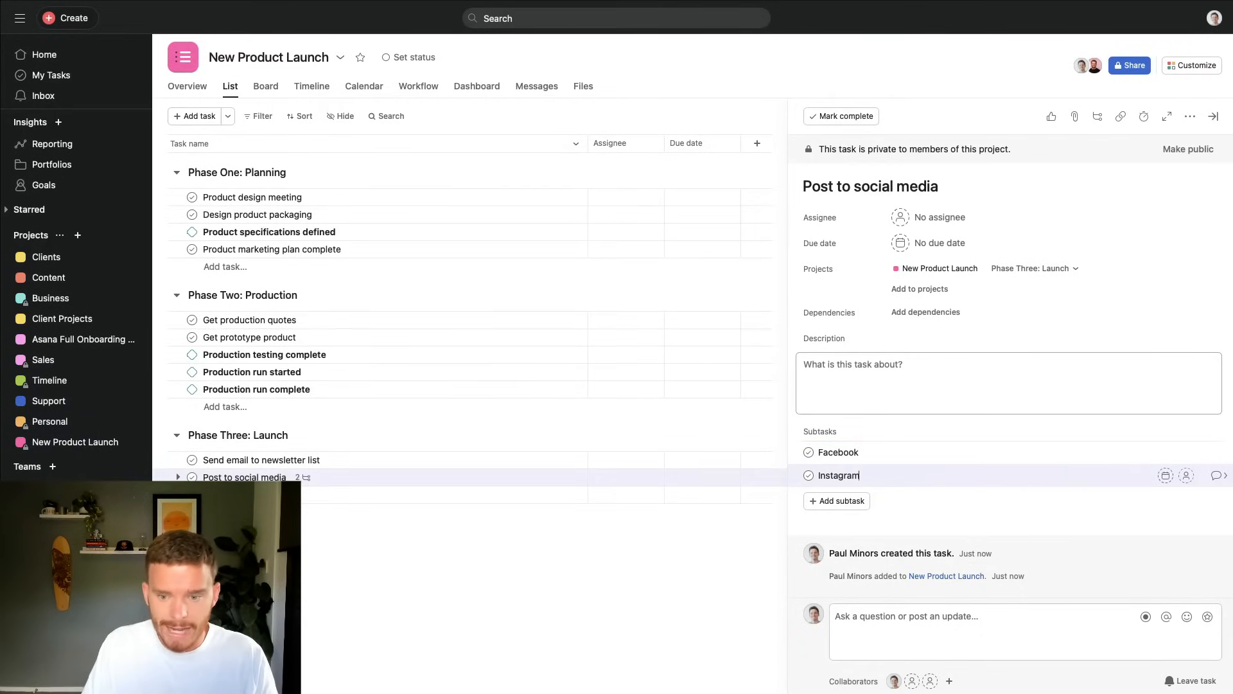
pyautogui.click(870, 185)
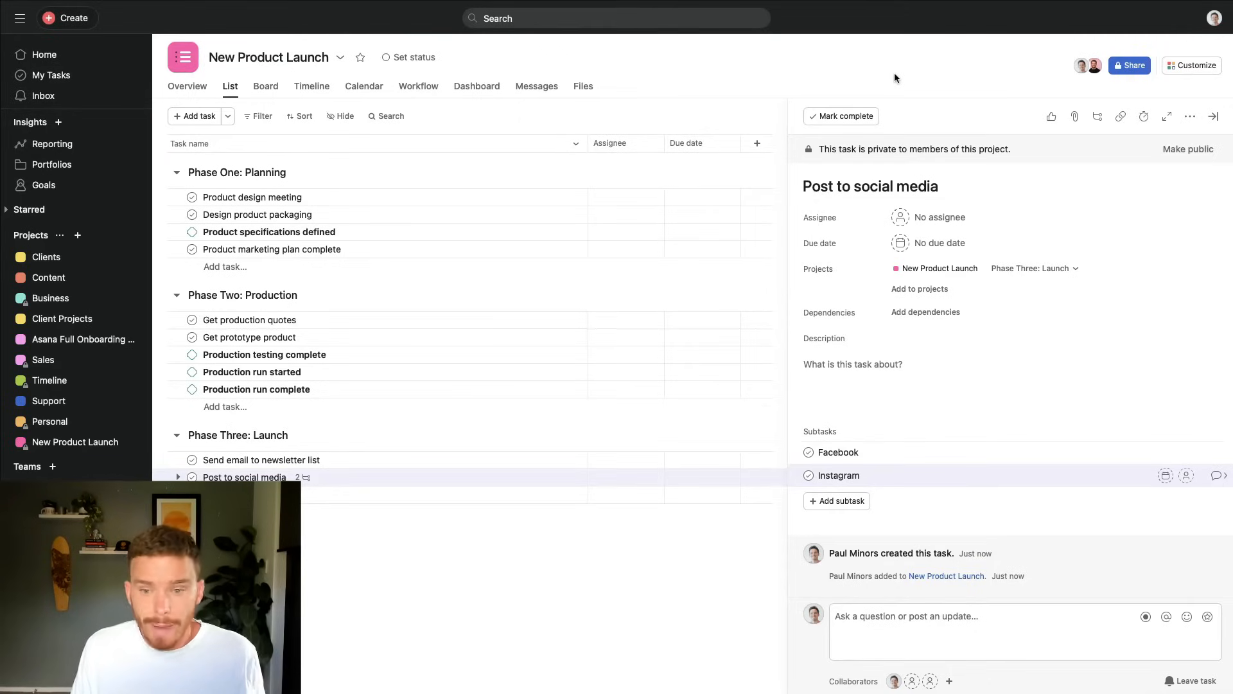
pyautogui.moveTo(995, 187)
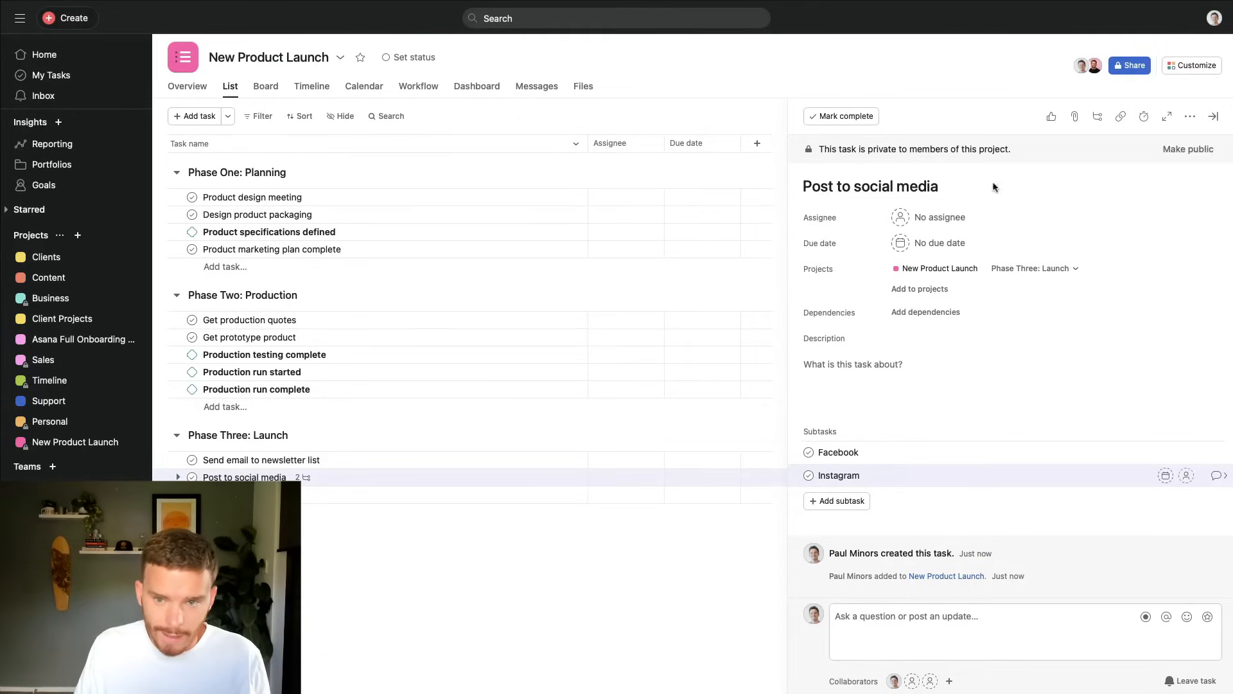
pyautogui.moveTo(946, 172)
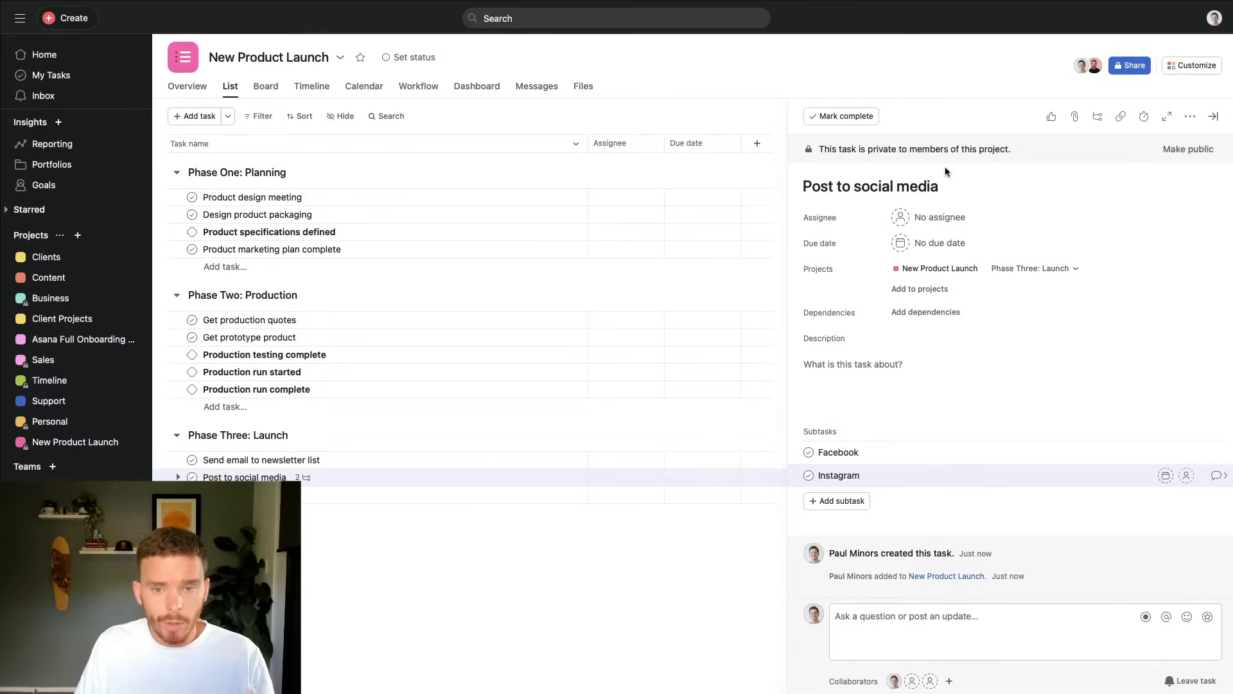
pyautogui.click(869, 186)
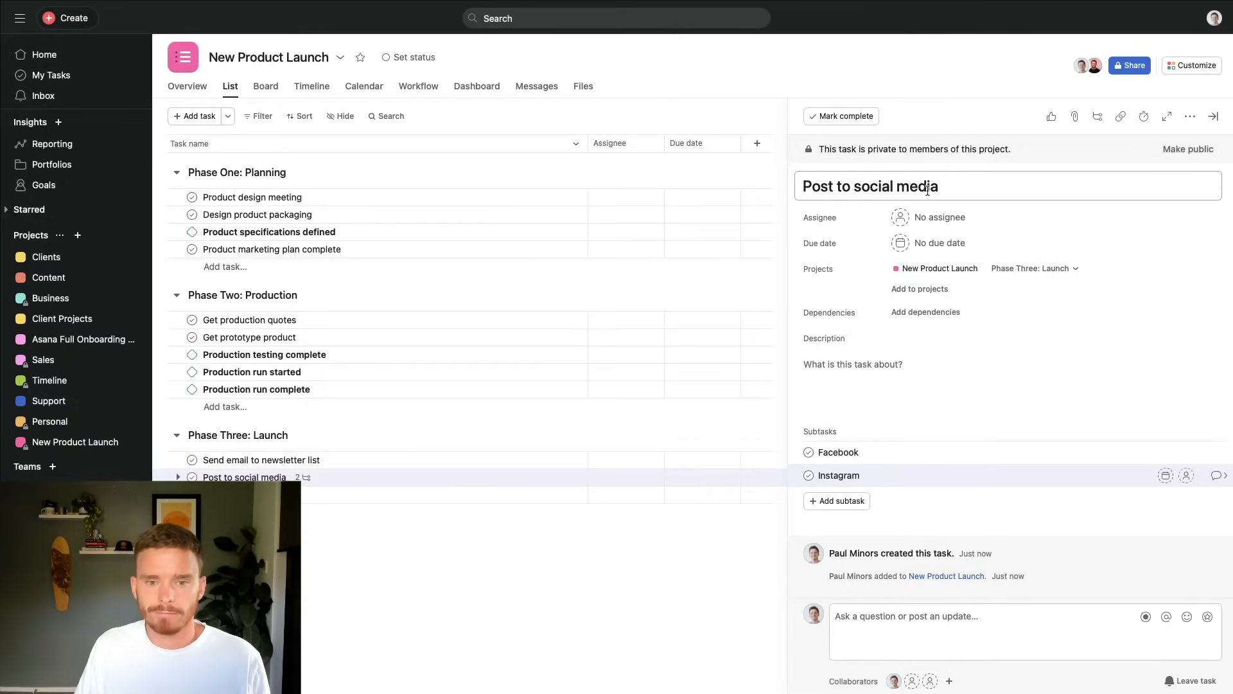
pyautogui.moveTo(613, 214)
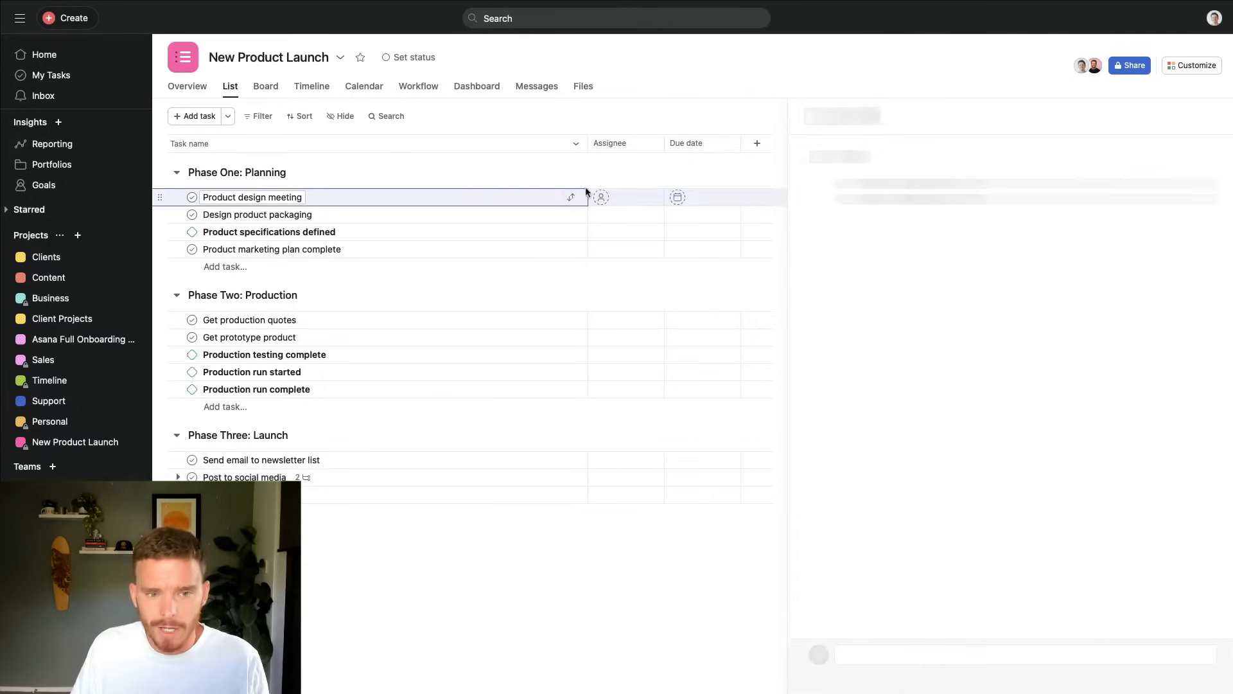
# - Assign Product design meeting to Paul Minors
pyautogui.click(252, 196)
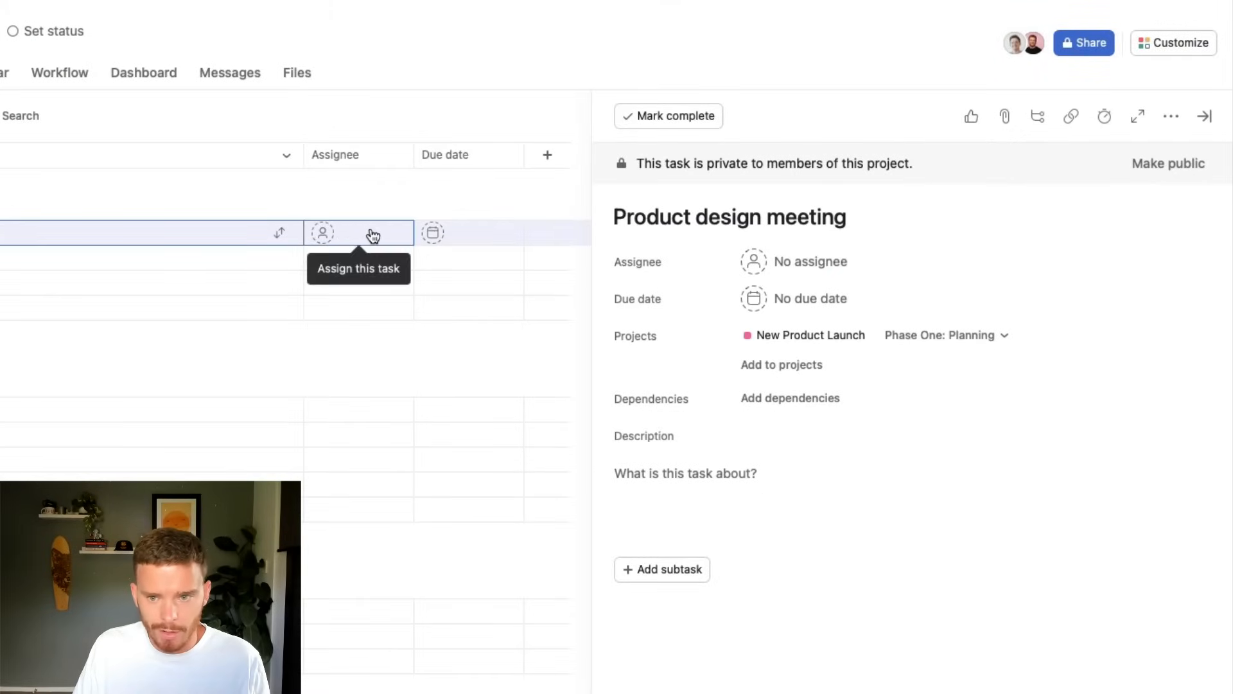
pyautogui.click(794, 262)
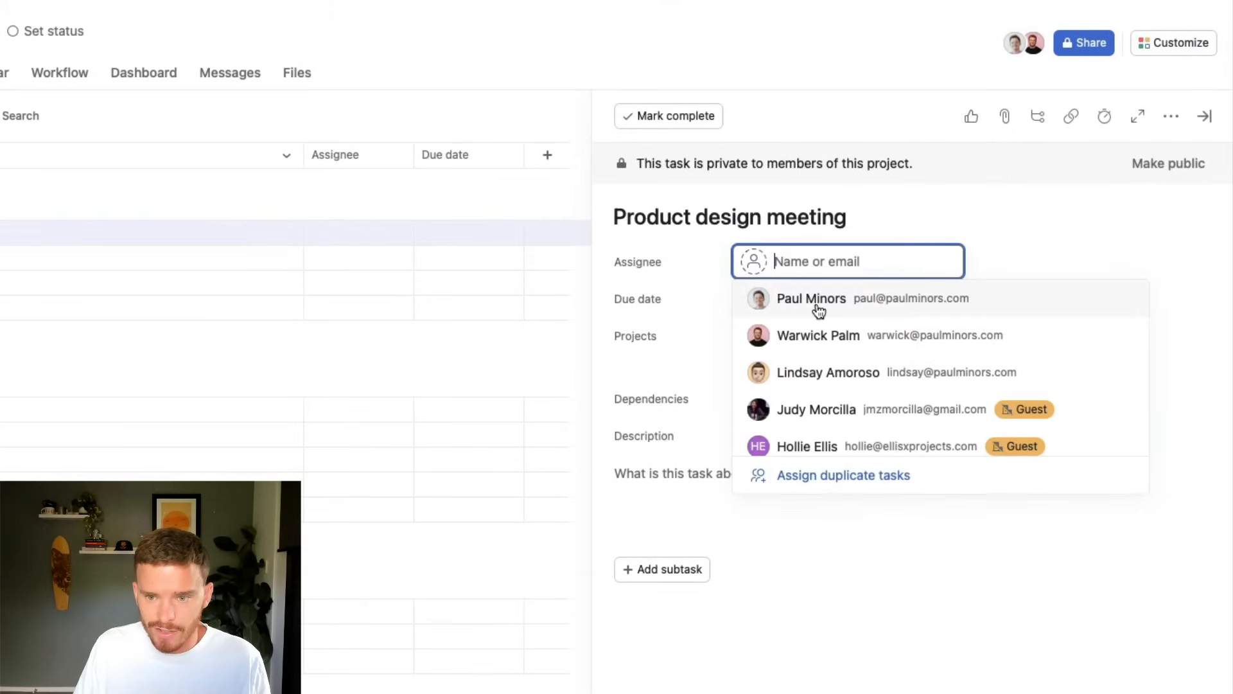
pyautogui.click(811, 298)
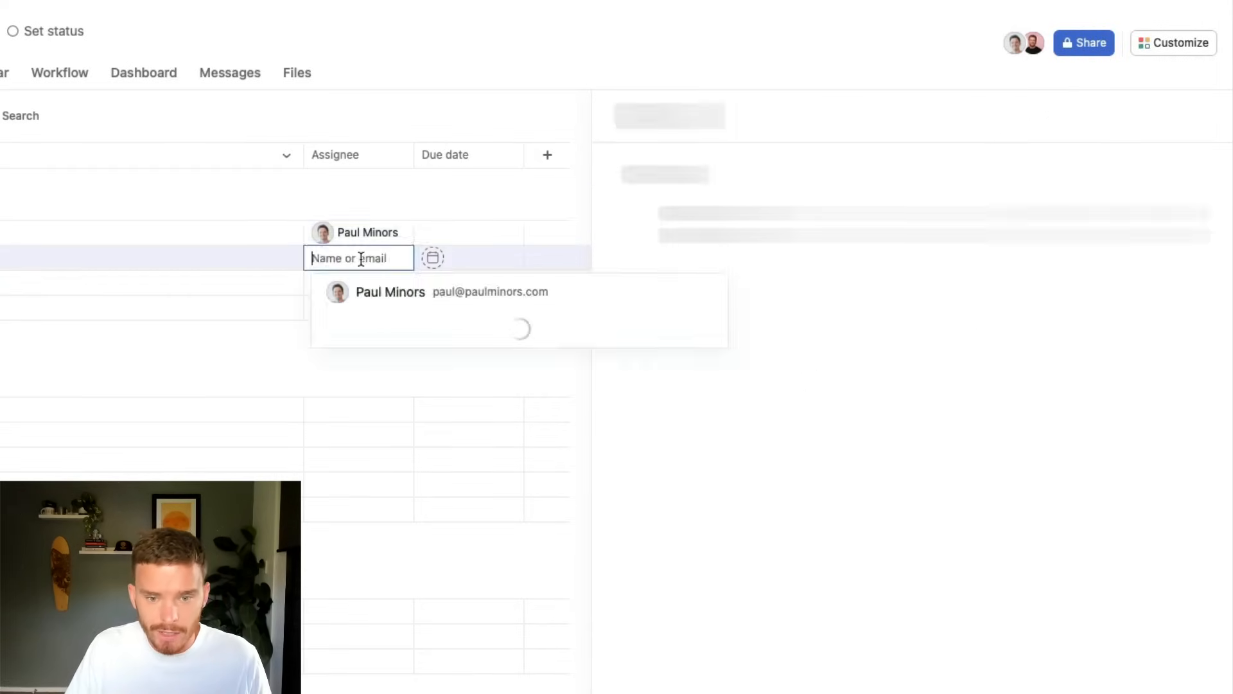
pyautogui.click(390, 292)
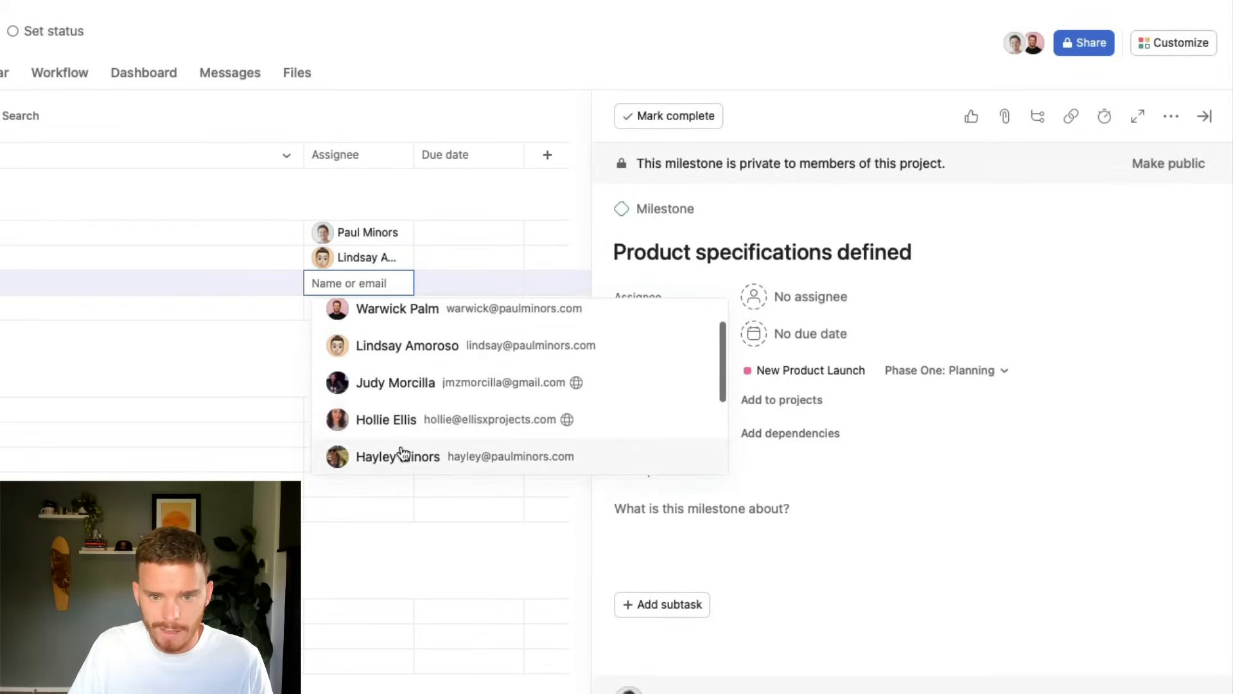
pyautogui.click(386, 420)
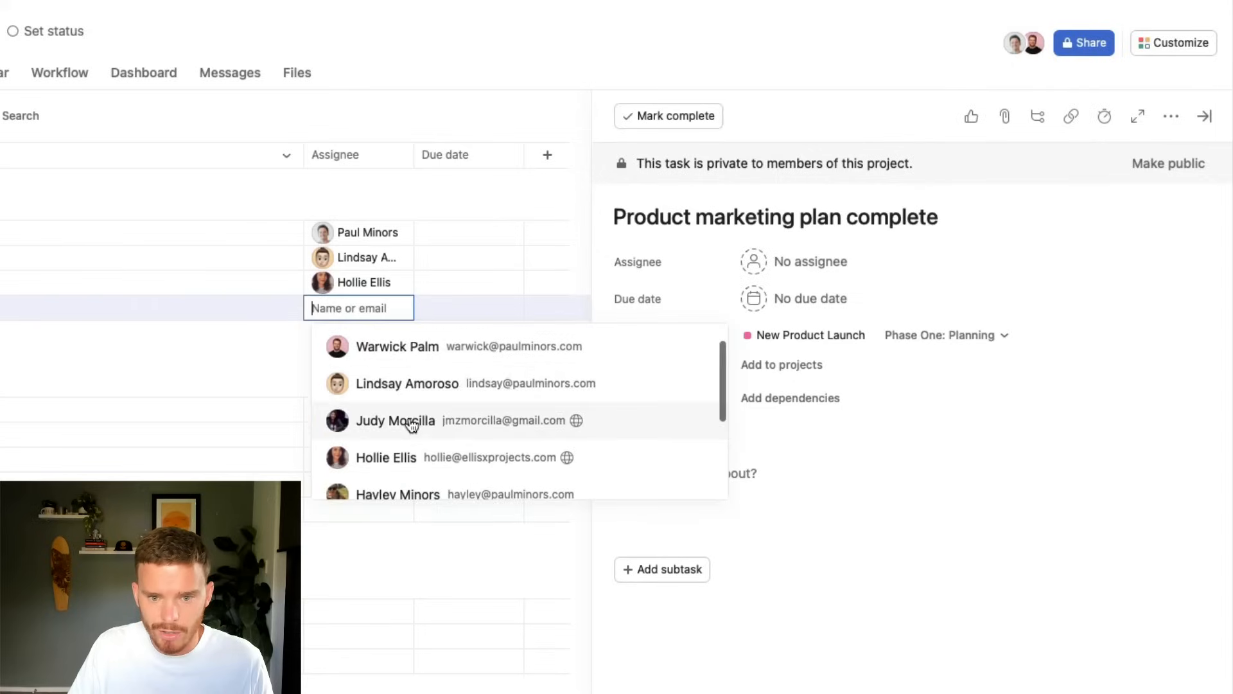
pyautogui.click(396, 420)
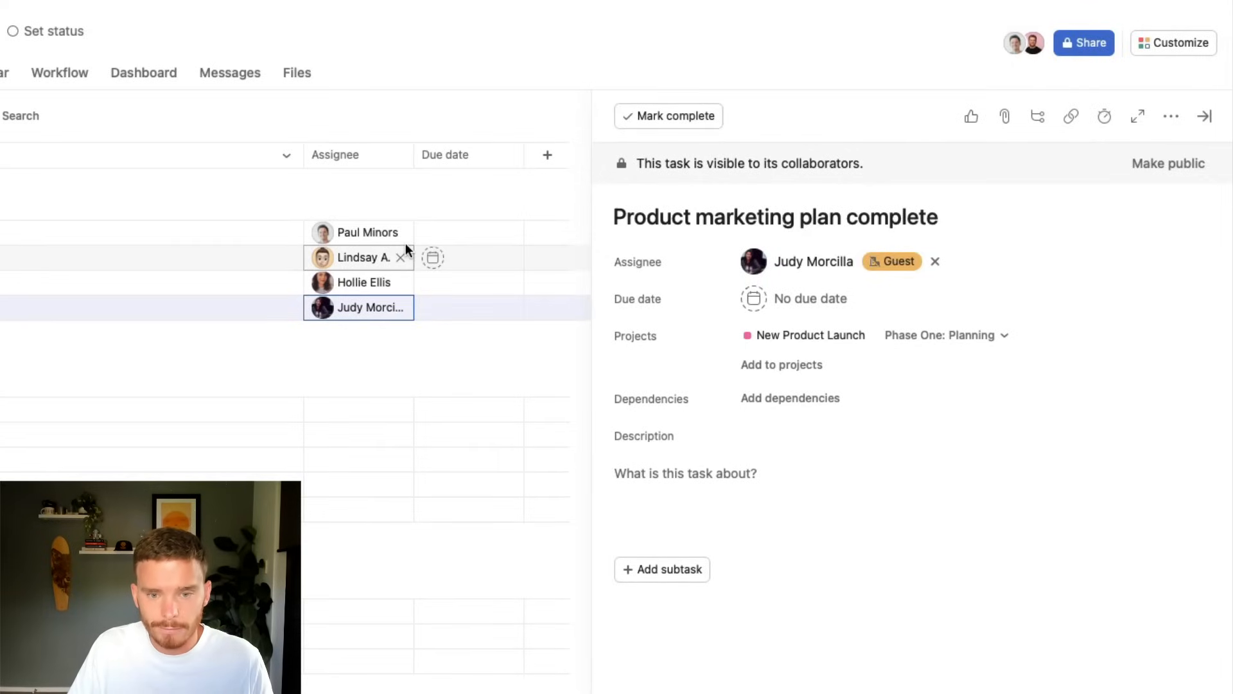
# - Set Product design meeting's due date to 14 Apr
pyautogui.click(469, 232)
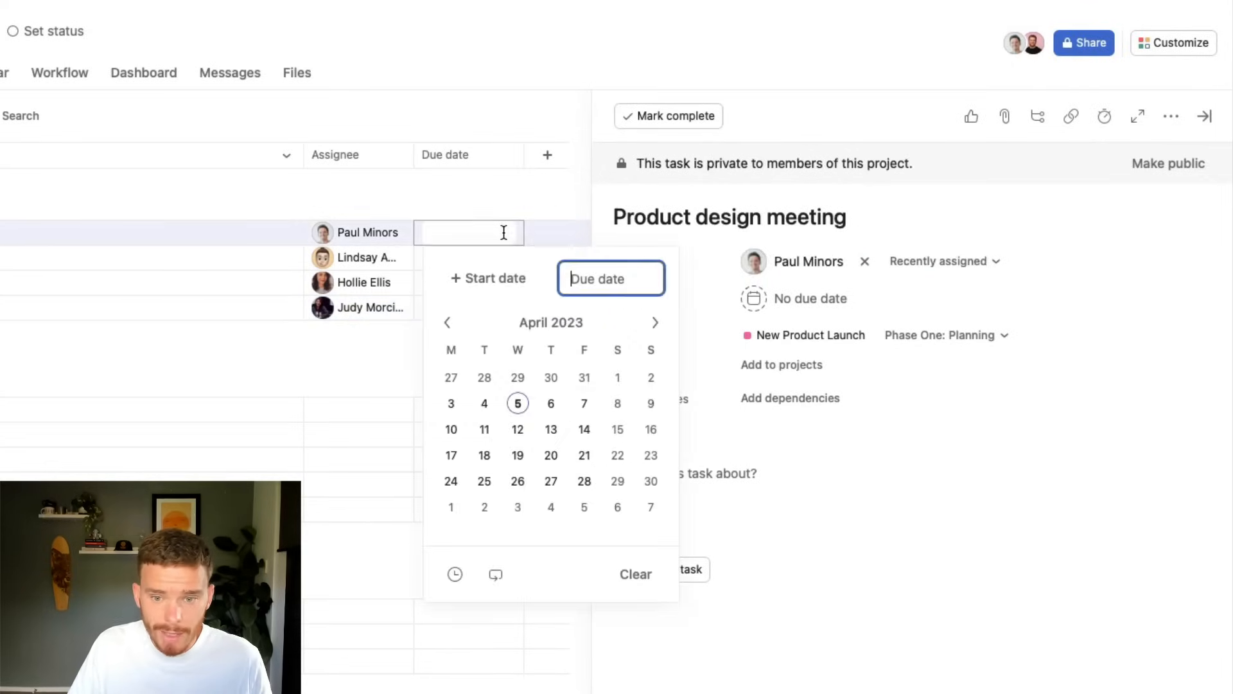
pyautogui.click(584, 429)
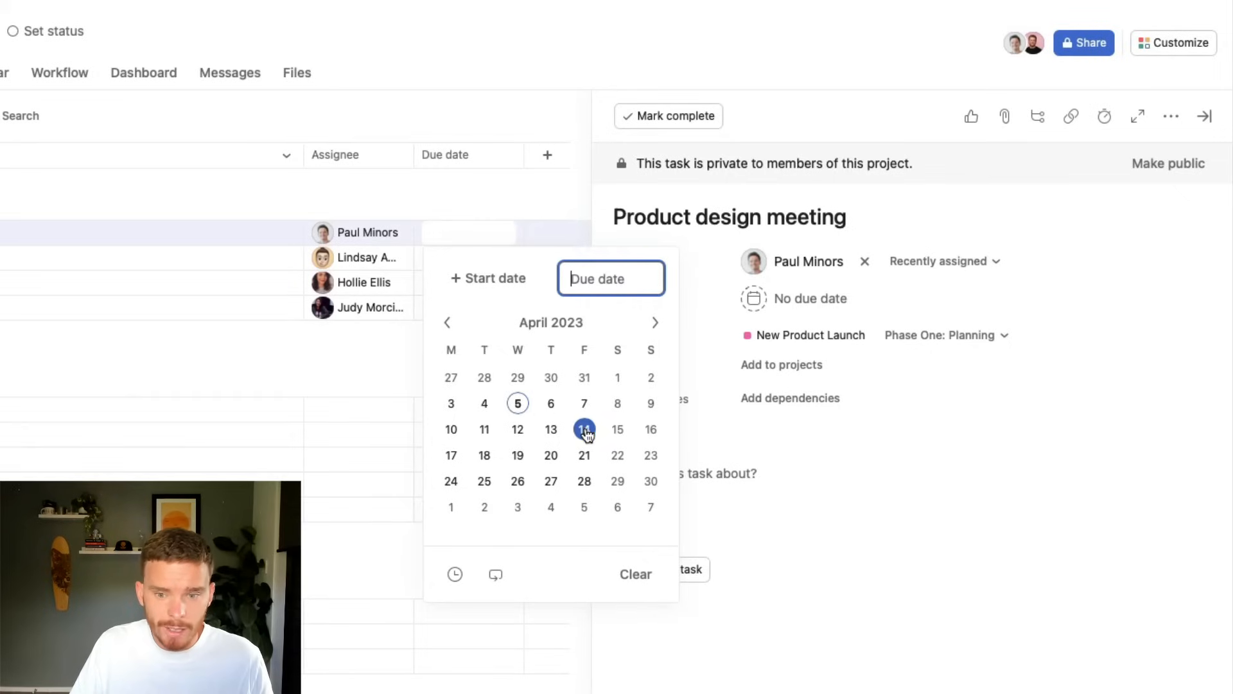
pyautogui.click(585, 429)
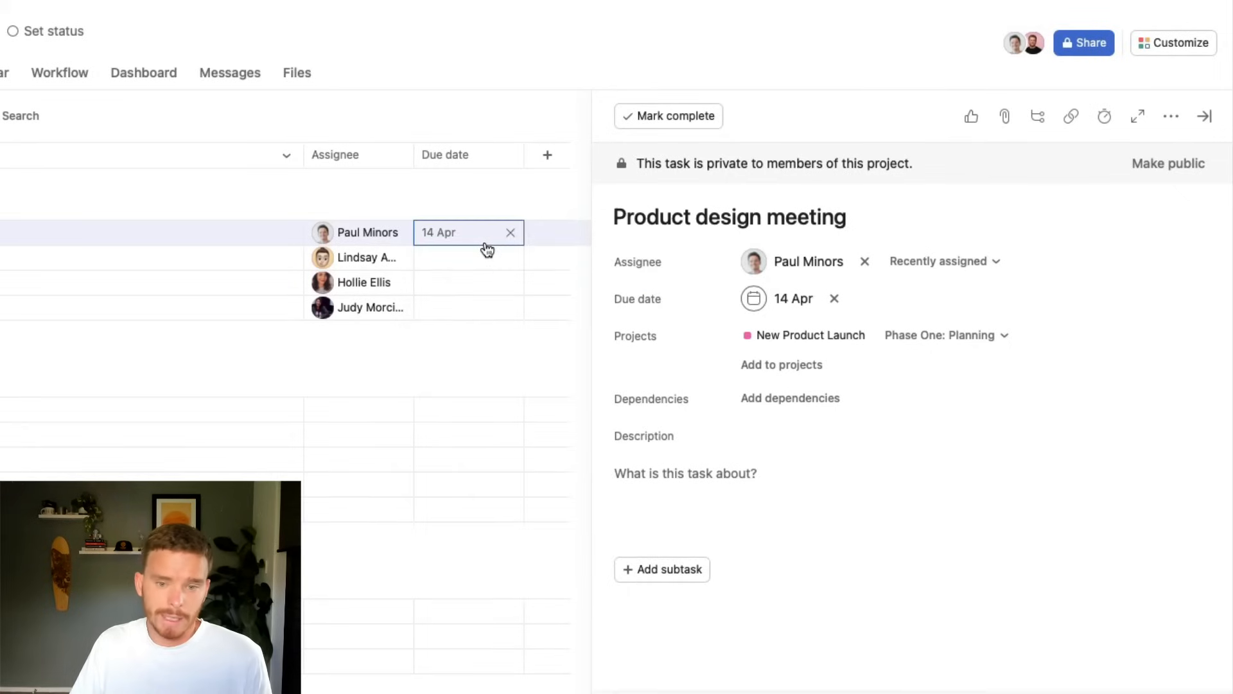
pyautogui.moveTo(468, 257)
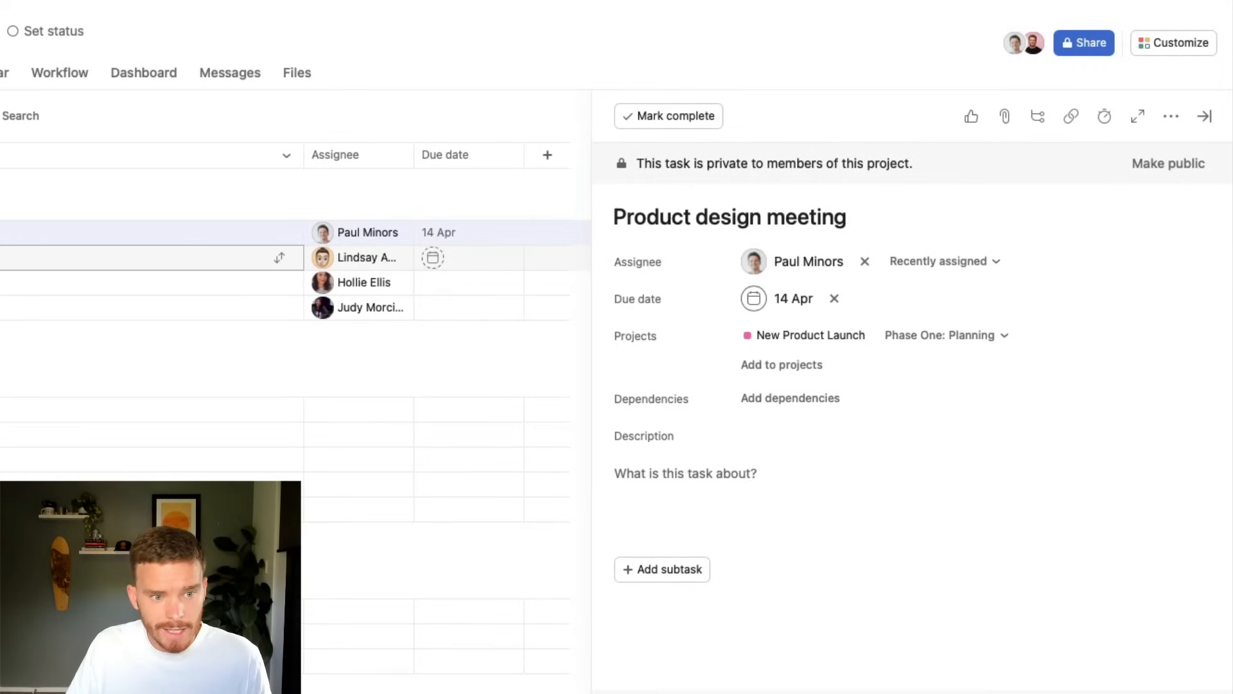
# - Give Design product packaging a start date, making it span 10–21 Apr
pyautogui.click(468, 257)
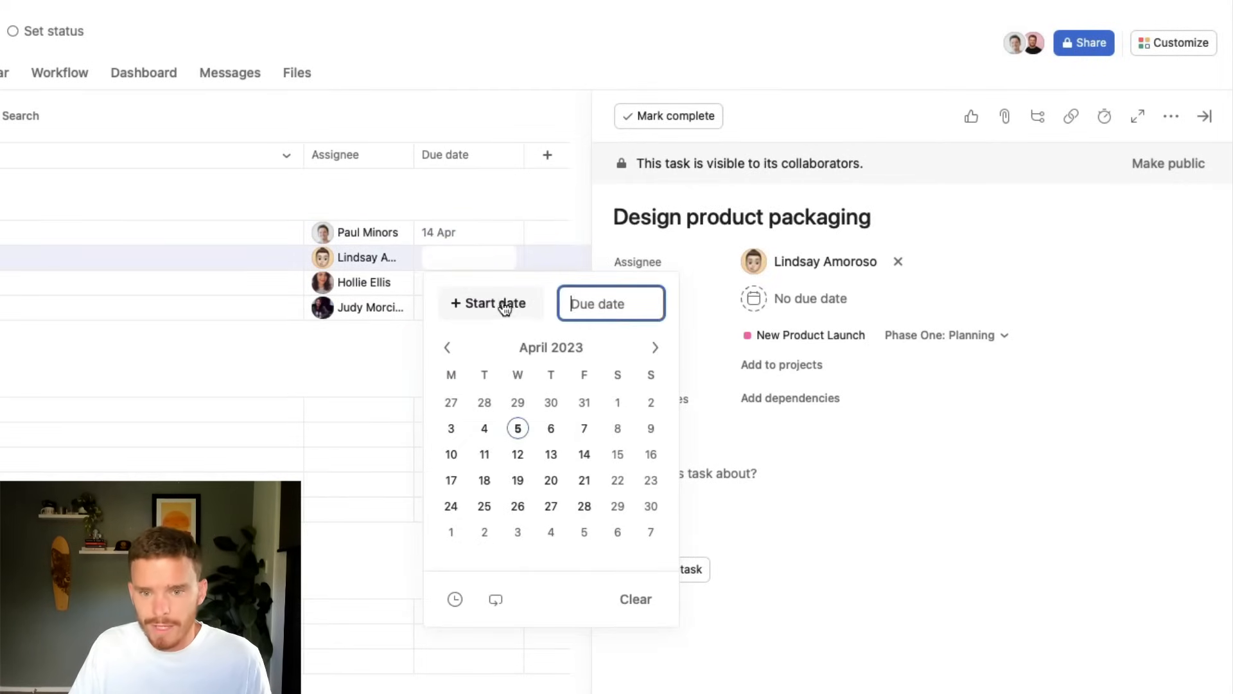
pyautogui.click(451, 454)
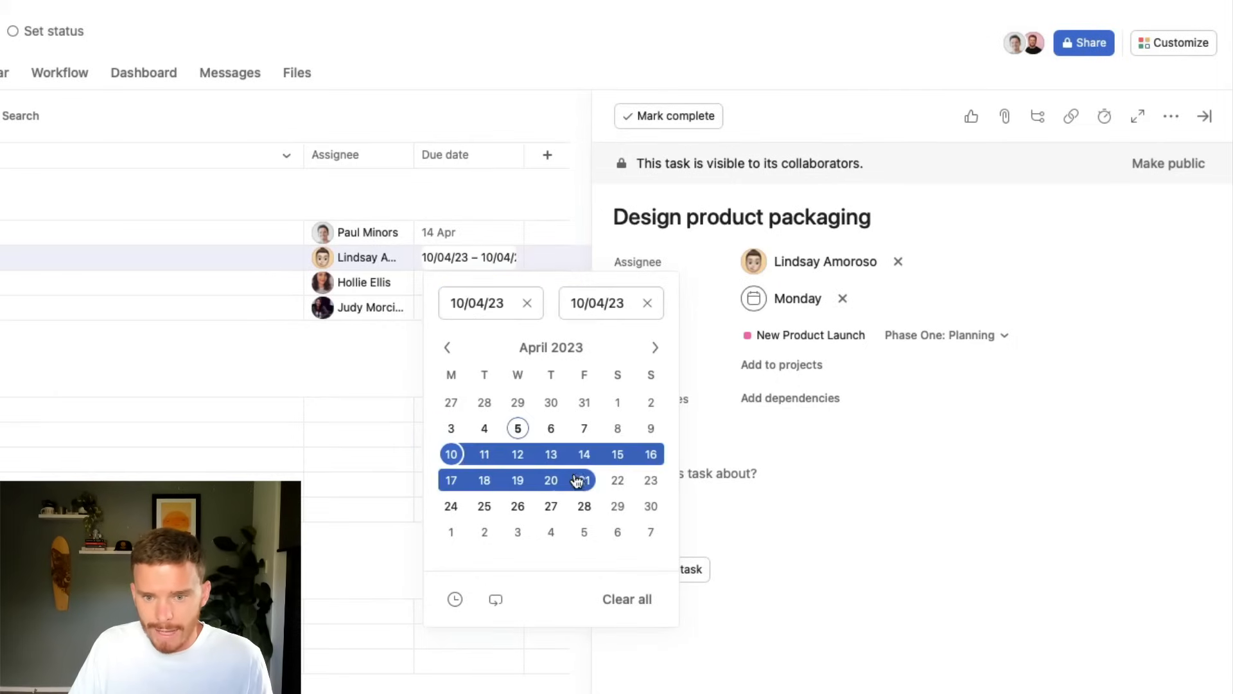
pyautogui.click(584, 479)
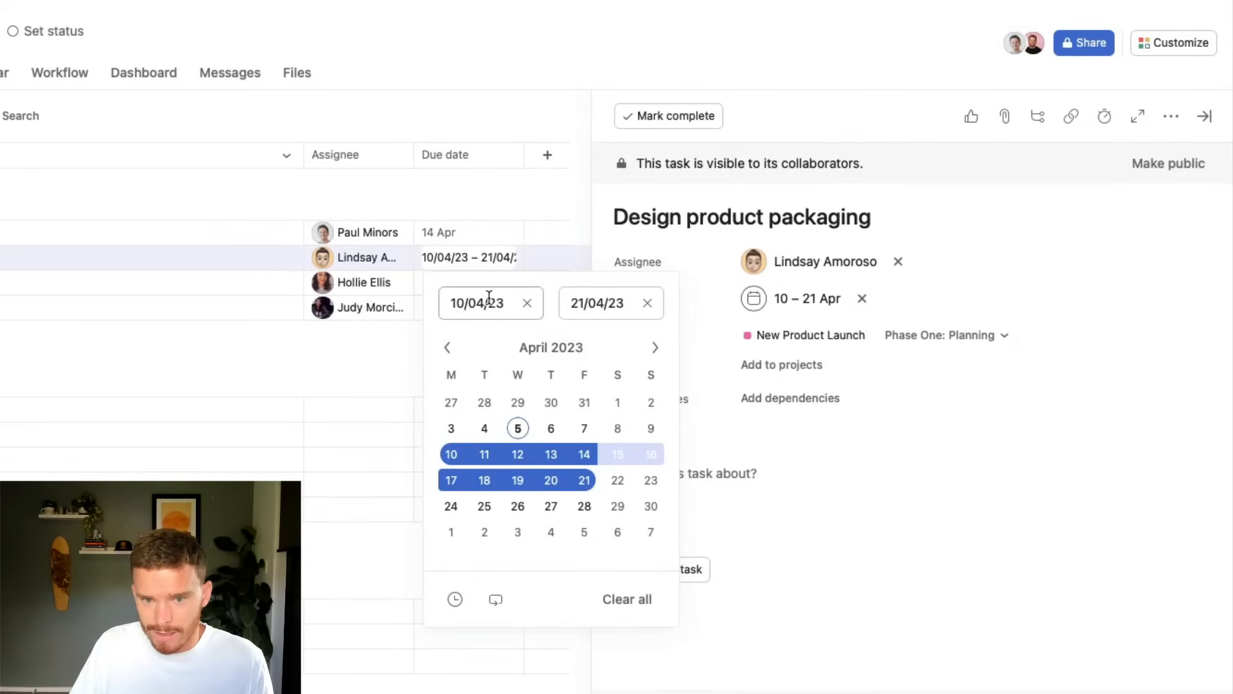
pyautogui.moveTo(833, 455)
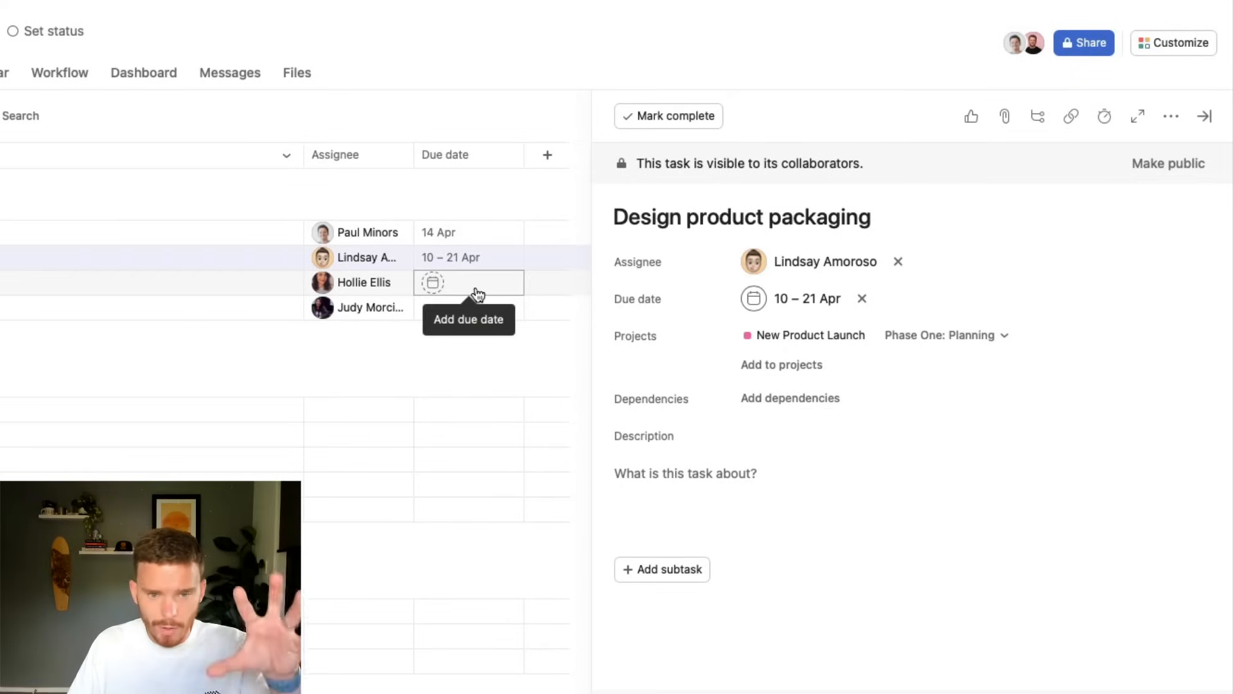
pyautogui.moveTo(469, 307)
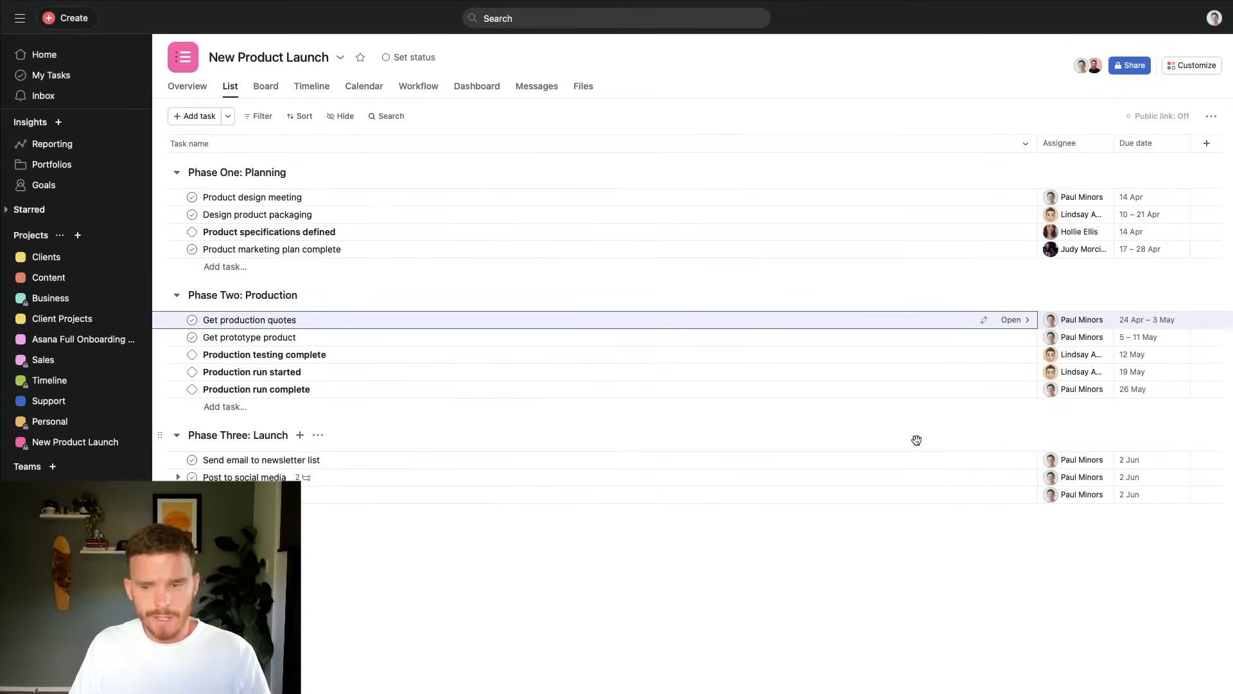
pyautogui.moveTo(346, 158)
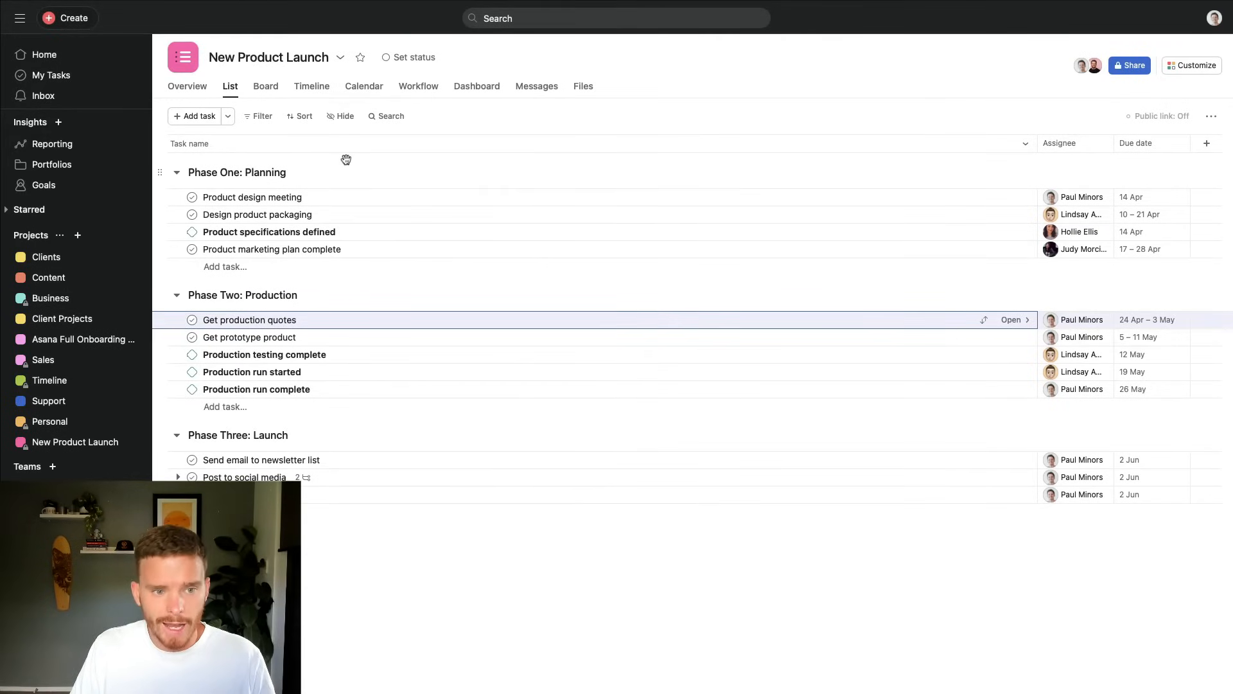
pyautogui.moveTo(386, 304)
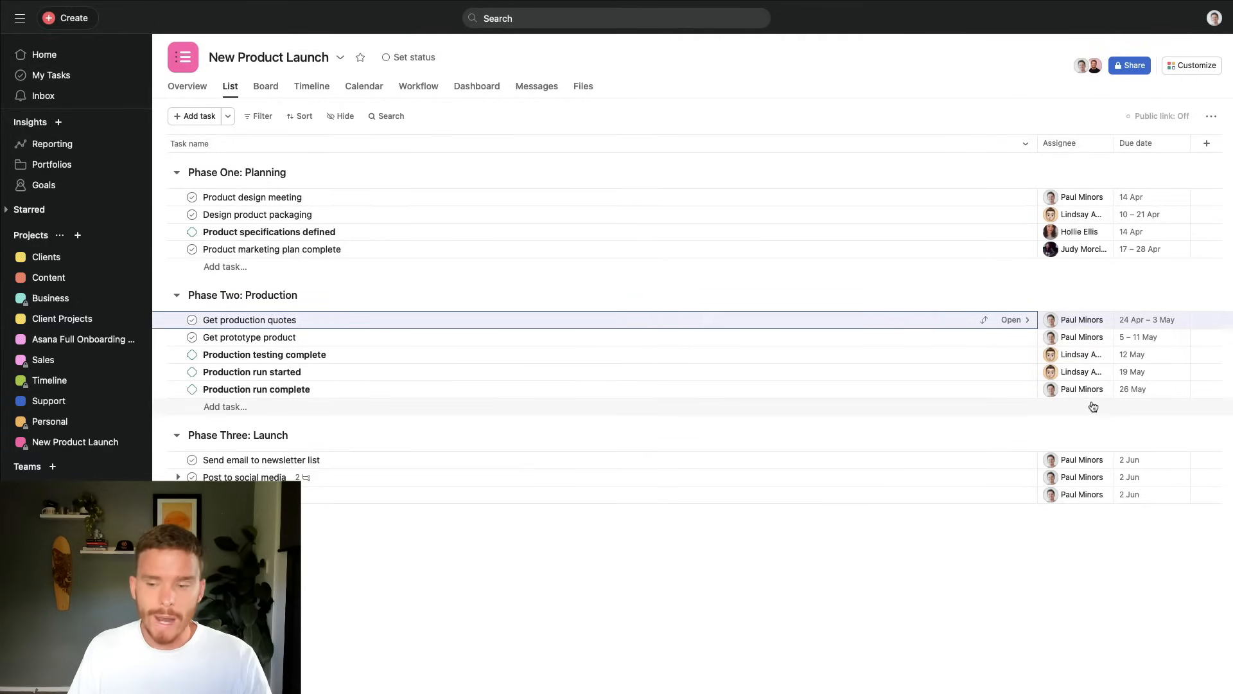
# - Open Get production quotes in the task pane
pyautogui.click(1012, 319)
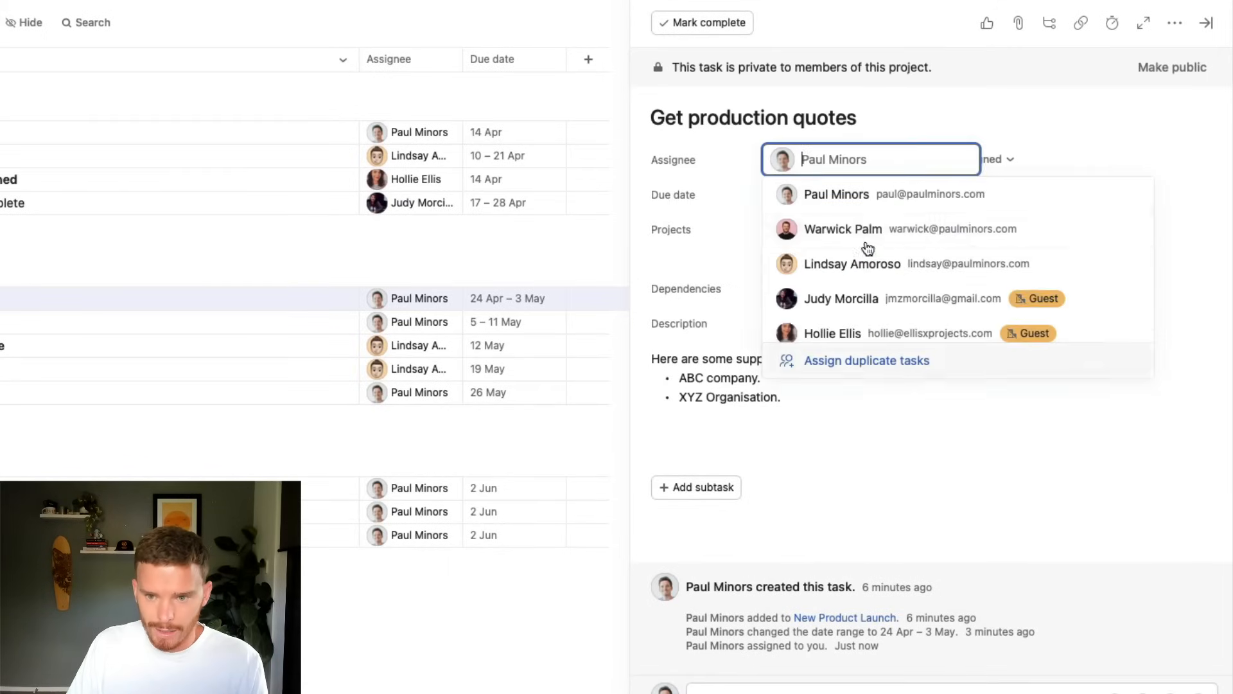
pyautogui.click(842, 229)
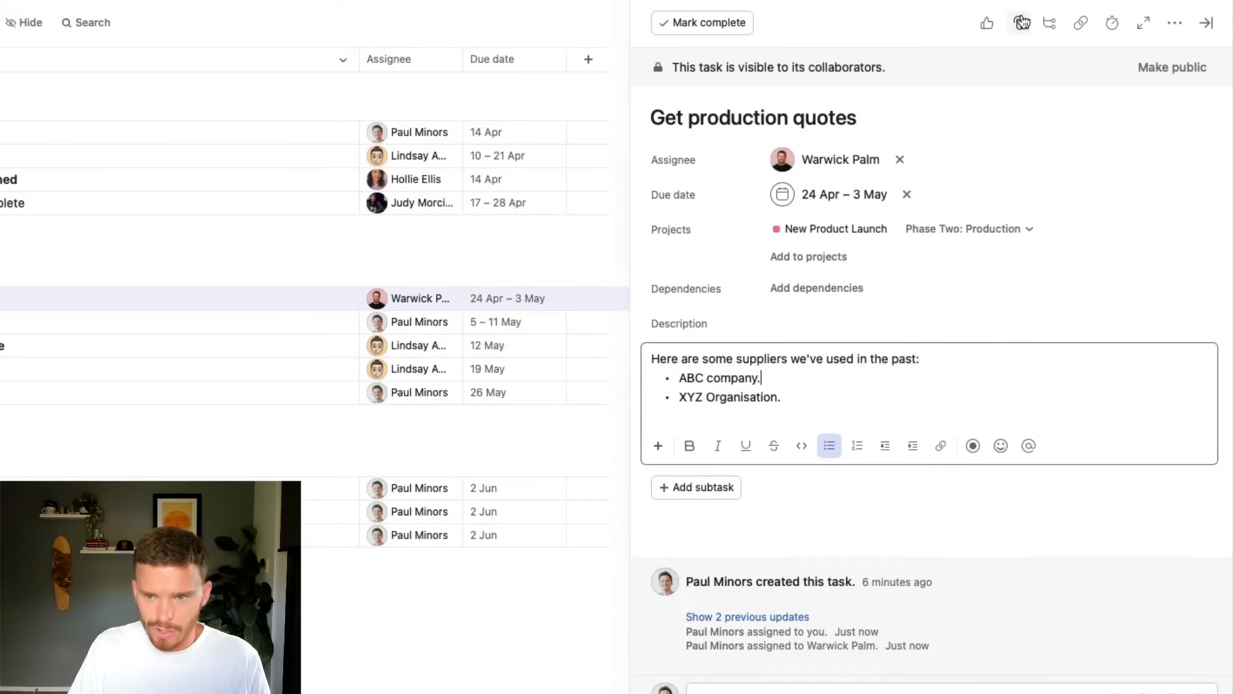
pyautogui.click(1017, 24)
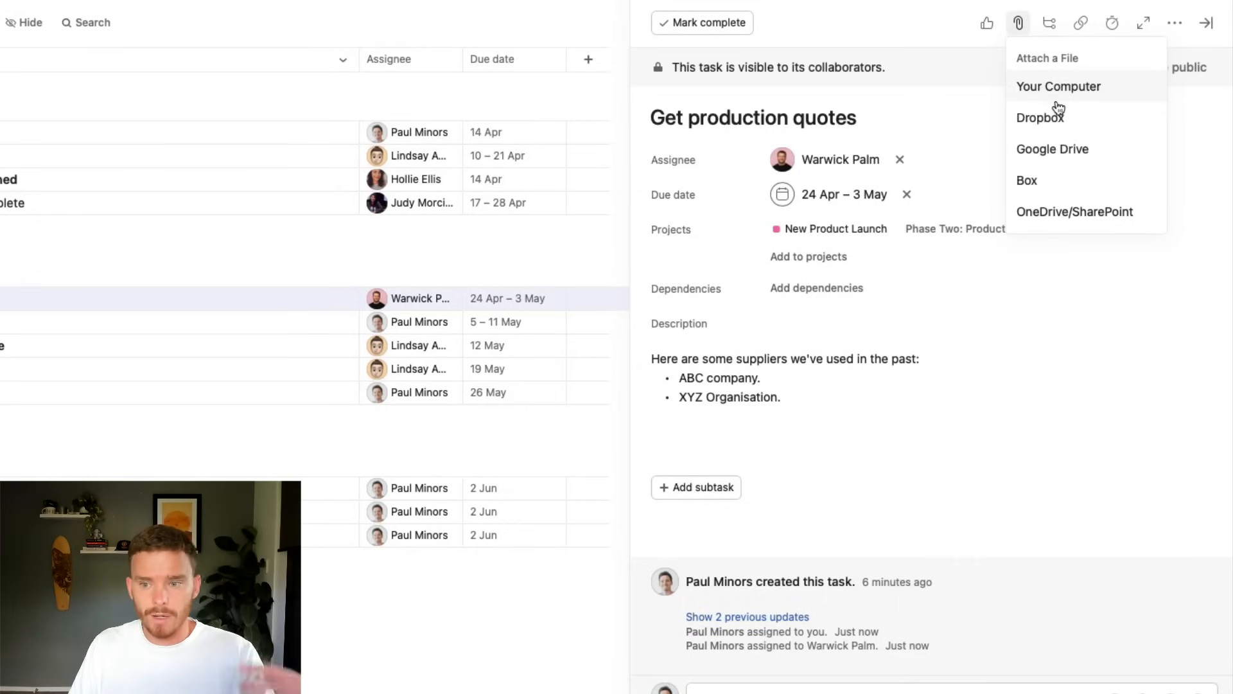
pyautogui.moveTo(1052, 149)
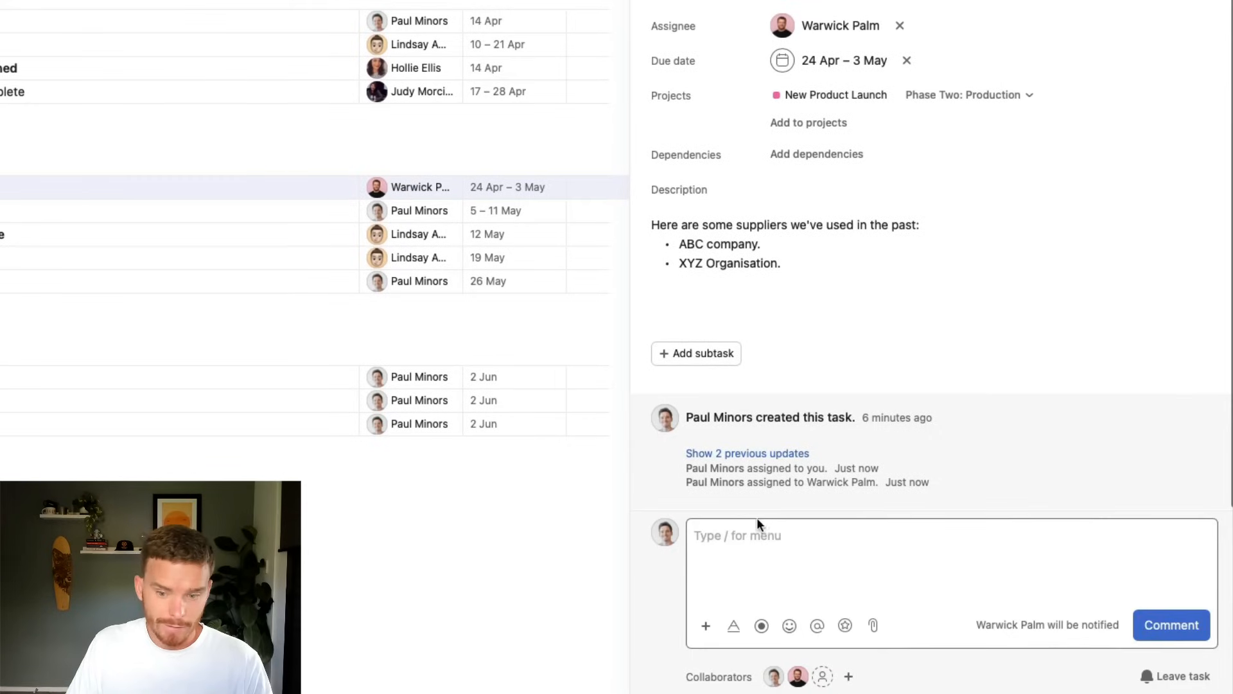
pyautogui.moveTo(837, 563)
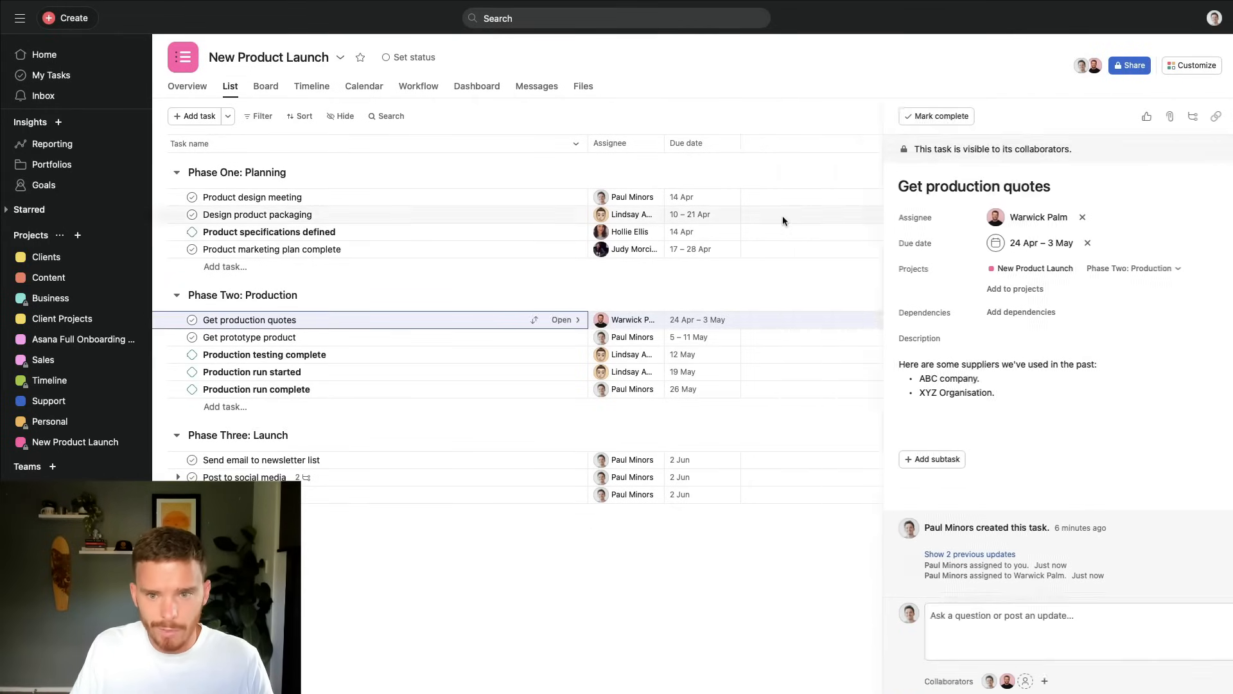
# - Switch the project from Board view to Timeline view
pyautogui.click(265, 85)
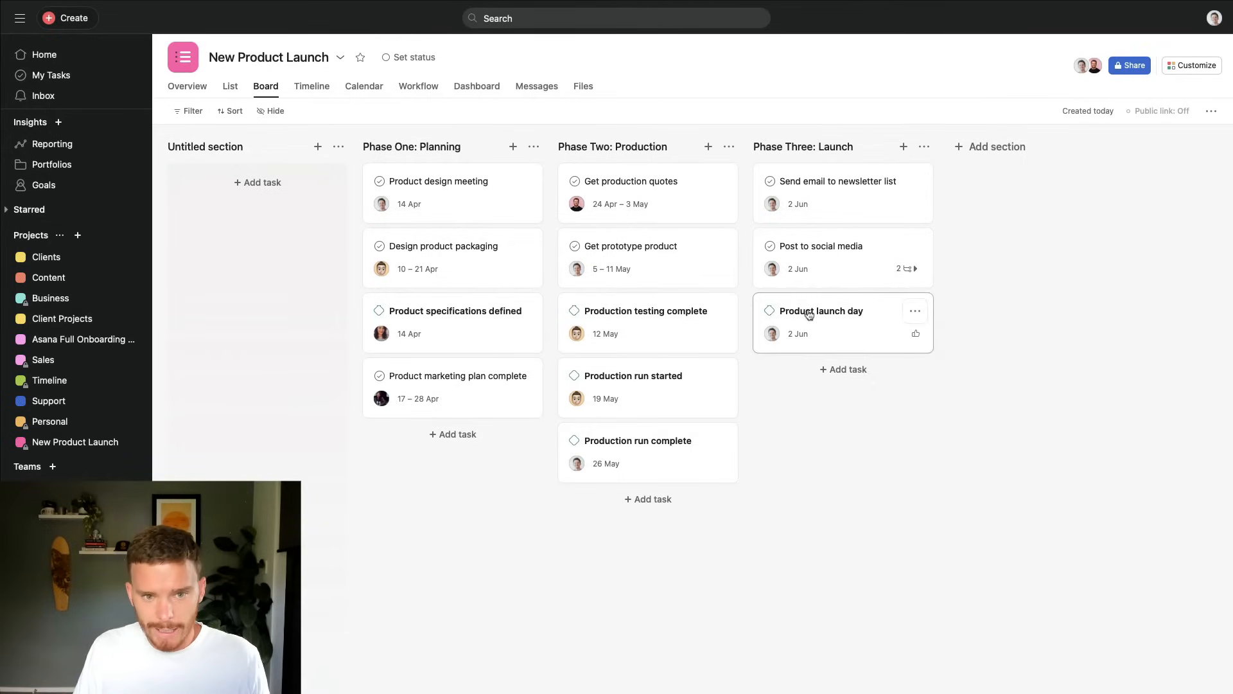
pyautogui.click(312, 87)
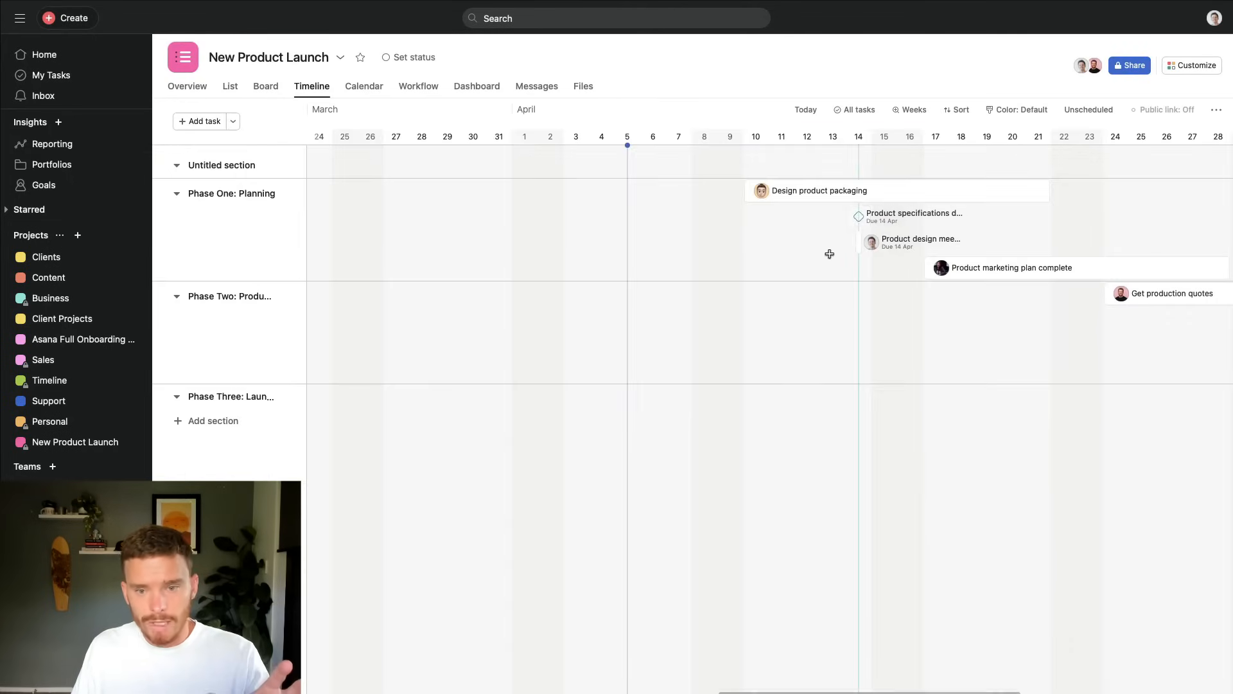
# - Change the timeline zoom from Weeks to Months and scroll right toward June
pyautogui.click(914, 109)
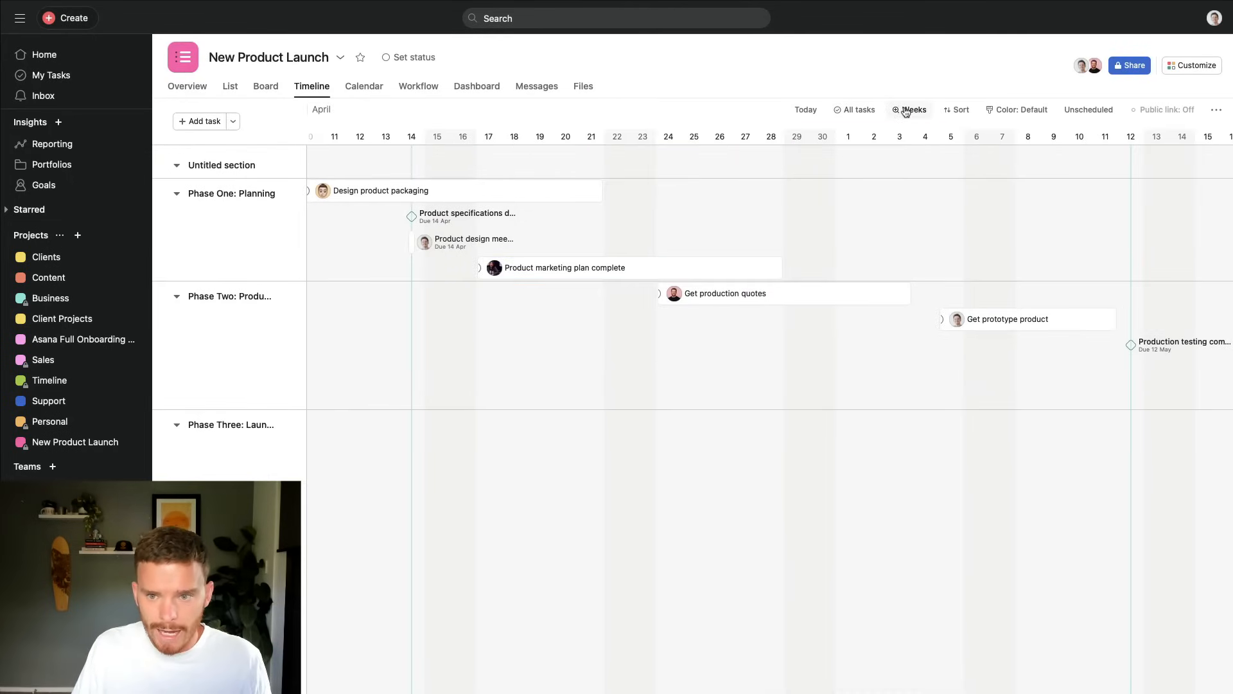
pyautogui.click(911, 109)
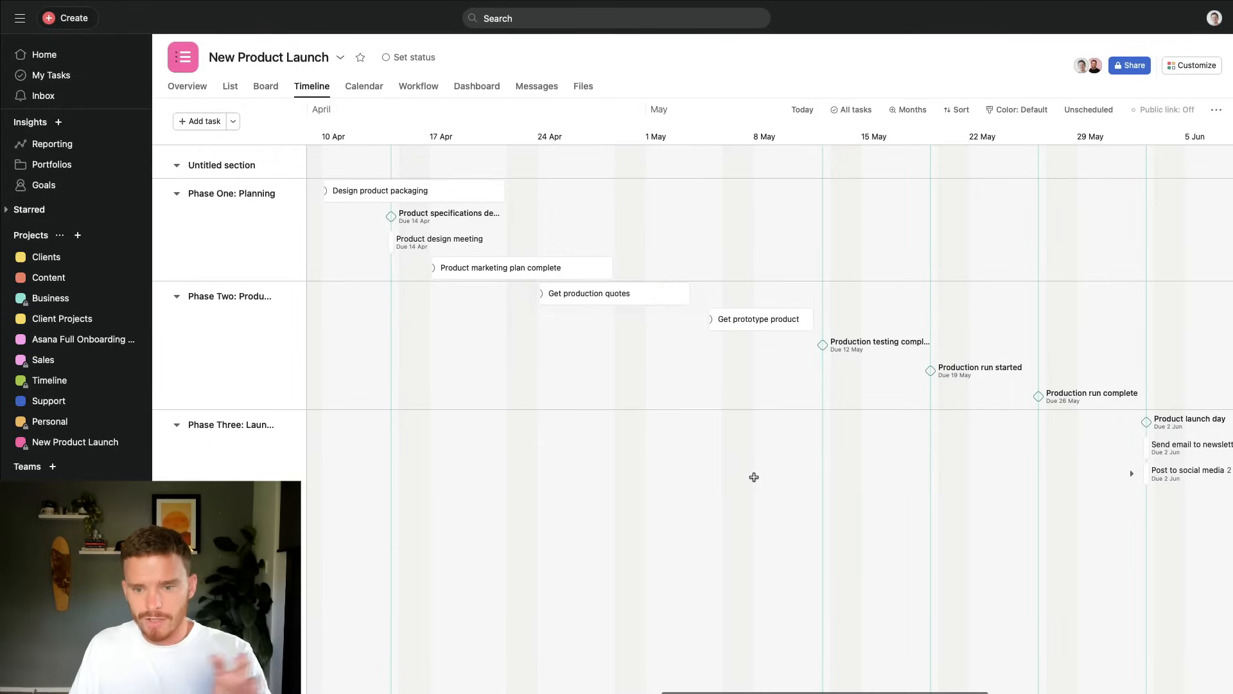
pyautogui.moveTo(851, 354)
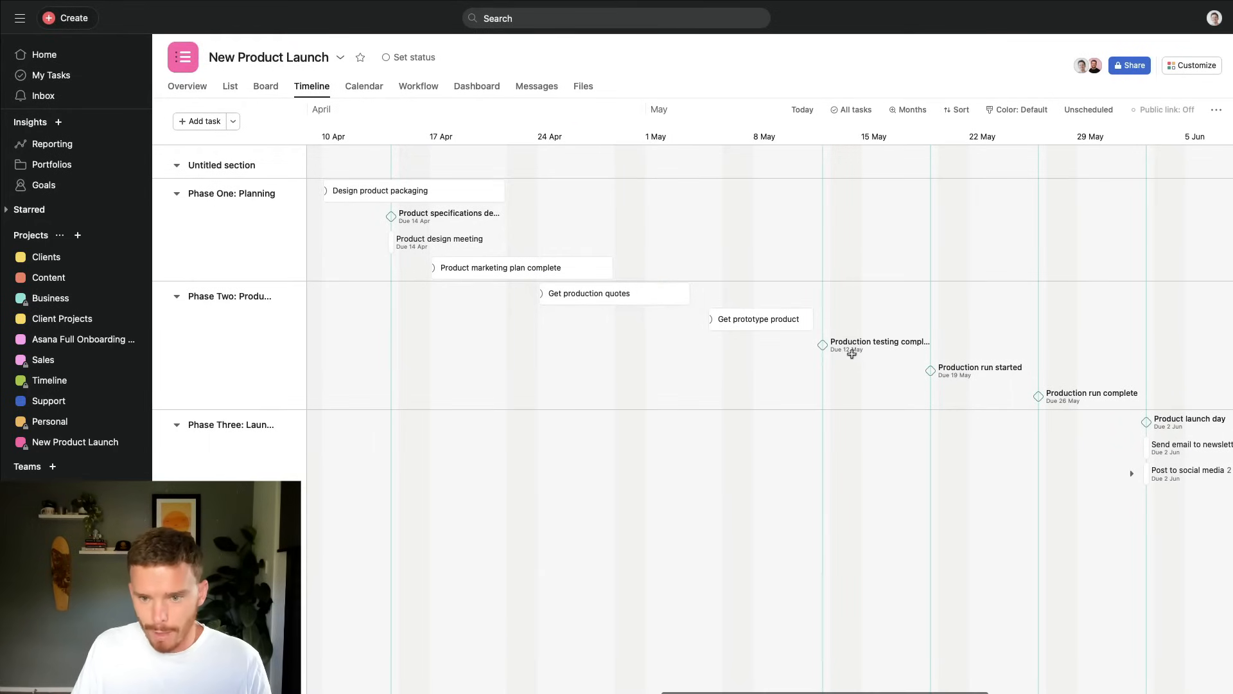
pyautogui.hscroll(3)
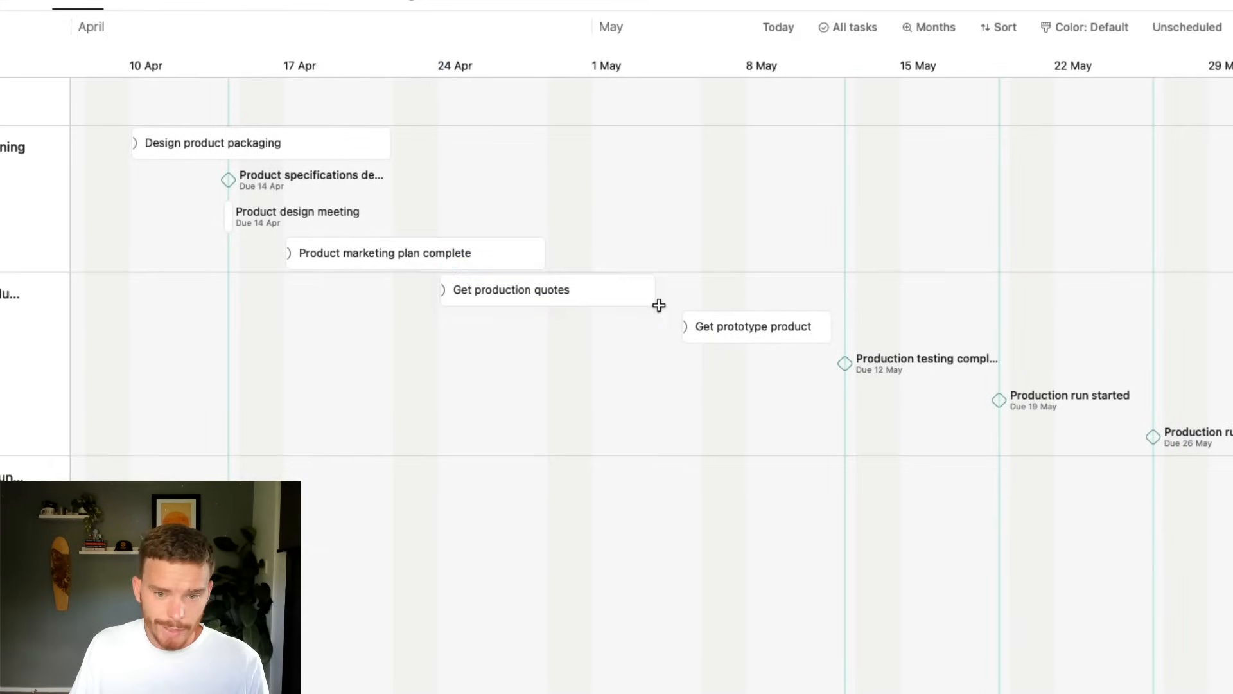
# - Inspect the blocking link between Get production quotes and Get prototype product
pyautogui.click(511, 290)
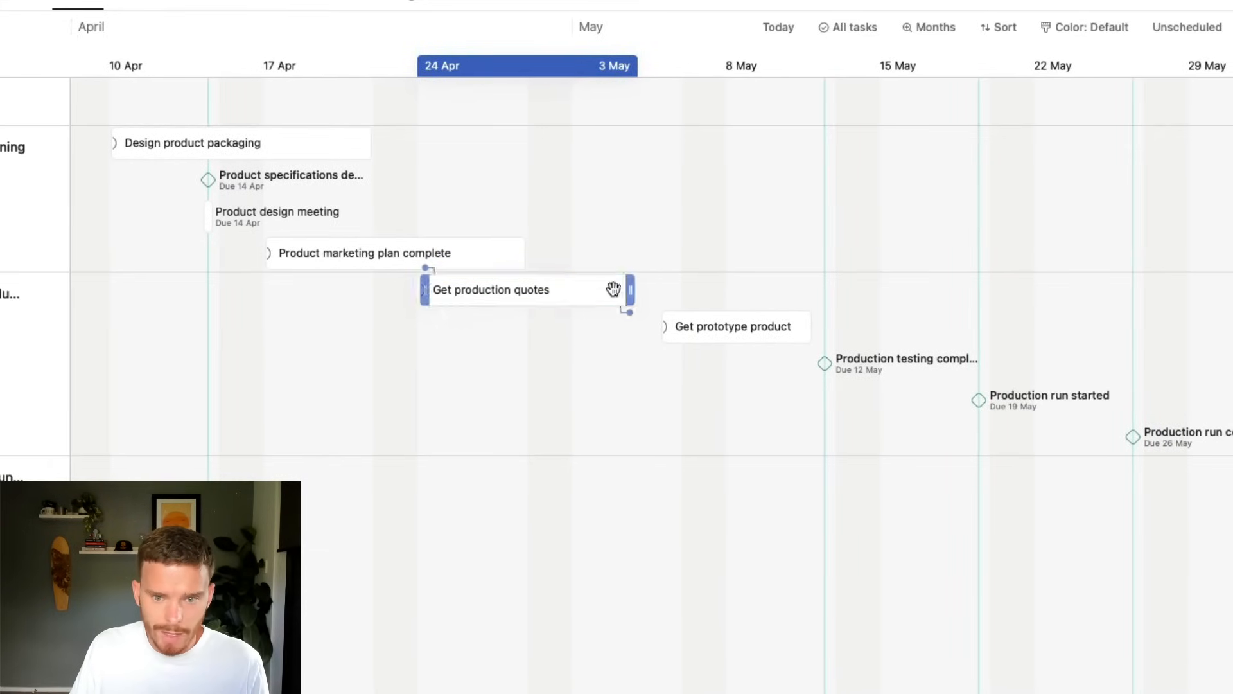
pyautogui.moveTo(627, 311)
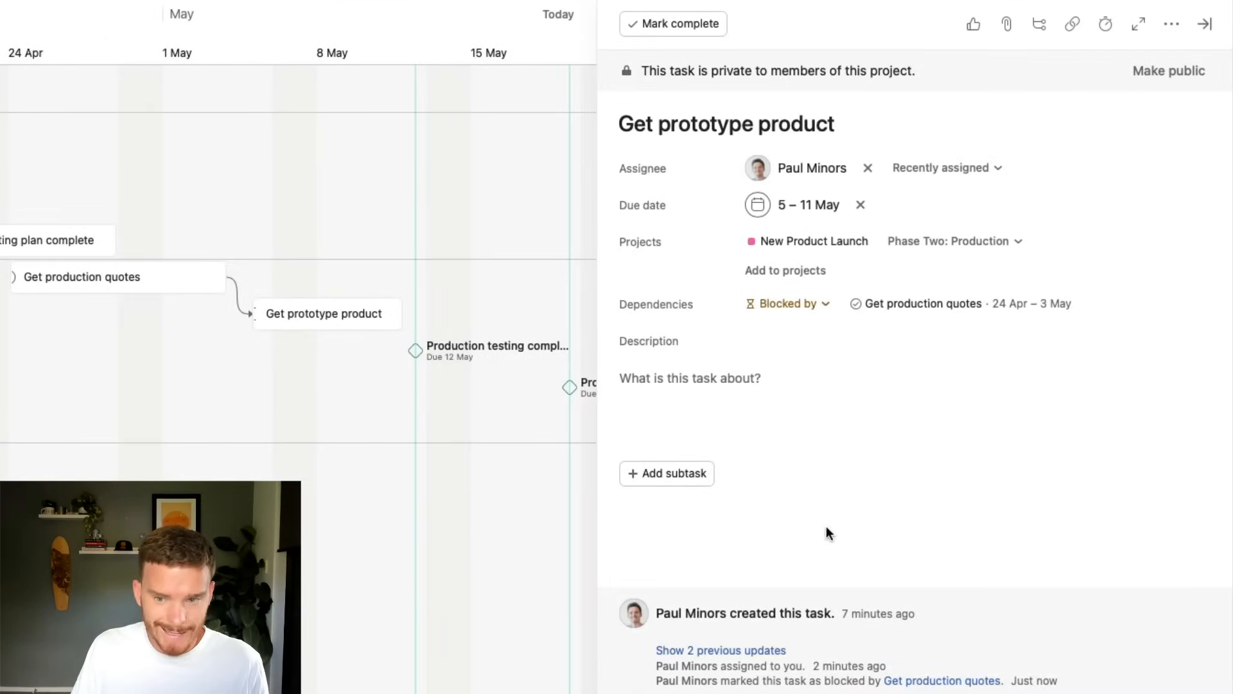
pyautogui.moveTo(695, 208)
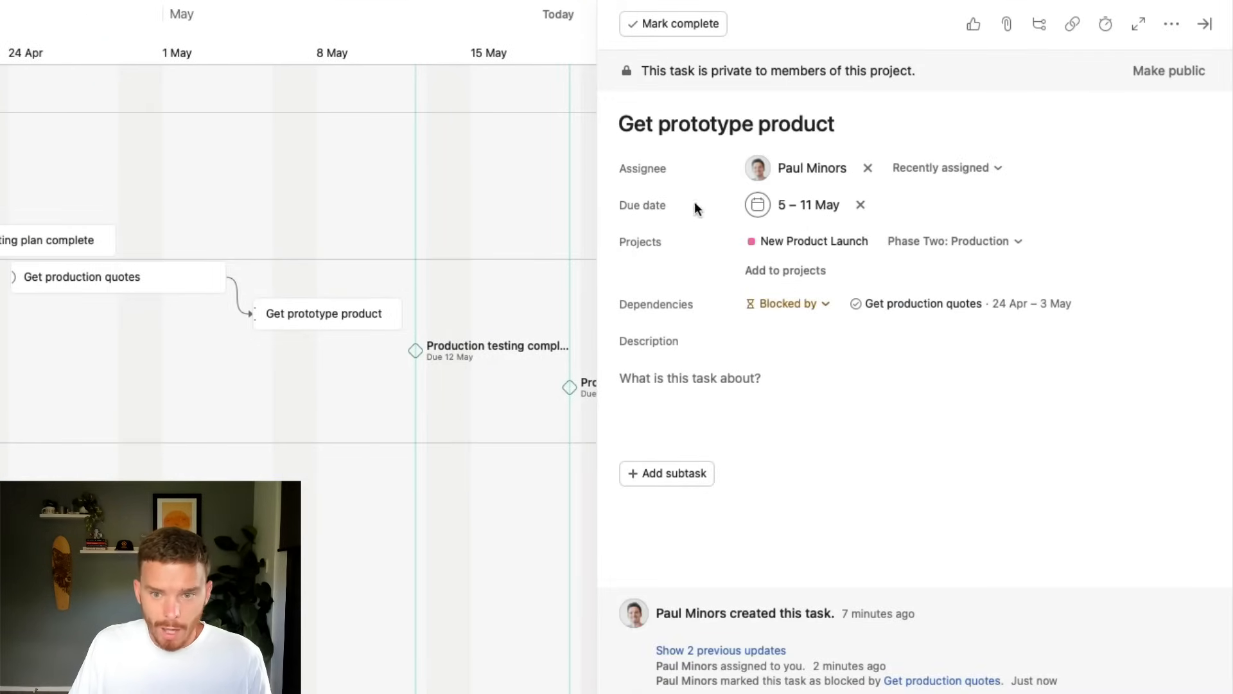
pyautogui.click(724, 123)
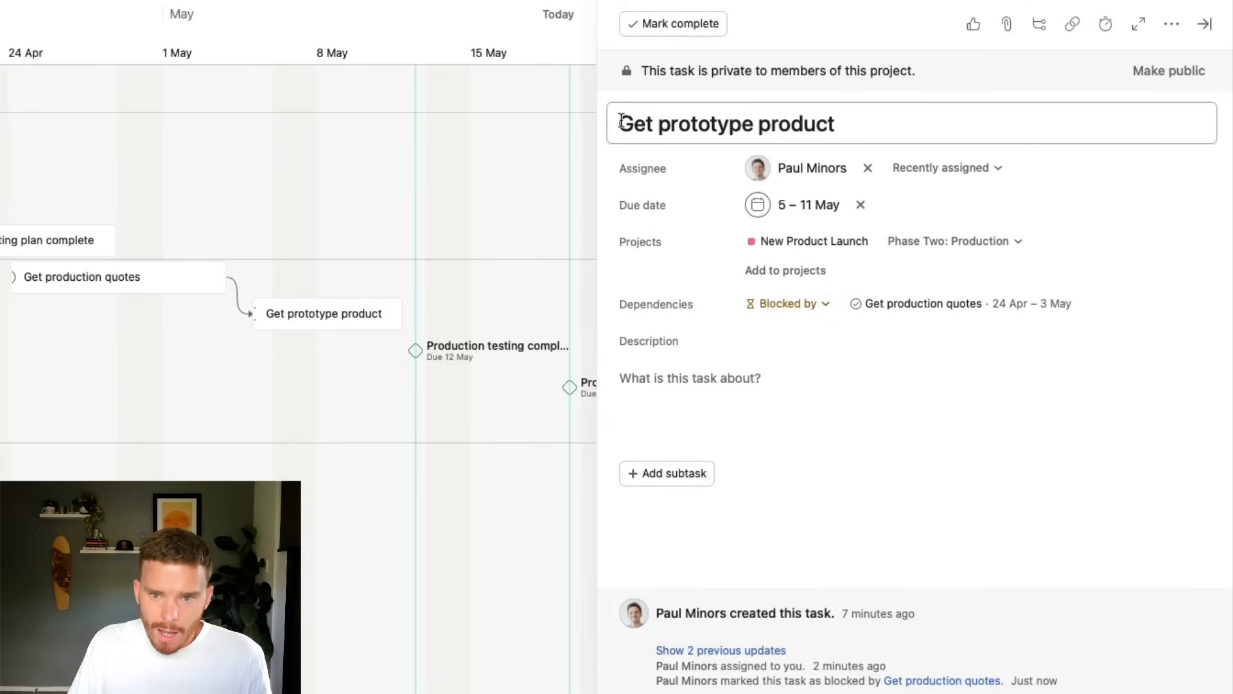
pyautogui.moveTo(781, 314)
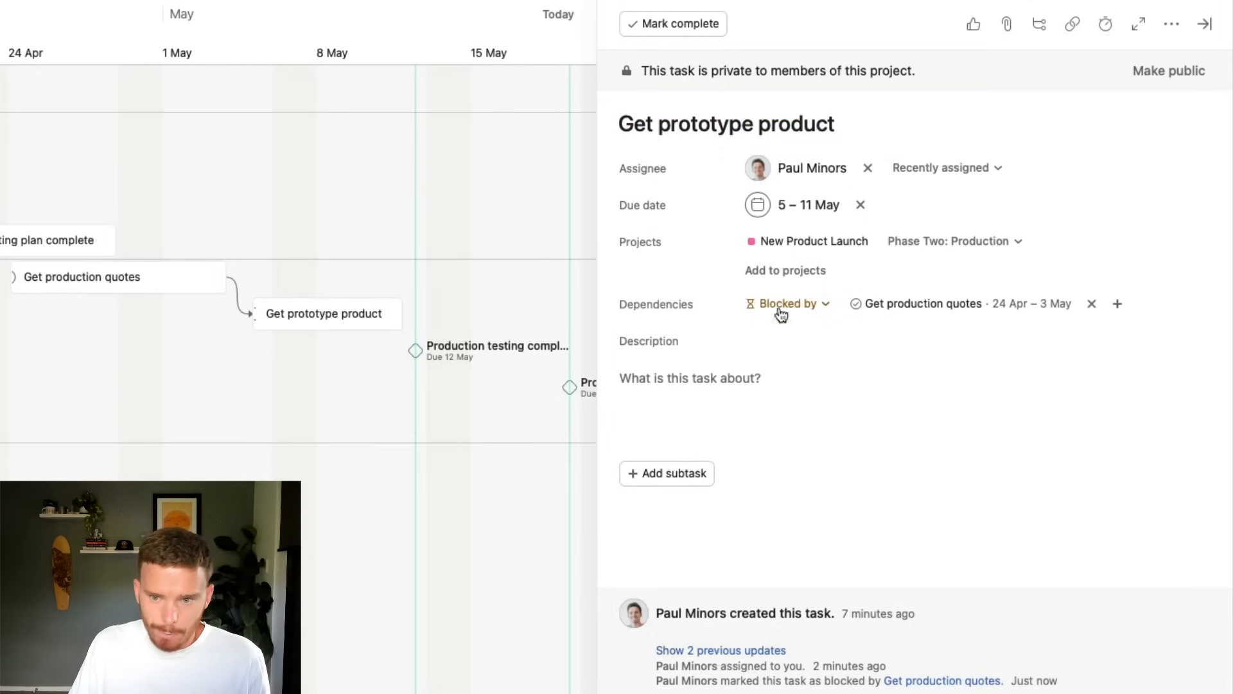
pyautogui.click(1202, 24)
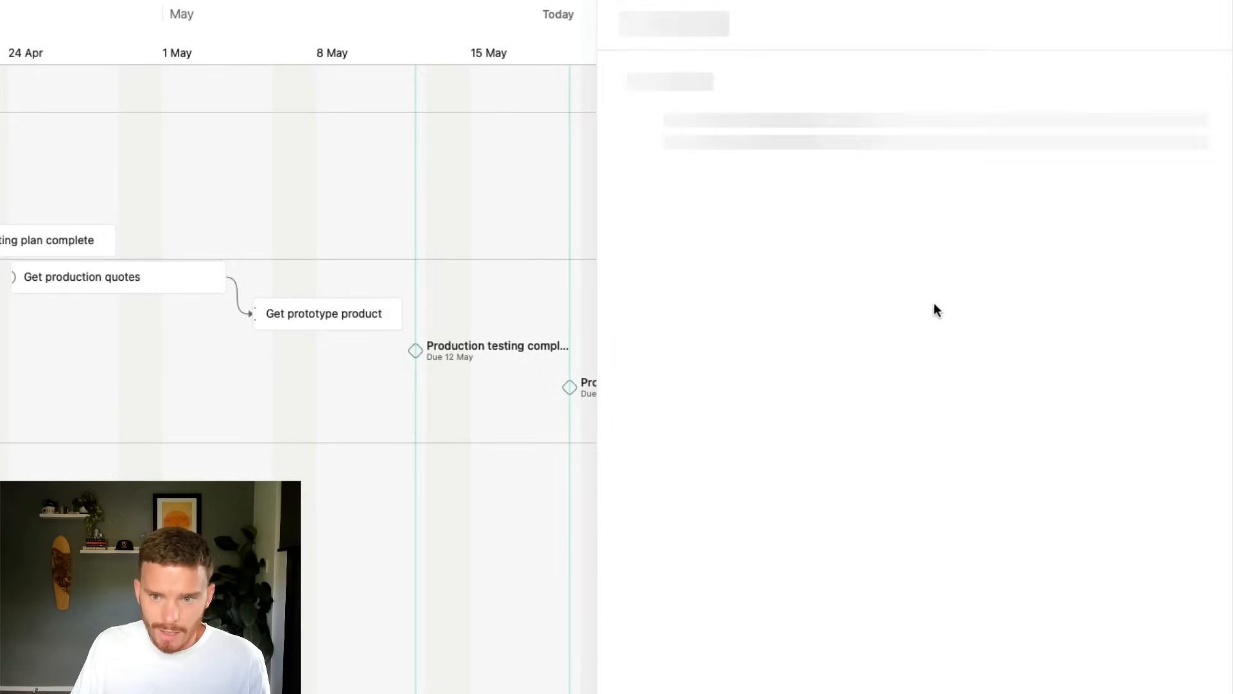
pyautogui.click(82, 276)
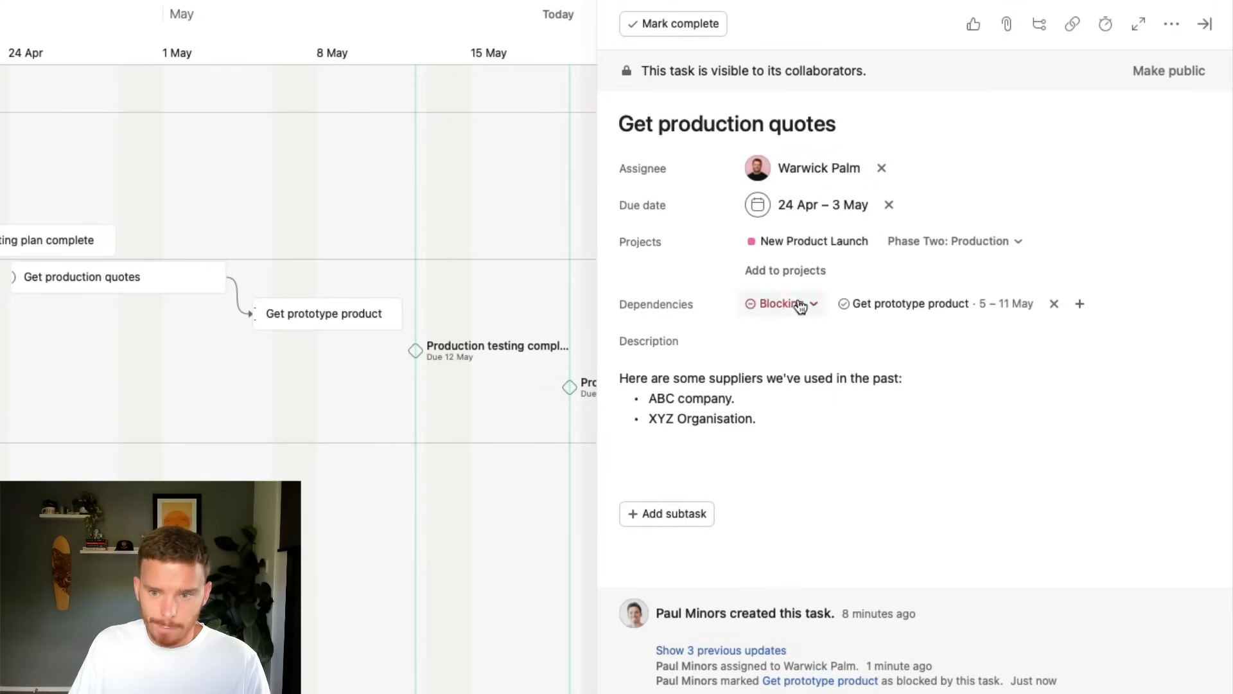
pyautogui.click(910, 304)
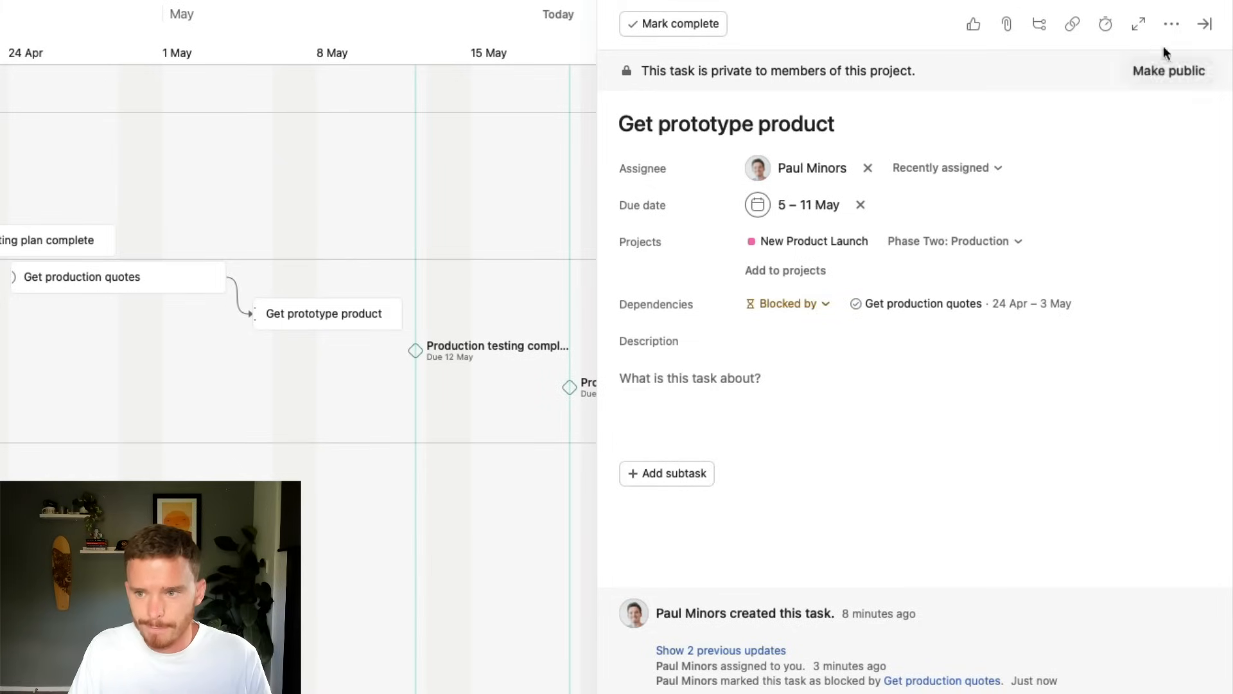
pyautogui.click(1202, 24)
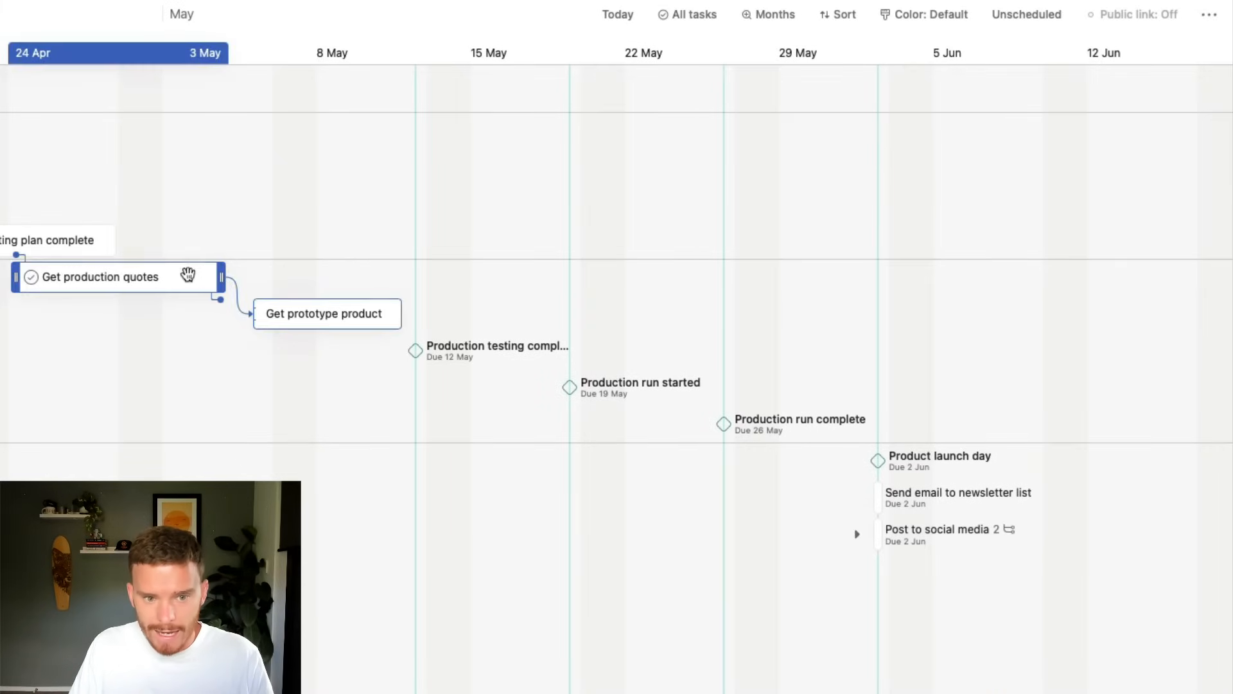
# - Drag Get production quotes to 2–11 May, then review the Calendar and List views
pyautogui.moveTo(102, 276); pyautogui.dragTo(291, 276)
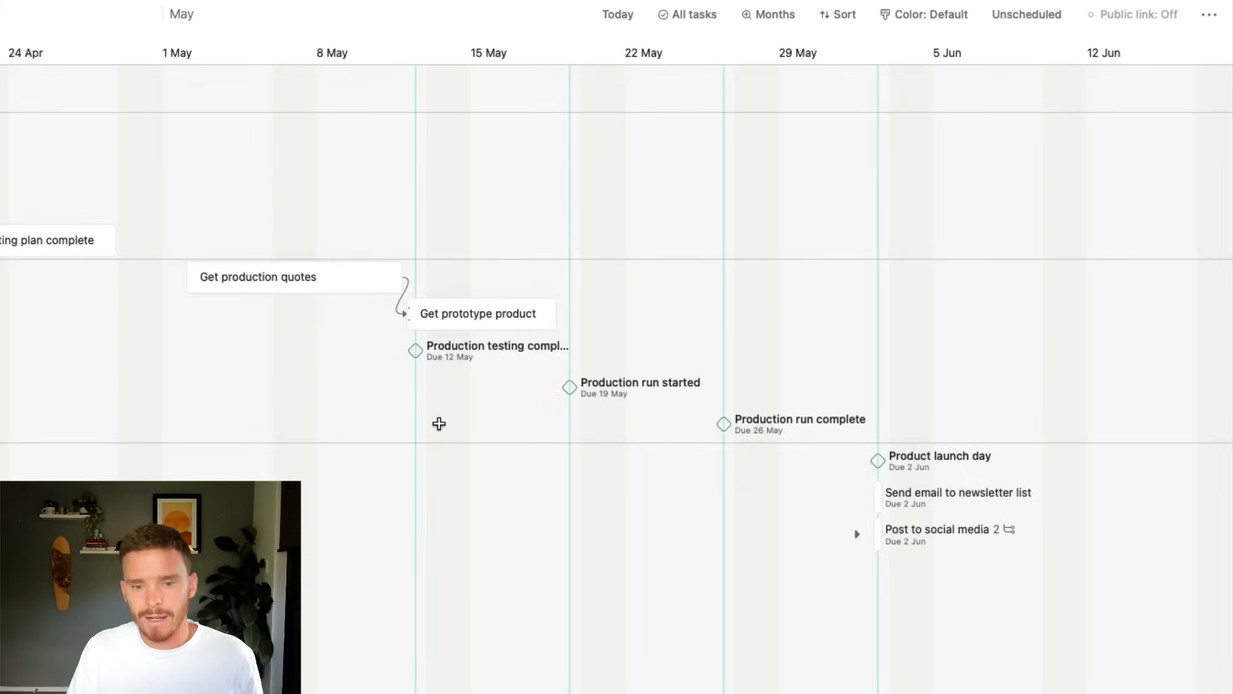
pyautogui.moveTo(389, 399)
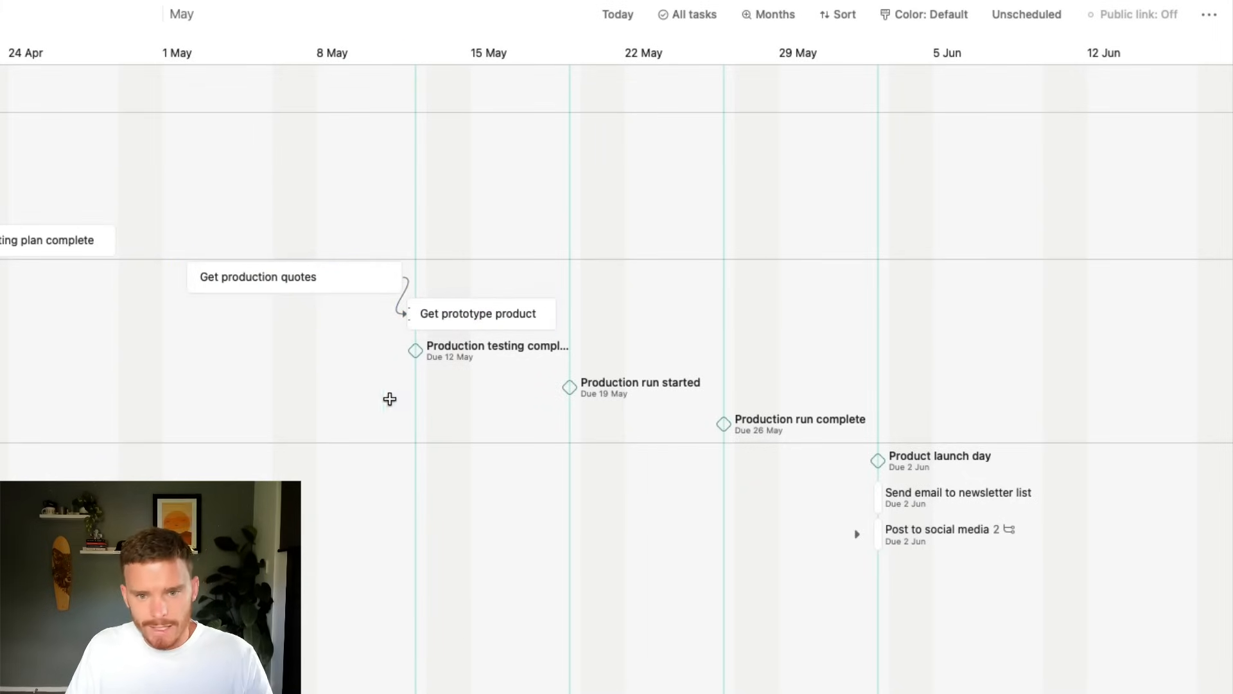
pyautogui.click(364, 85)
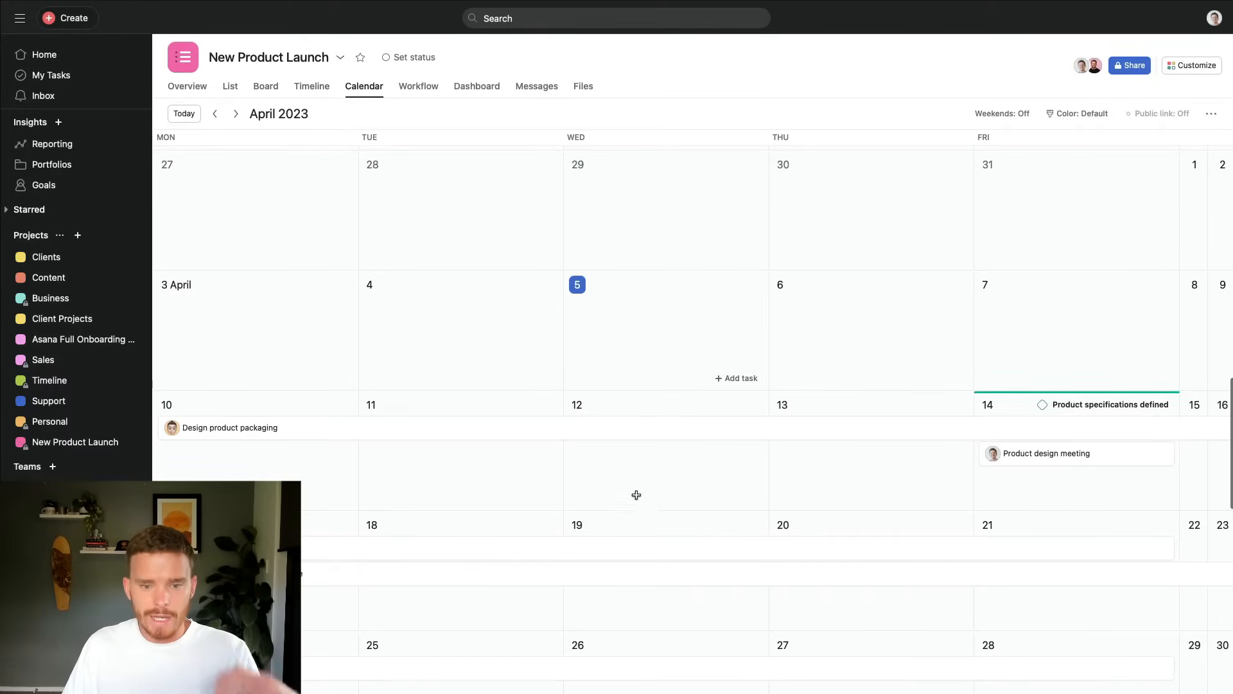
pyautogui.scroll(-3)
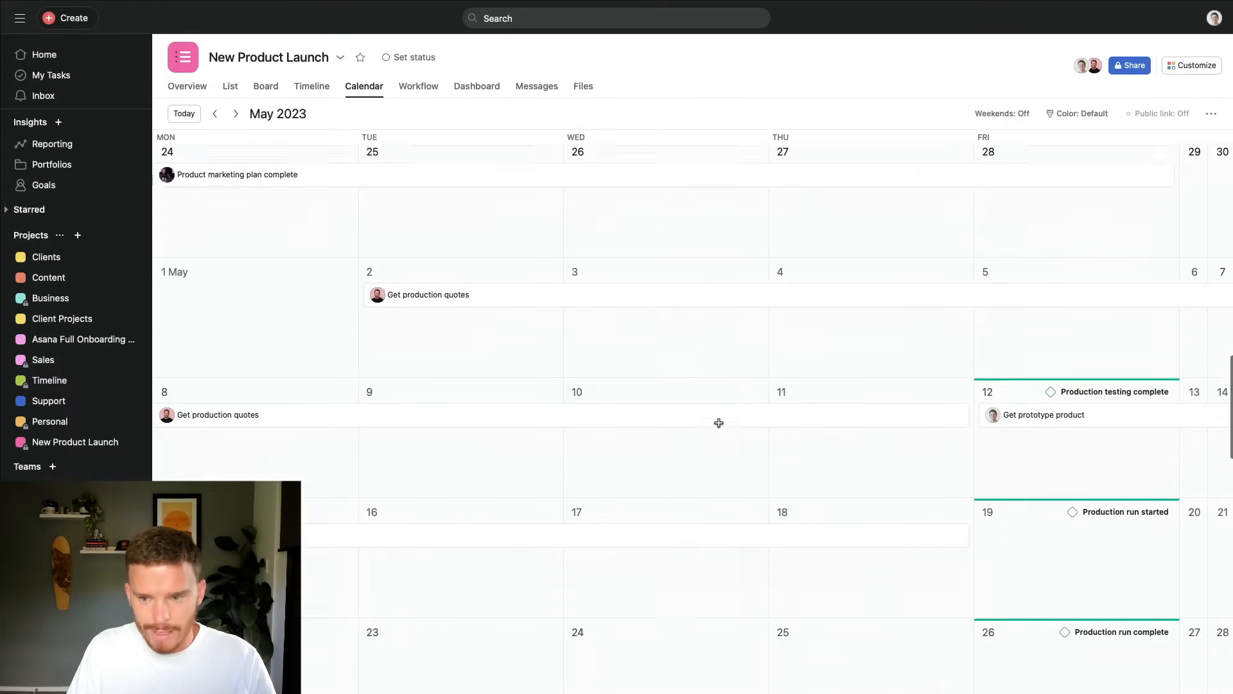
pyautogui.click(230, 86)
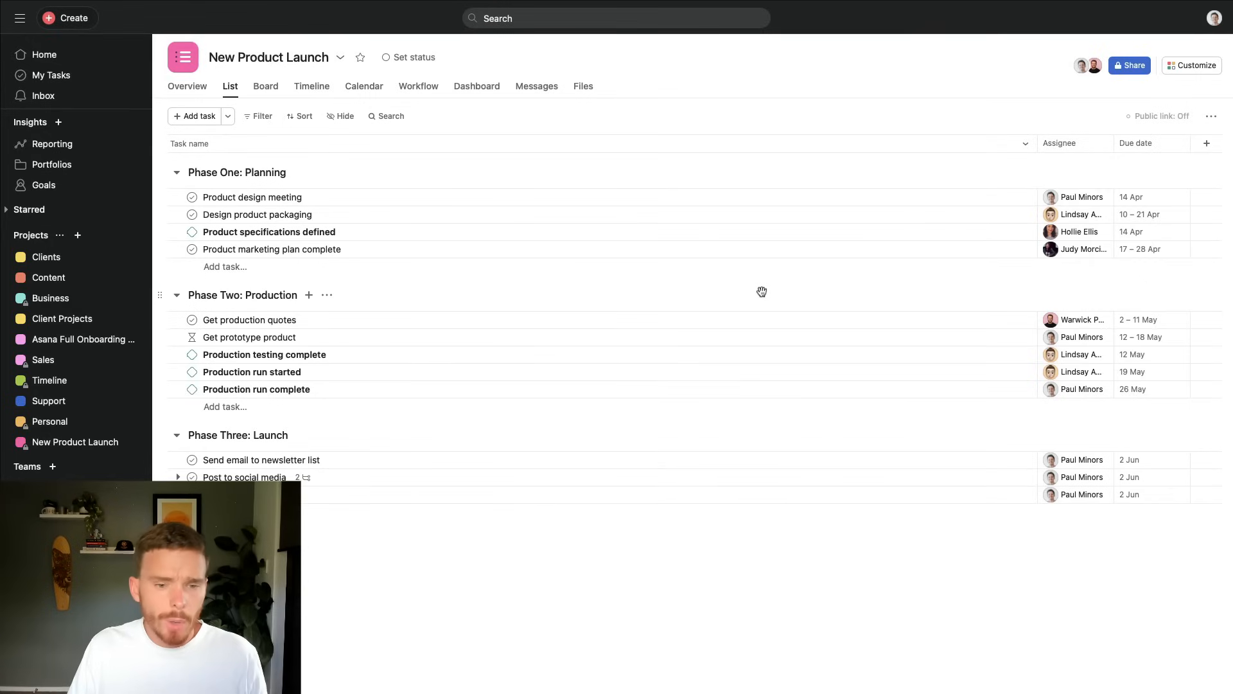
pyautogui.moveTo(1201, 89)
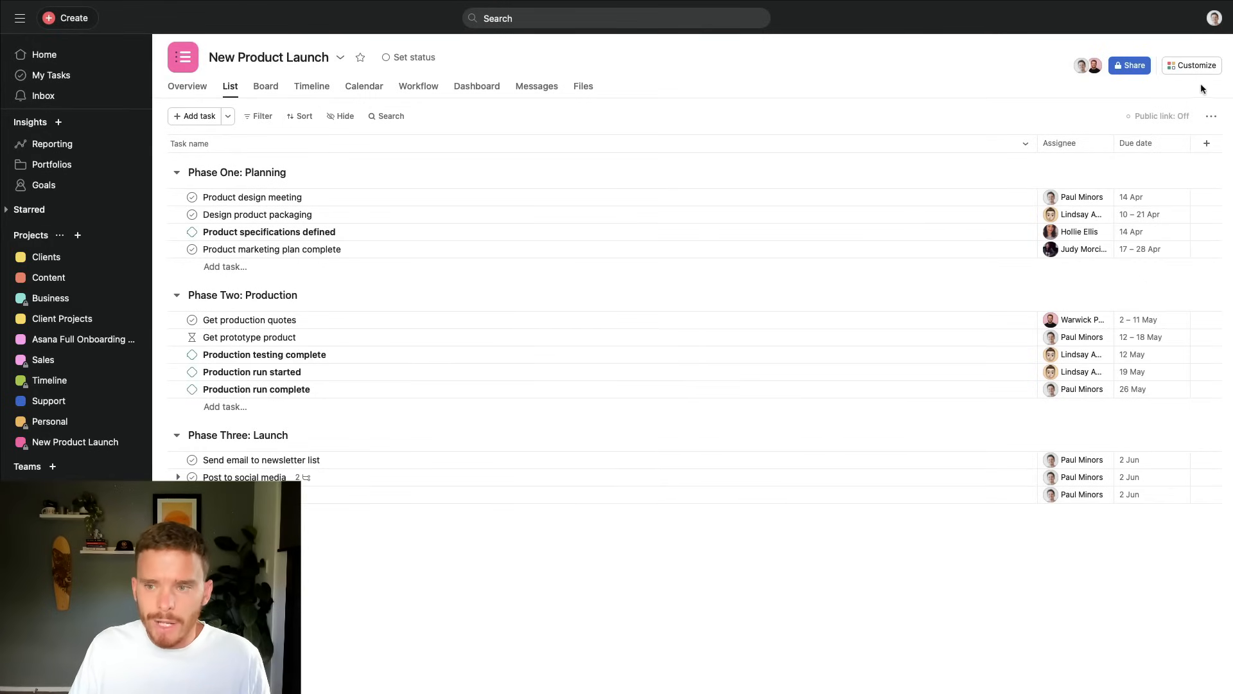
pyautogui.click(1191, 65)
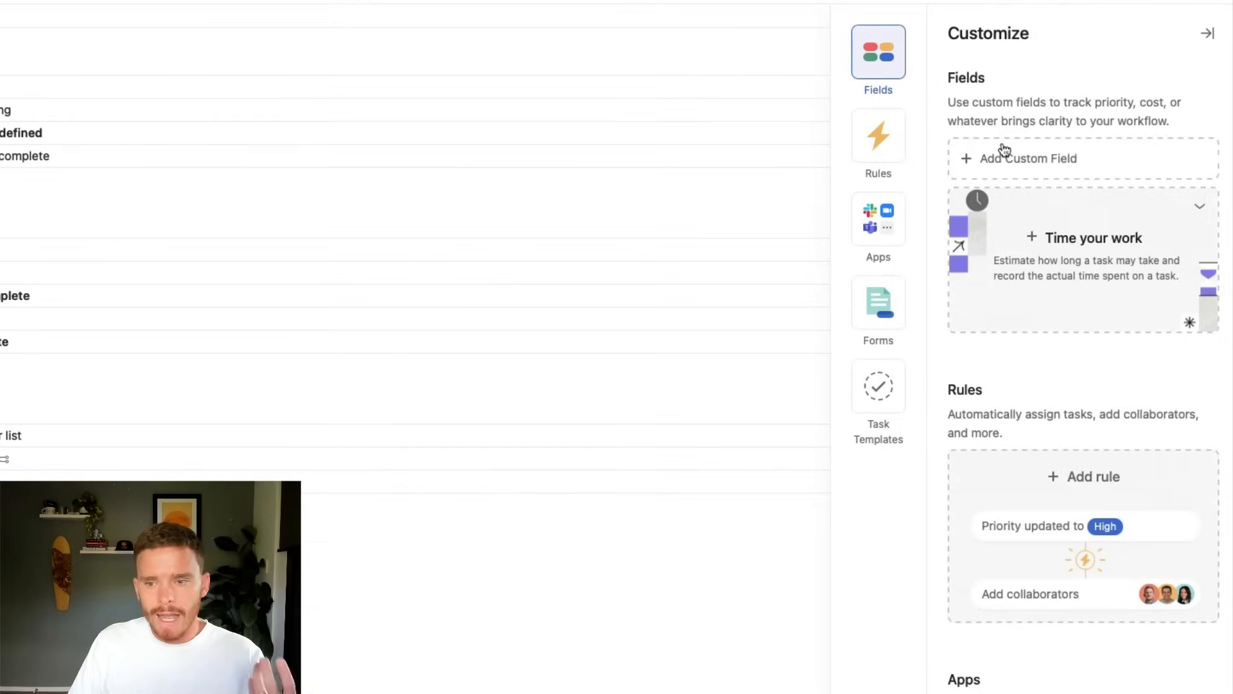
pyautogui.moveTo(991, 171)
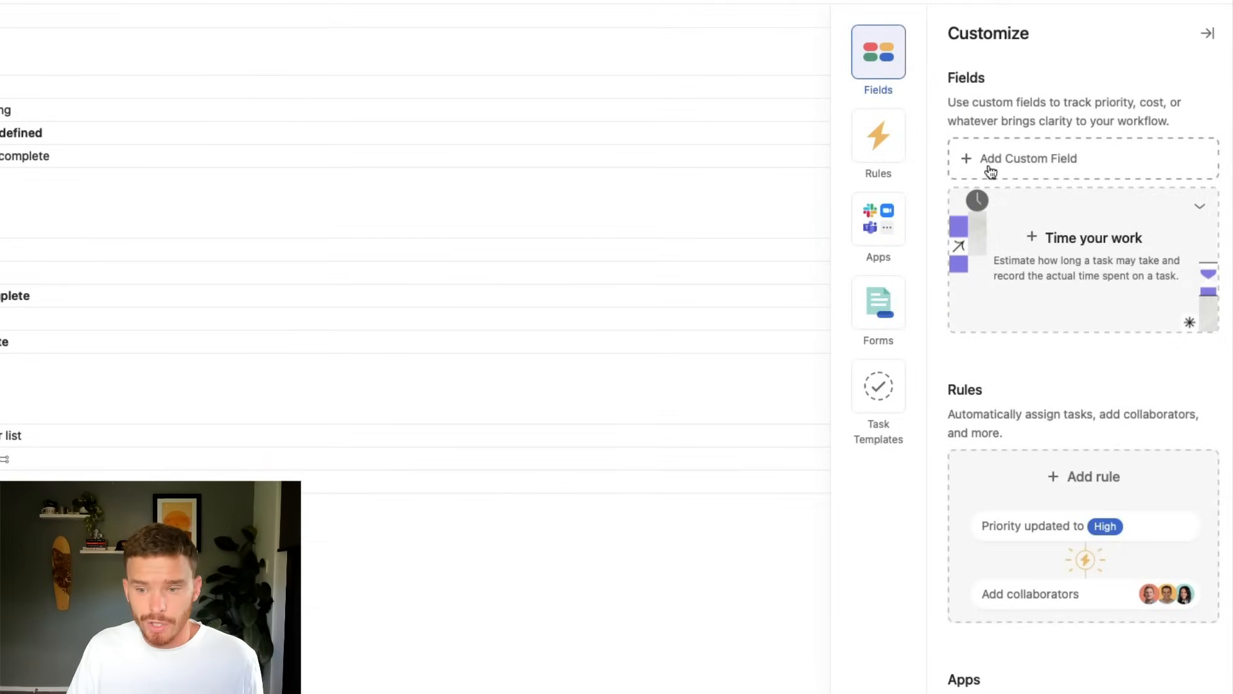
pyautogui.moveTo(1042, 143)
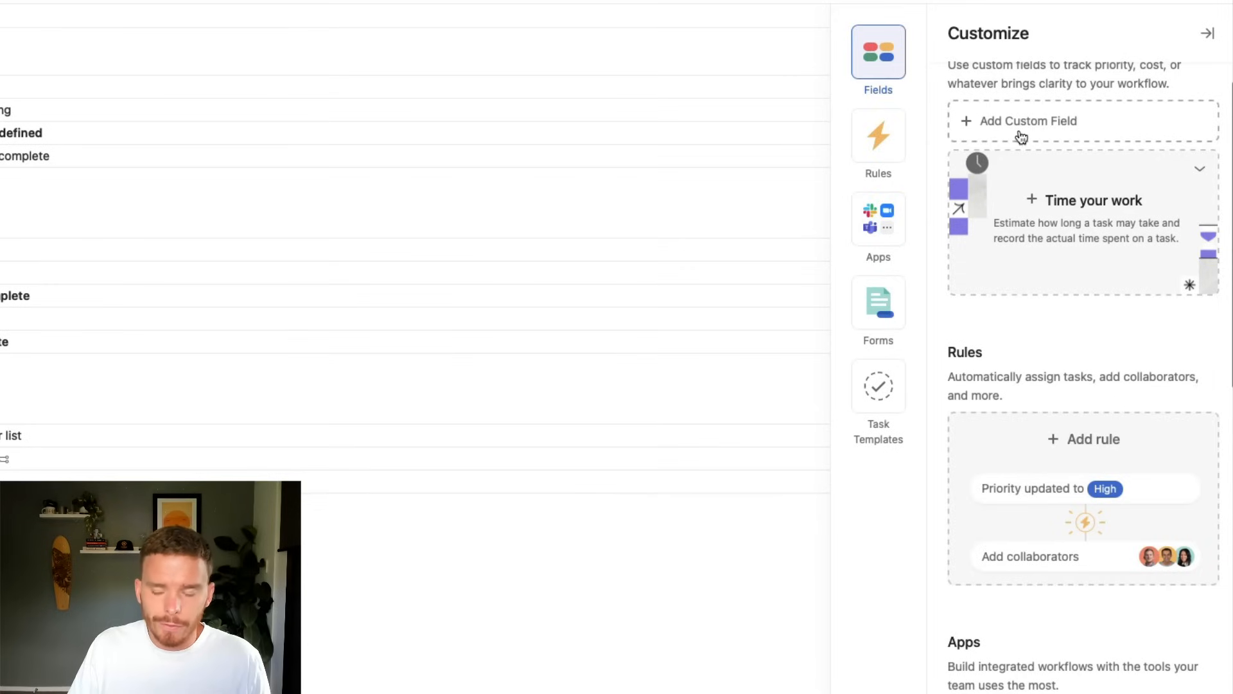
pyautogui.moveTo(821, 119)
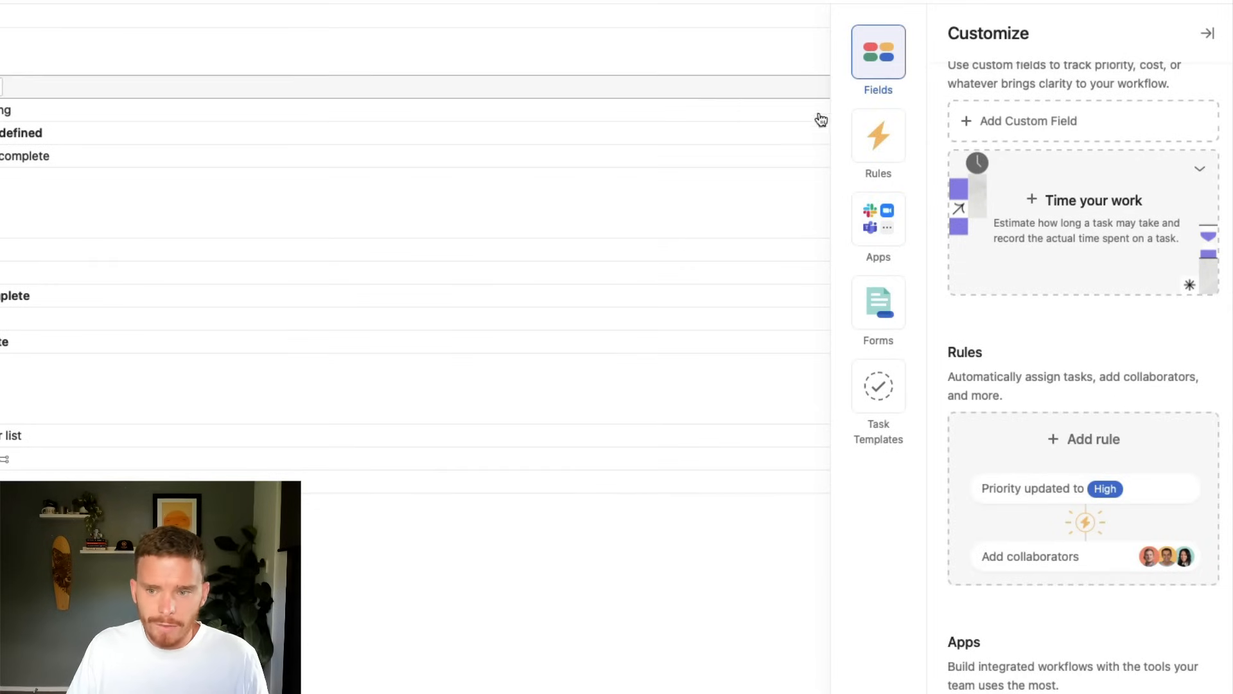
pyautogui.moveTo(1040, 206)
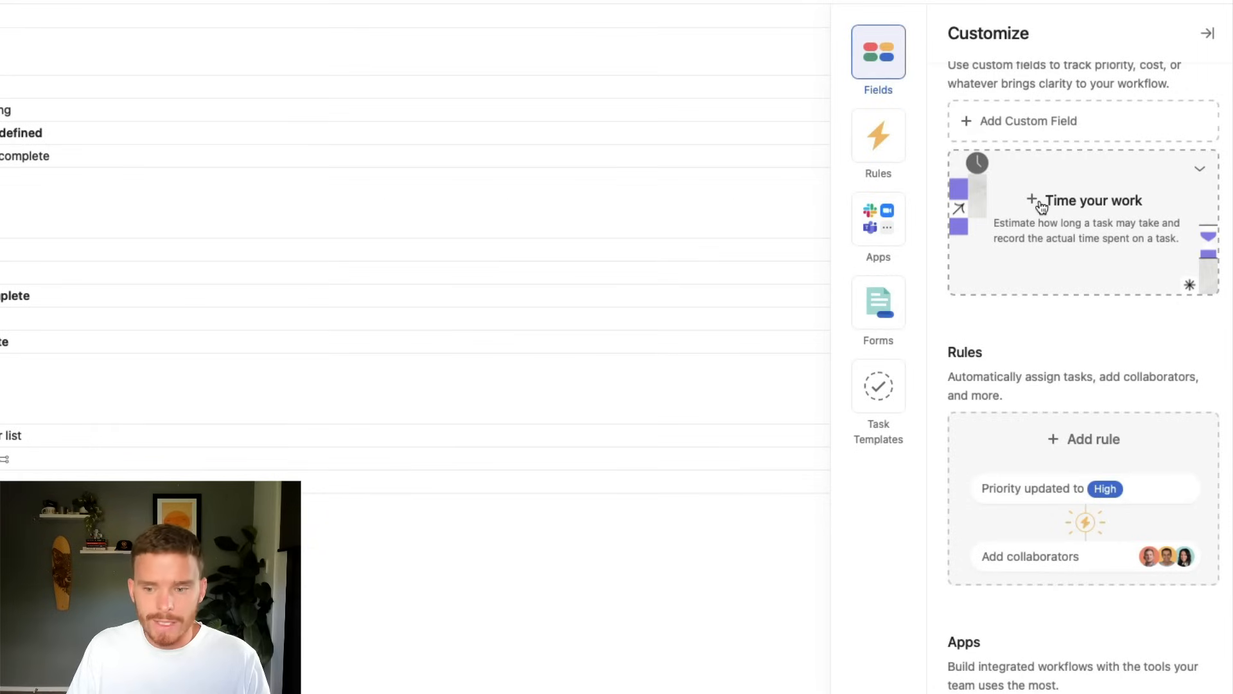
pyautogui.moveTo(1031, 107)
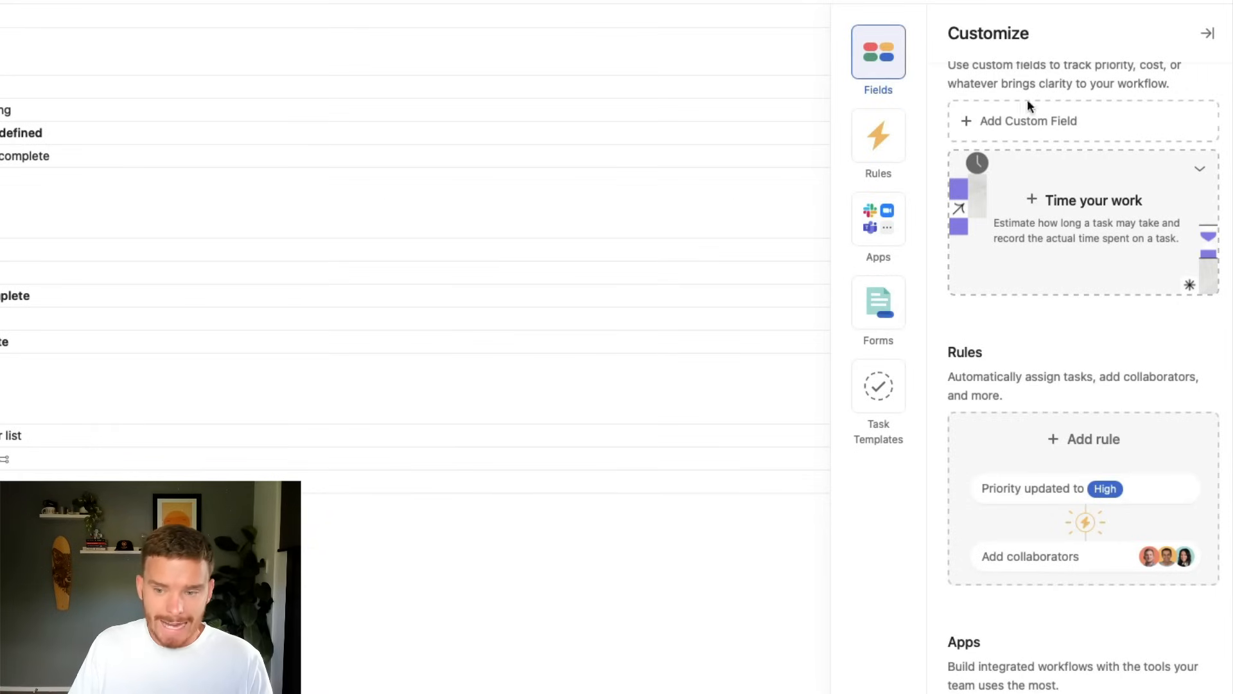
pyautogui.click(878, 136)
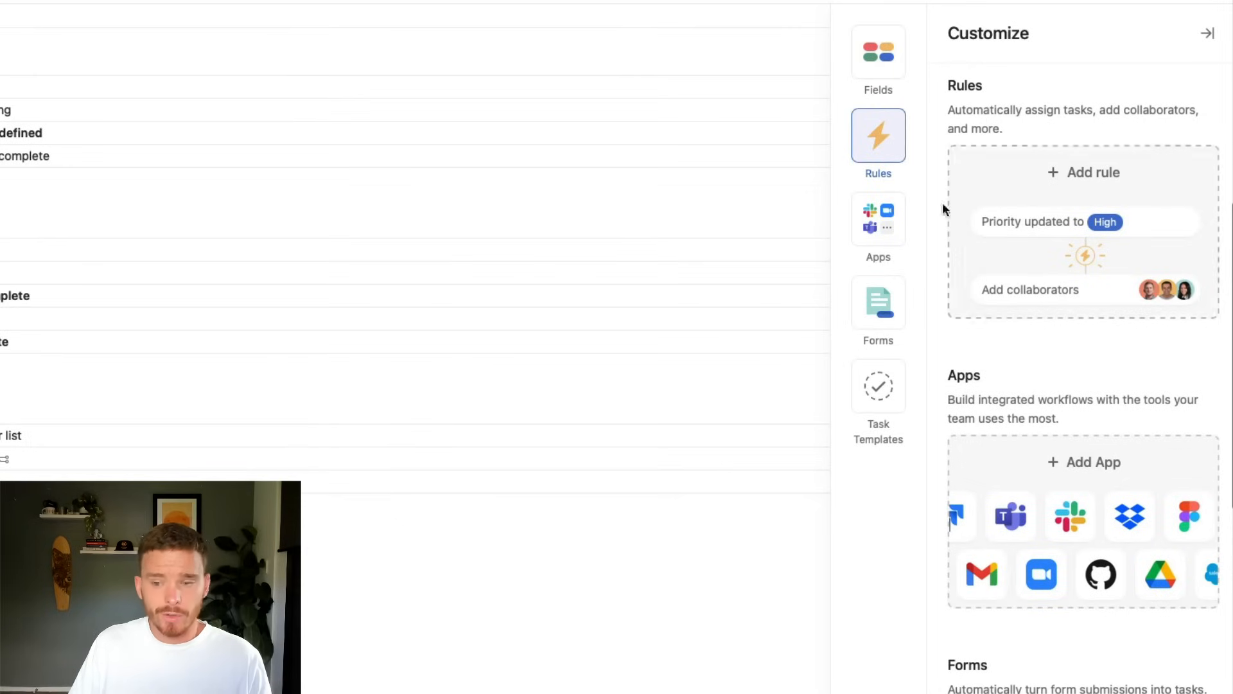
pyautogui.moveTo(924, 236)
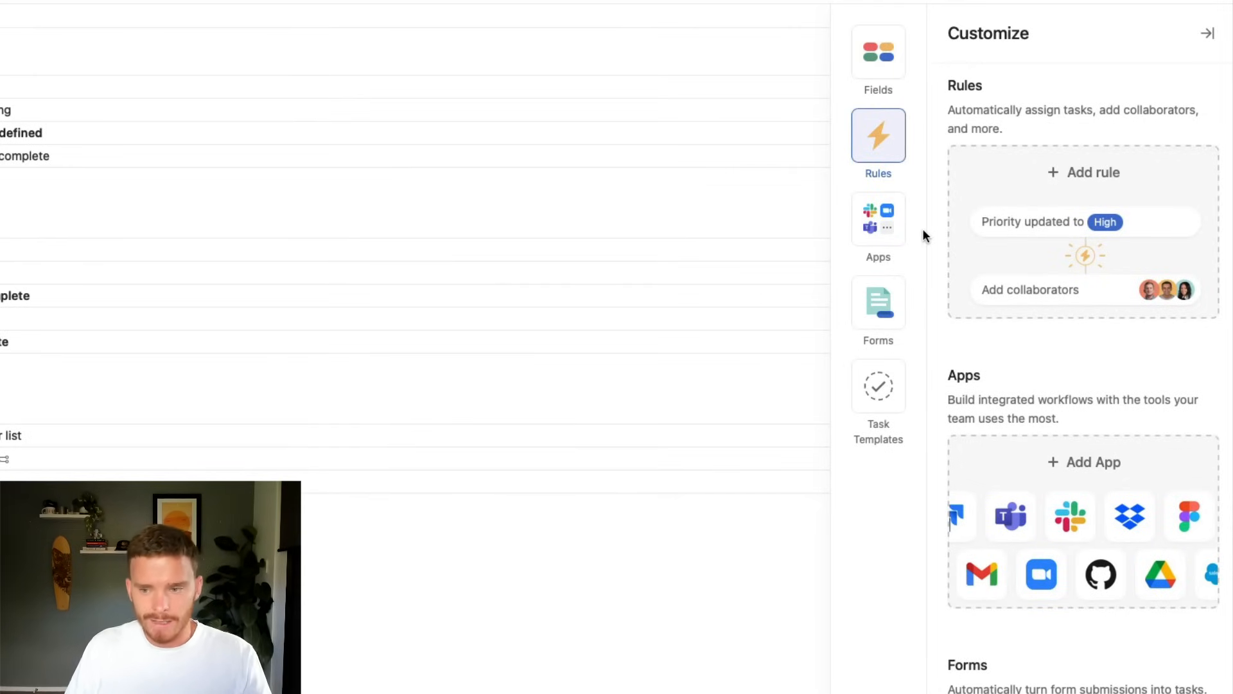
pyautogui.moveTo(981, 245)
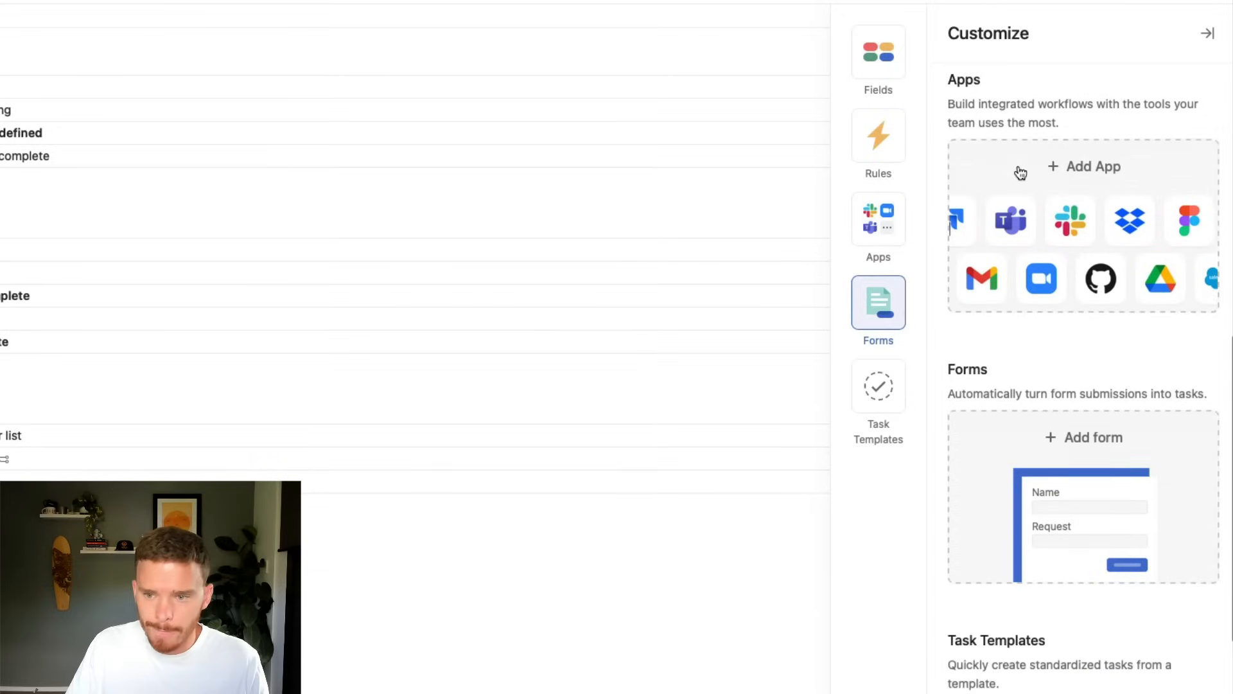
pyautogui.moveTo(1086, 328)
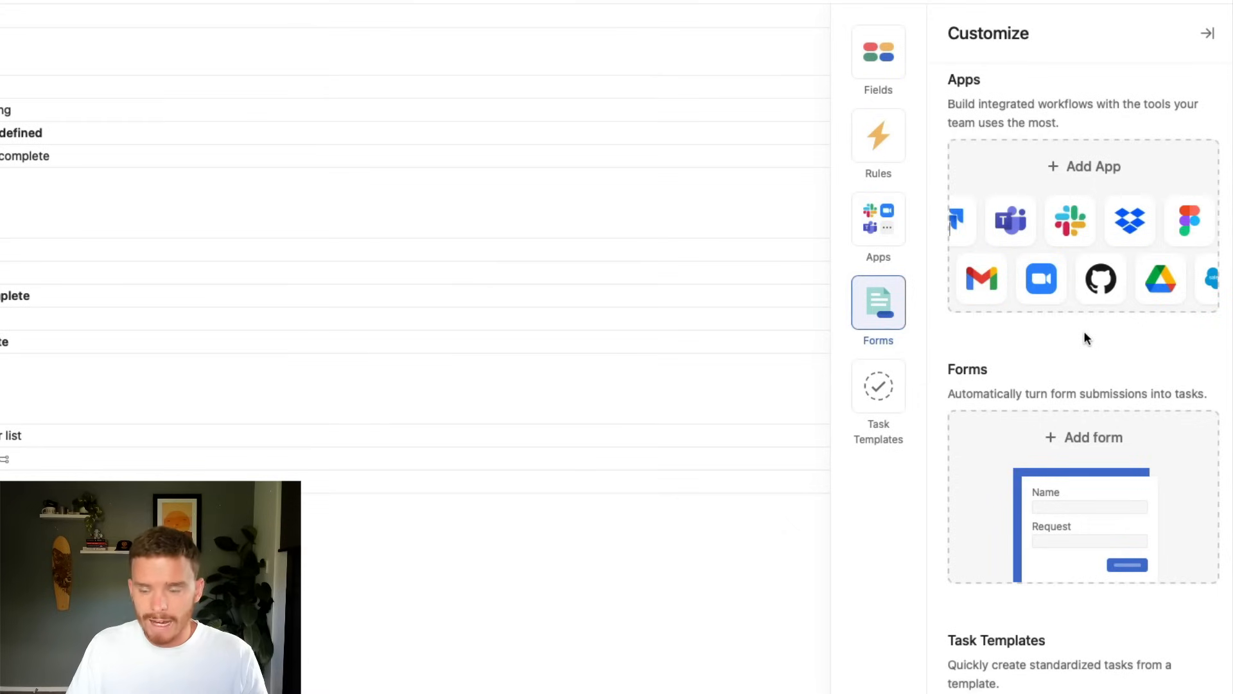
pyautogui.moveTo(1081, 244)
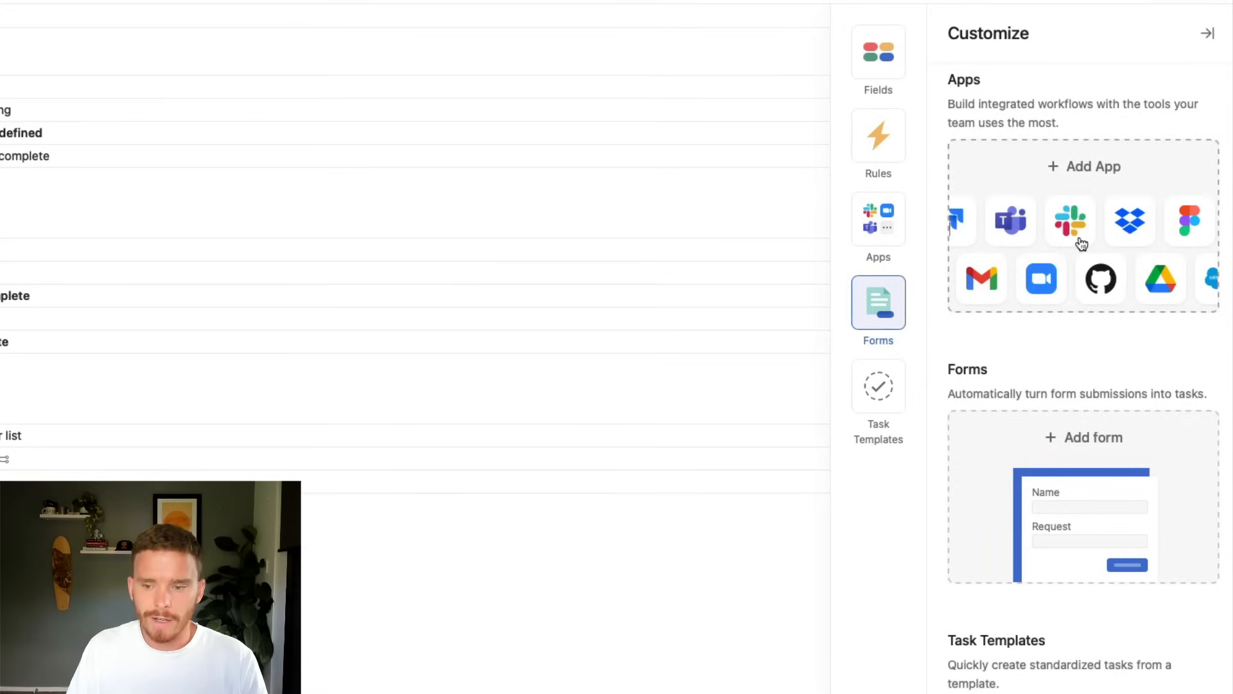
pyautogui.scroll(-3)
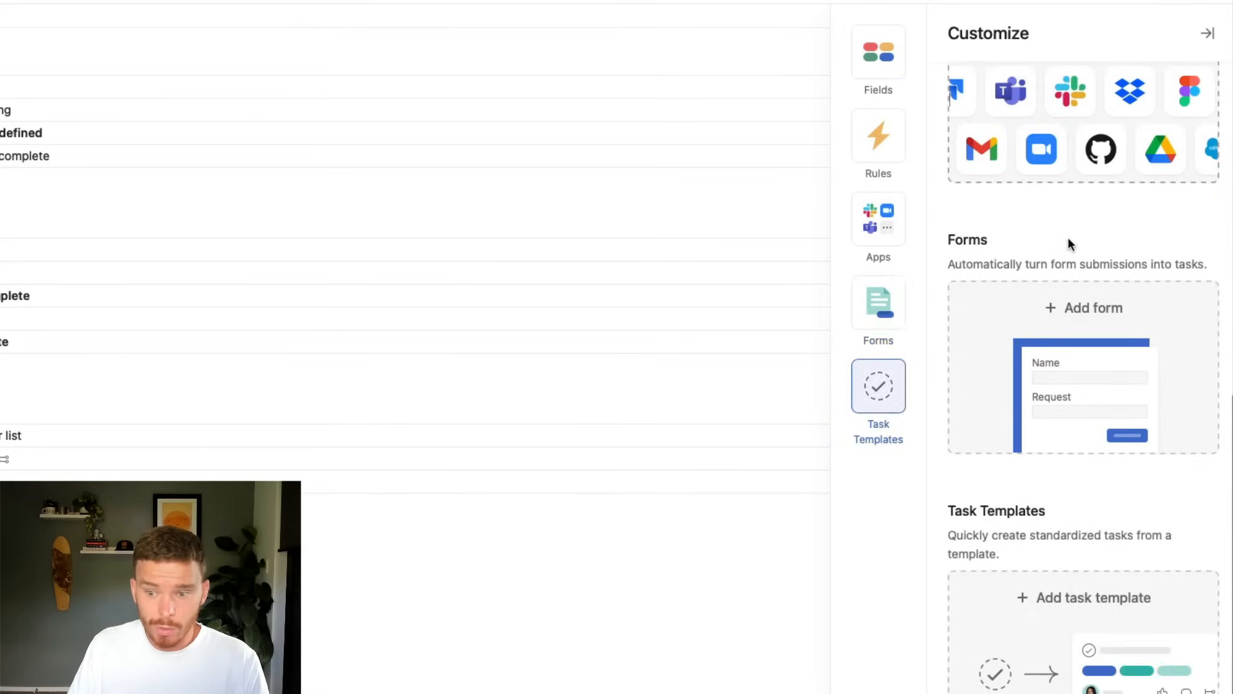
pyautogui.scroll(-3)
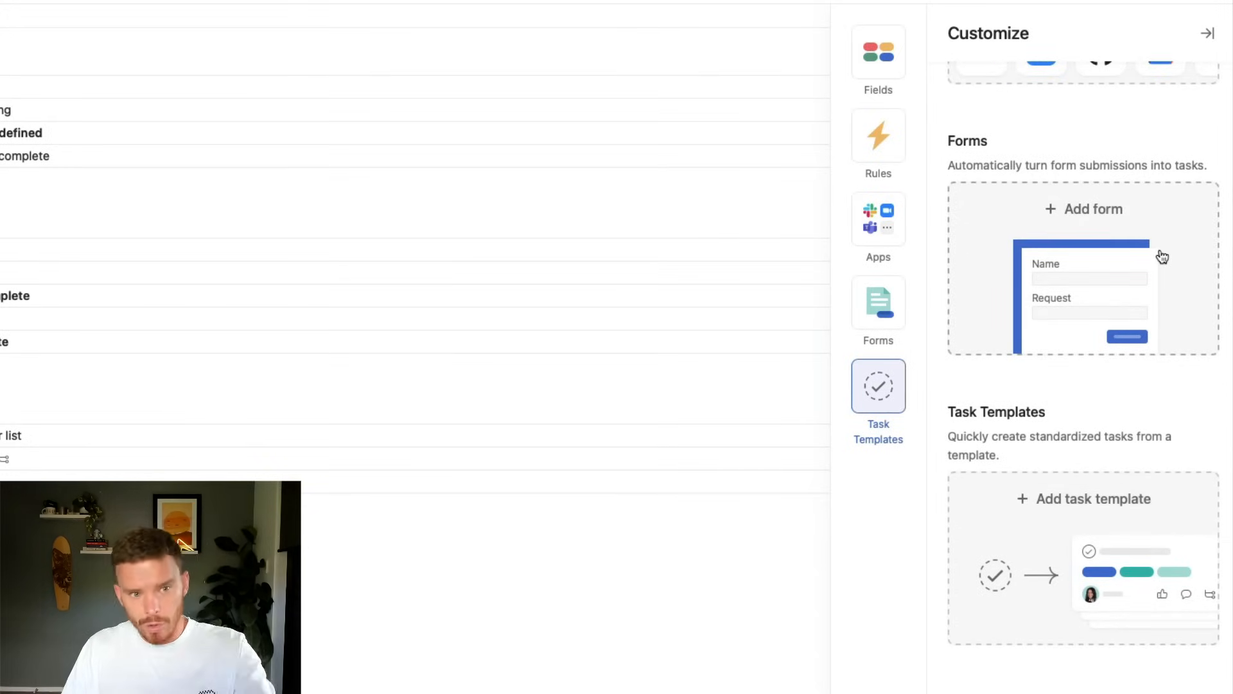
pyautogui.moveTo(1164, 629)
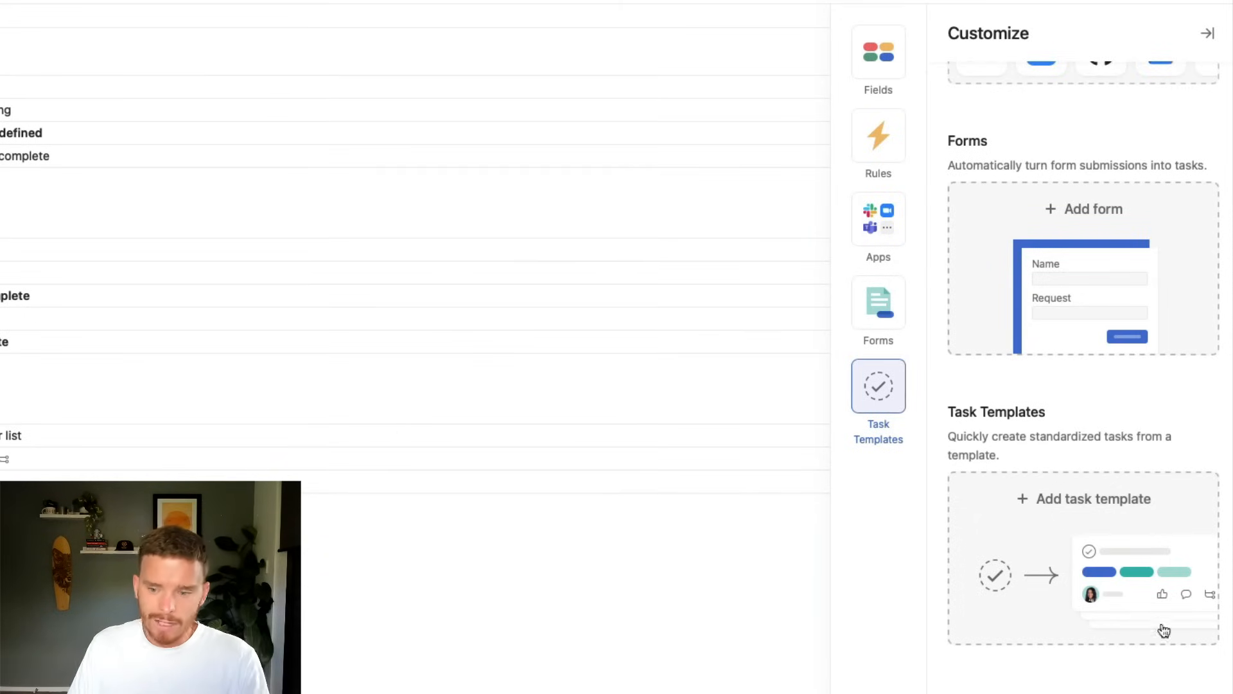
pyautogui.moveTo(1089, 464)
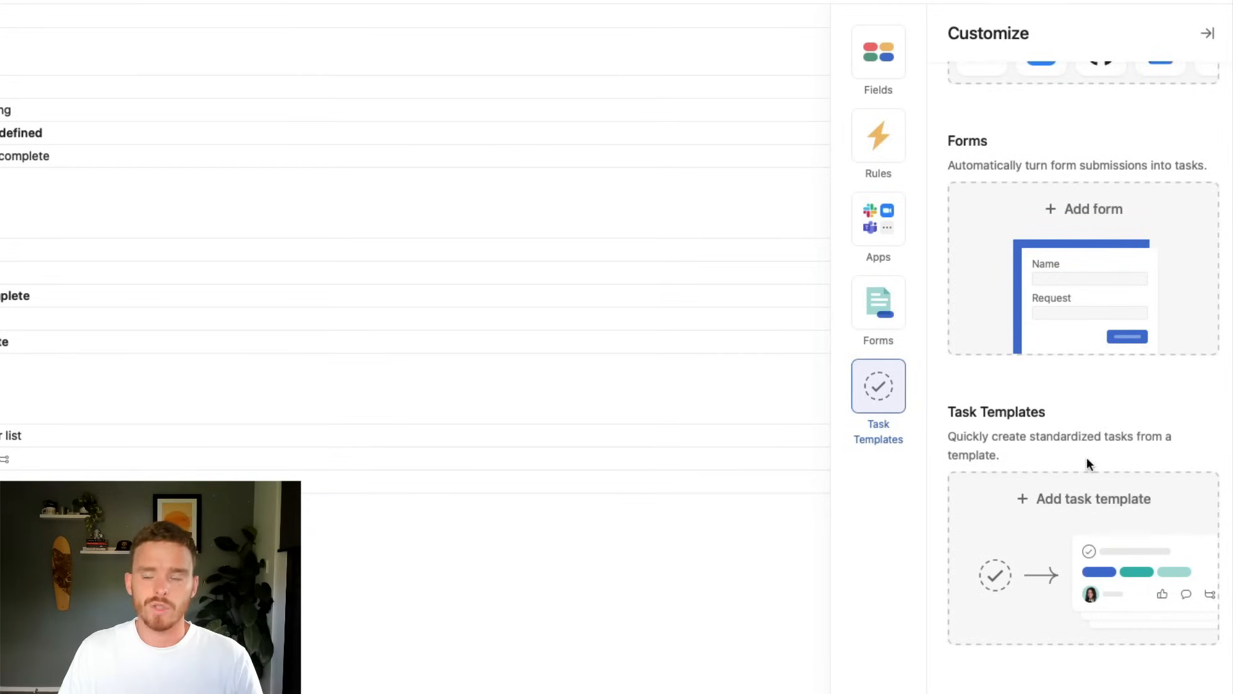
pyautogui.moveTo(1137, 199)
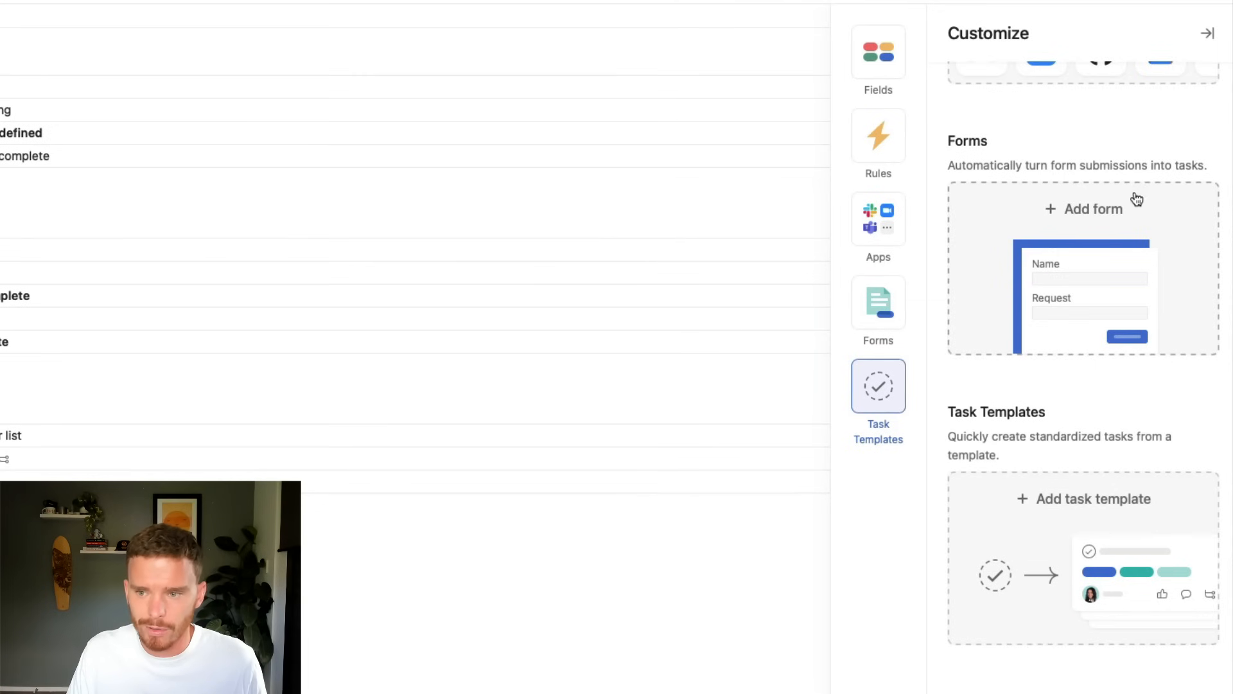
pyautogui.click(1208, 33)
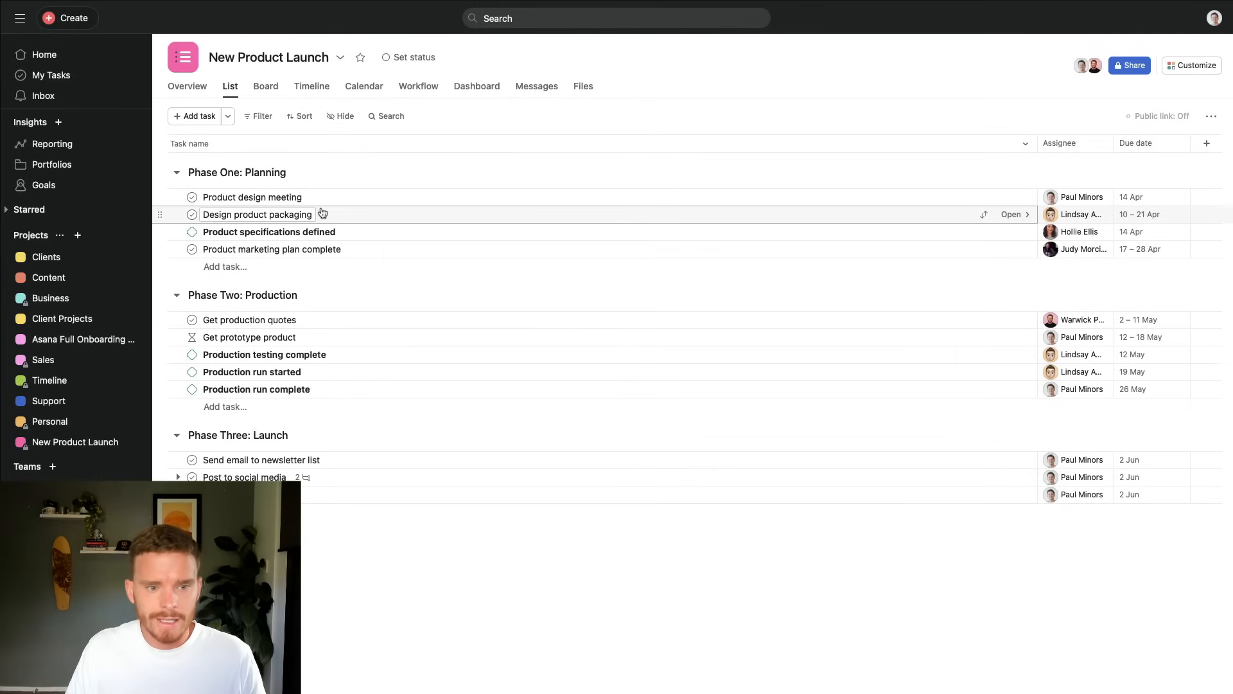
pyautogui.click(252, 197)
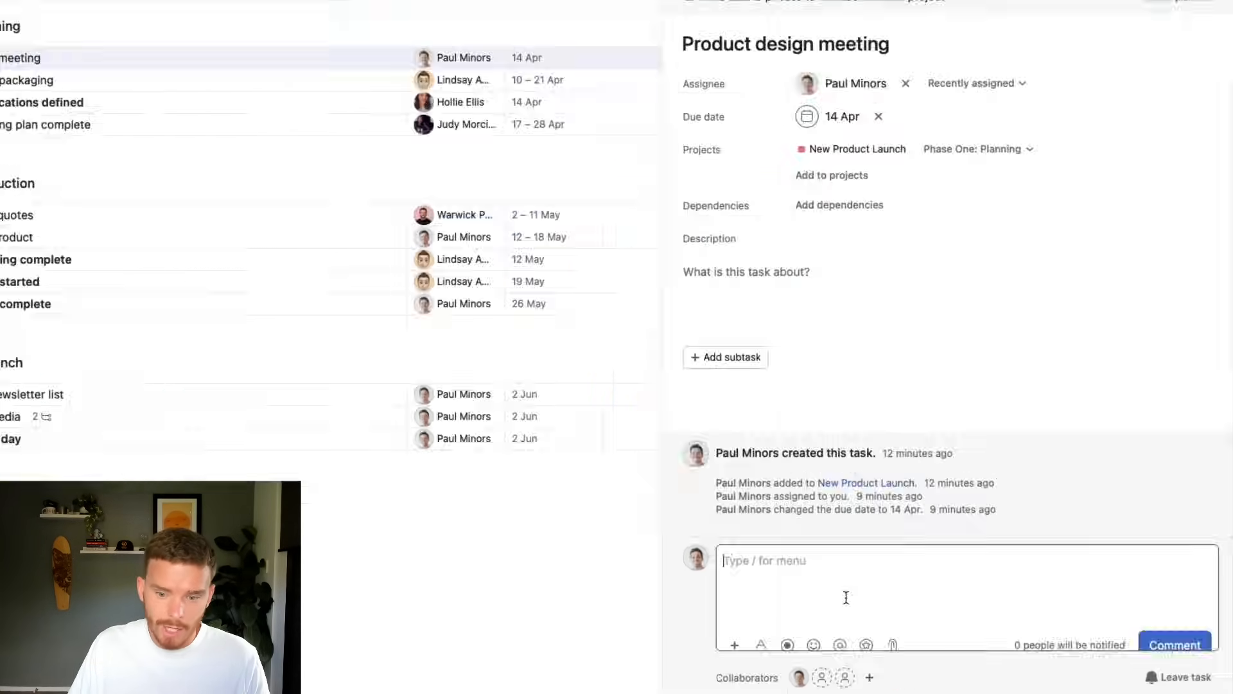
pyautogui.scroll(-3)
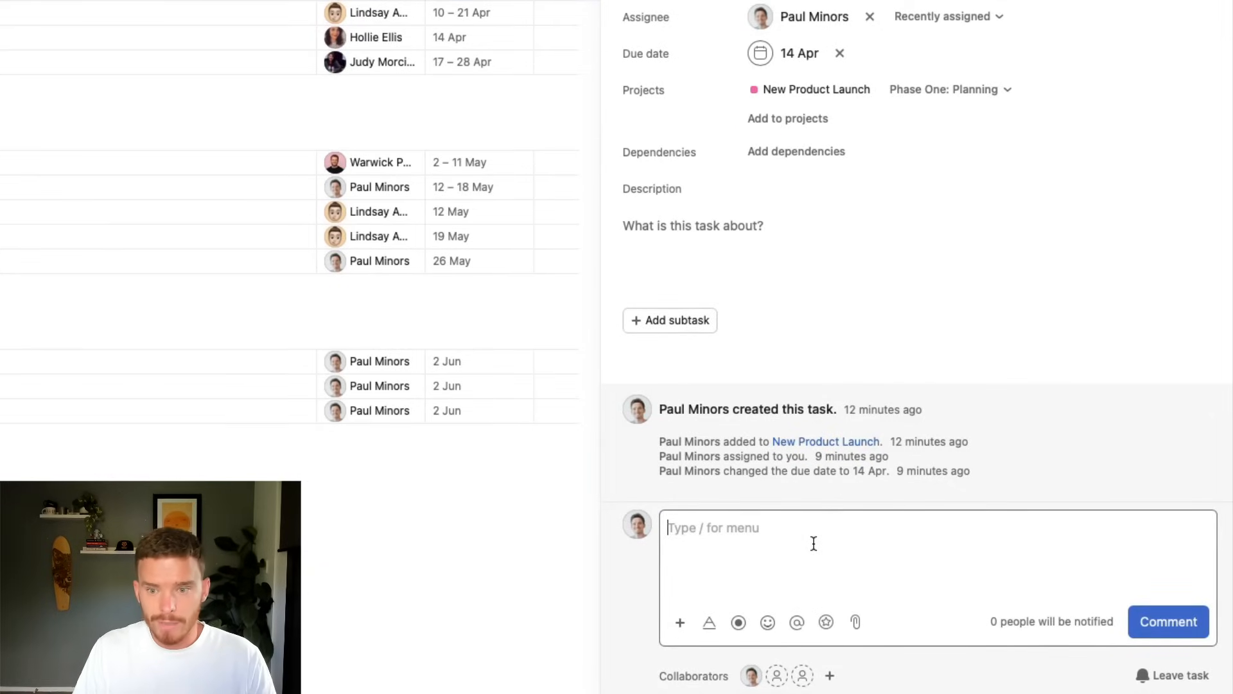
pyautogui.write('@')
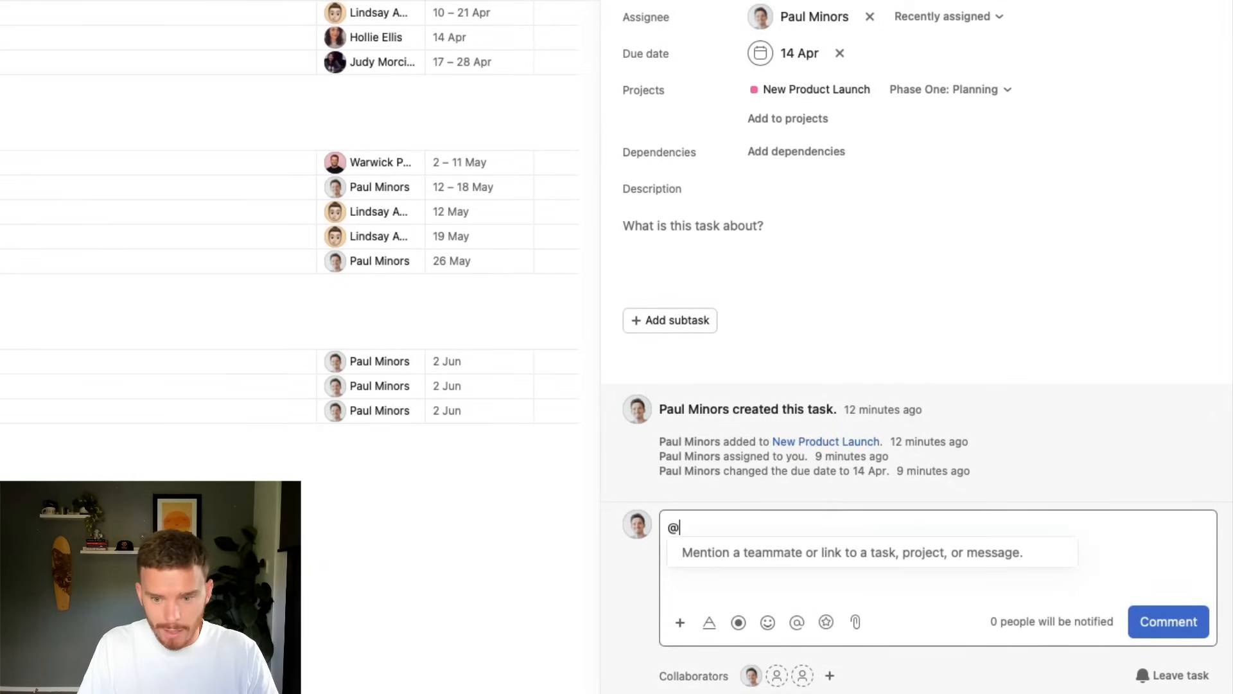
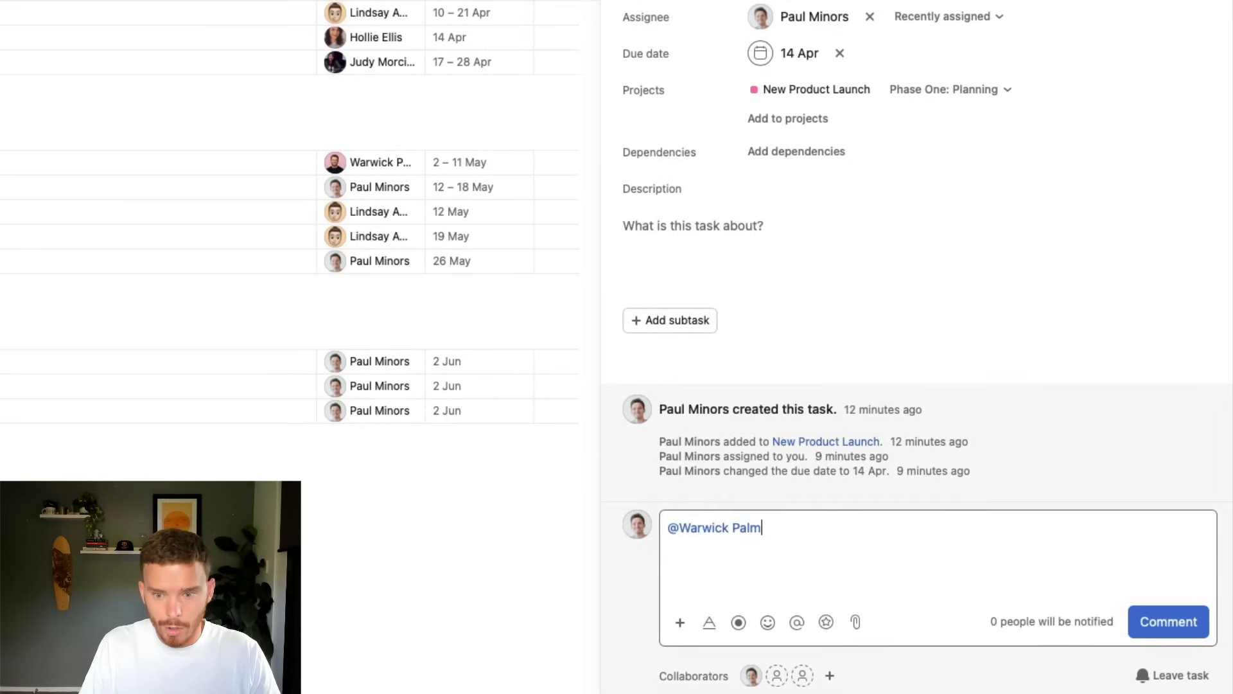
pyautogui.write('can you atten')
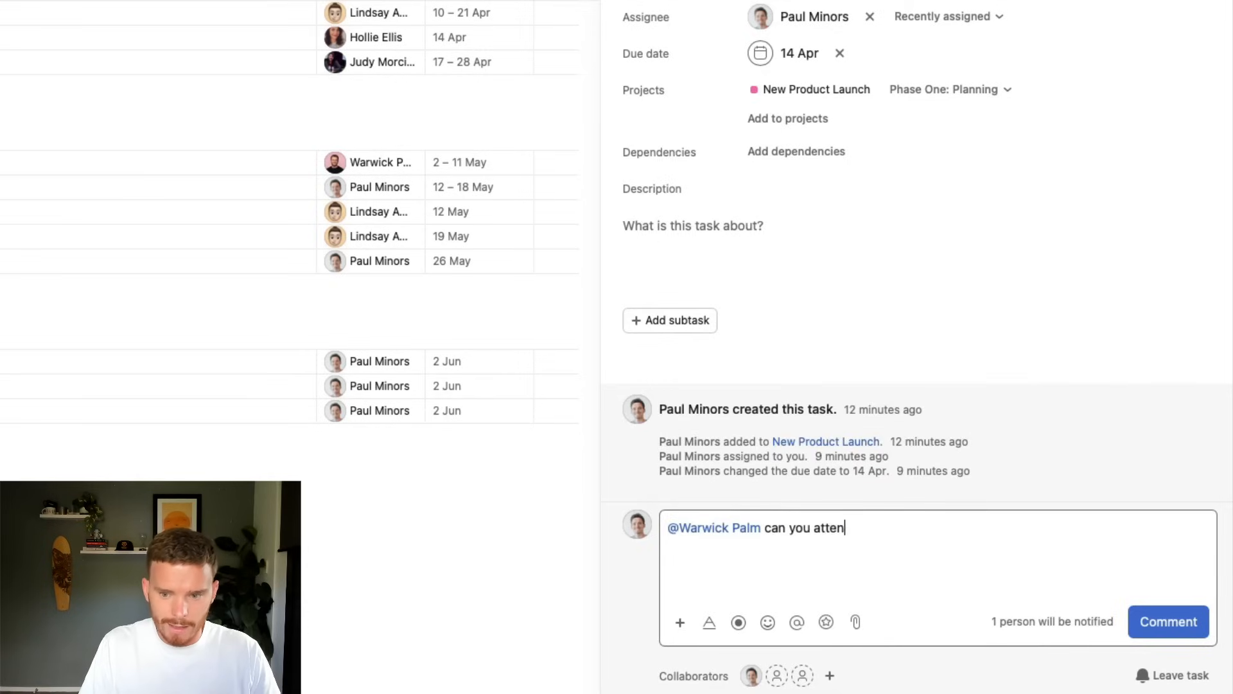
pyautogui.click(1167, 621)
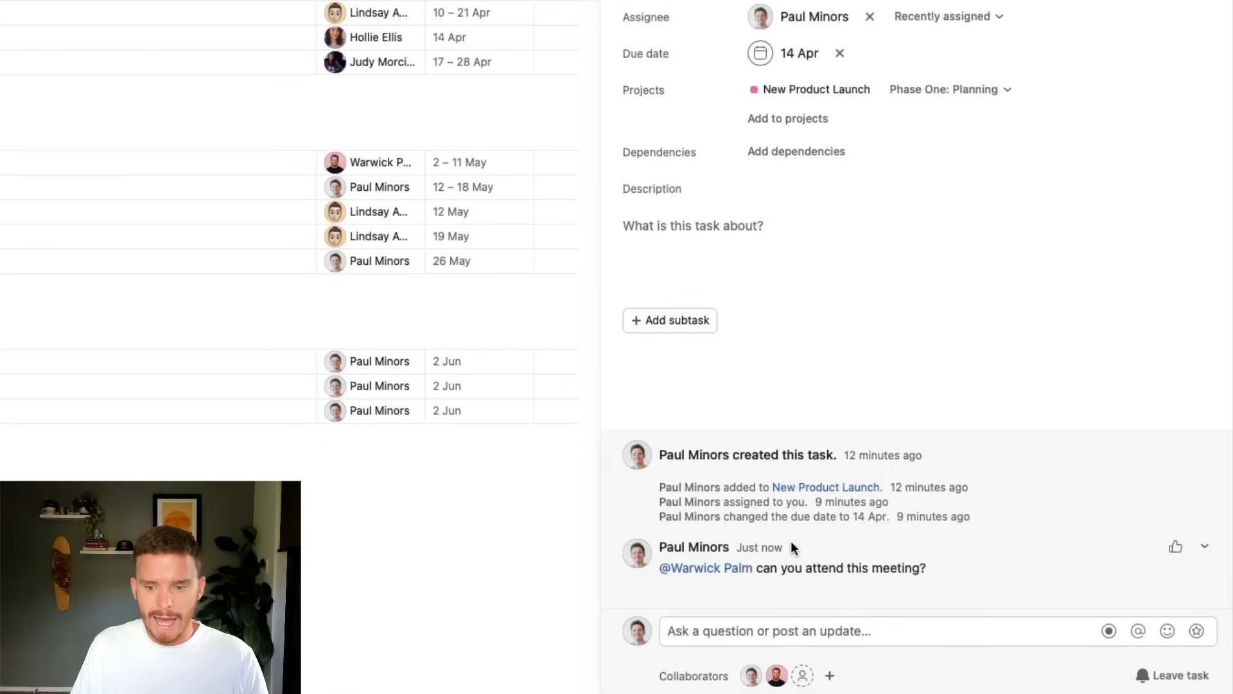
pyautogui.moveTo(627, 97)
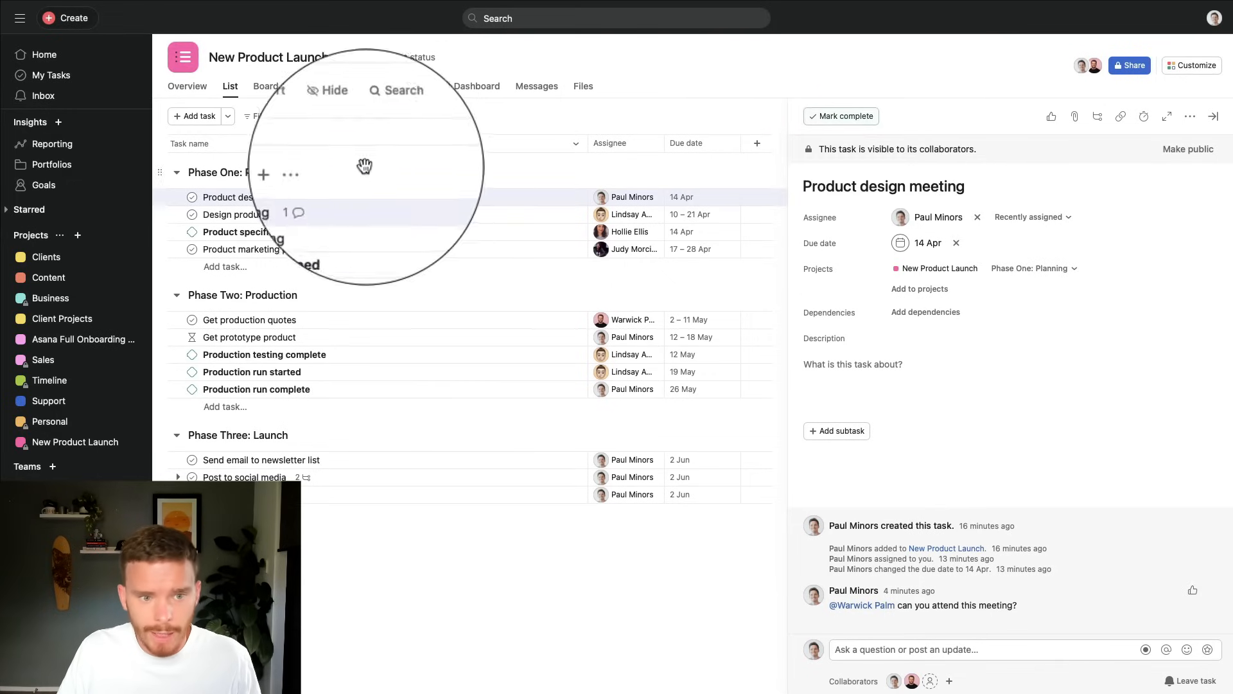
pyautogui.moveTo(192, 197)
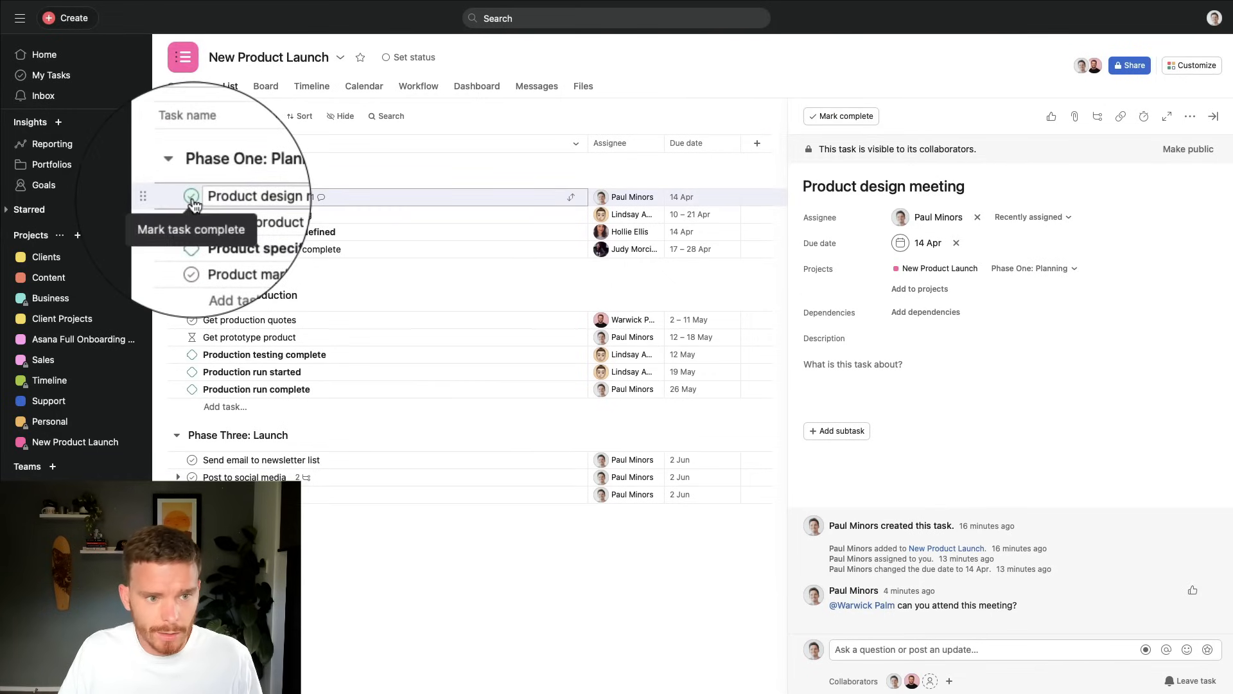
# - Complete Product design meeting, then open Design product packaging's details
pyautogui.click(191, 197)
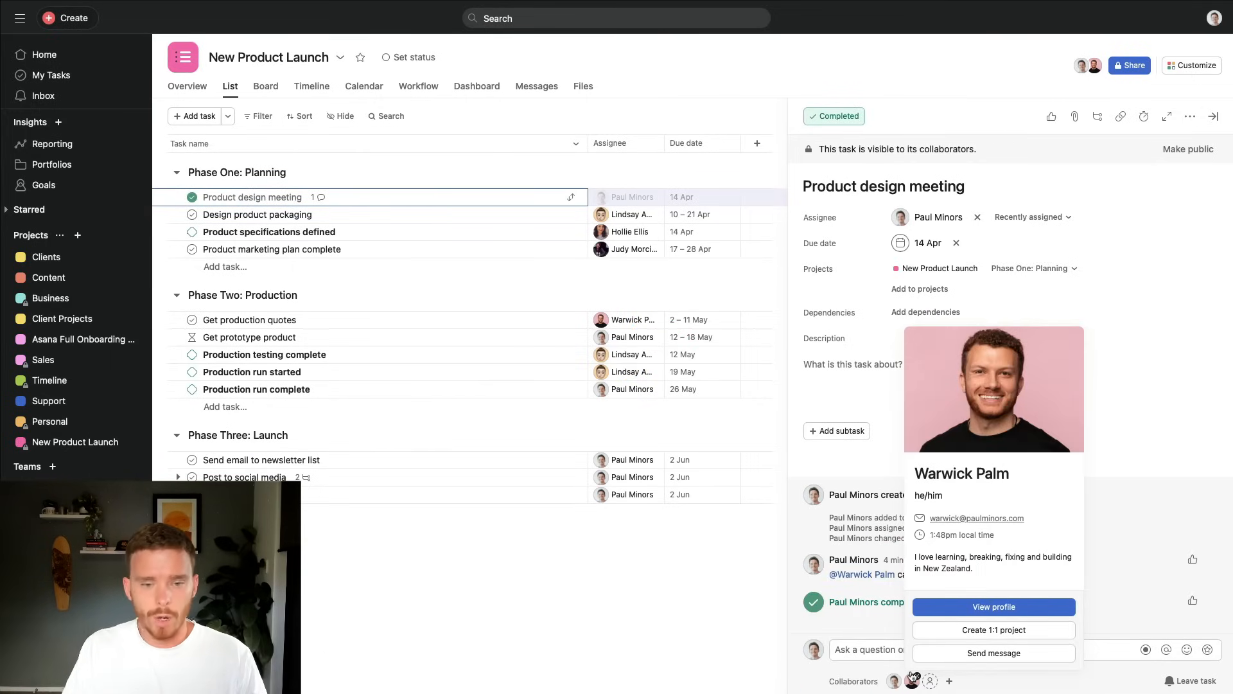
pyautogui.click(257, 214)
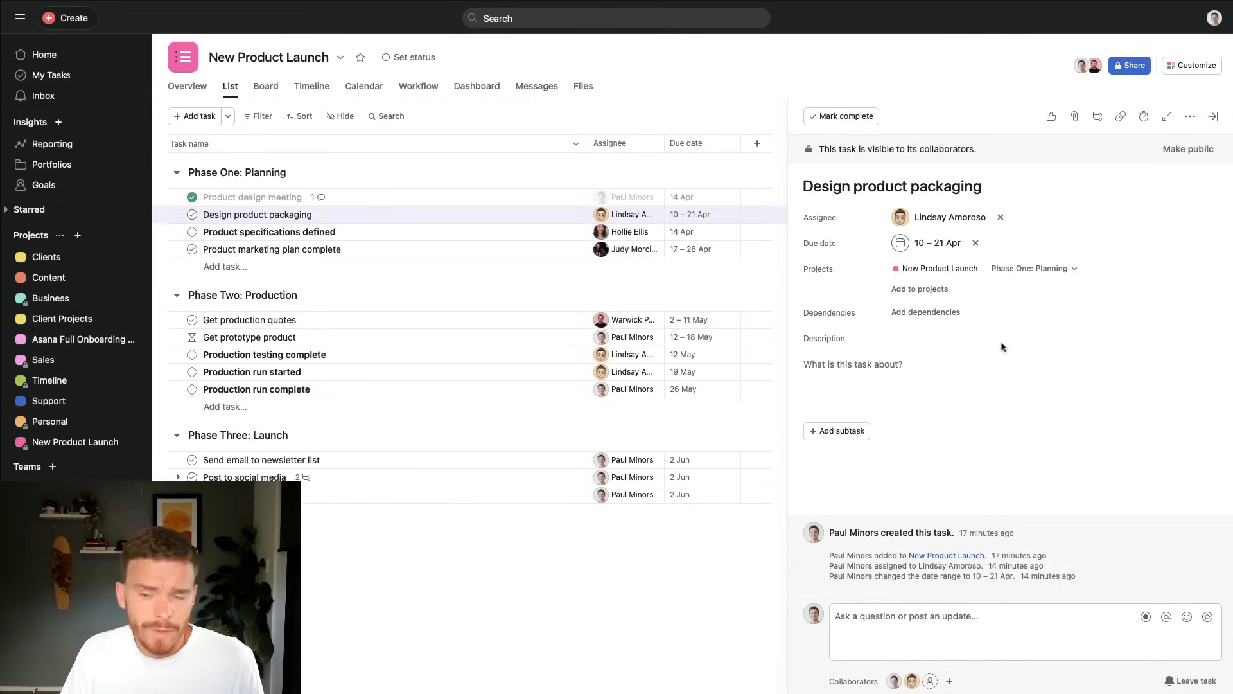
pyautogui.moveTo(937, 242)
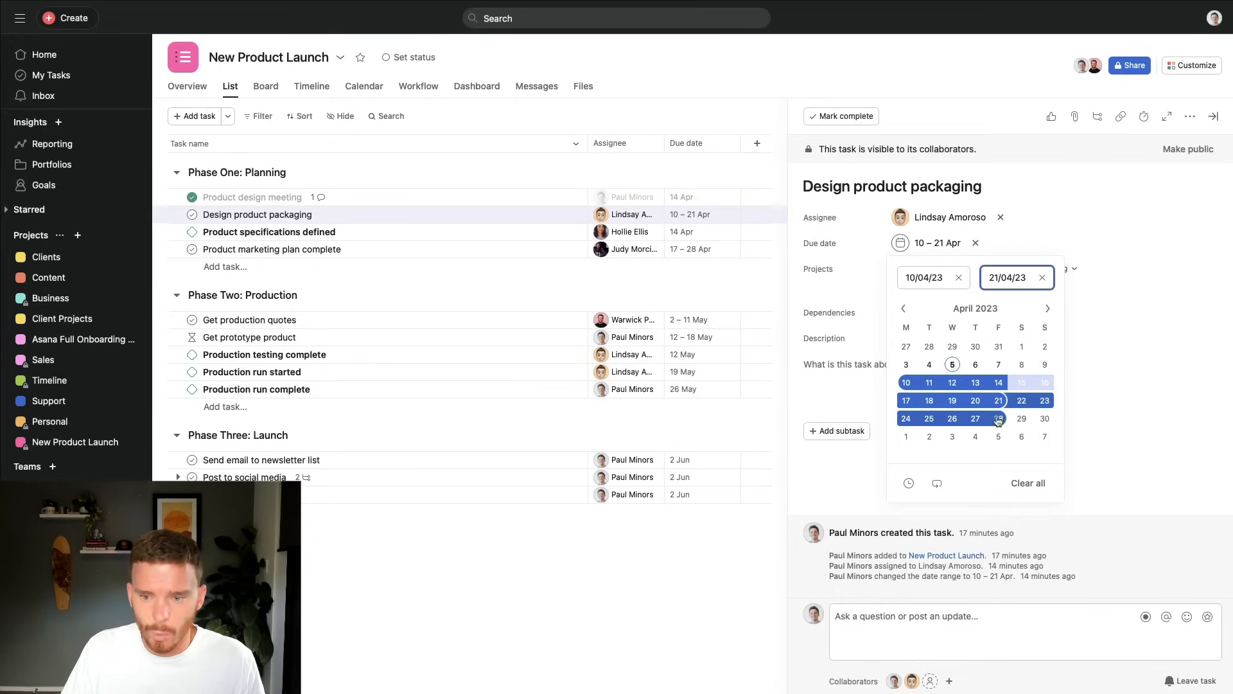
# - Pick 28 April as the end date for Design product packaging
pyautogui.click(998, 417)
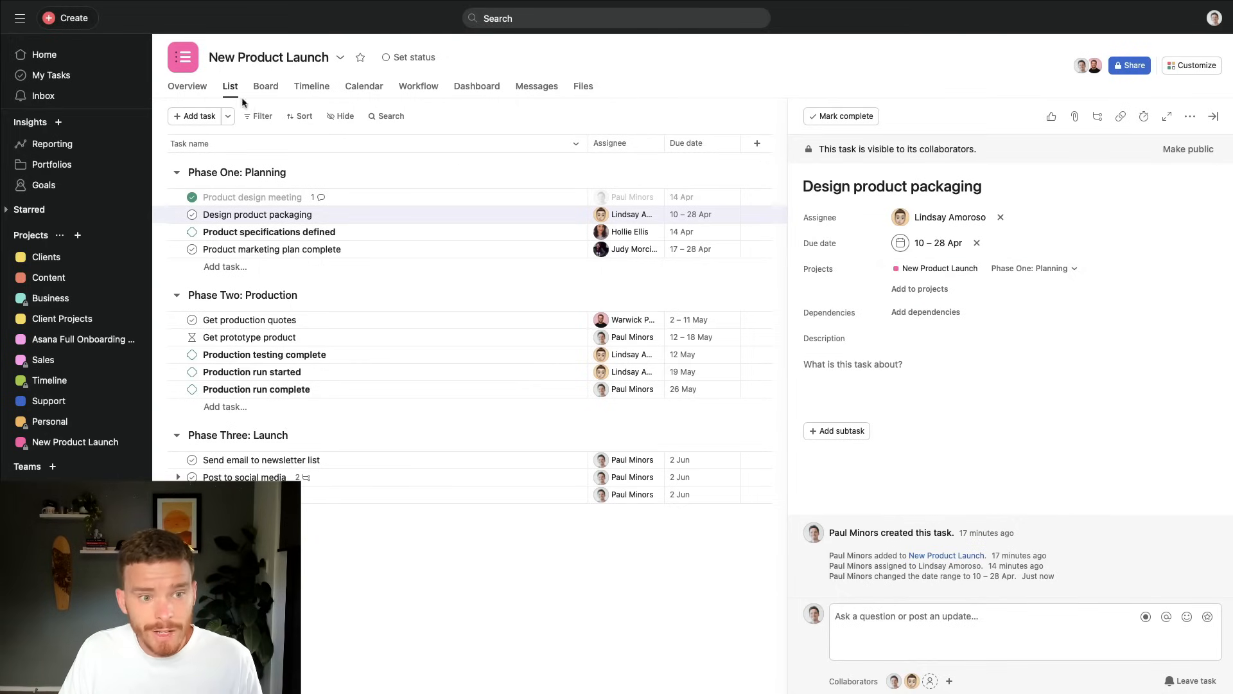
# - Open a status update draft for New Product Launch from Overview and mark it Off track
pyautogui.click(187, 86)
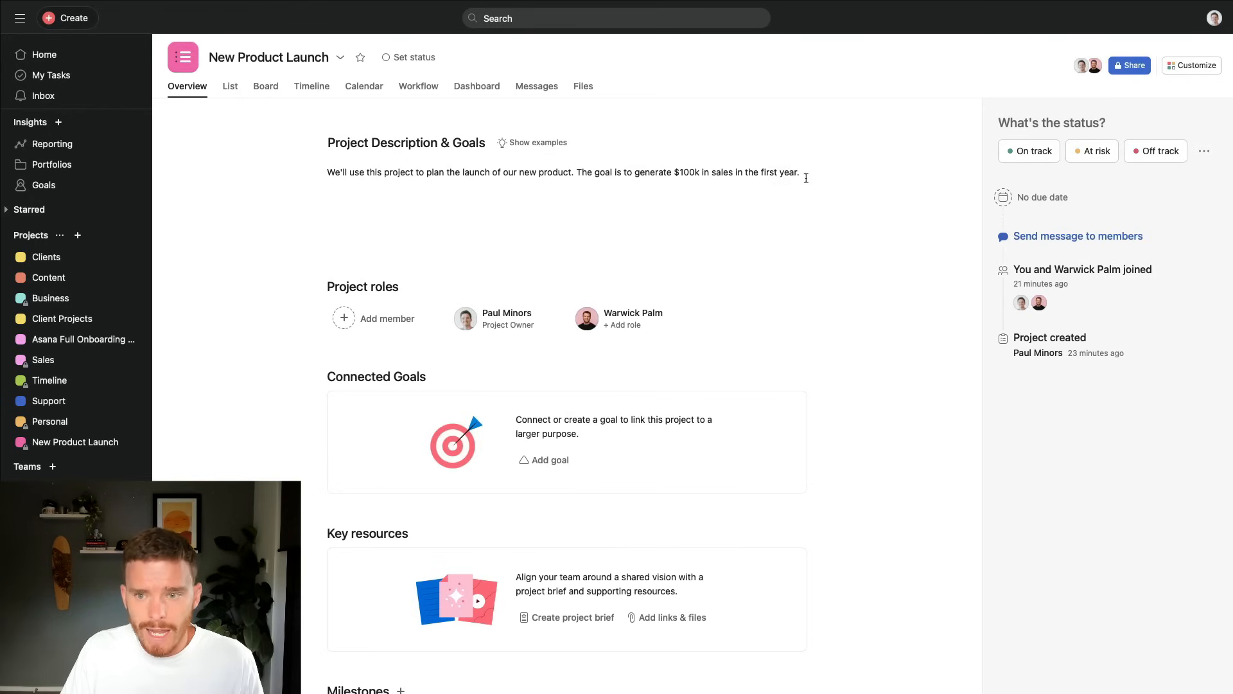
pyautogui.moveTo(989, 168)
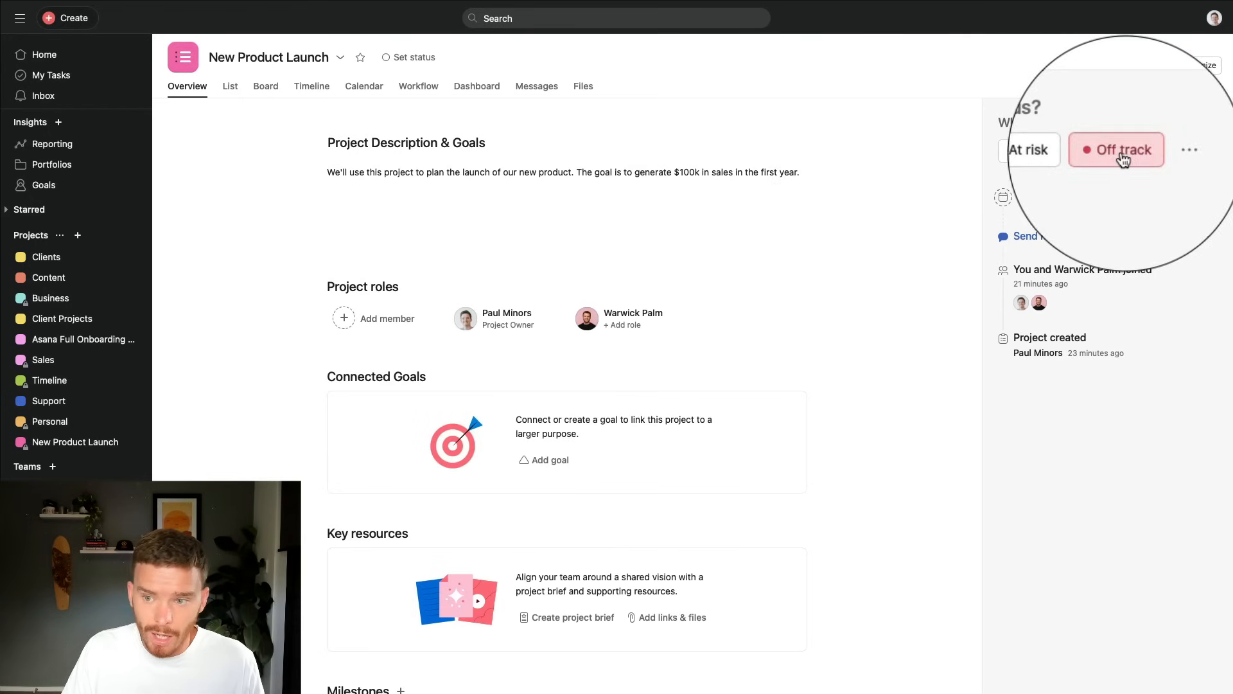
pyautogui.click(1116, 150)
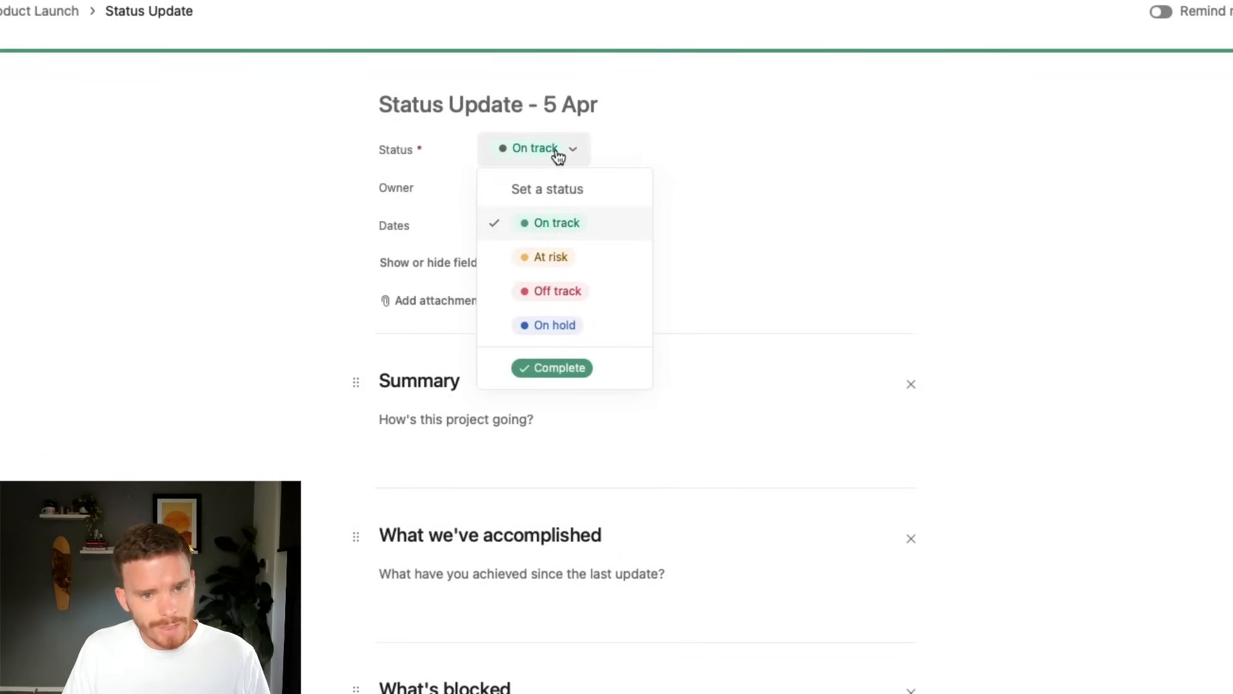
pyautogui.moveTo(598, 261)
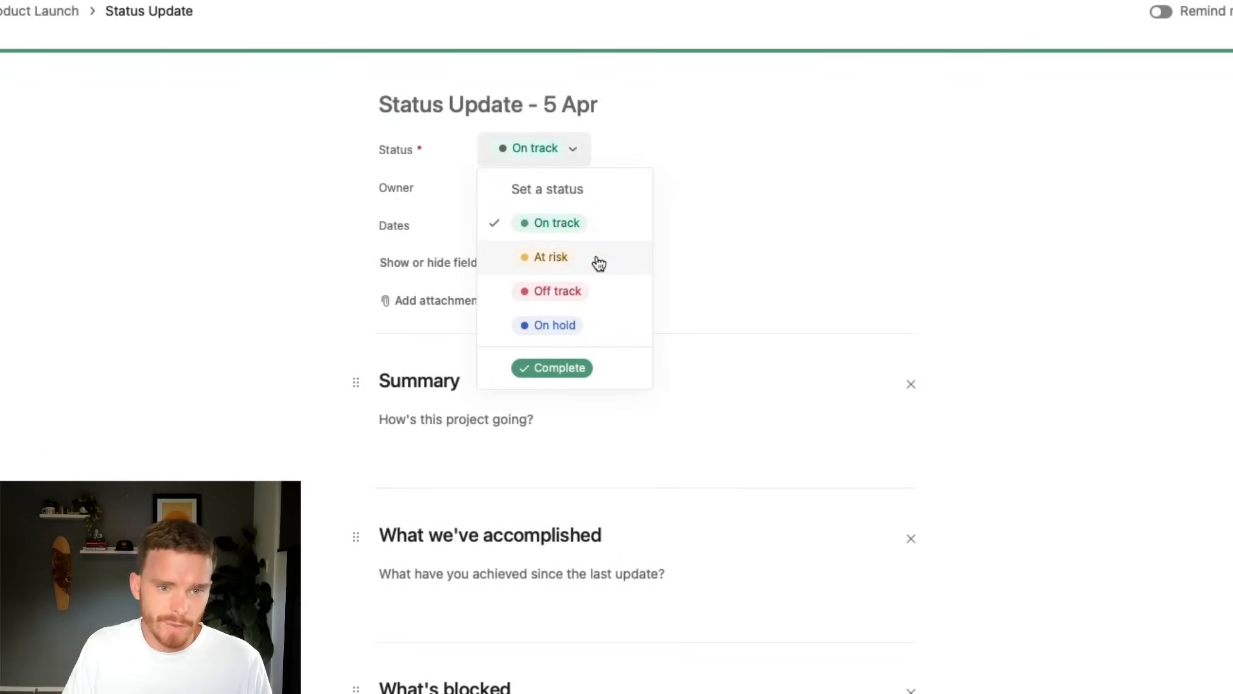
pyautogui.click(549, 256)
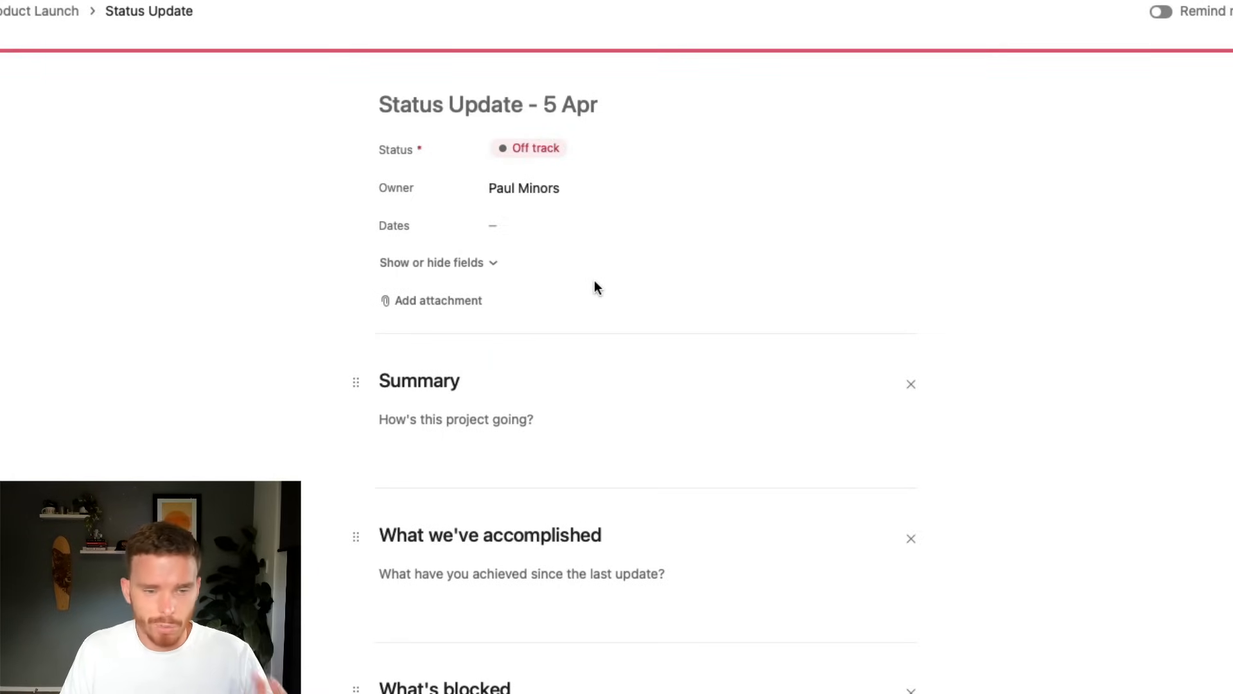
pyautogui.moveTo(601, 312)
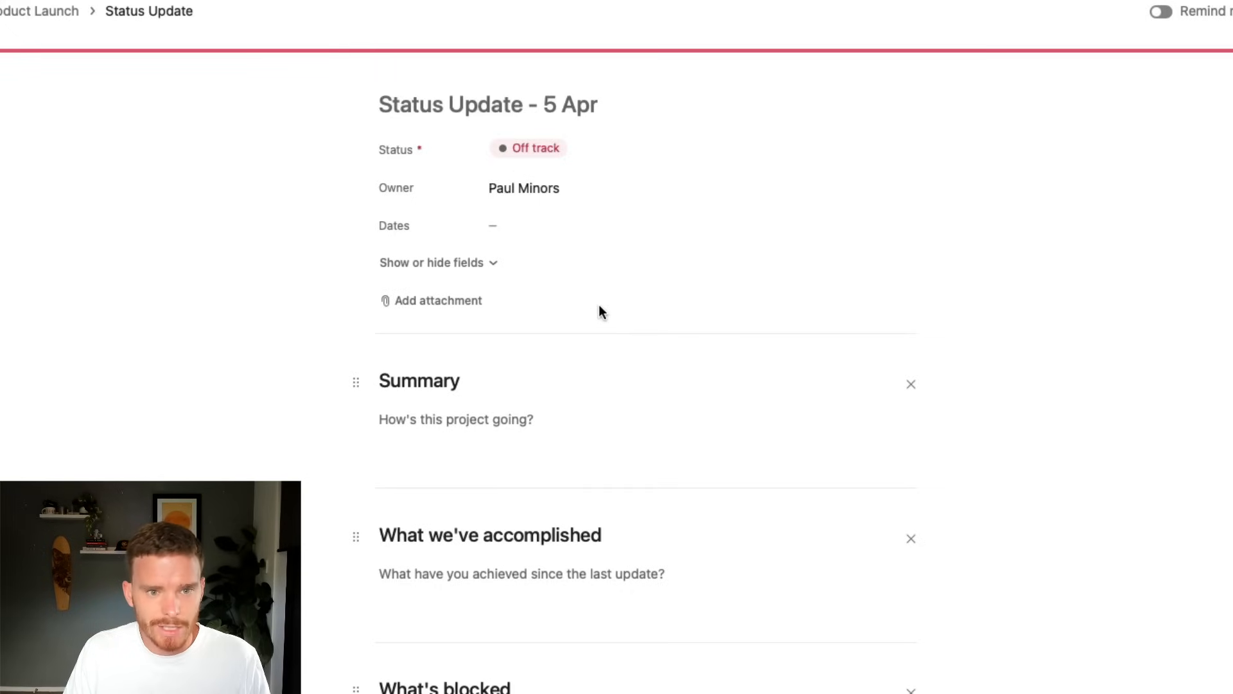
pyautogui.click(528, 148)
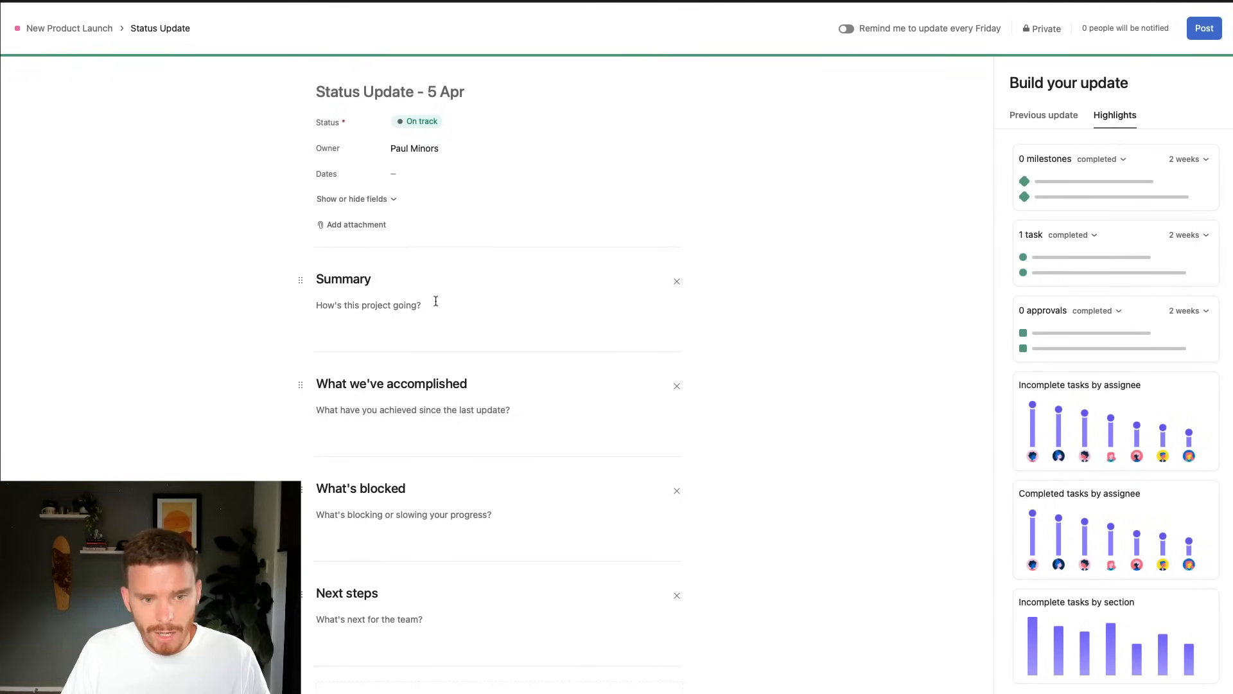
# - Enter placeholder summary text and scroll through the status update's Highlights
pyautogui.click(393, 305)
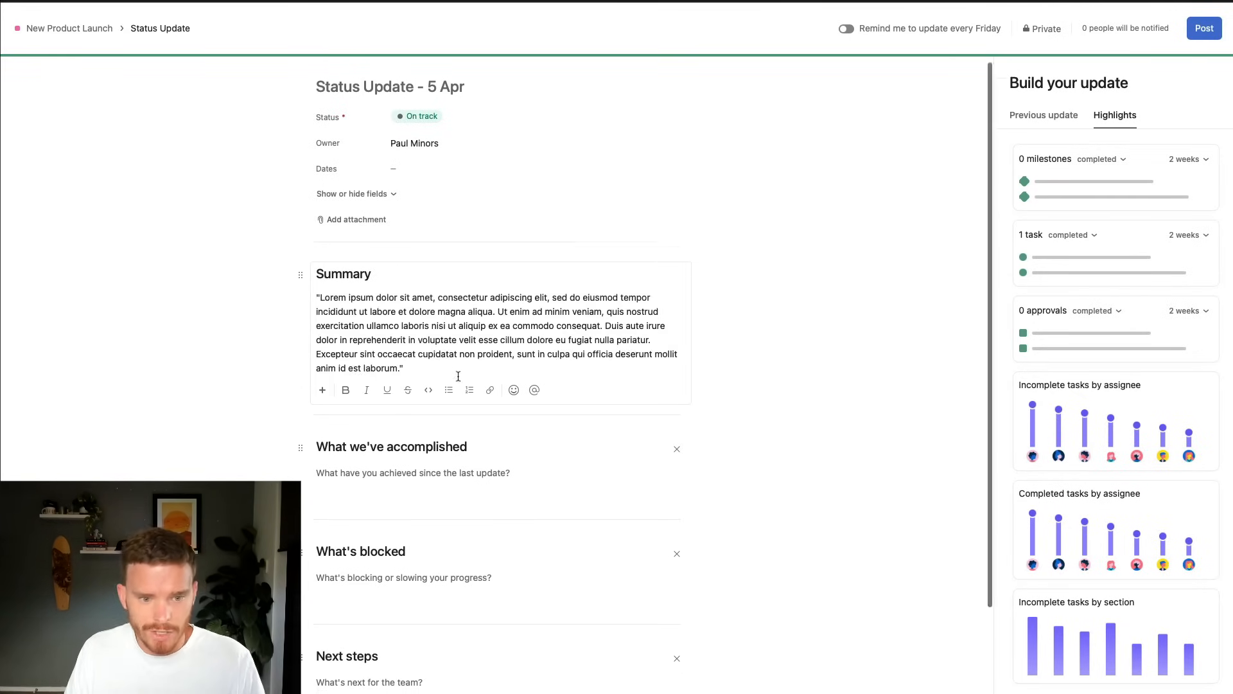
pyautogui.scroll(-3)
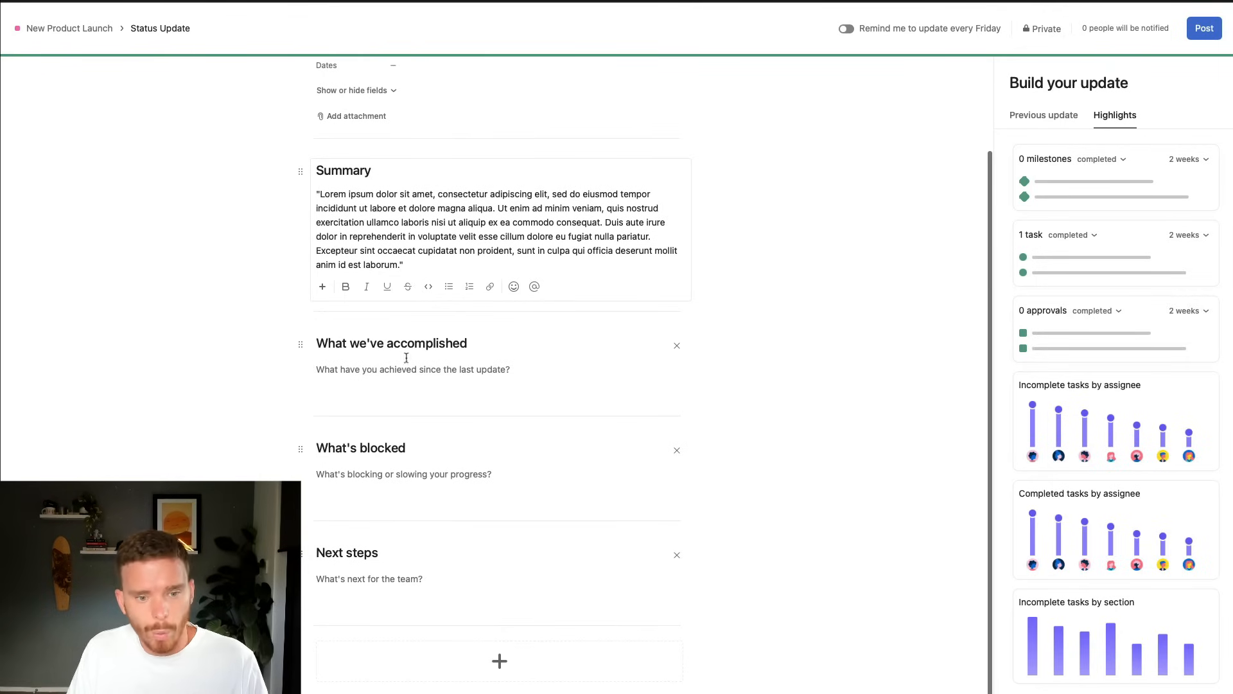
pyautogui.moveTo(415, 460)
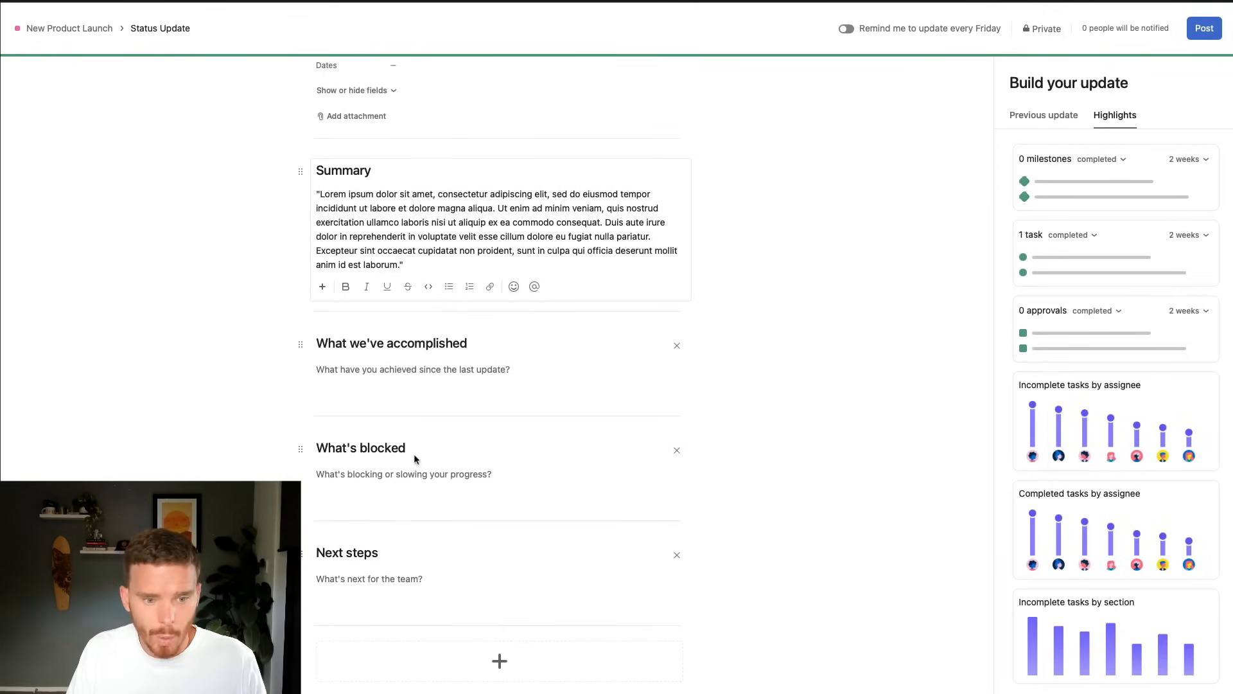
pyautogui.moveTo(516, 461)
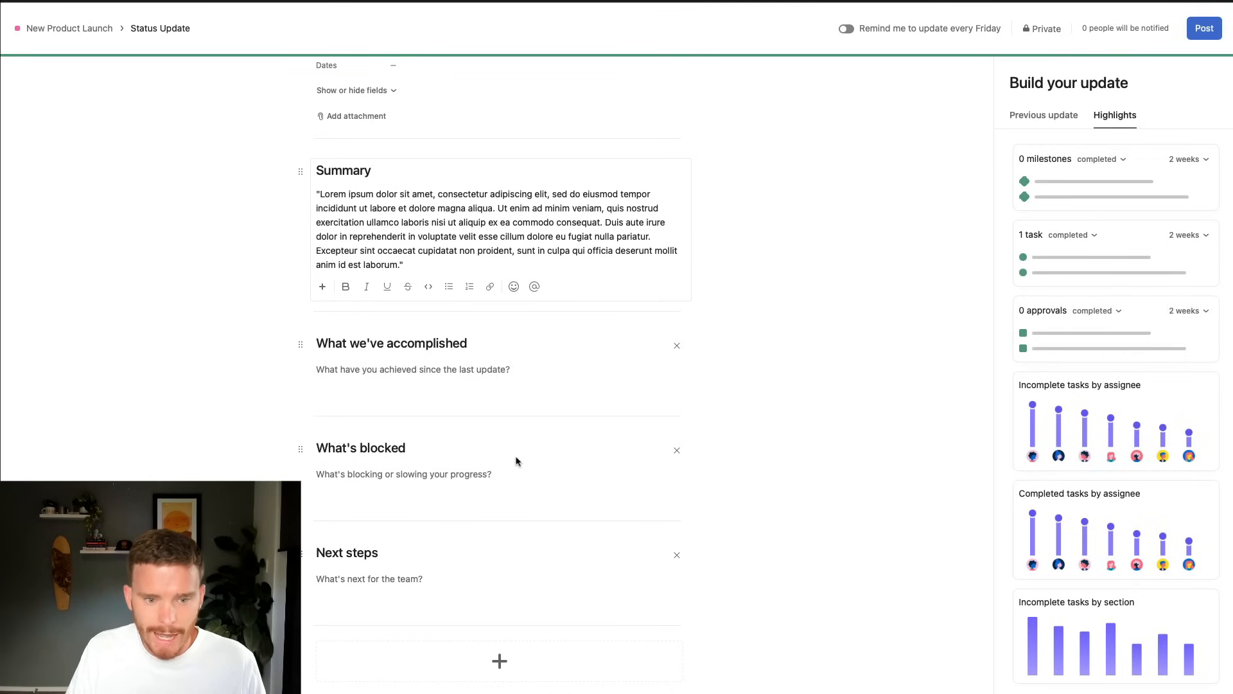
pyautogui.moveTo(1092, 252)
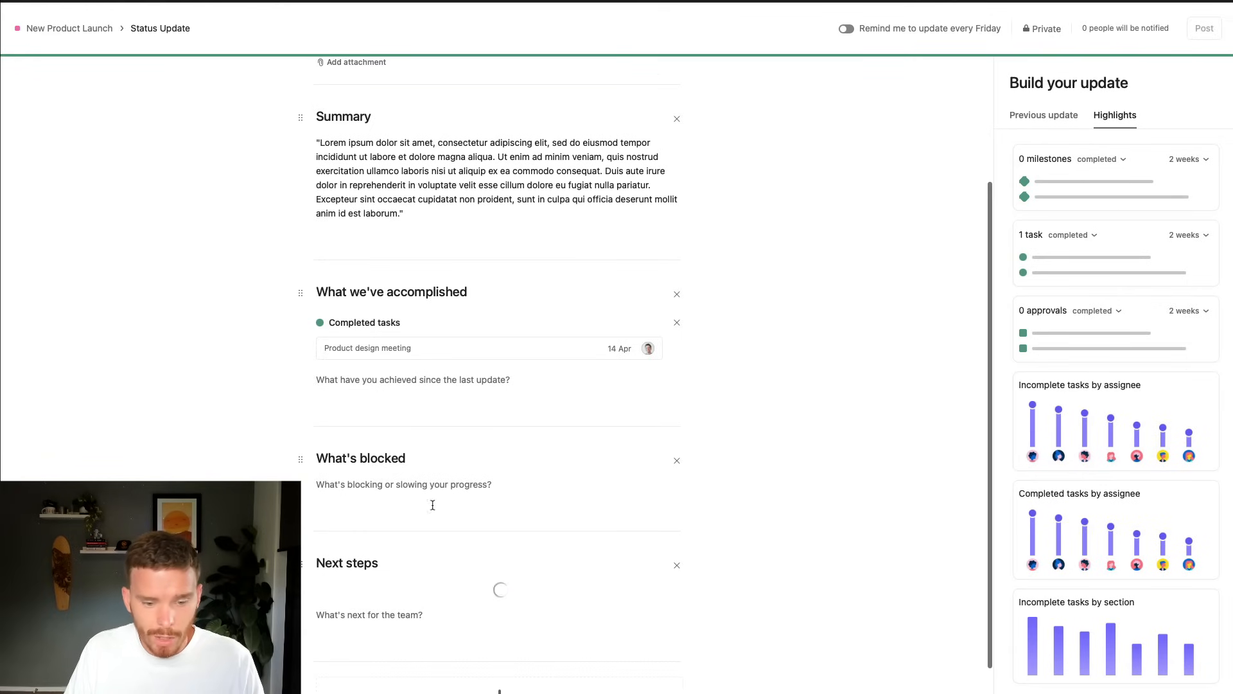
pyautogui.scroll(3)
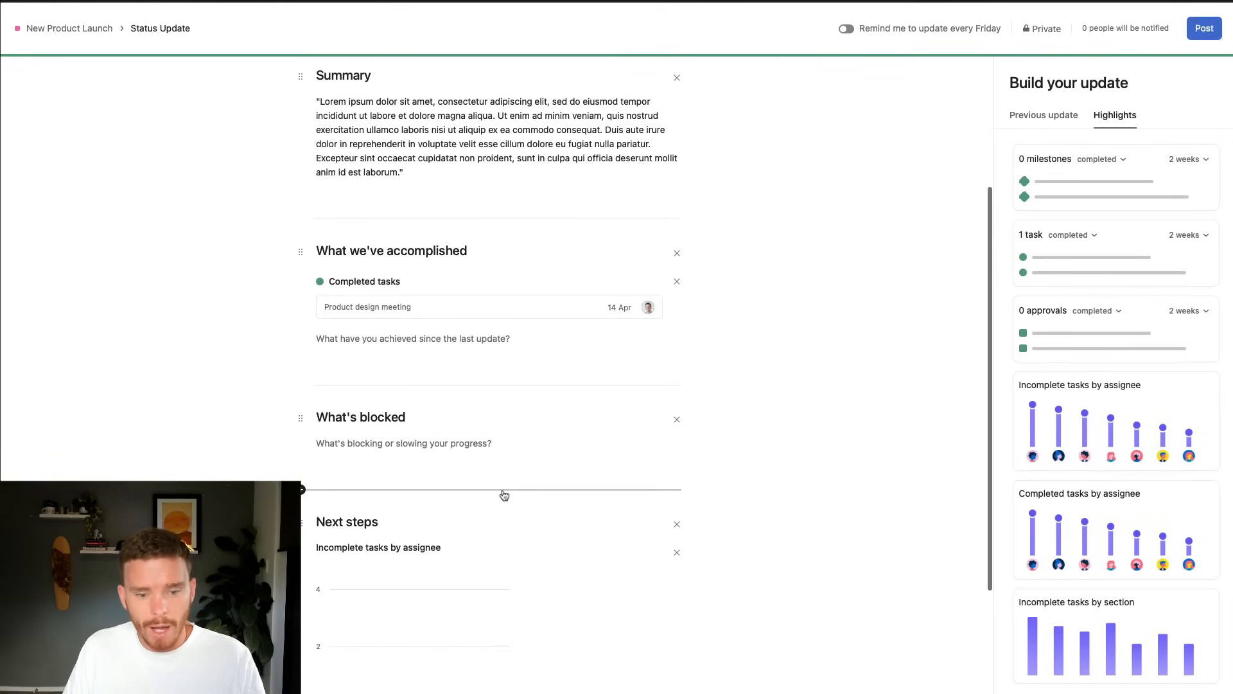
pyautogui.scroll(3)
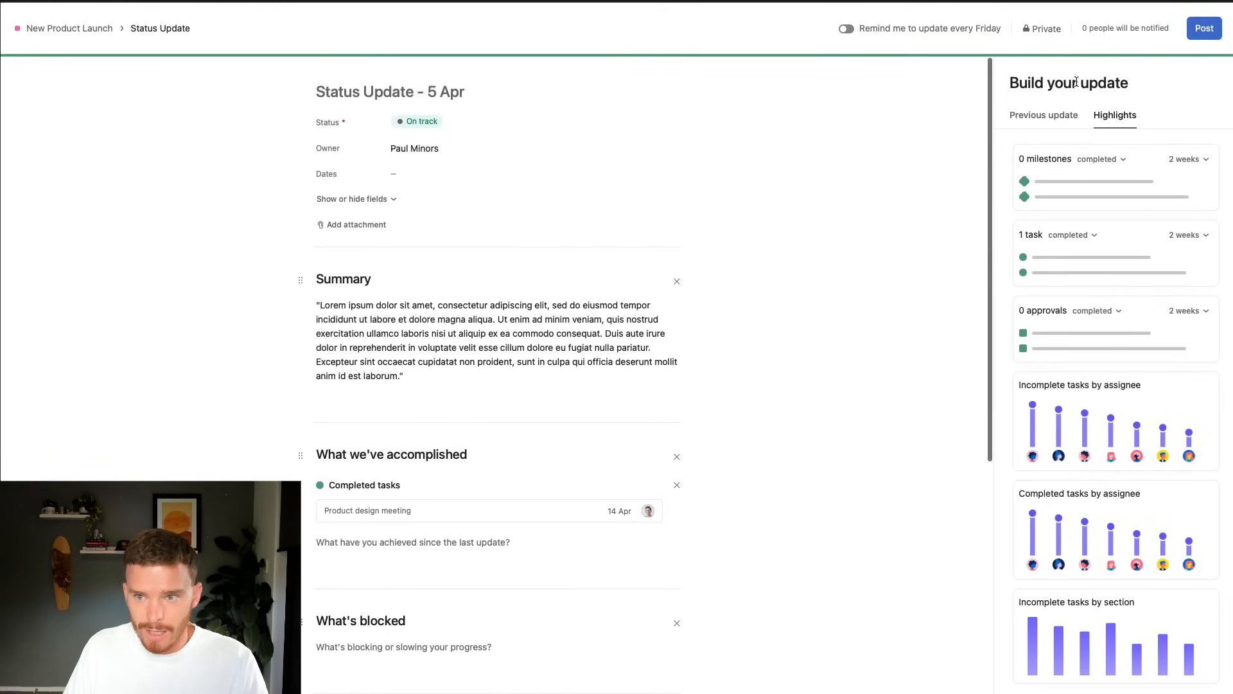
pyautogui.moveTo(791, 288)
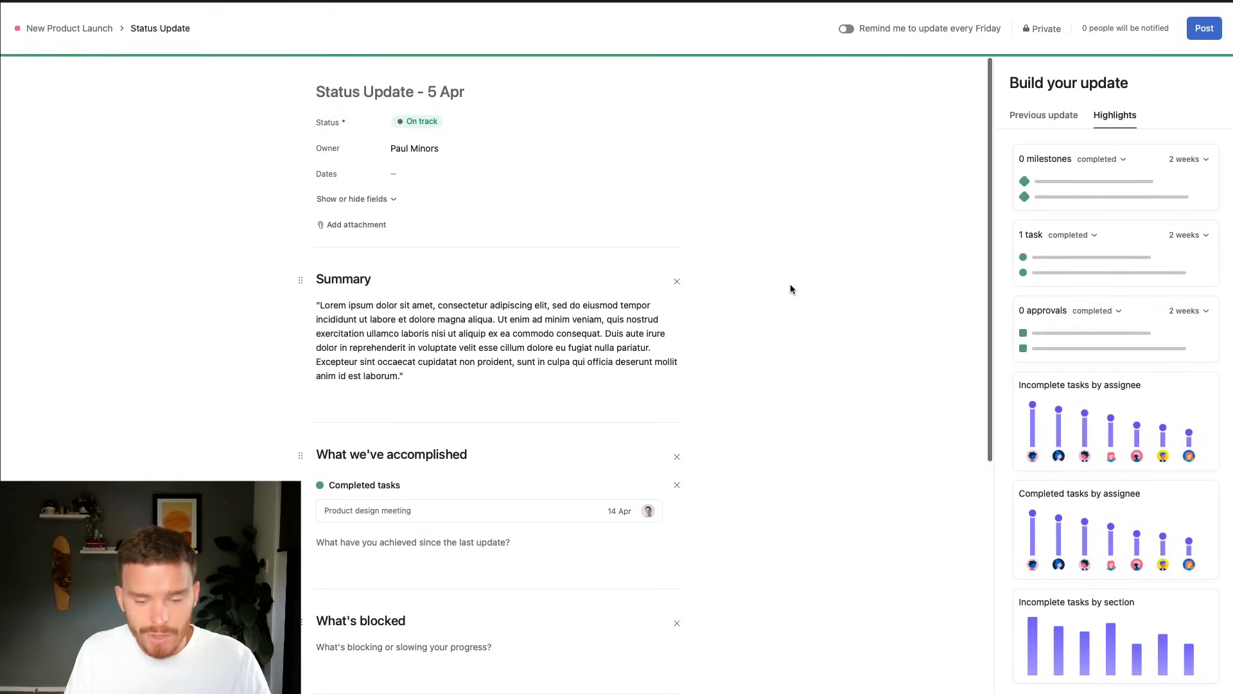